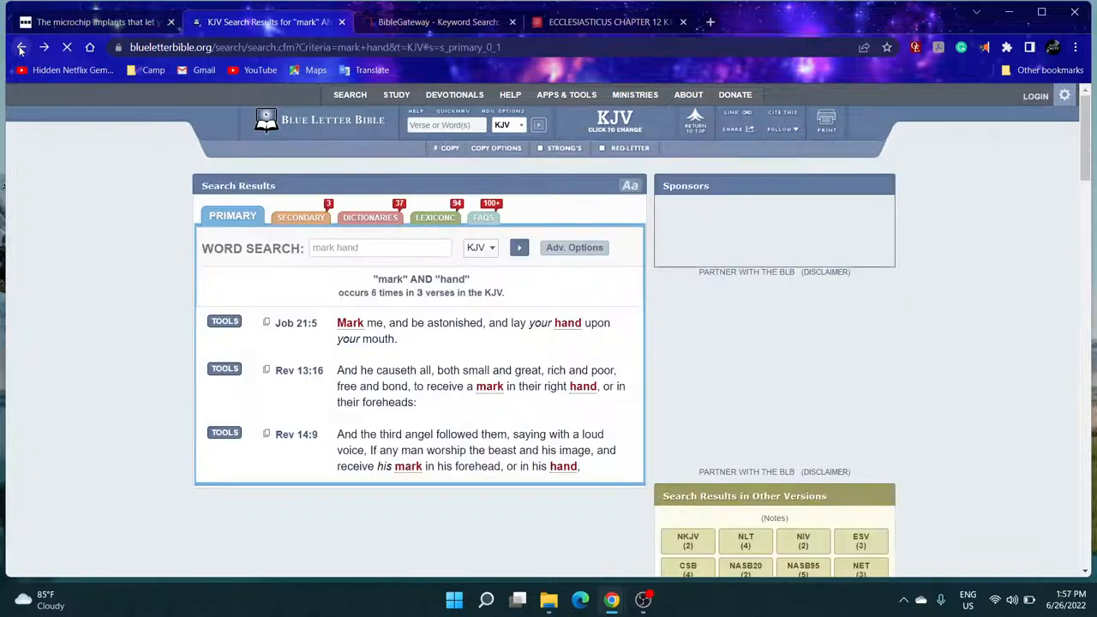
- Switch to the BBC News article on microchip implants for paying with your hand
left_click(298, 371)
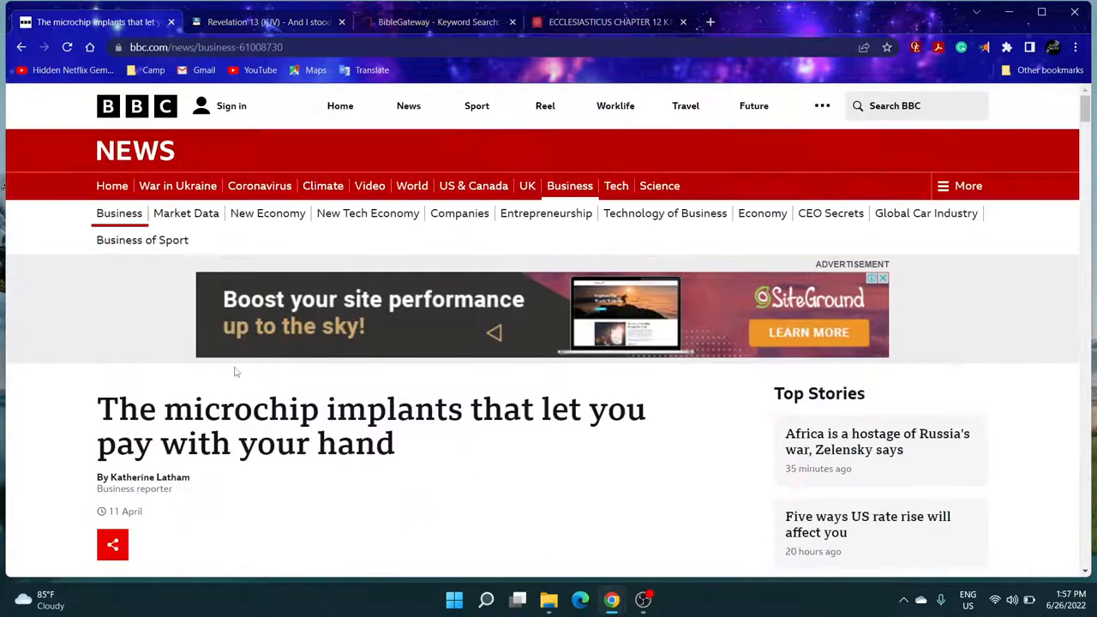
mouse_move(374, 490)
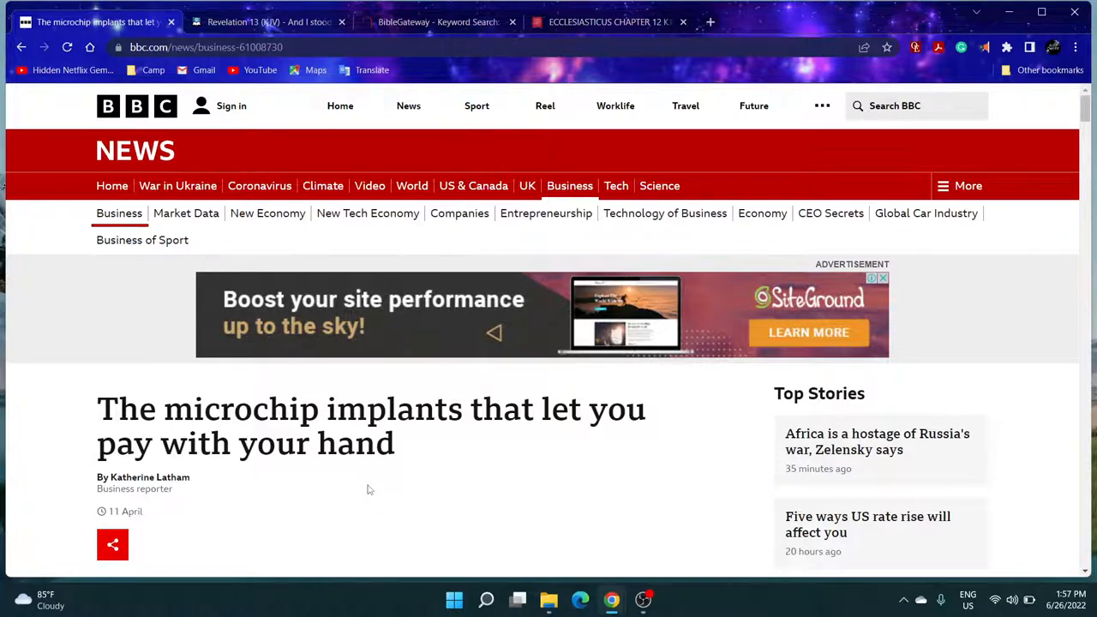
scroll("down", 3)
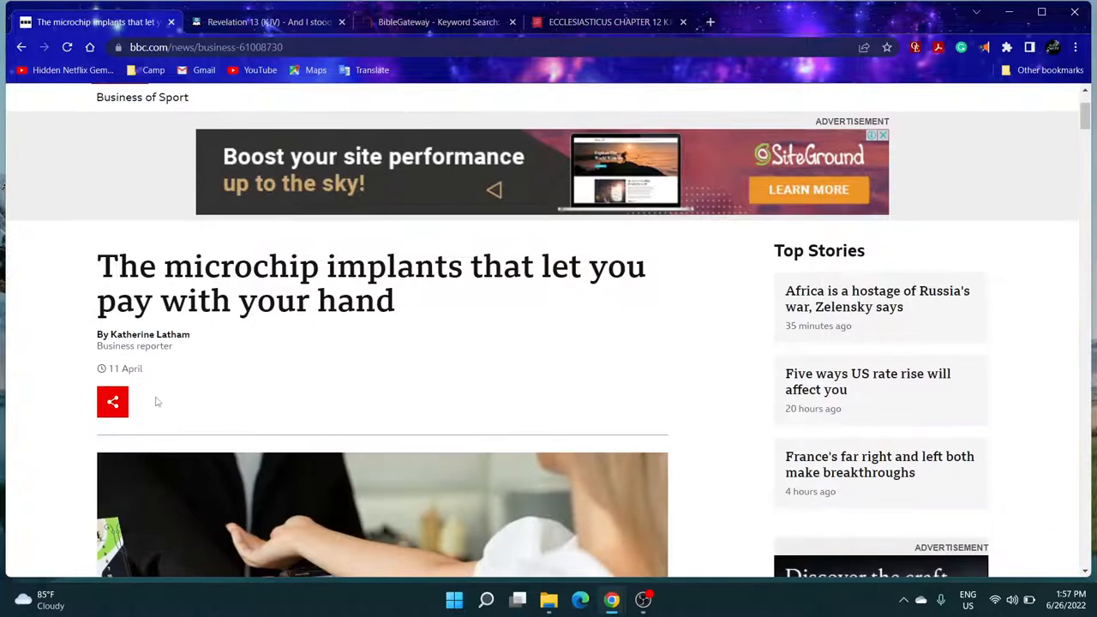
double_click(125, 369)
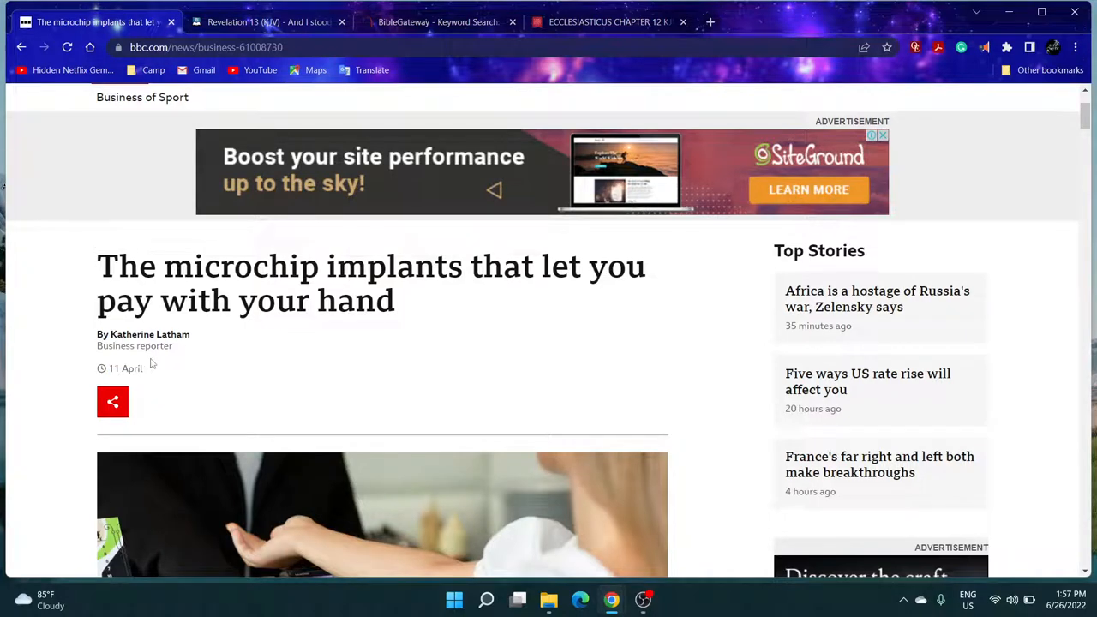
mouse_move(150, 400)
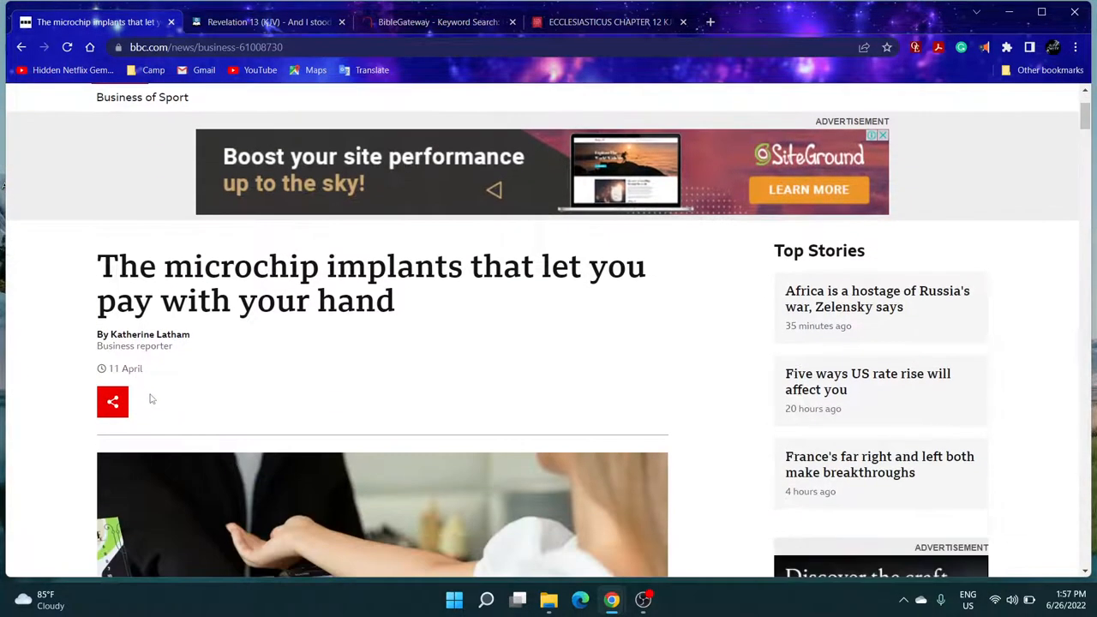
mouse_move(207, 347)
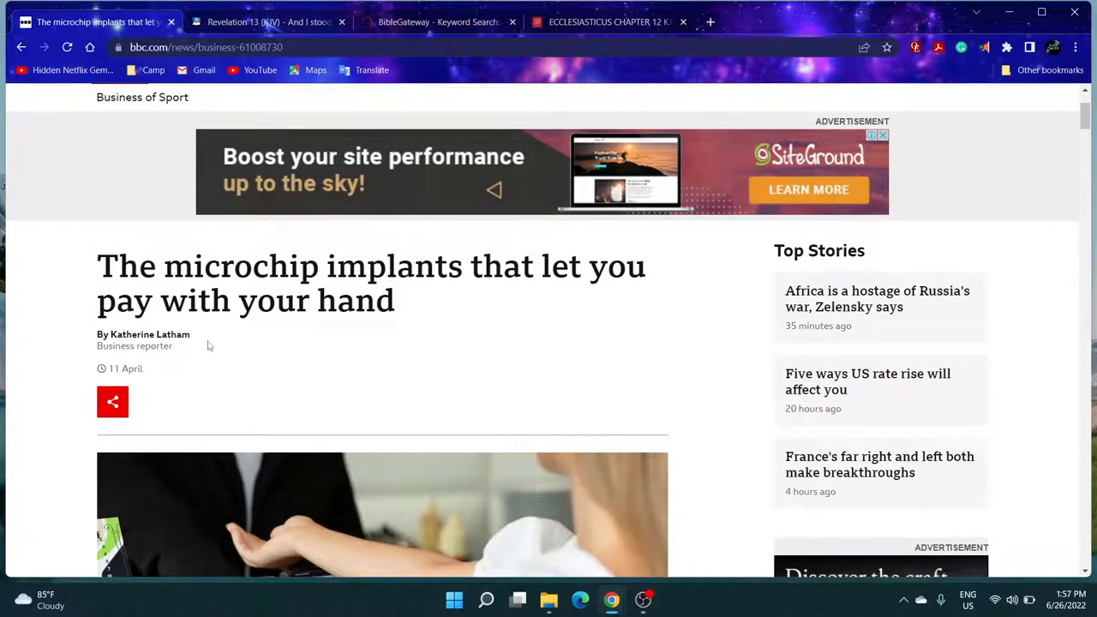
scroll("down", 3)
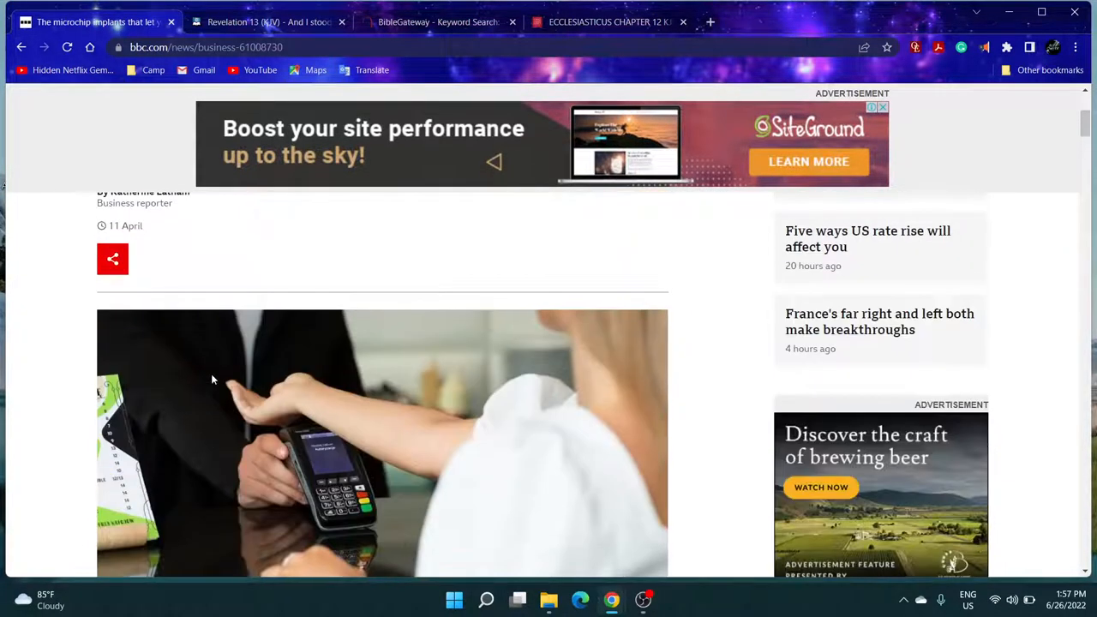
scroll("down", 3)
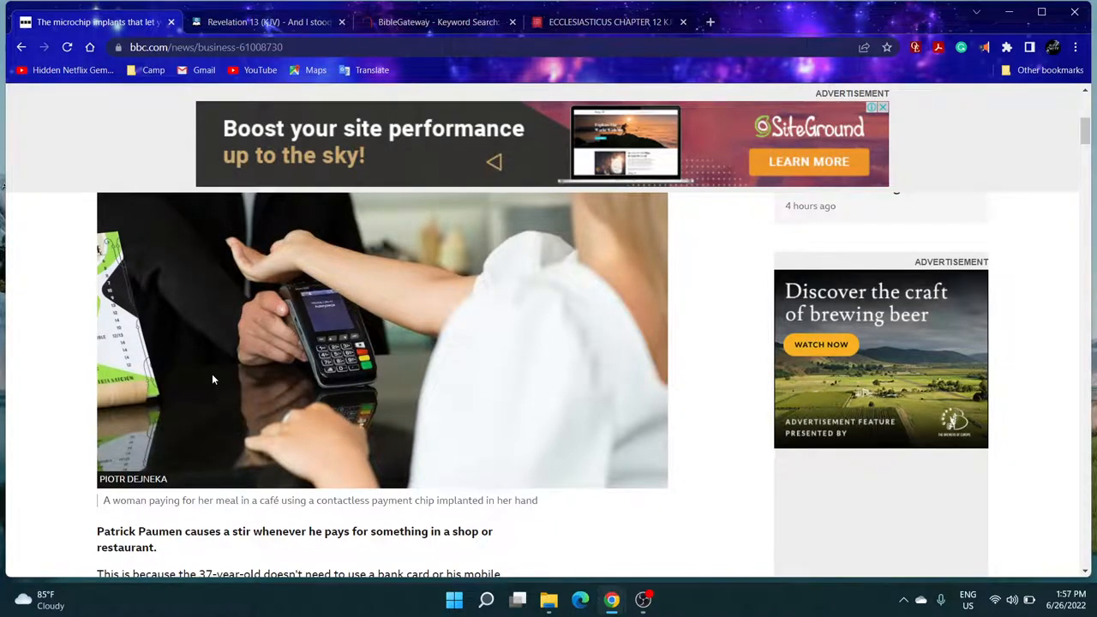
mouse_move(113, 491)
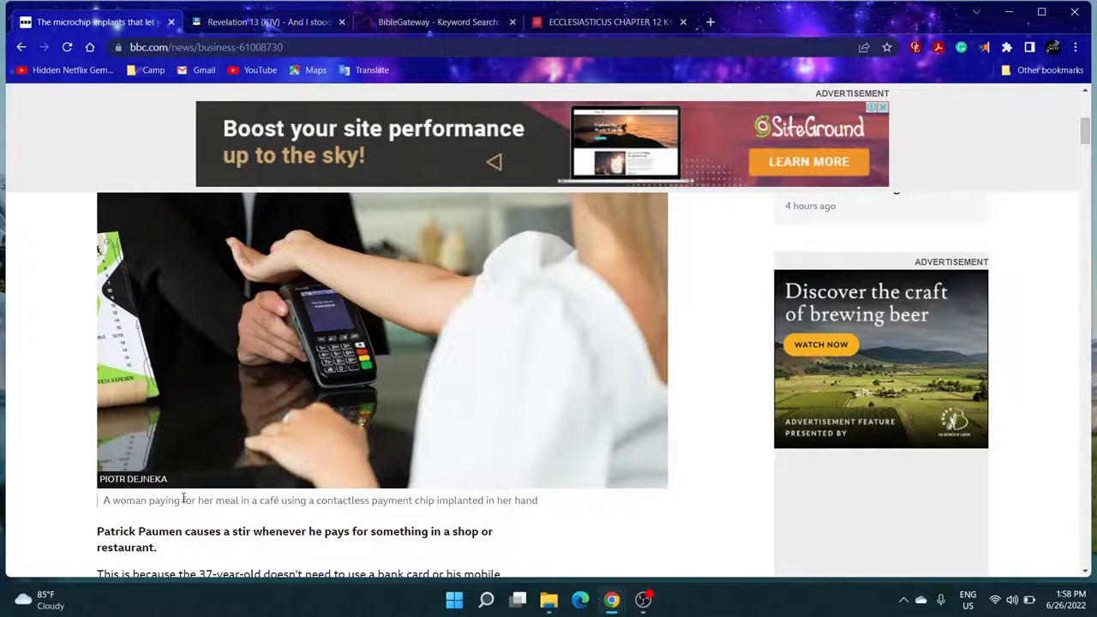
scroll("down", 3)
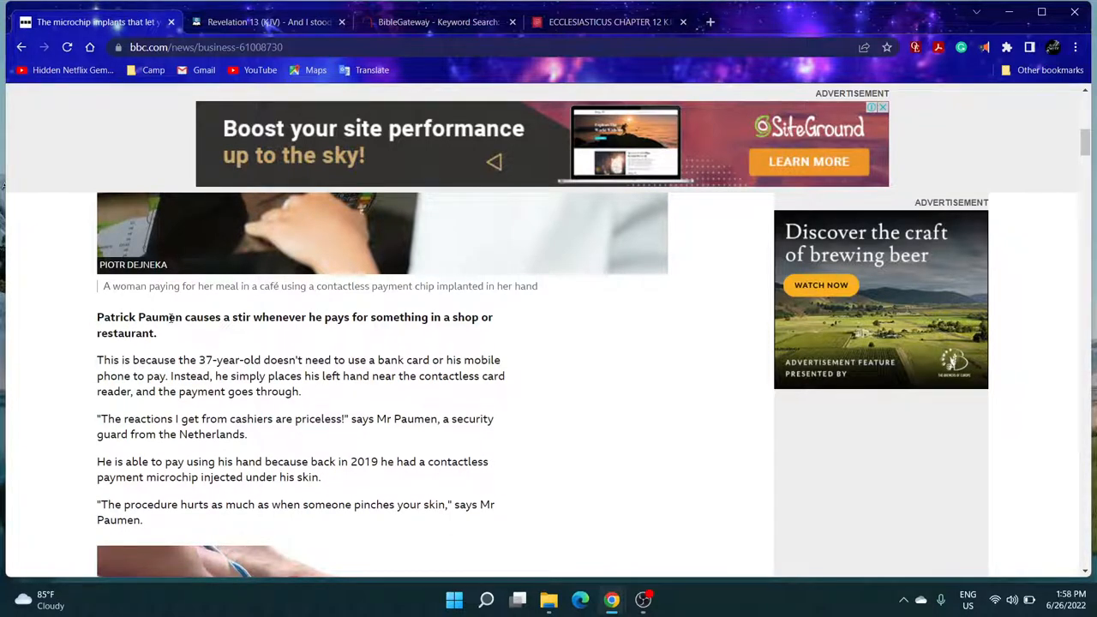
mouse_move(346, 354)
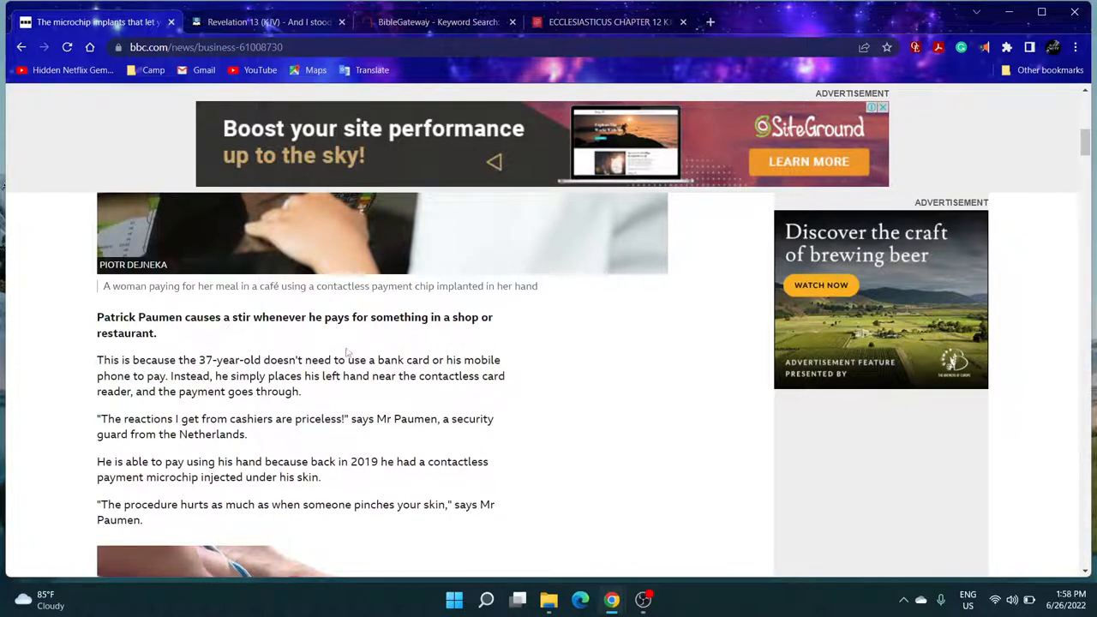
scroll("down", 3)
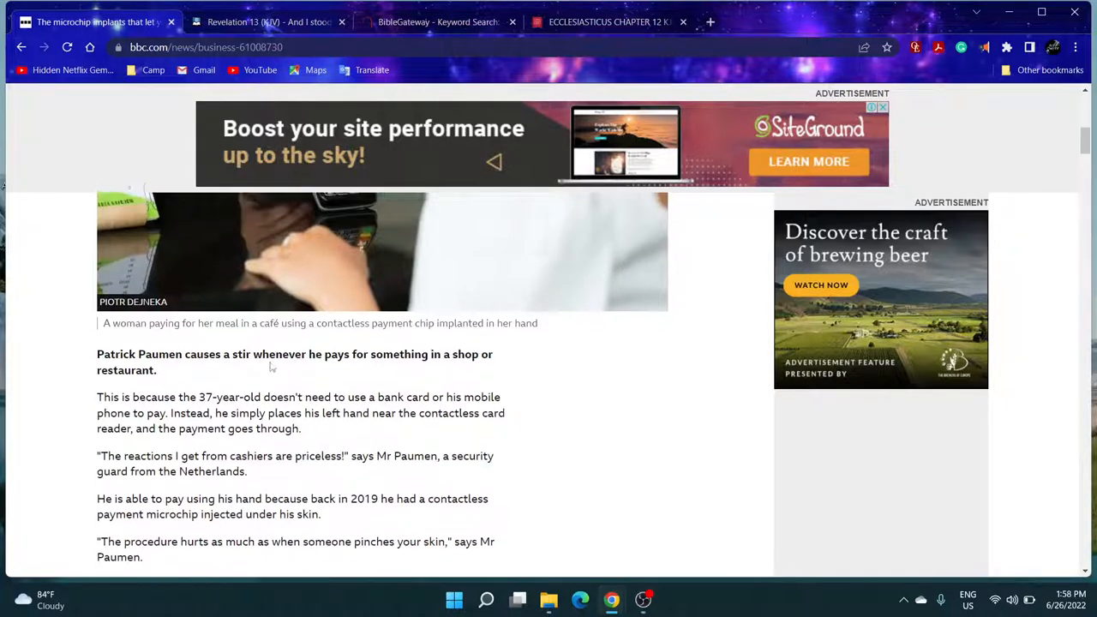
scroll("up", 3)
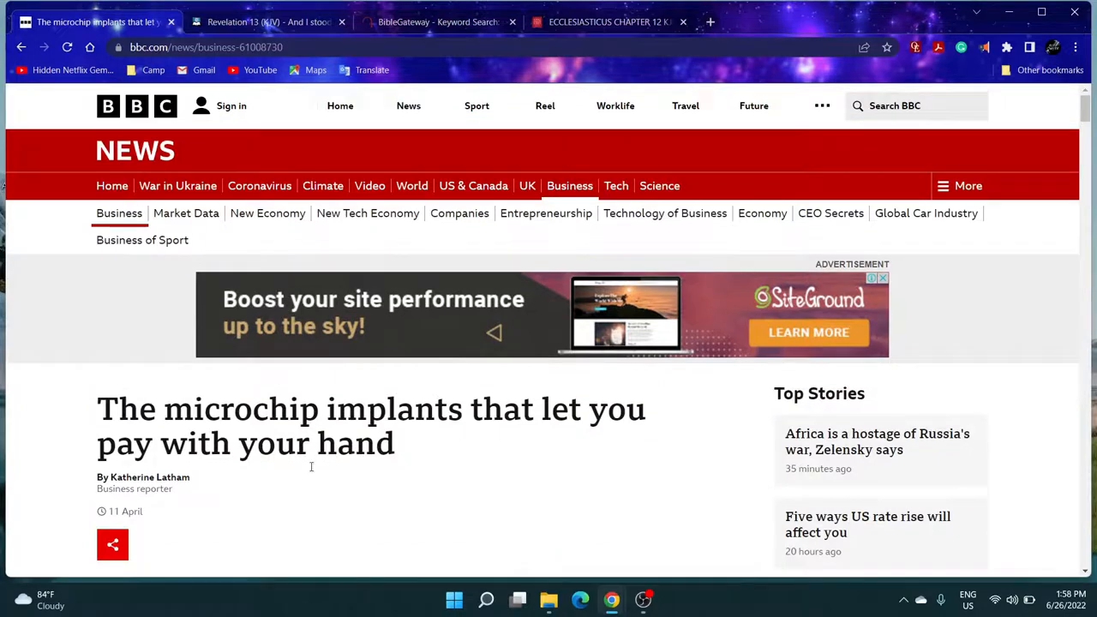
scroll("down", 3)
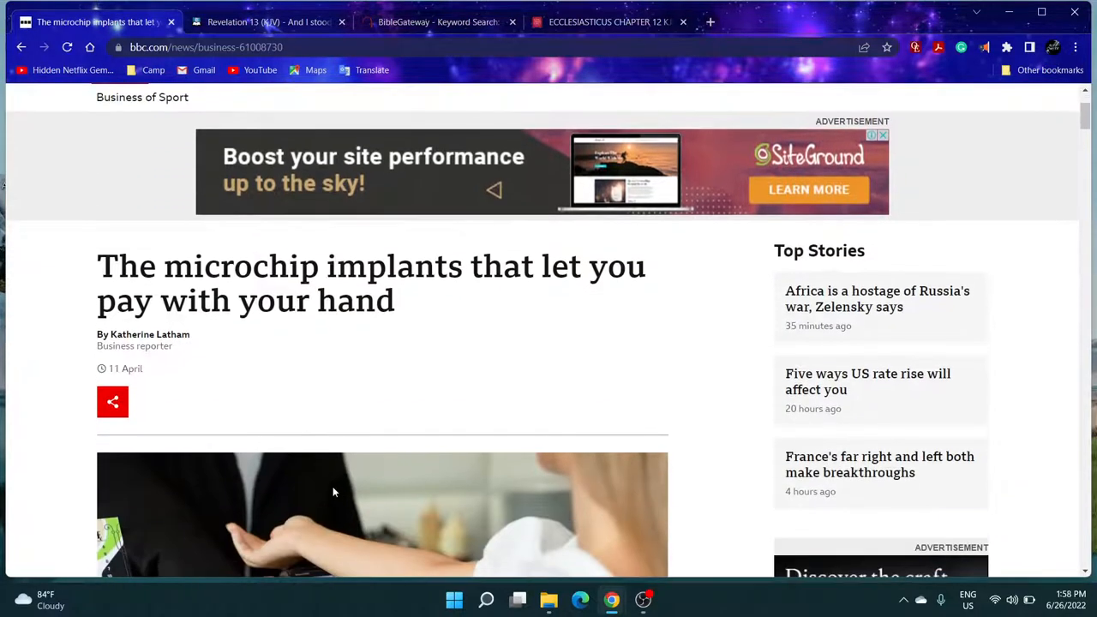
mouse_move(345, 419)
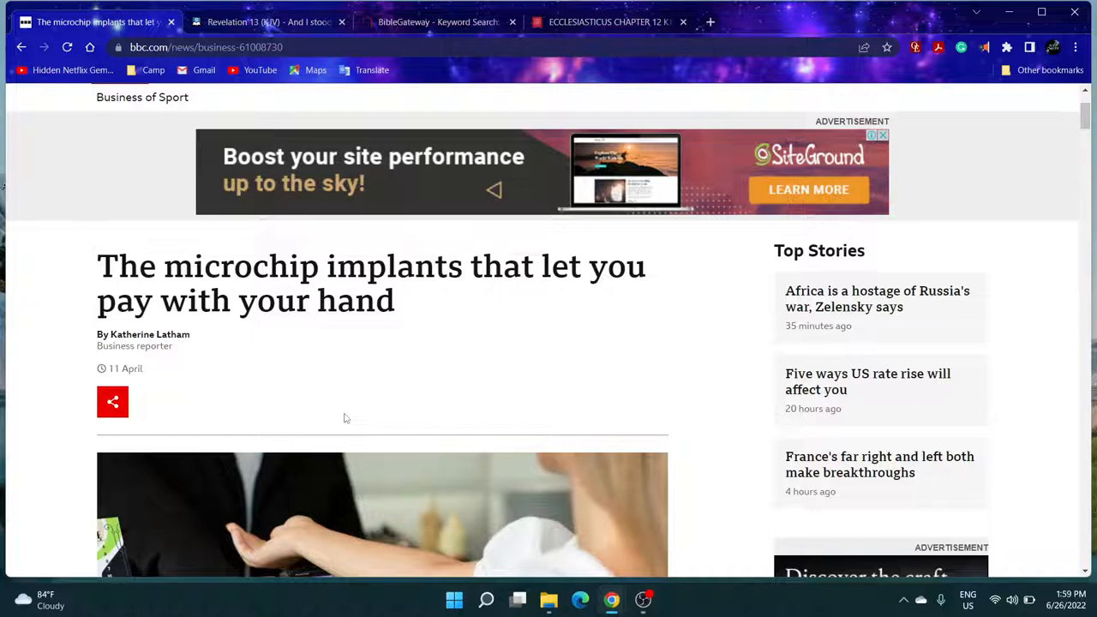
mouse_move(265, 20)
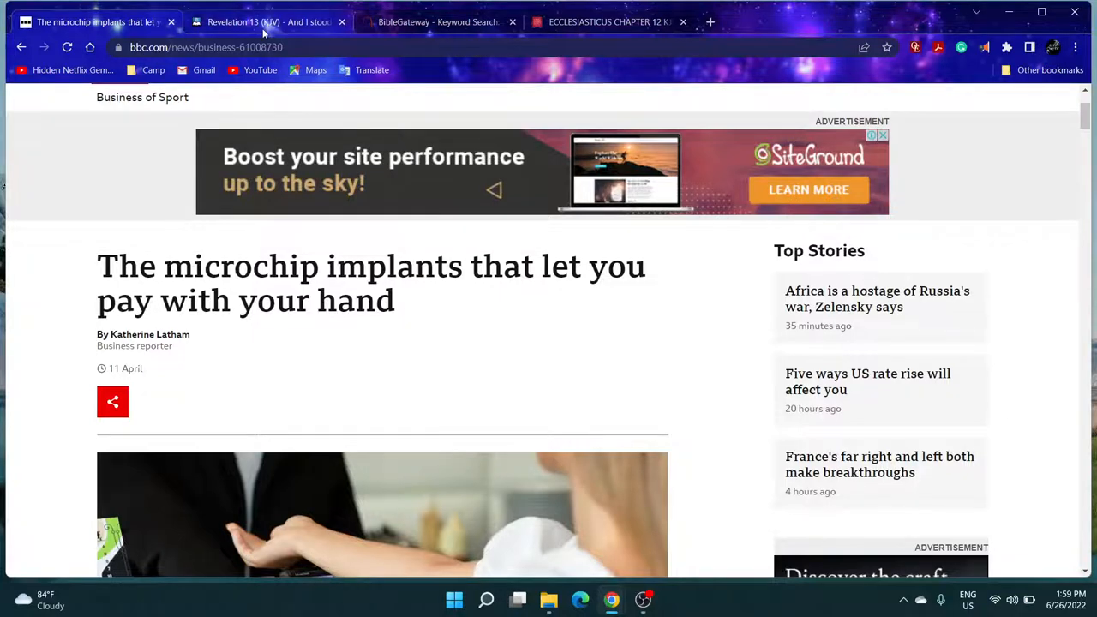
- Switch to Blue Letter Bible's Revelation 13 KJV and highlight verses 16-17 about the mark
left_click(266, 21)
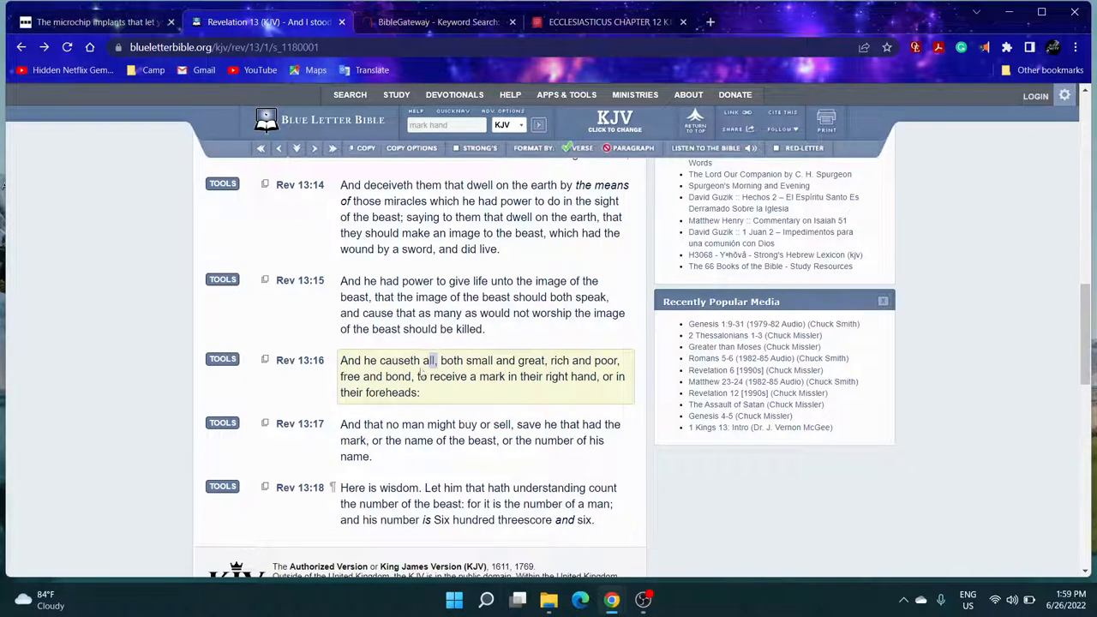
mouse_move(495, 366)
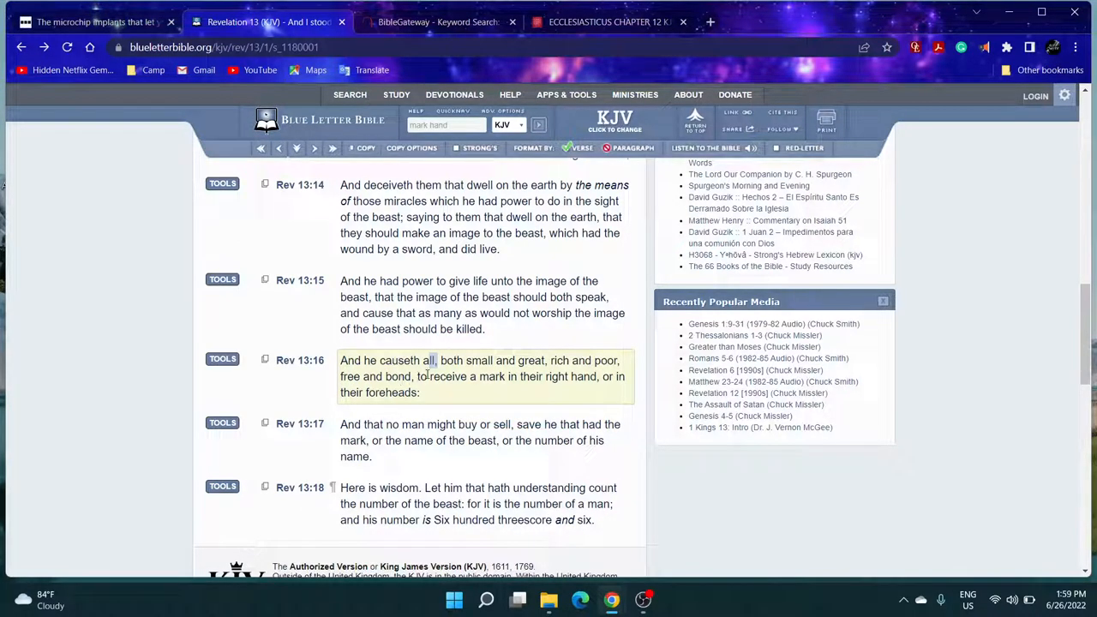
mouse_move(511, 377)
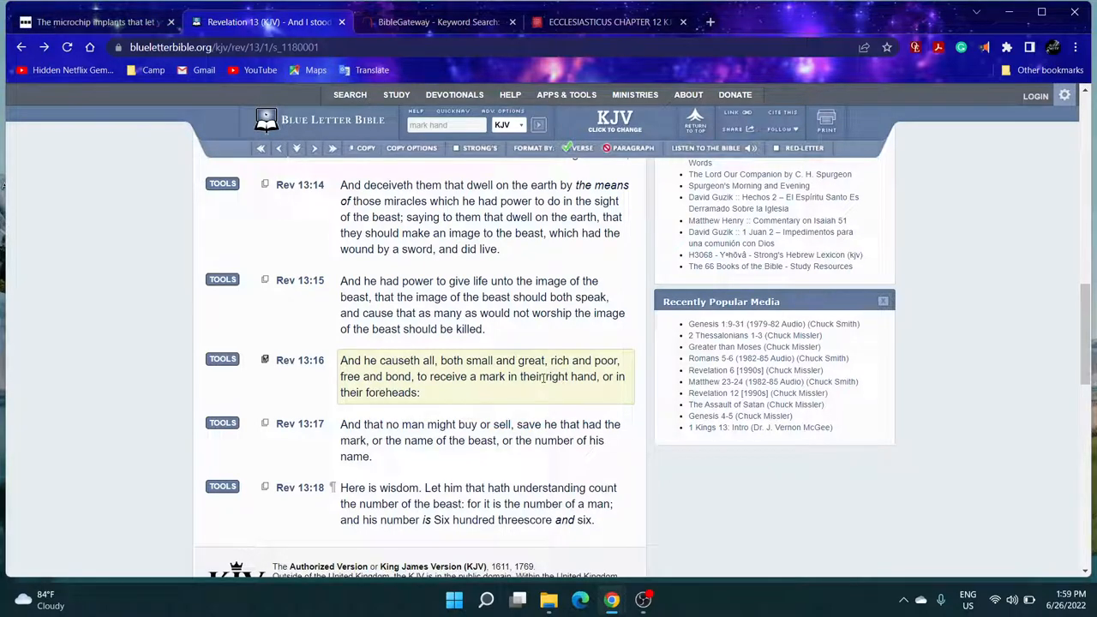
double_click(555, 377)
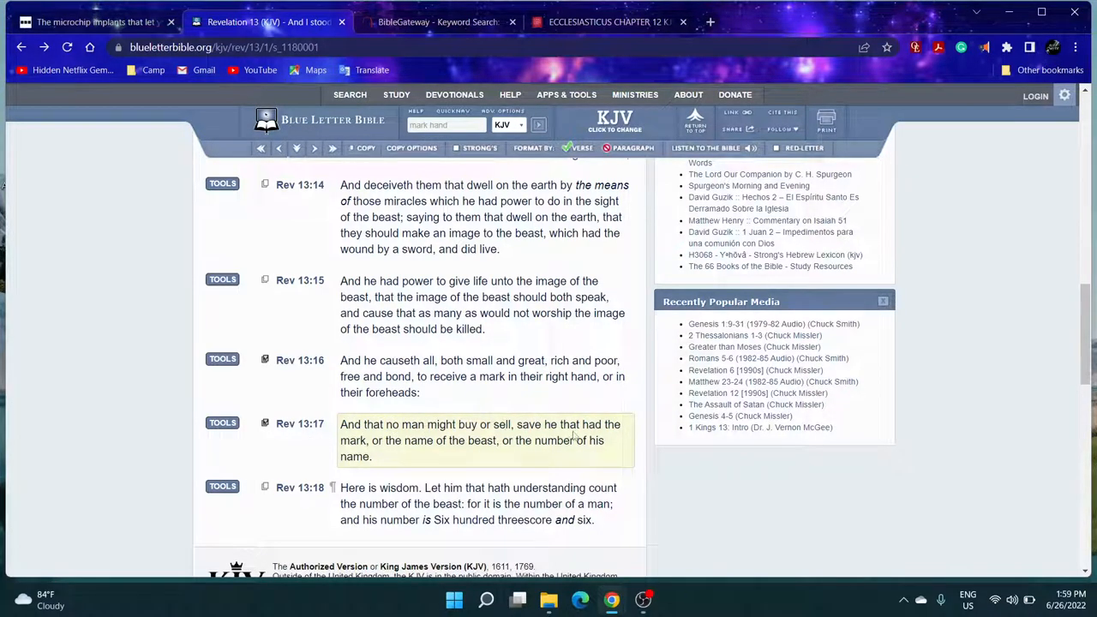
mouse_move(538, 425)
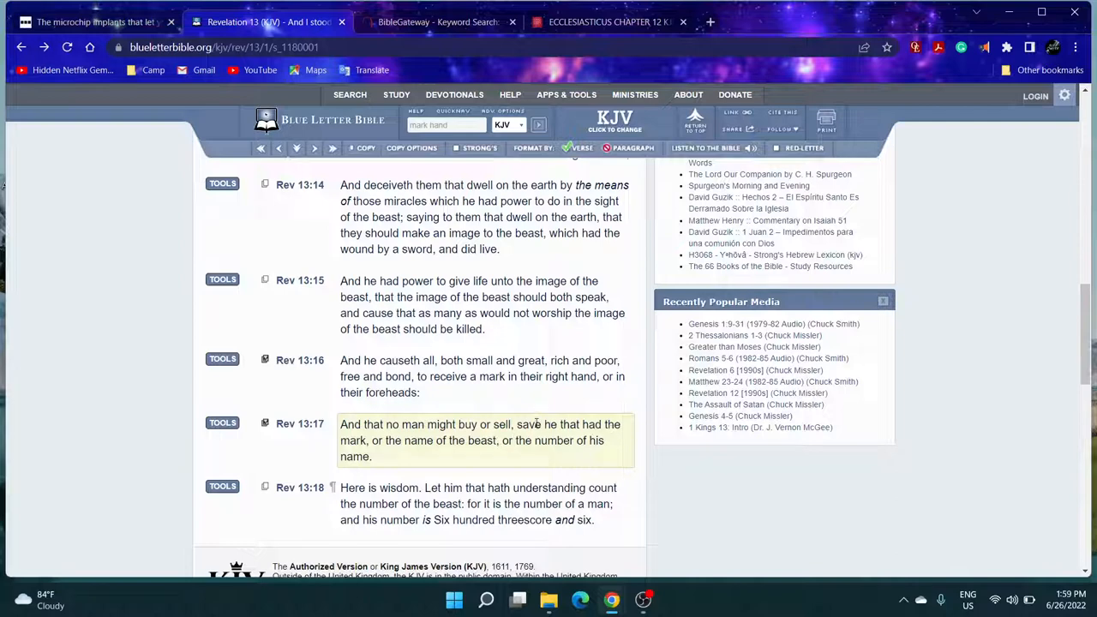
mouse_move(580, 429)
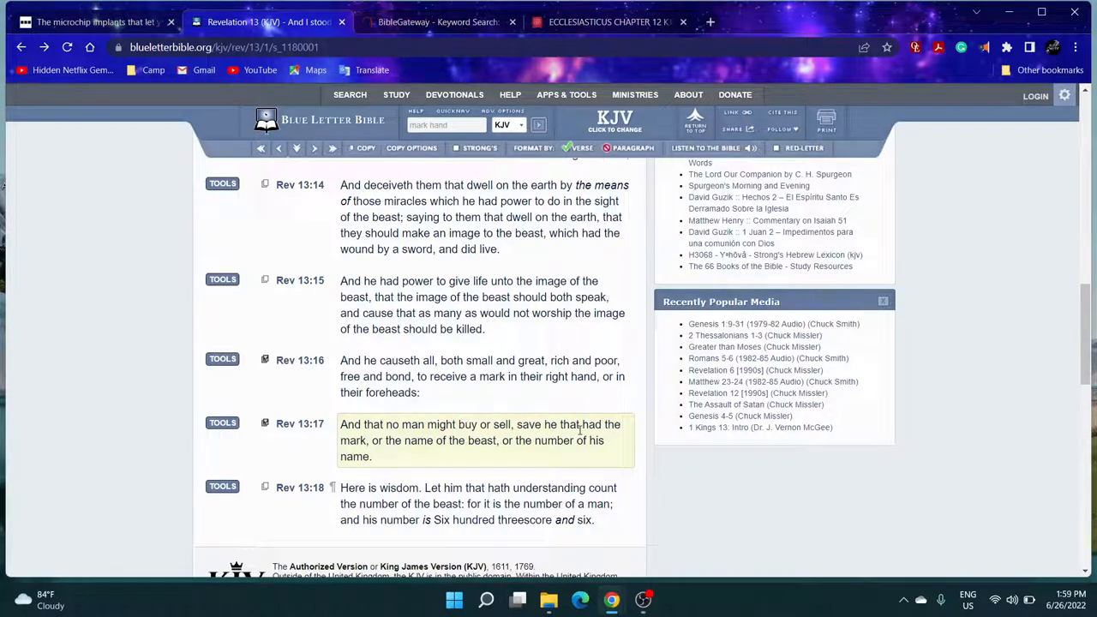
mouse_move(391, 467)
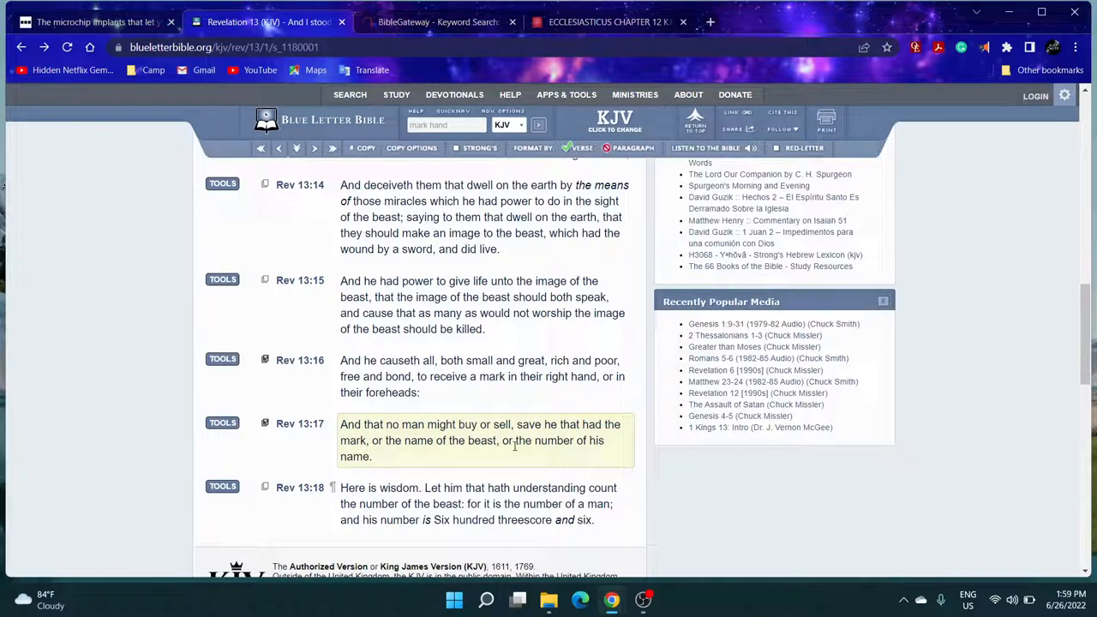
- Highlight 'Six hundred threescore and six' in Revelation 13:18
left_click(343, 471)
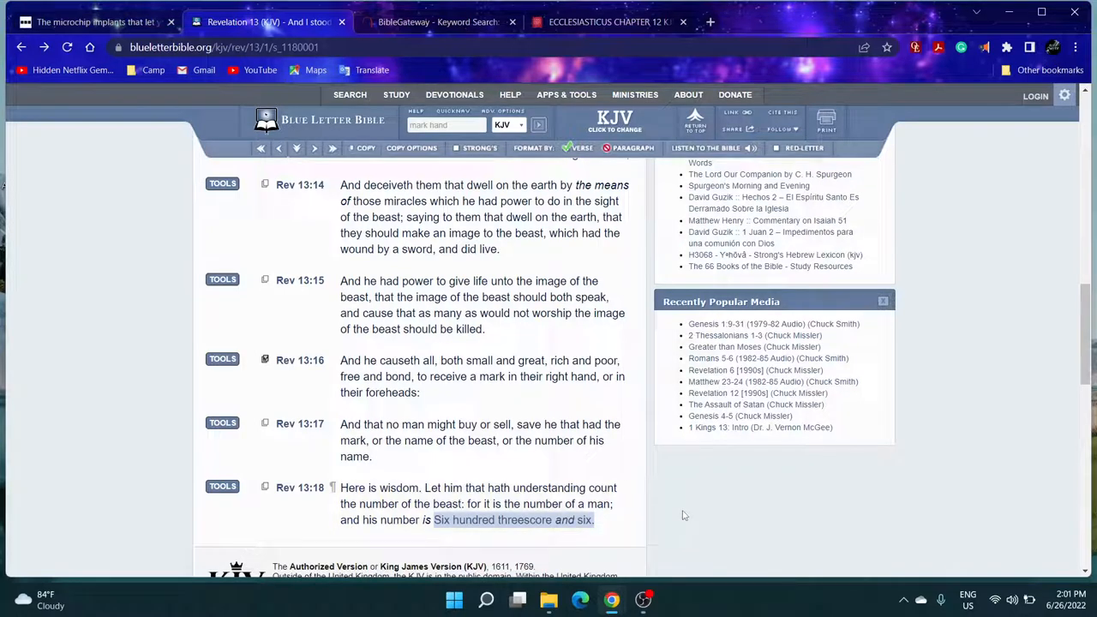
mouse_move(682, 518)
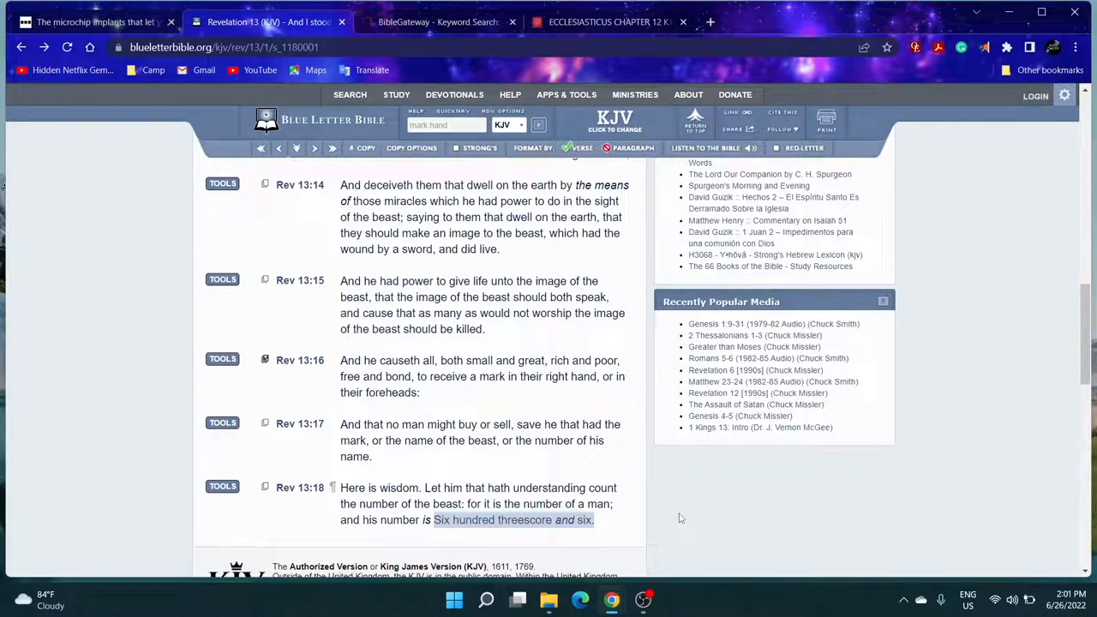
mouse_move(684, 517)
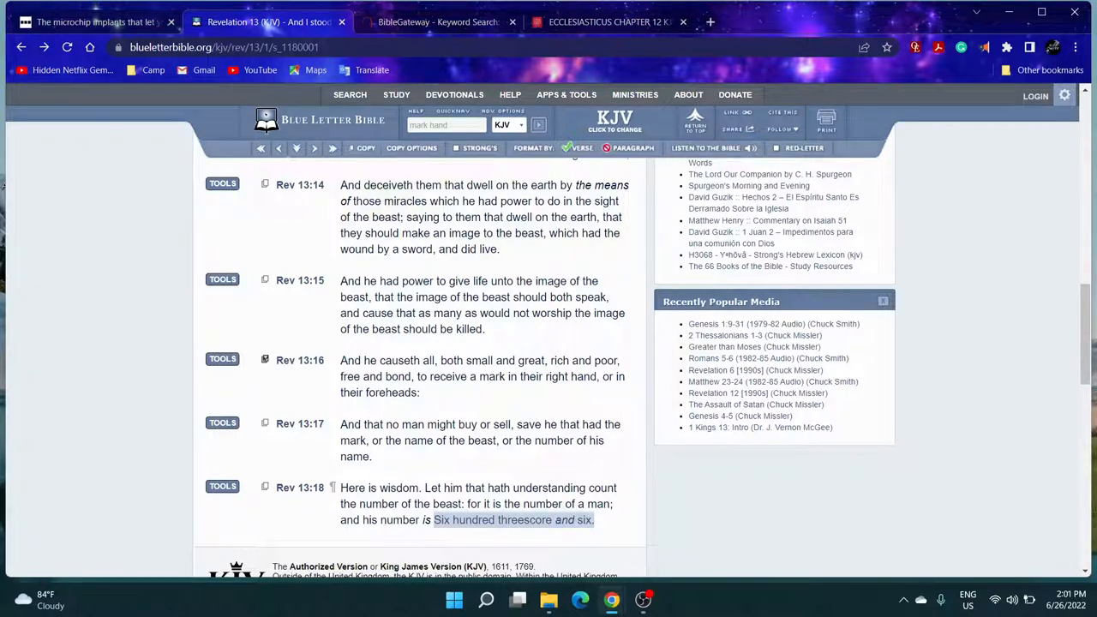
mouse_move(438, 21)
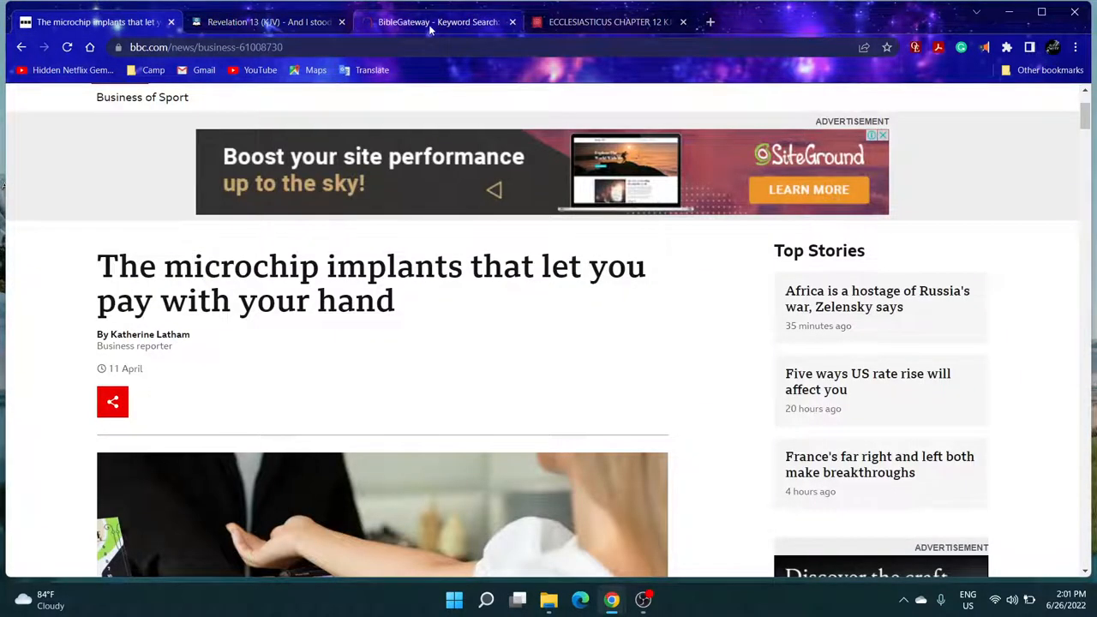
mouse_move(439, 20)
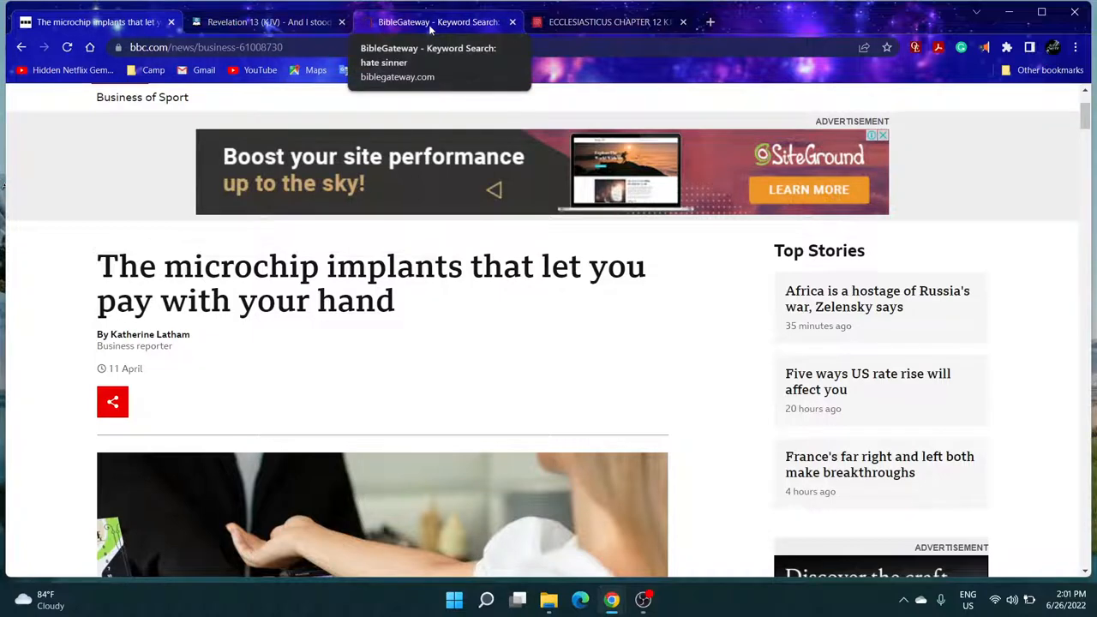
- Switch to the BibleGateway keyword search results tab for 'hate sinner'
left_click(439, 20)
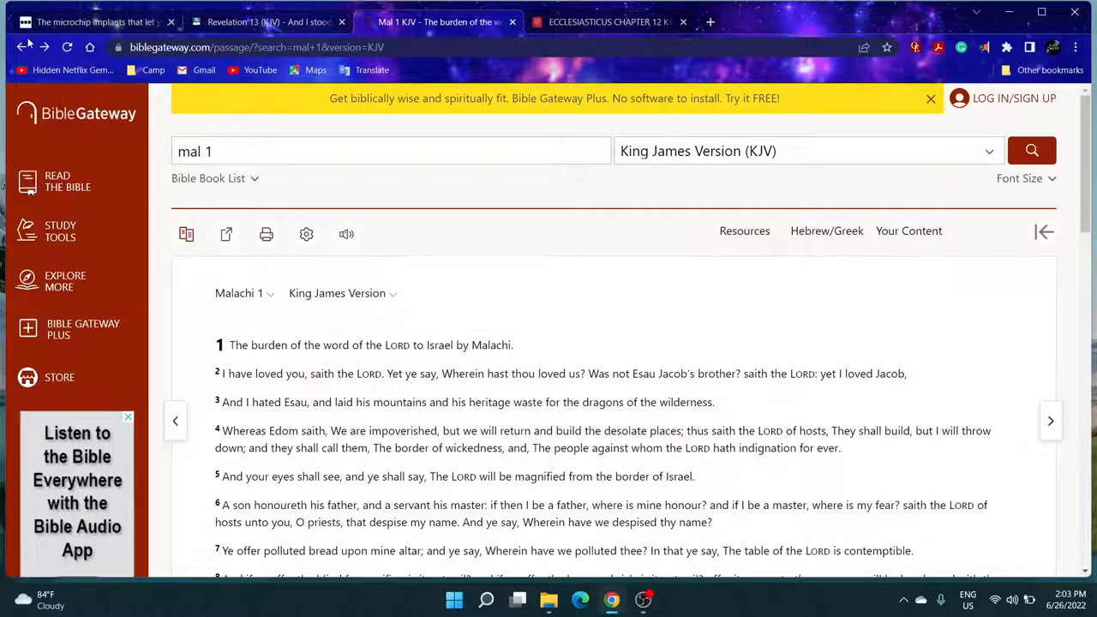
- Run the search, open notes on Job 9:24, and step through the next passage back to Job 9:24
left_click(1032, 151)
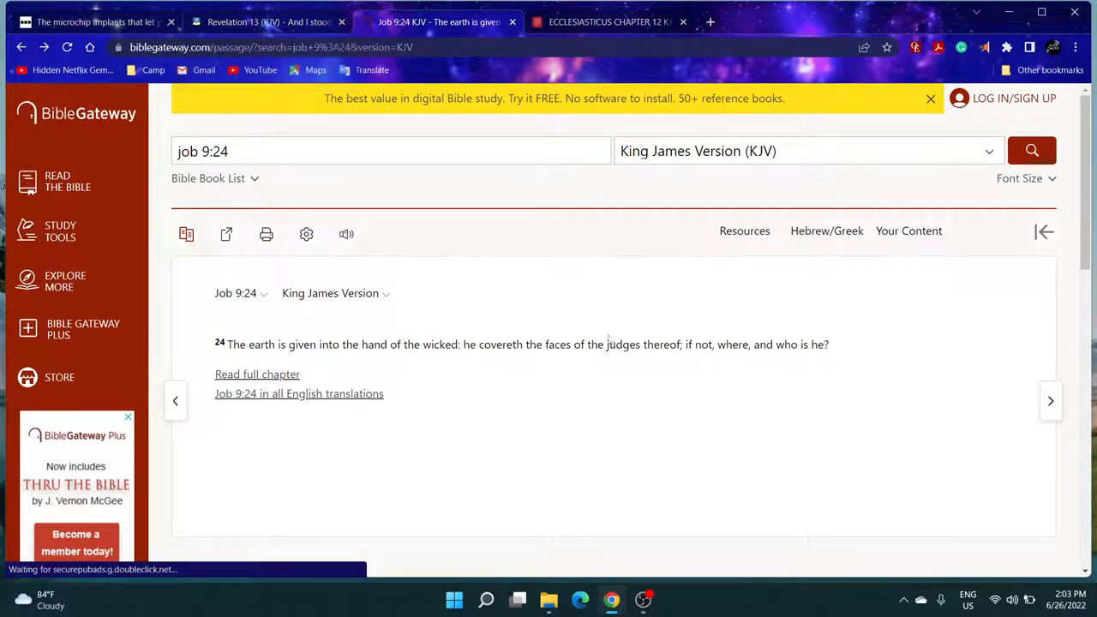
left_click(909, 230)
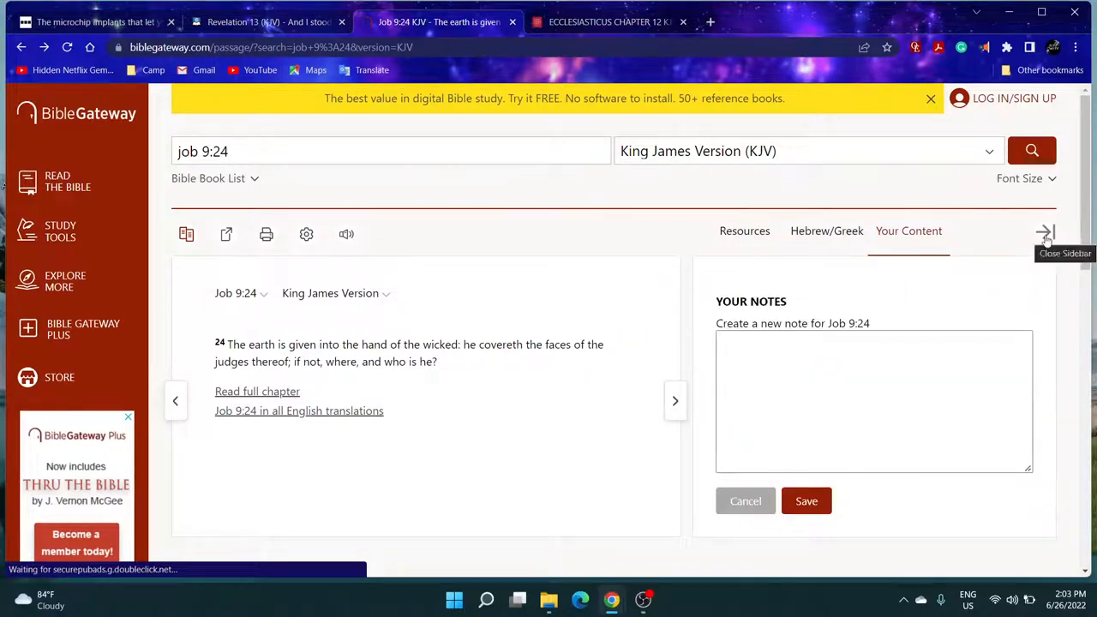
left_click(744, 501)
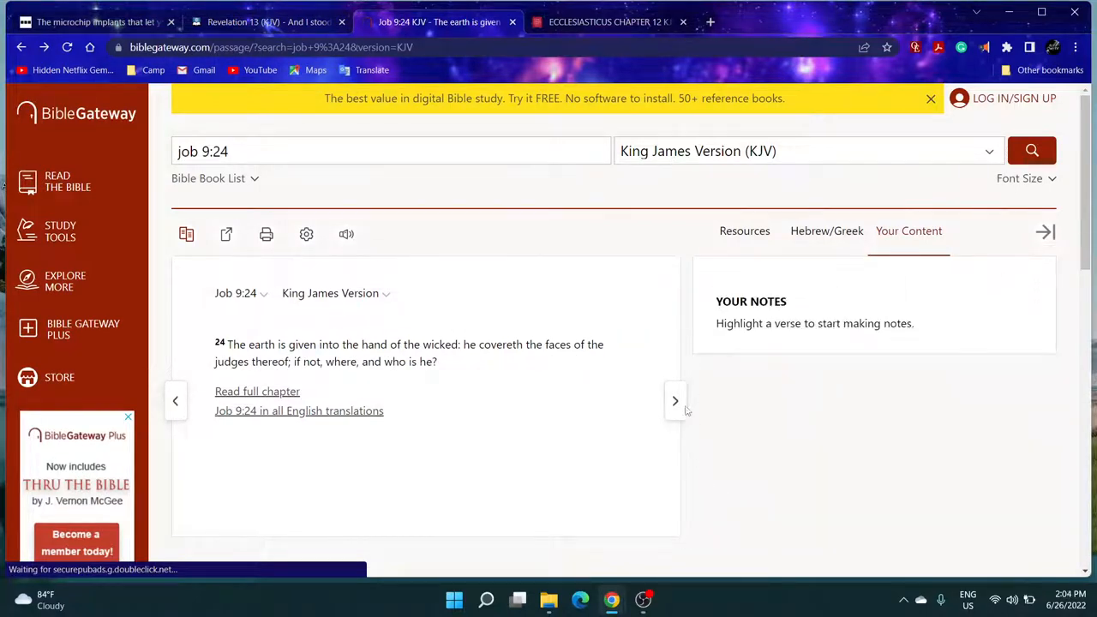
left_click(676, 401)
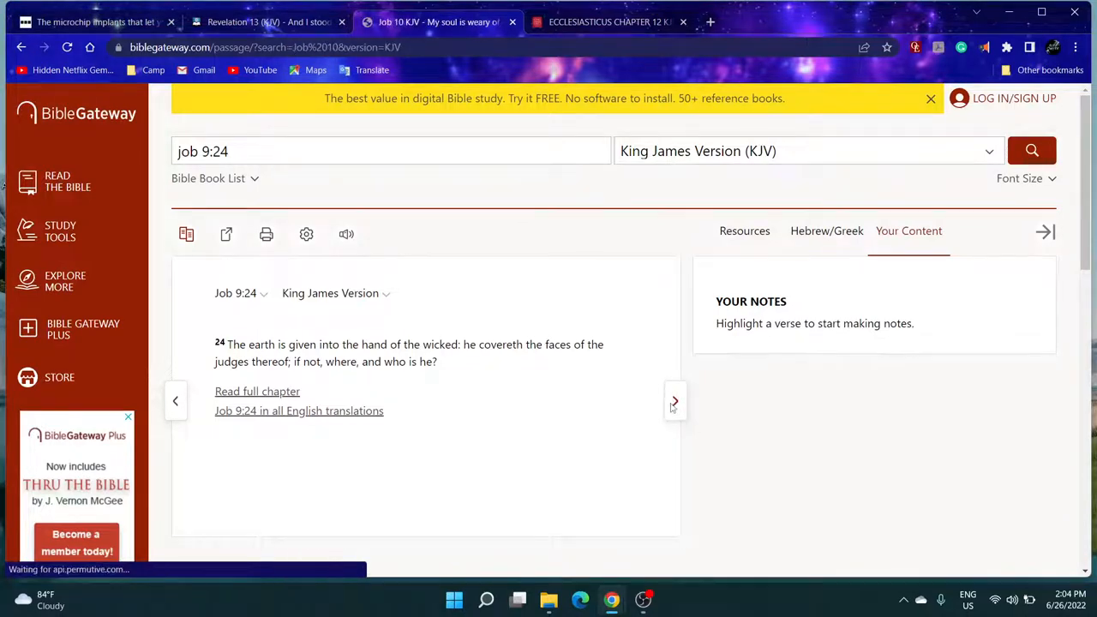
left_click(676, 421)
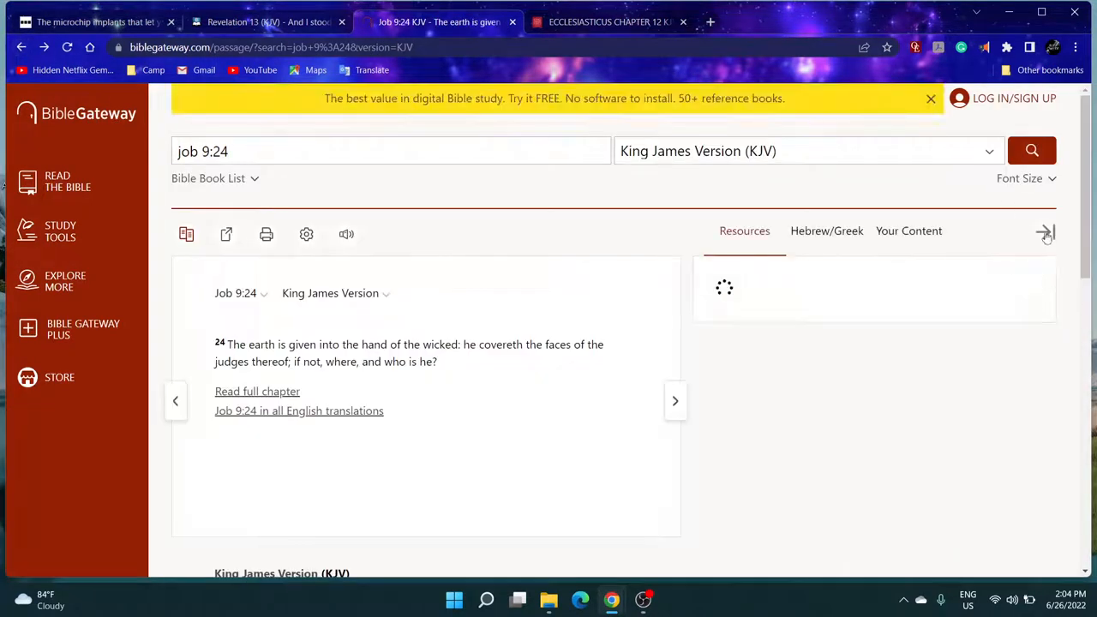
- Collapse the notes side panel so Job 9:24 spans full width, then return to the BBC article
left_click(1046, 231)
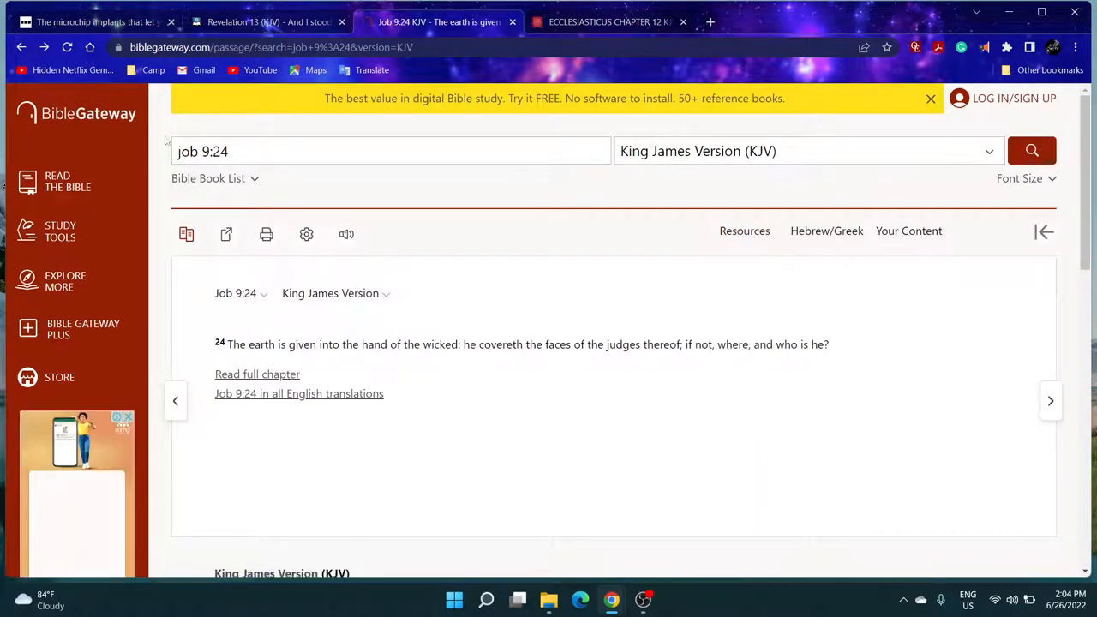
left_click(94, 20)
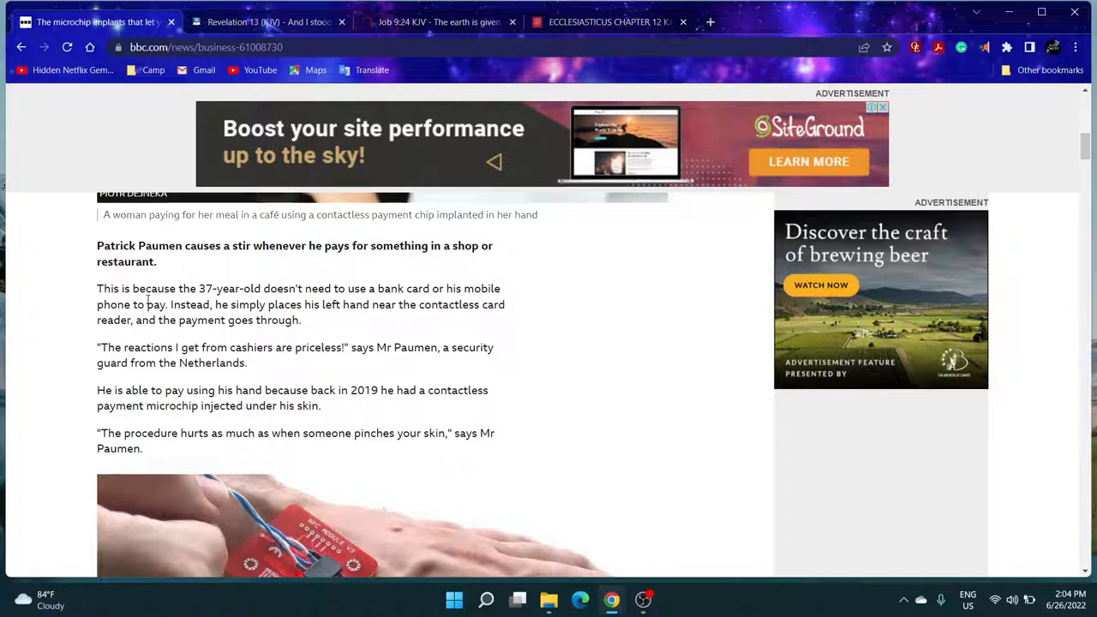
- Scroll the BBC article down to the security guard paying with his hand-implanted chip
scroll("down", 3)
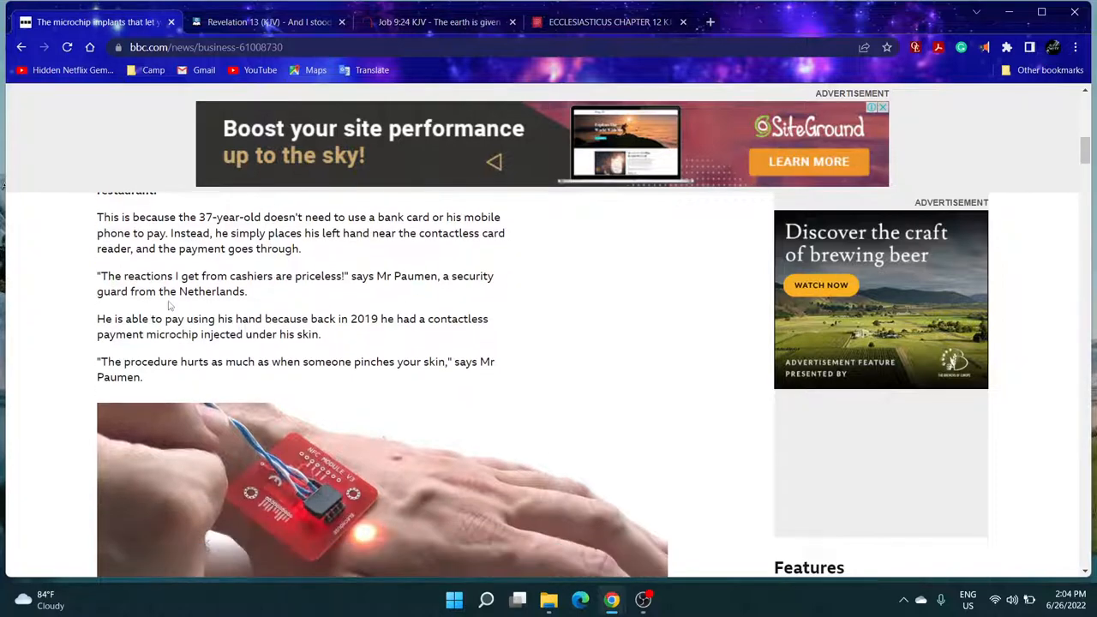
mouse_move(266, 275)
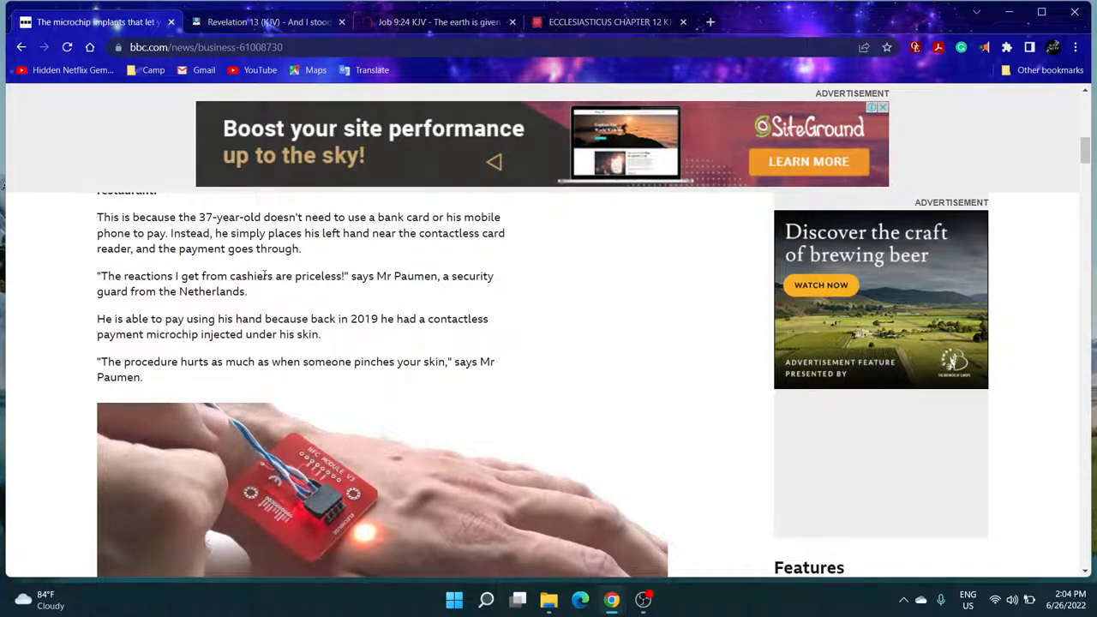
mouse_move(391, 275)
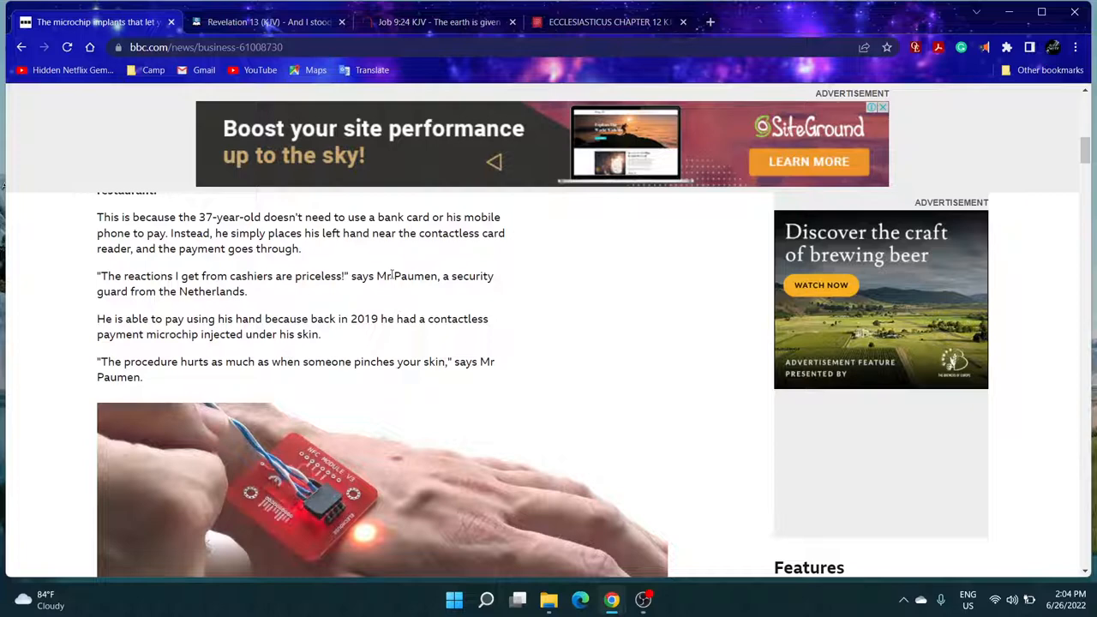
mouse_move(254, 307)
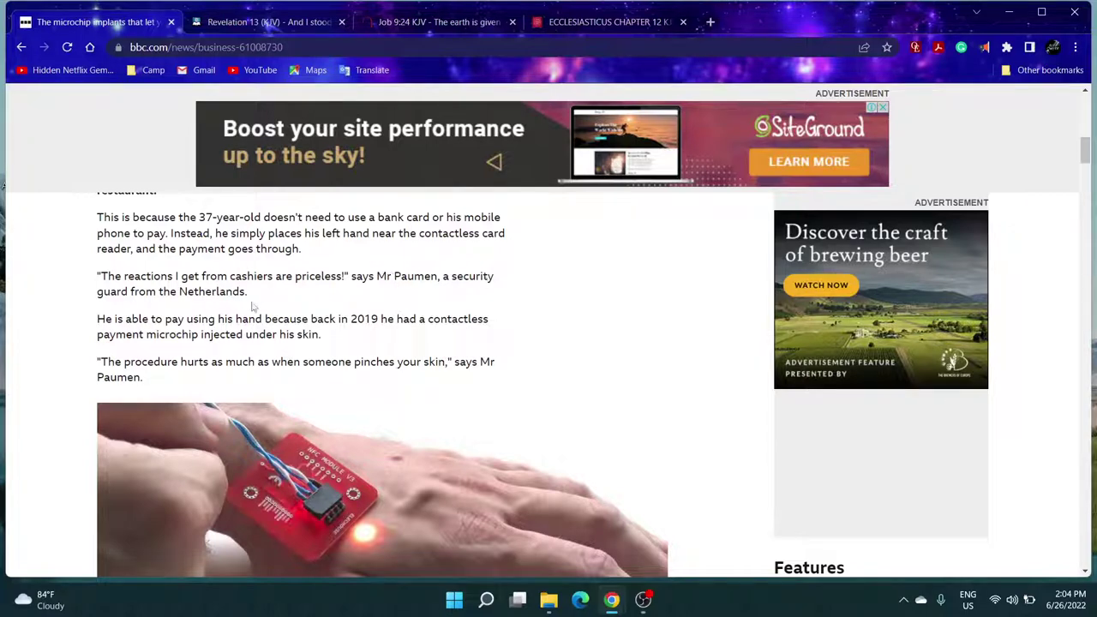
mouse_move(117, 298)
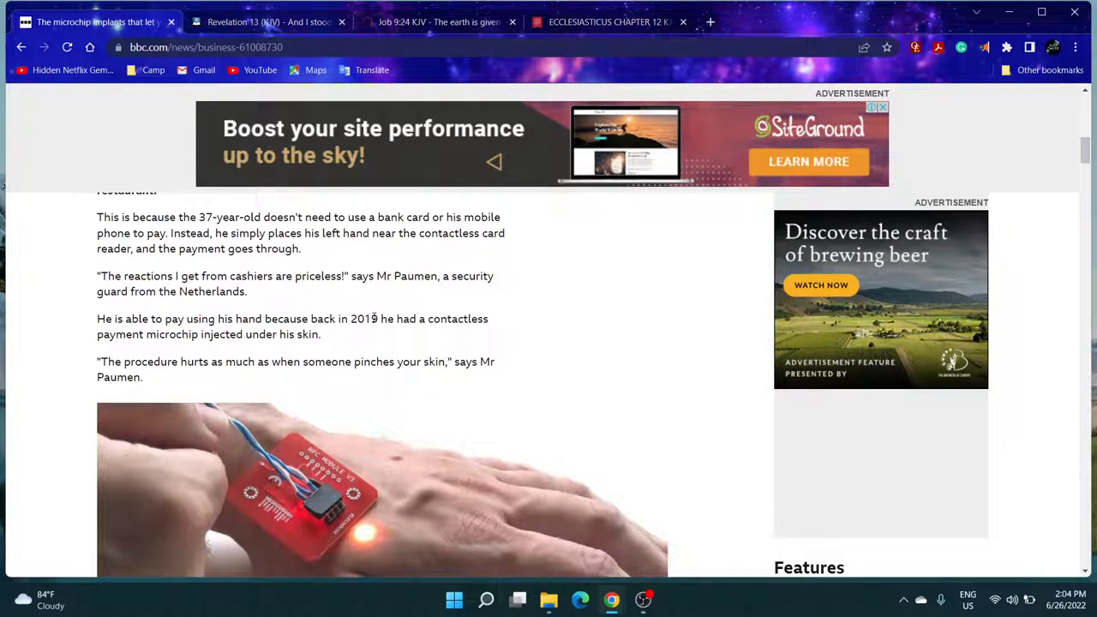
mouse_move(148, 340)
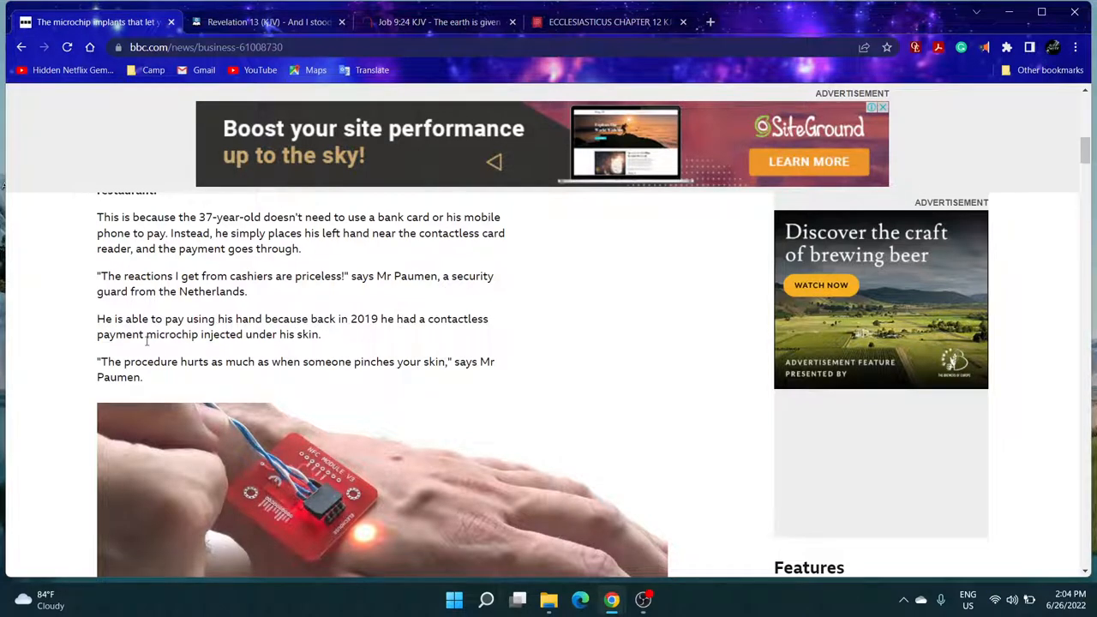
mouse_move(240, 347)
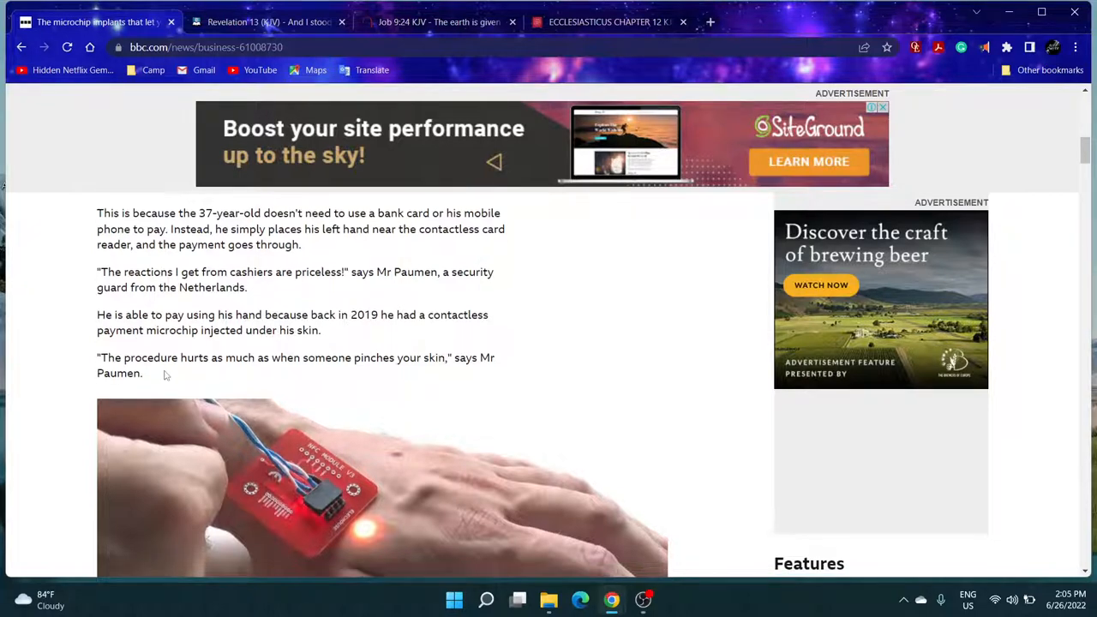
scroll("down", 3)
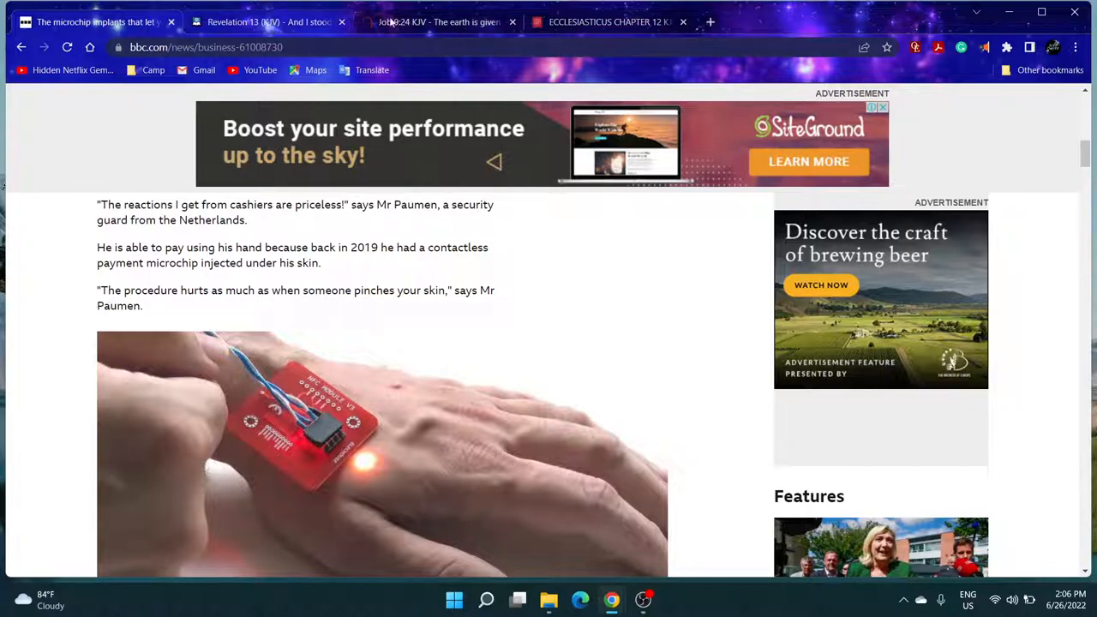
mouse_move(439, 21)
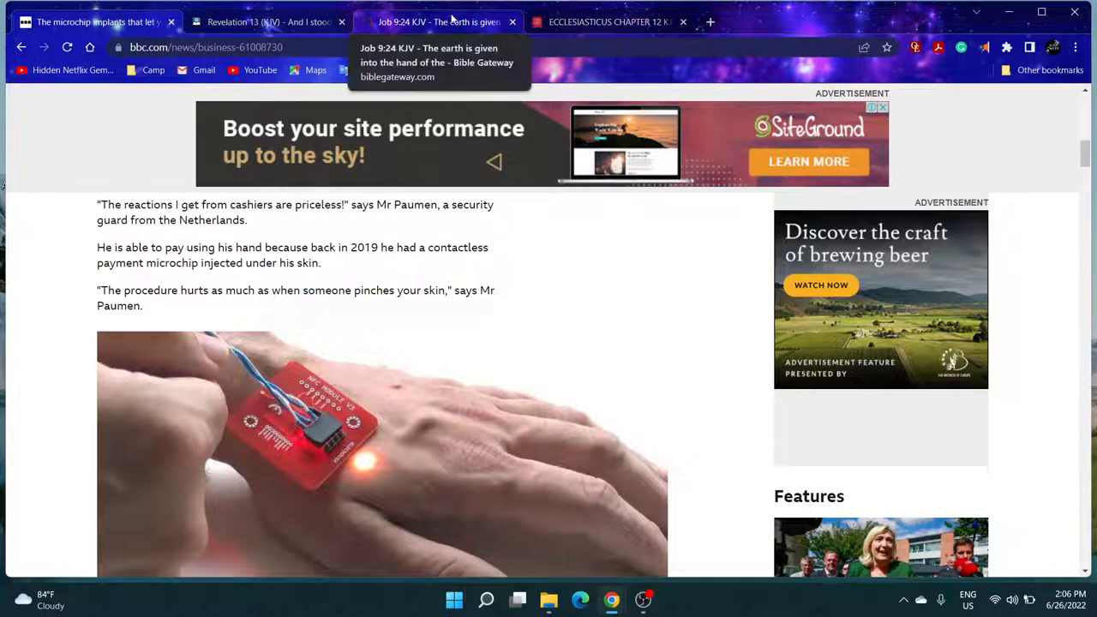
- Search BibleGateway's KJV for 'come another' to find John 5:43
left_click(429, 20)
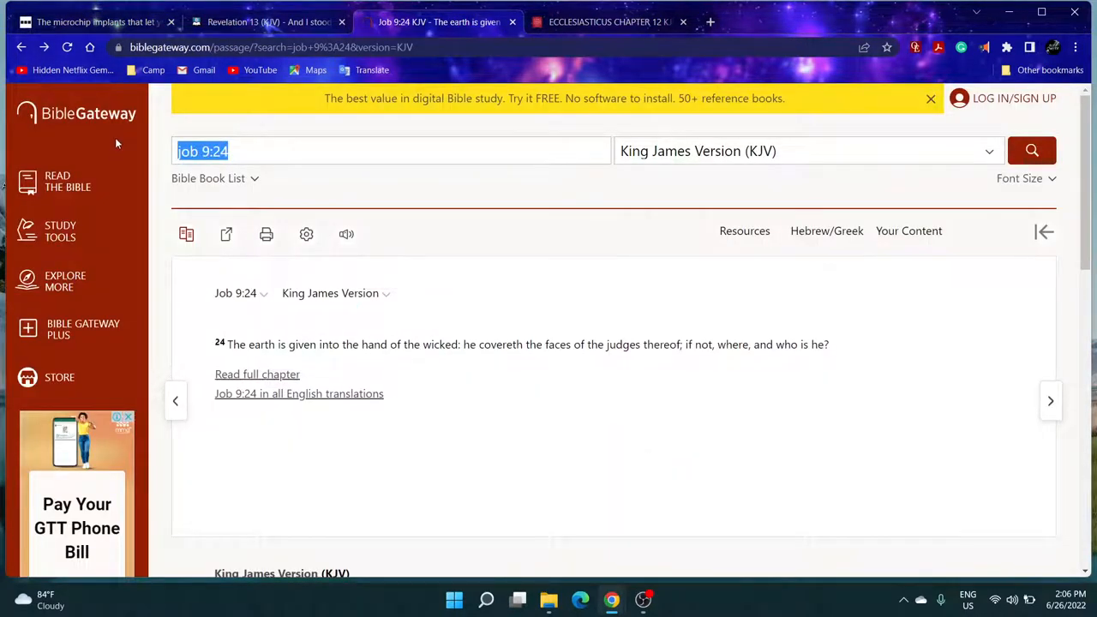
type("come another")
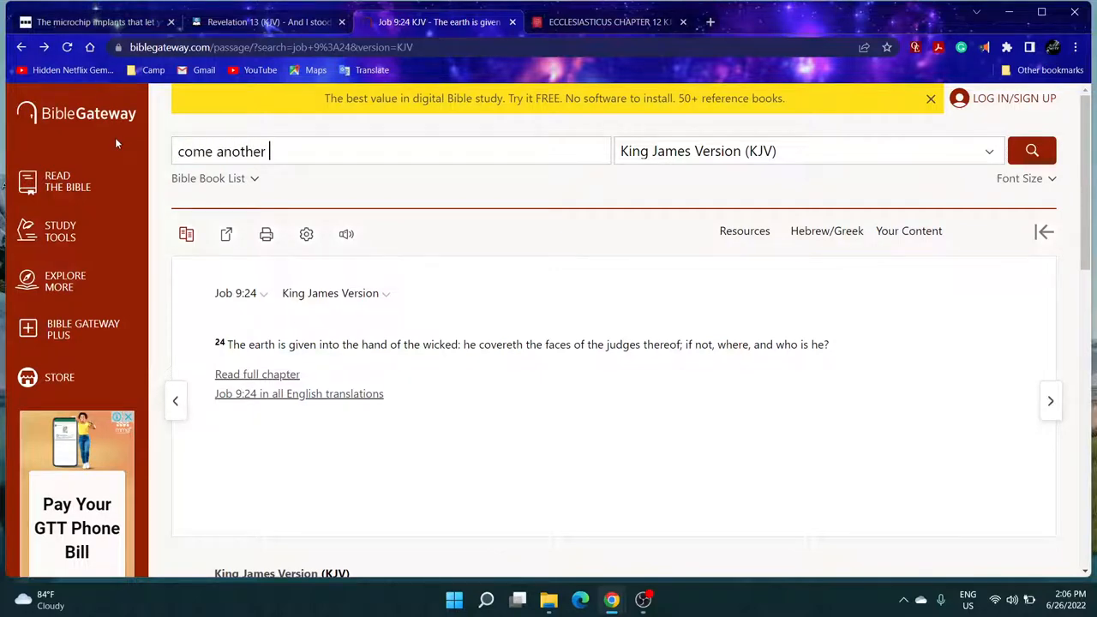
left_click(1033, 151)
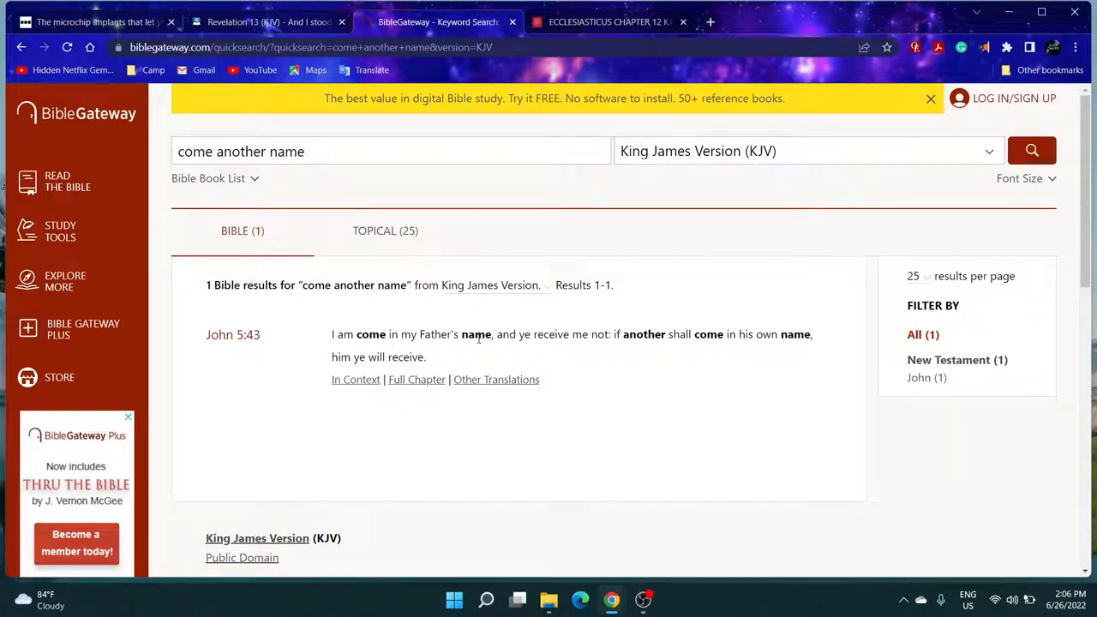
mouse_move(597, 334)
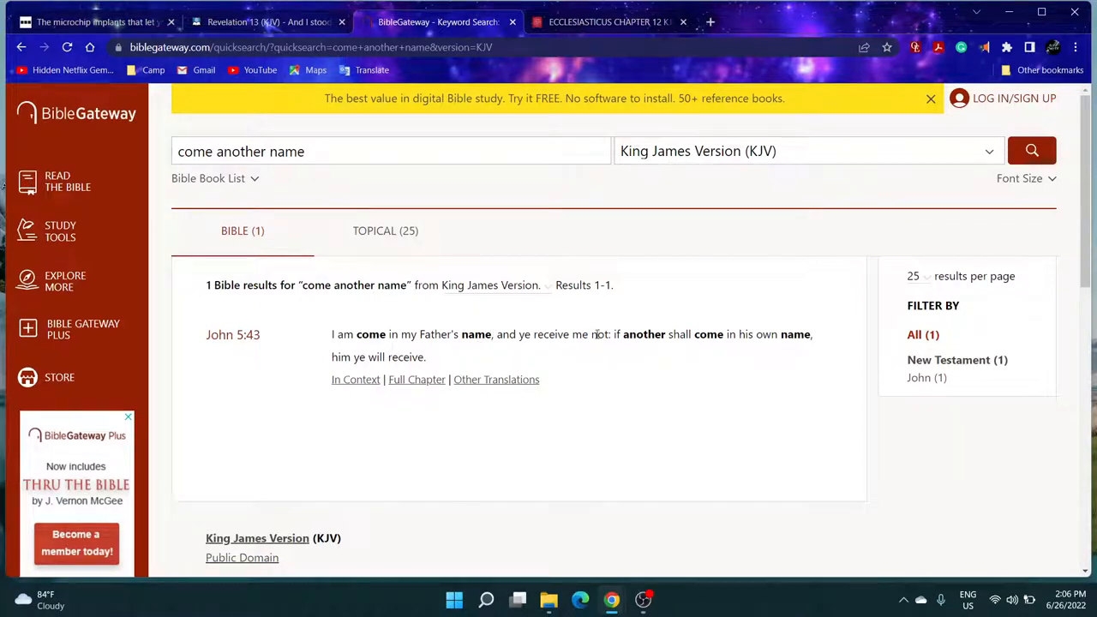
- Highlight 'if another shall come in his own name', then return to Revelation 13 in Blue Letter Bible
left_click_drag(614, 334, 809, 335)
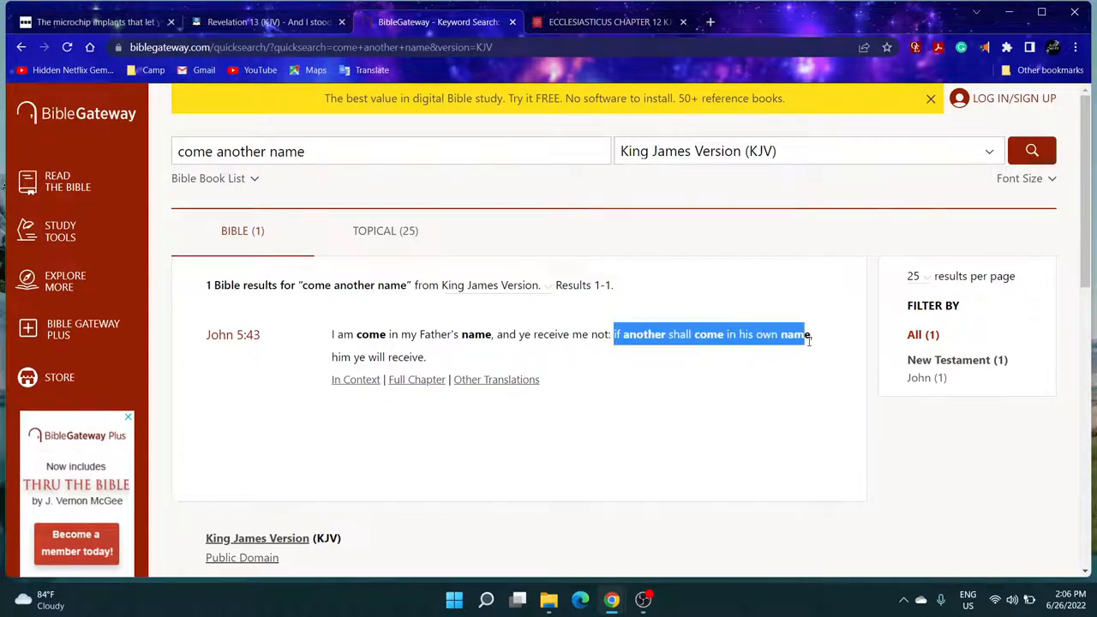
left_click(453, 358)
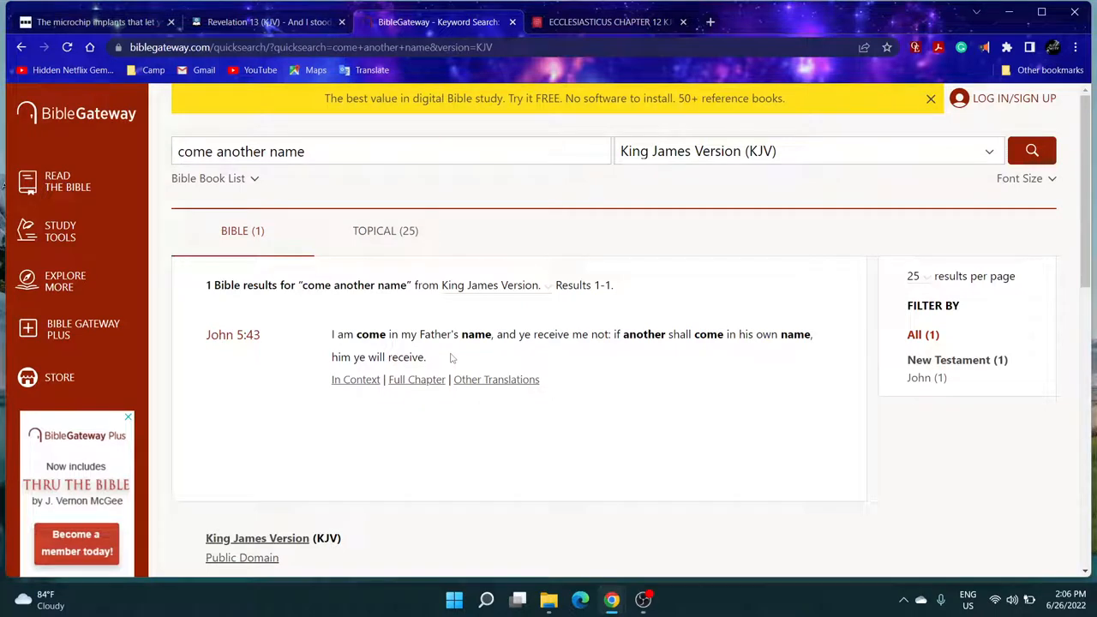
left_click(266, 20)
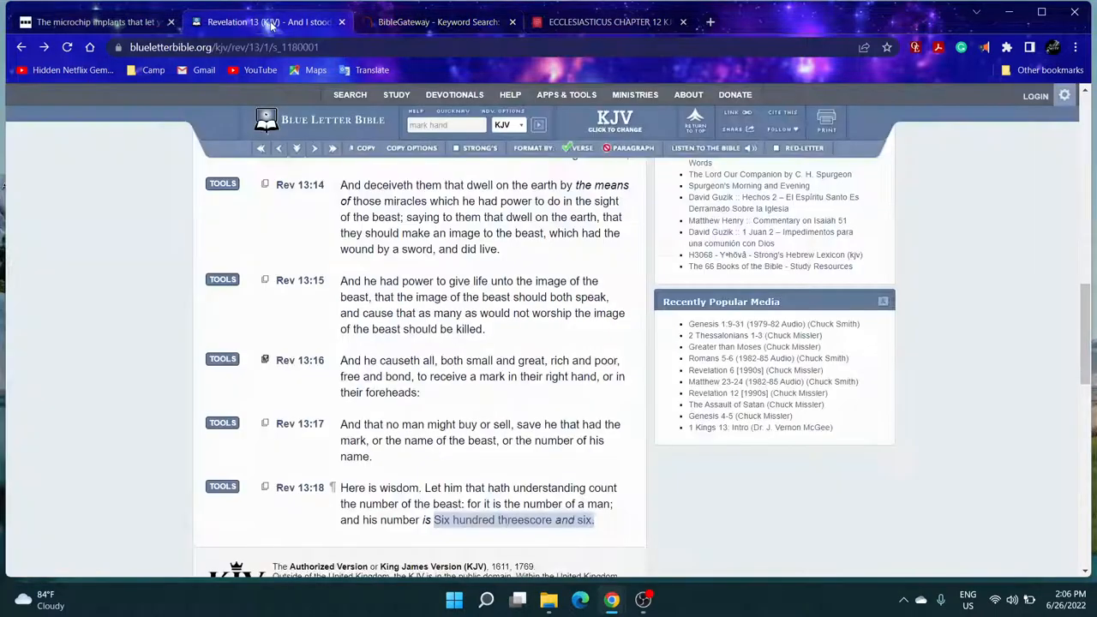
- Return to the BBC microchip article and scroll down to the 1998 first-implant link
left_click(95, 21)
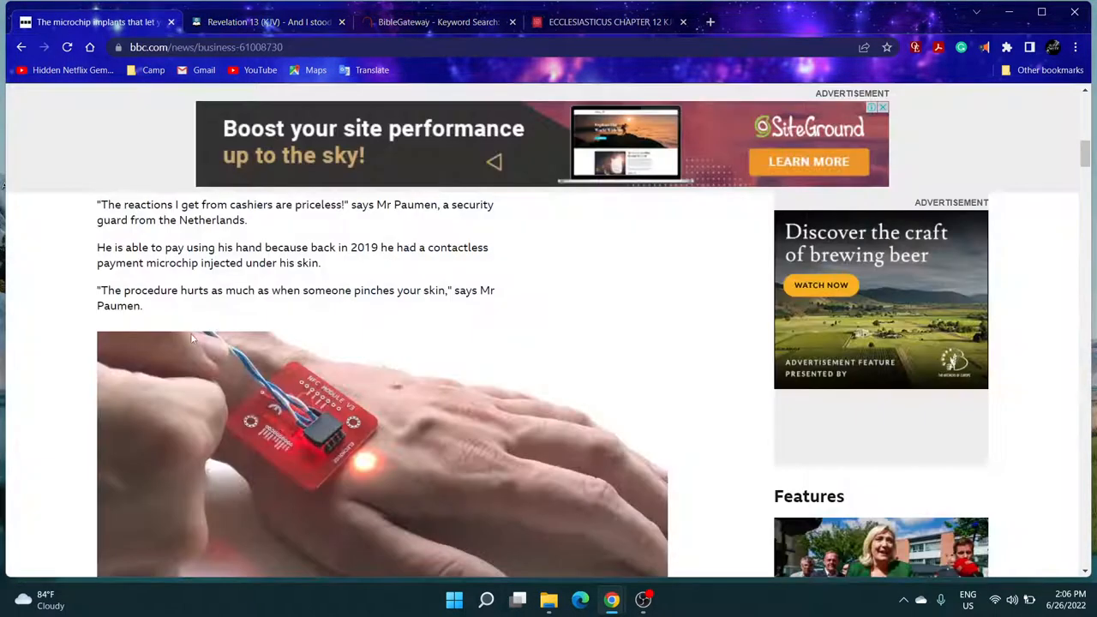
mouse_move(154, 308)
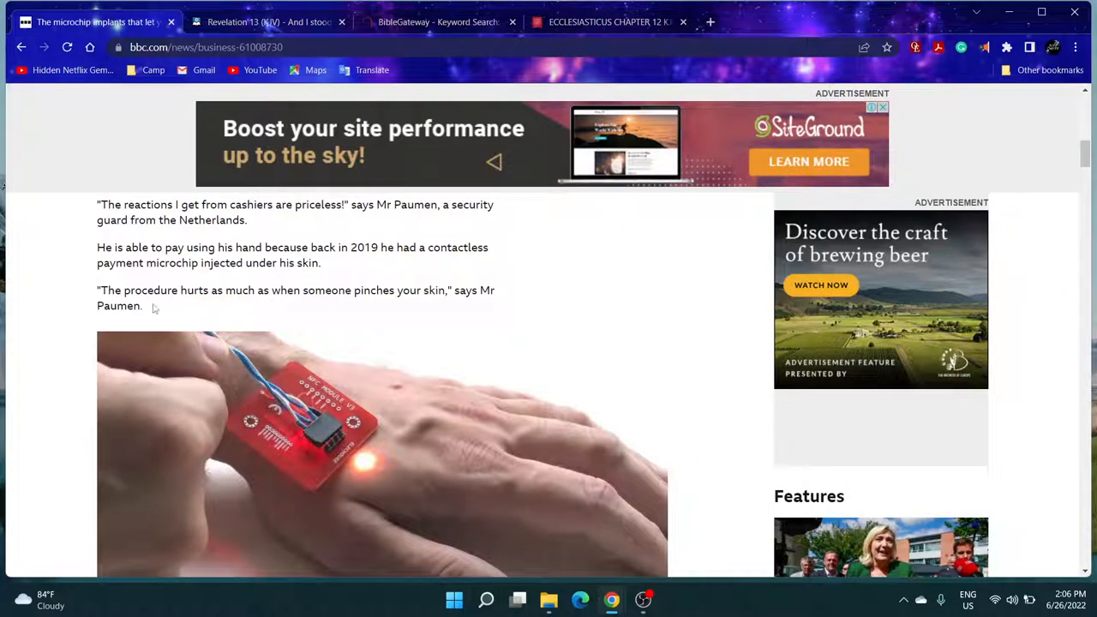
mouse_move(278, 295)
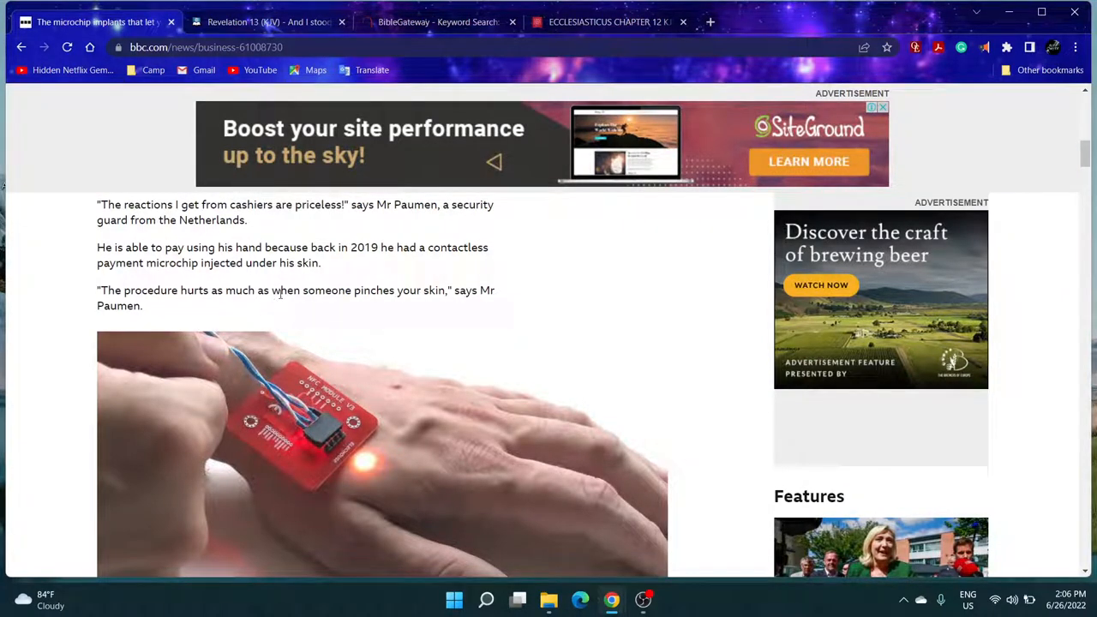
mouse_move(155, 315)
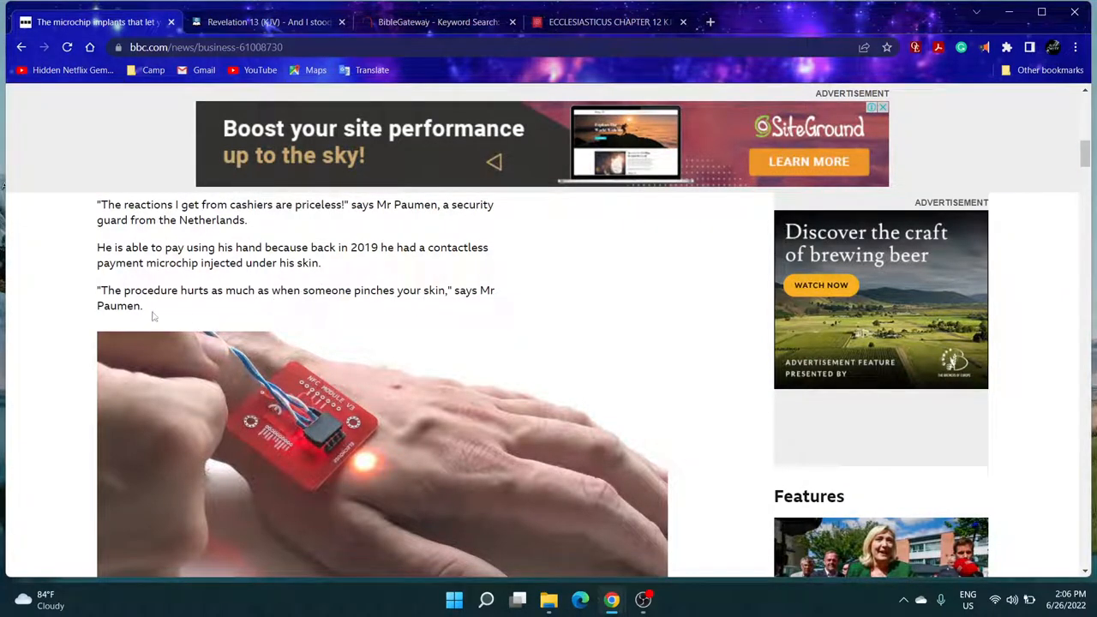
scroll("down", 3)
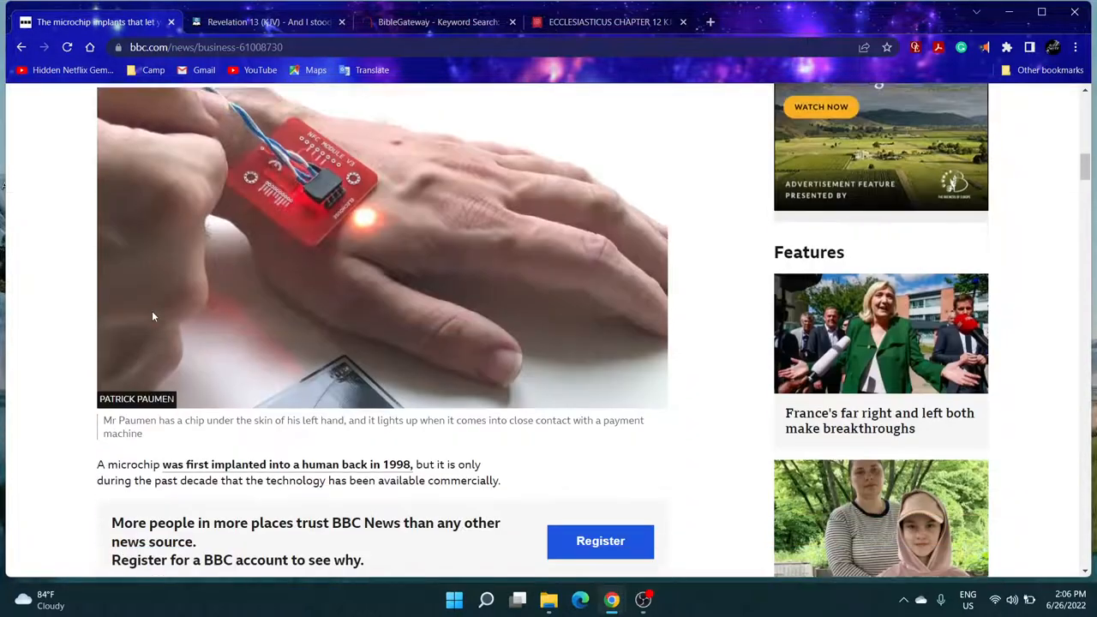
scroll("down", 3)
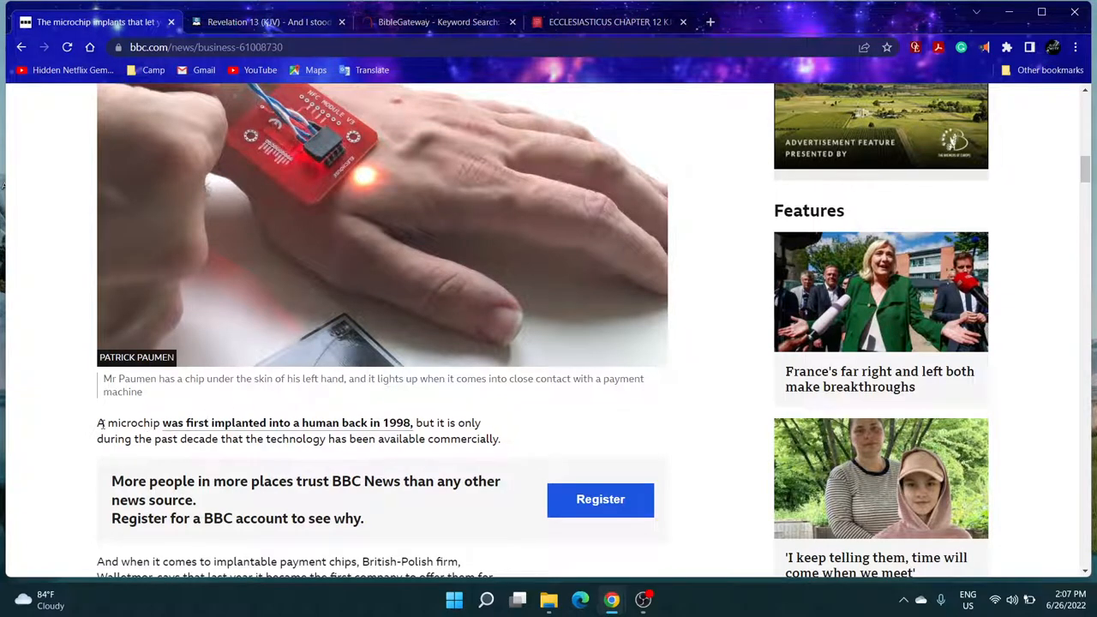
scroll("down", 3)
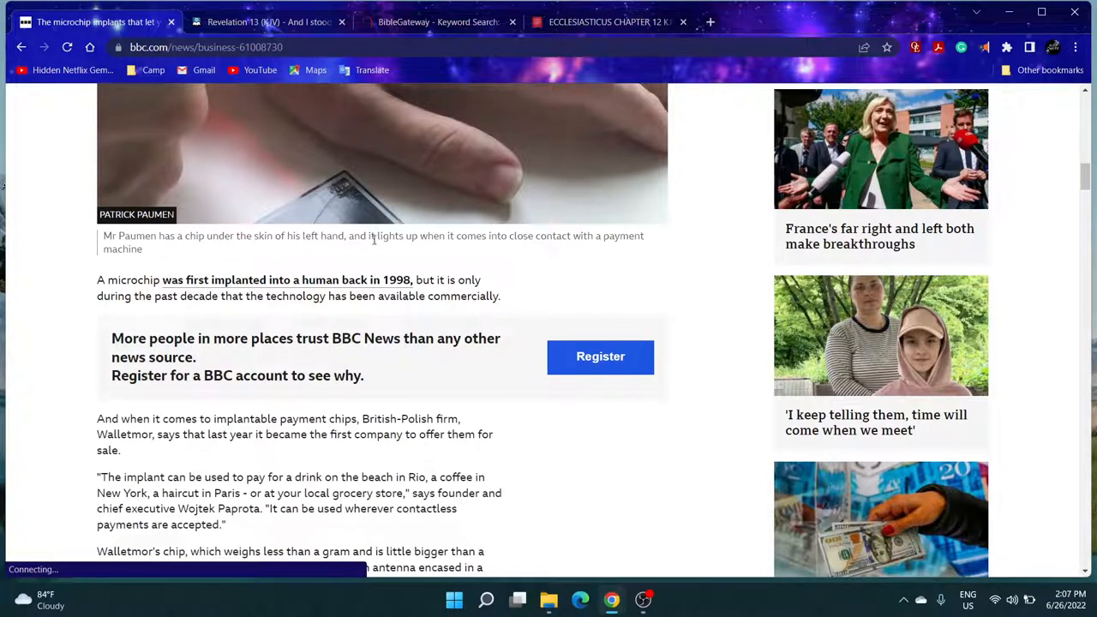
mouse_move(495, 236)
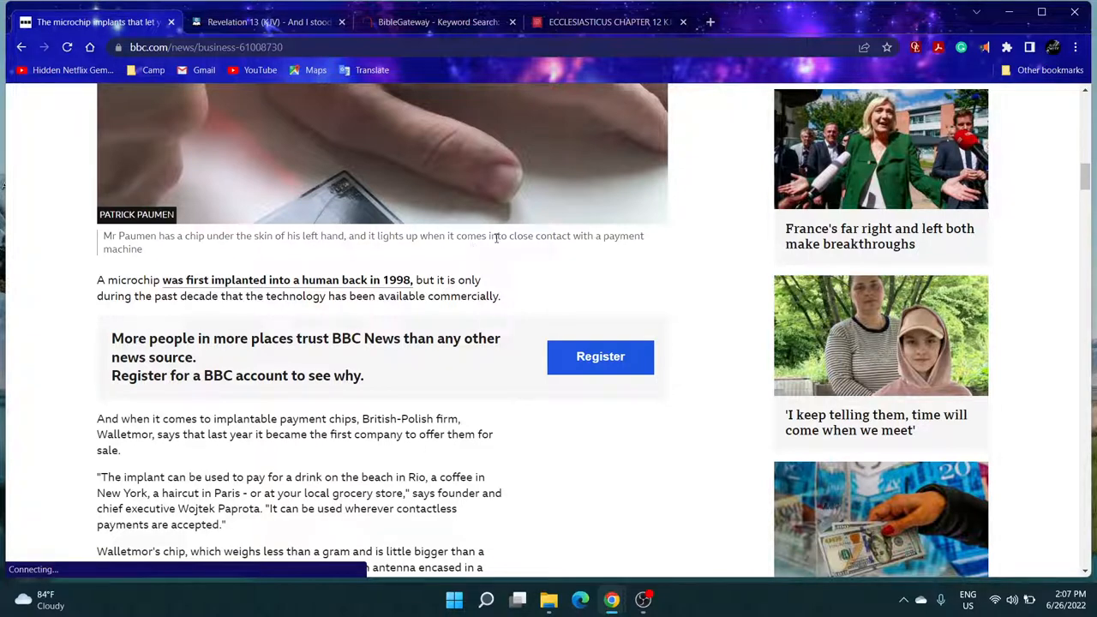
mouse_move(77, 264)
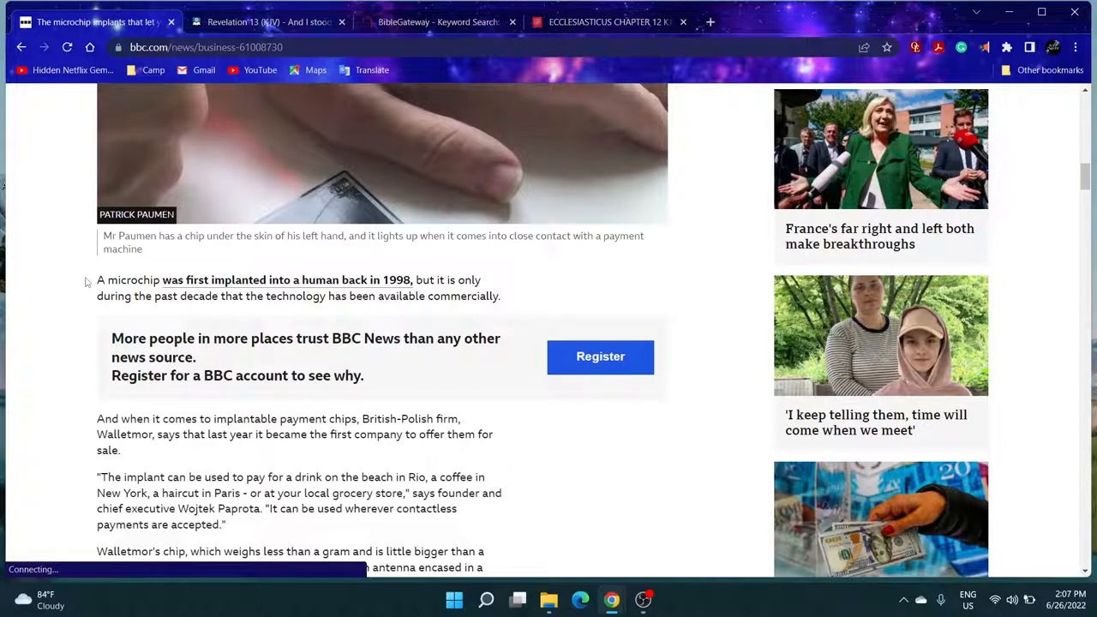
mouse_move(89, 283)
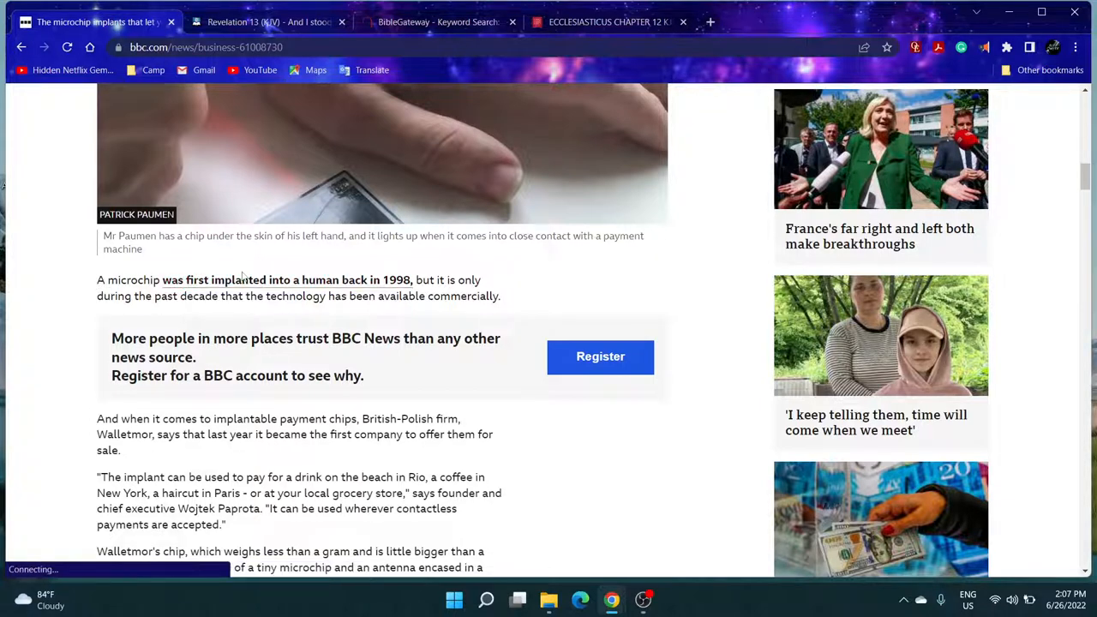
mouse_move(384, 282)
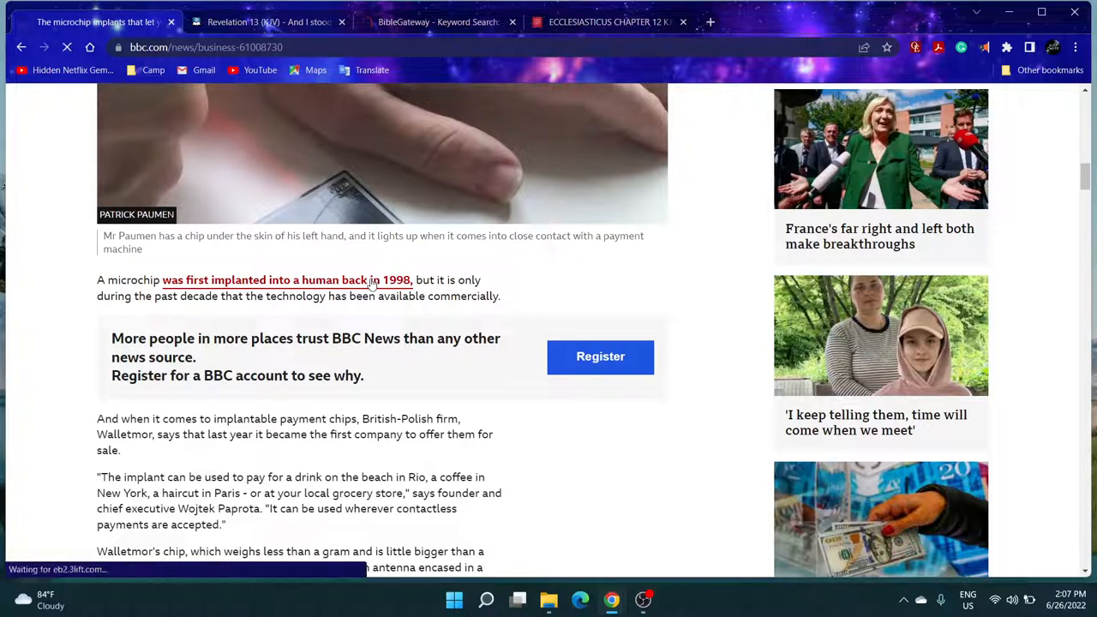
- Open the 1999 CNN human chip implant article and scroll through it
left_click(288, 281)
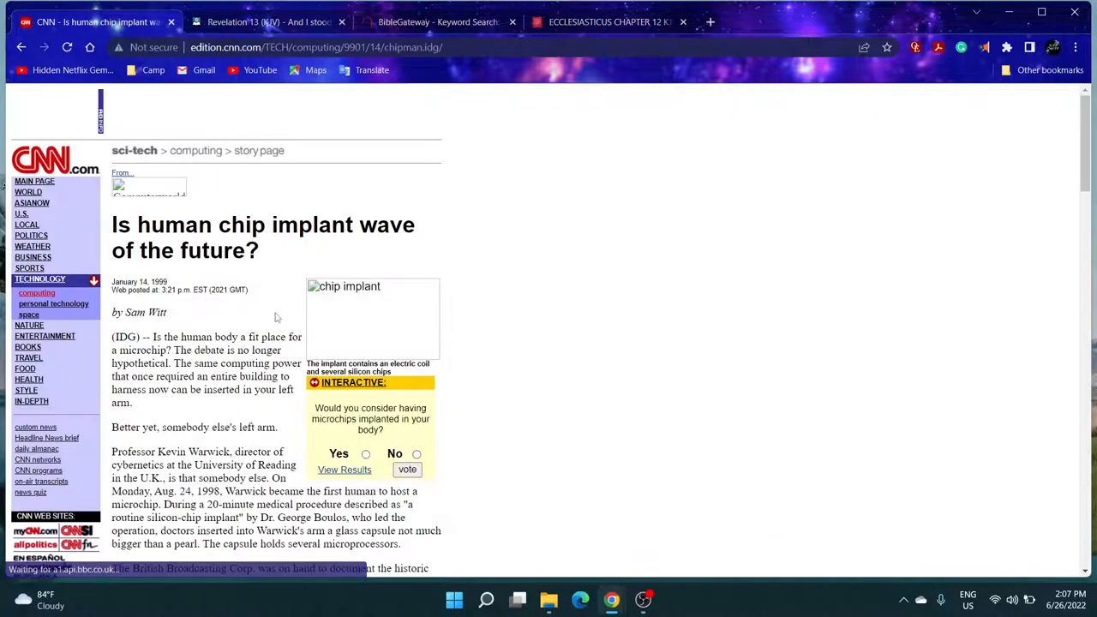
scroll("down", 3)
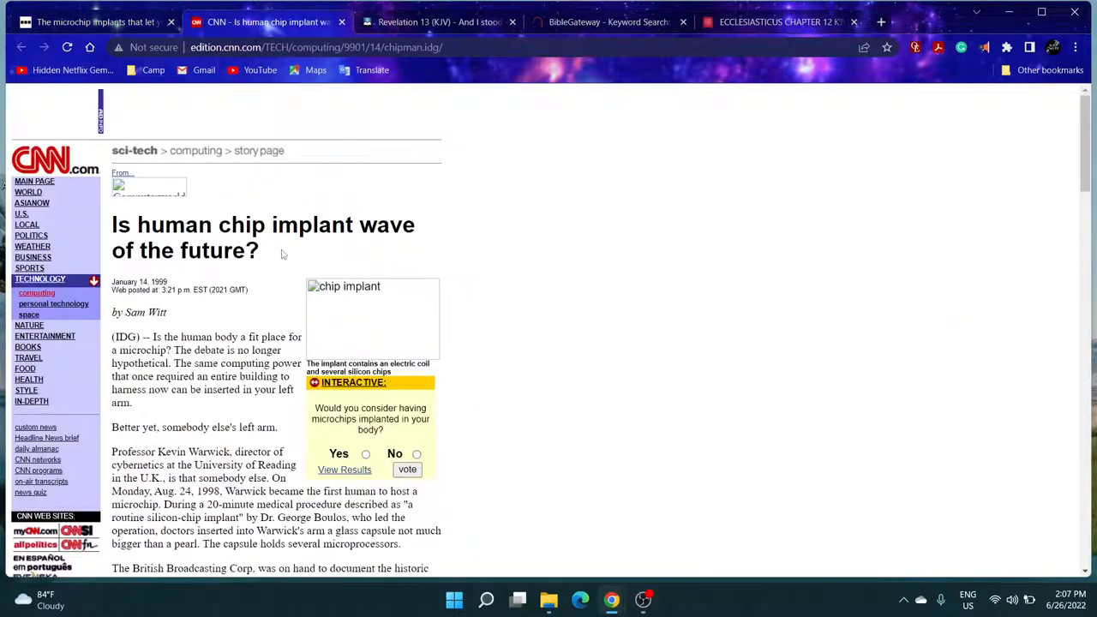
scroll("down", 3)
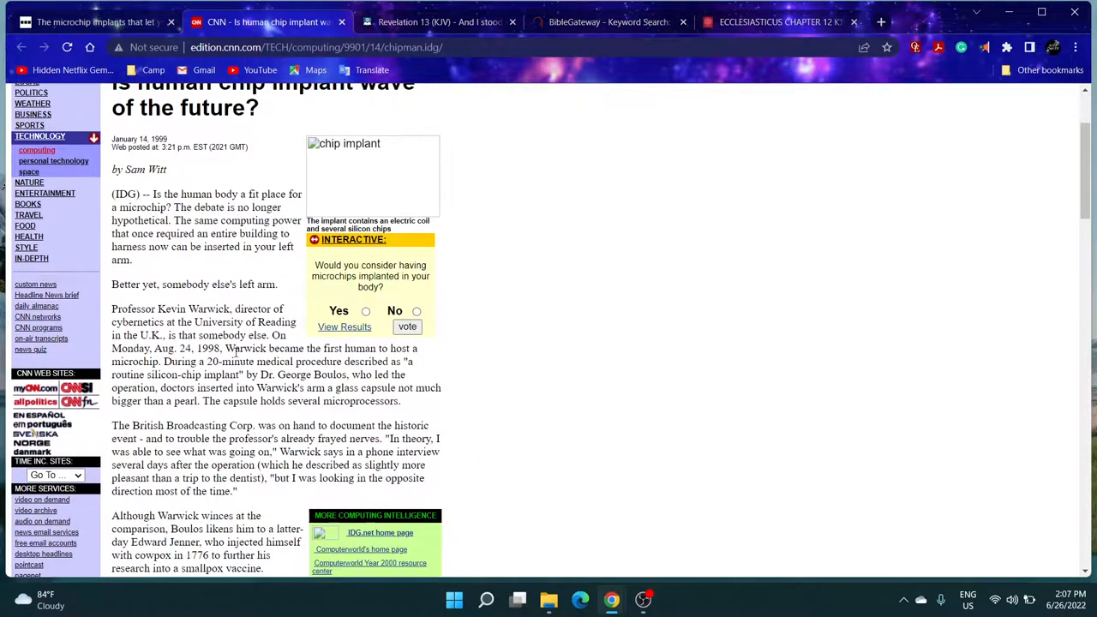
scroll("down", 3)
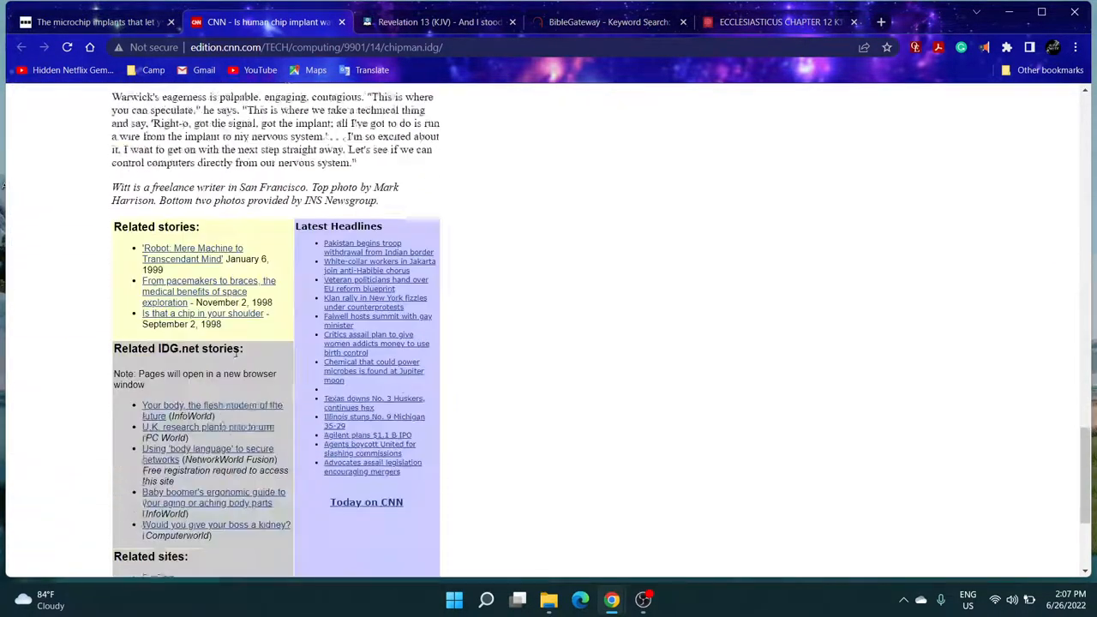
scroll("down", 3)
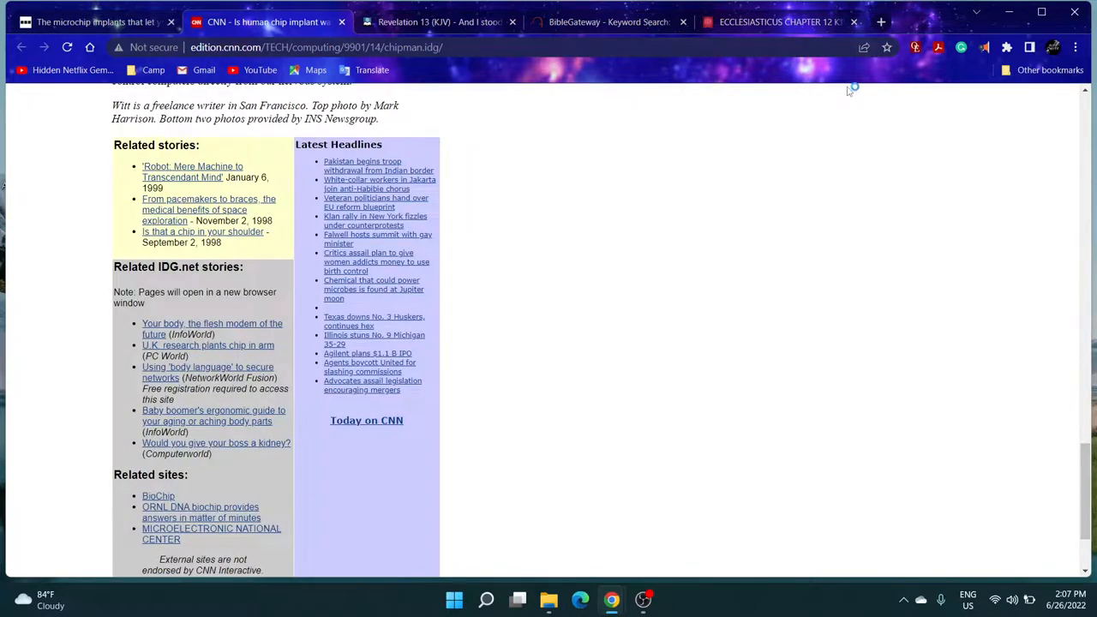
- Save the CNN article and the BBC microchip article as complete web pages in Documents
key("ctrl+s")
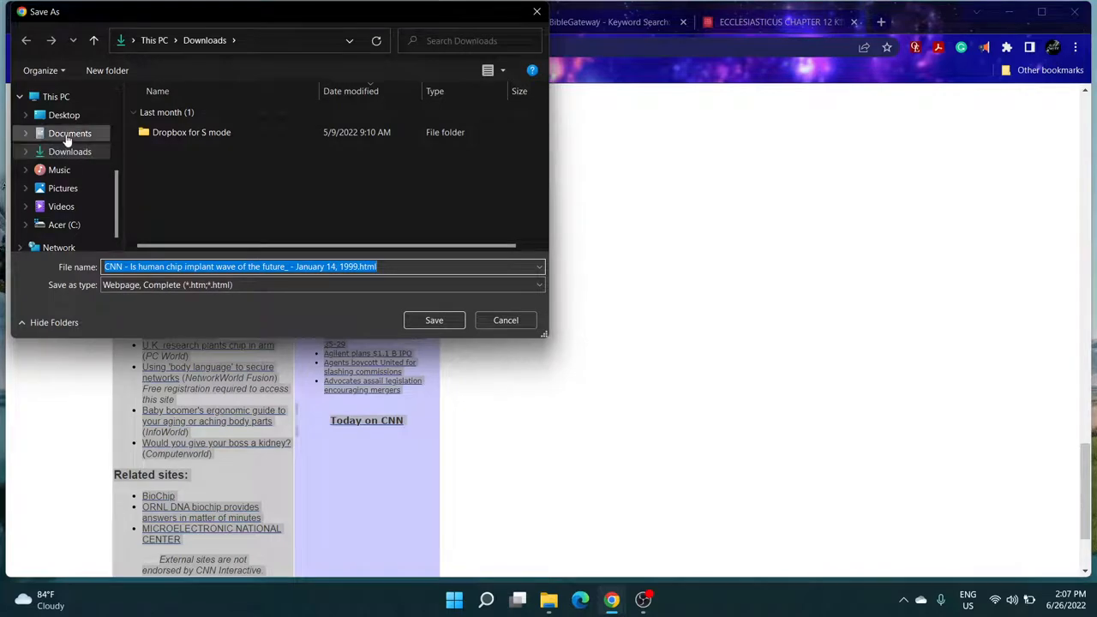
left_click(69, 134)
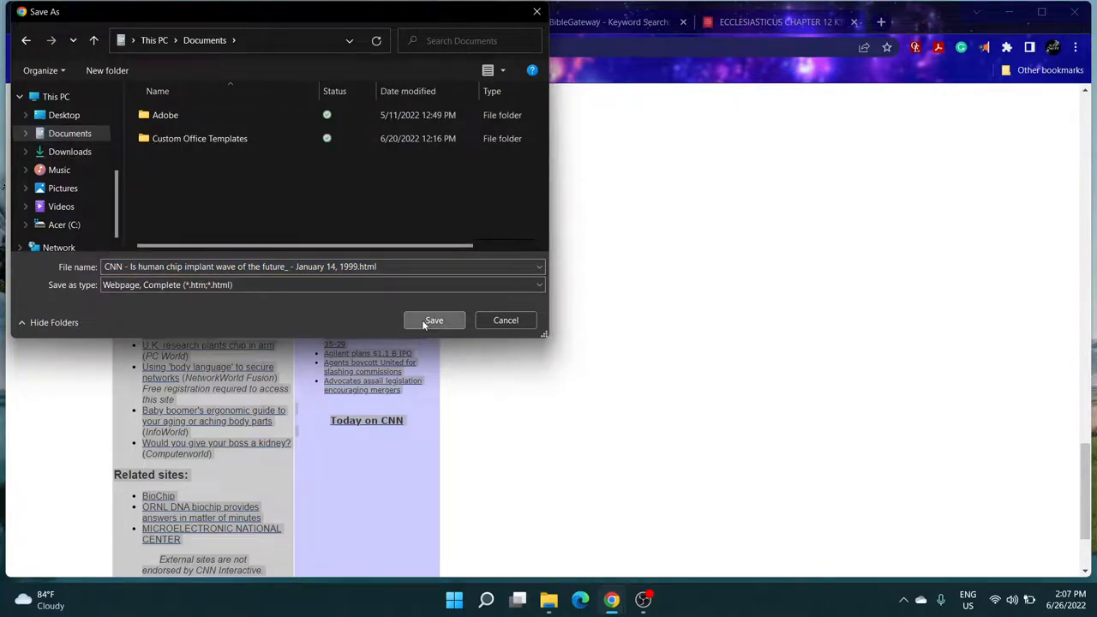
left_click(434, 320)
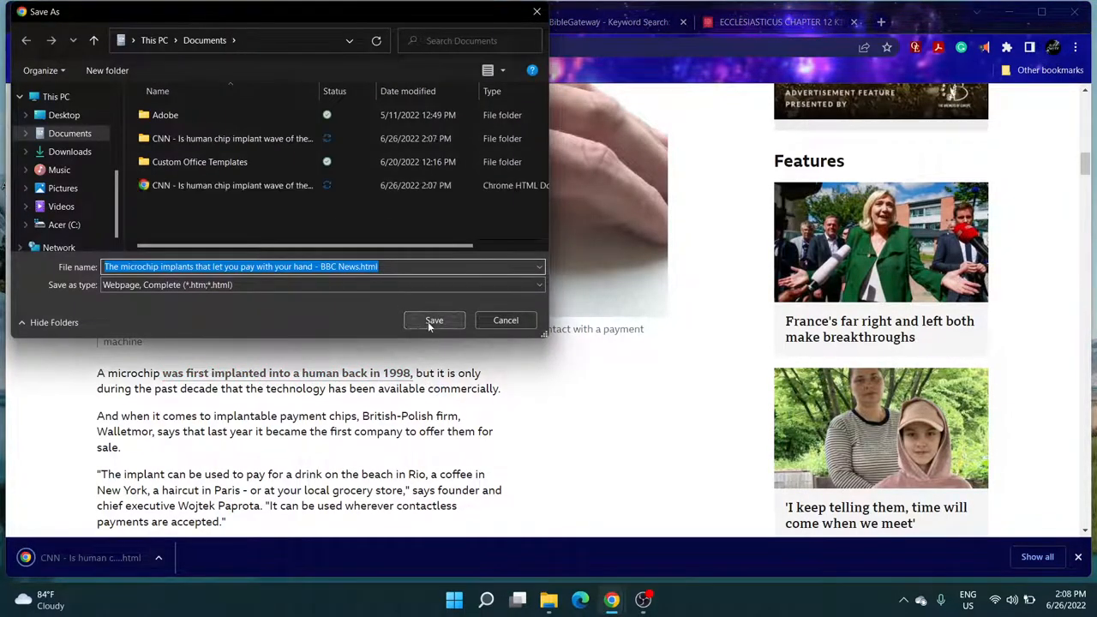
left_click(434, 320)
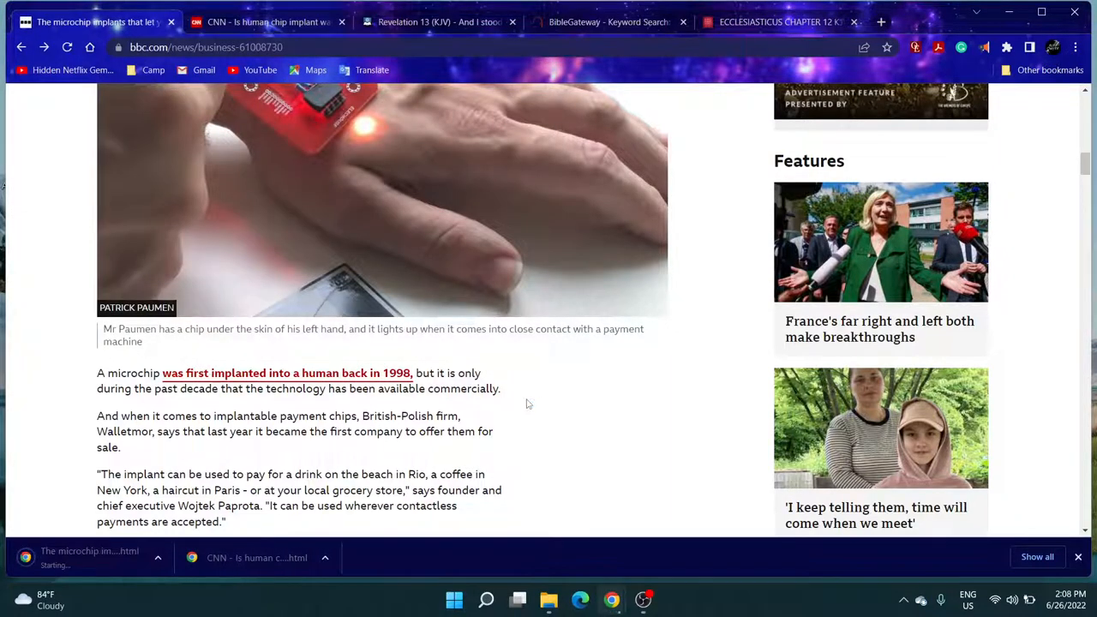
scroll("down", 3)
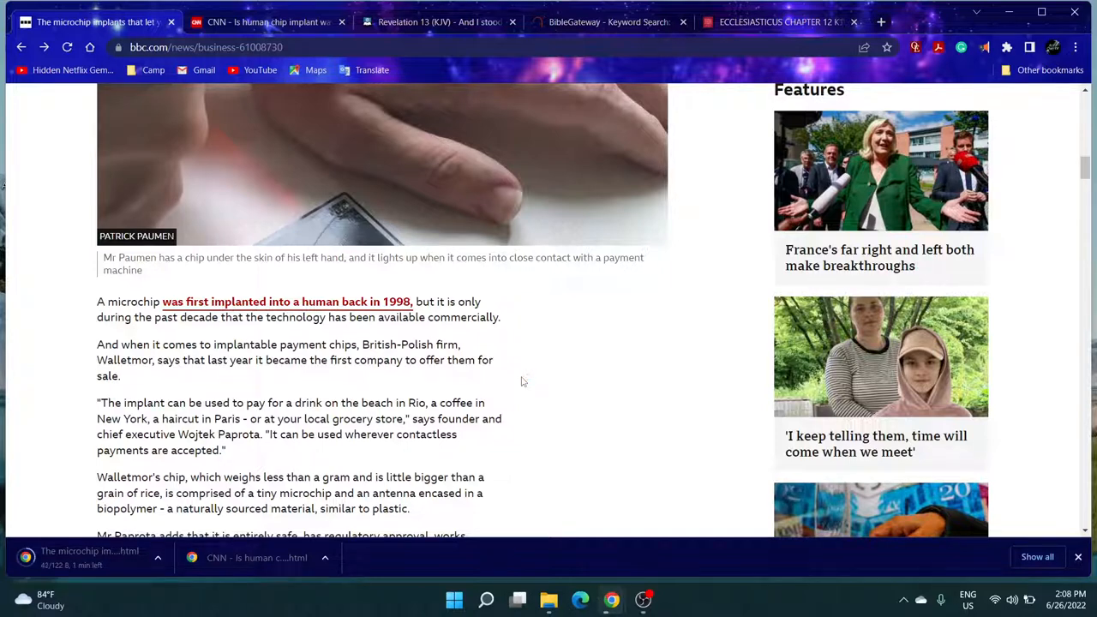
mouse_move(506, 305)
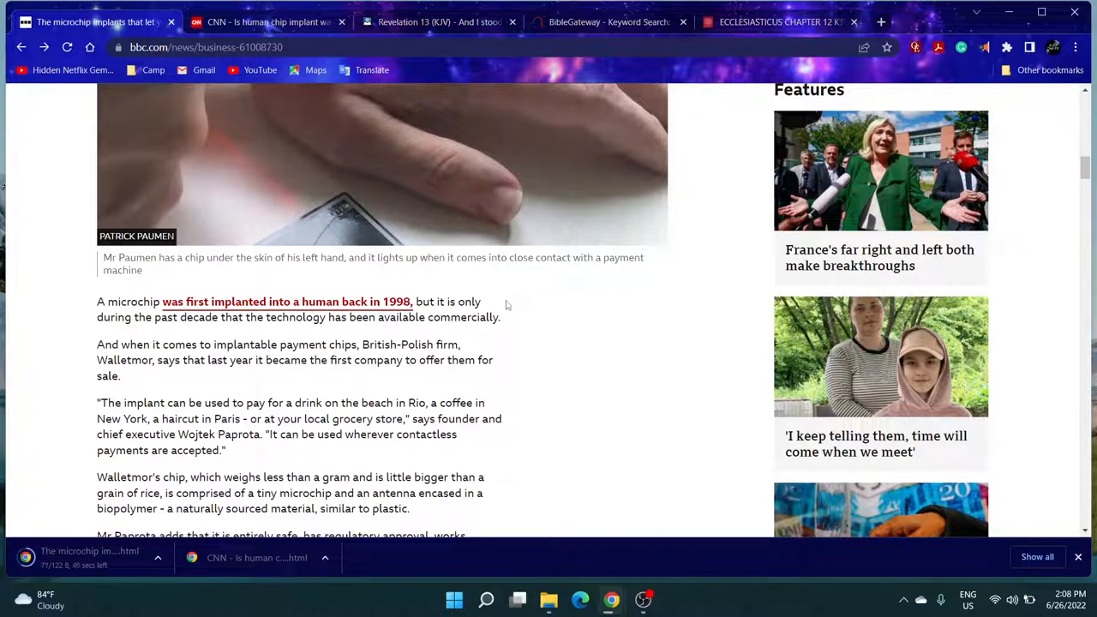
mouse_move(484, 278)
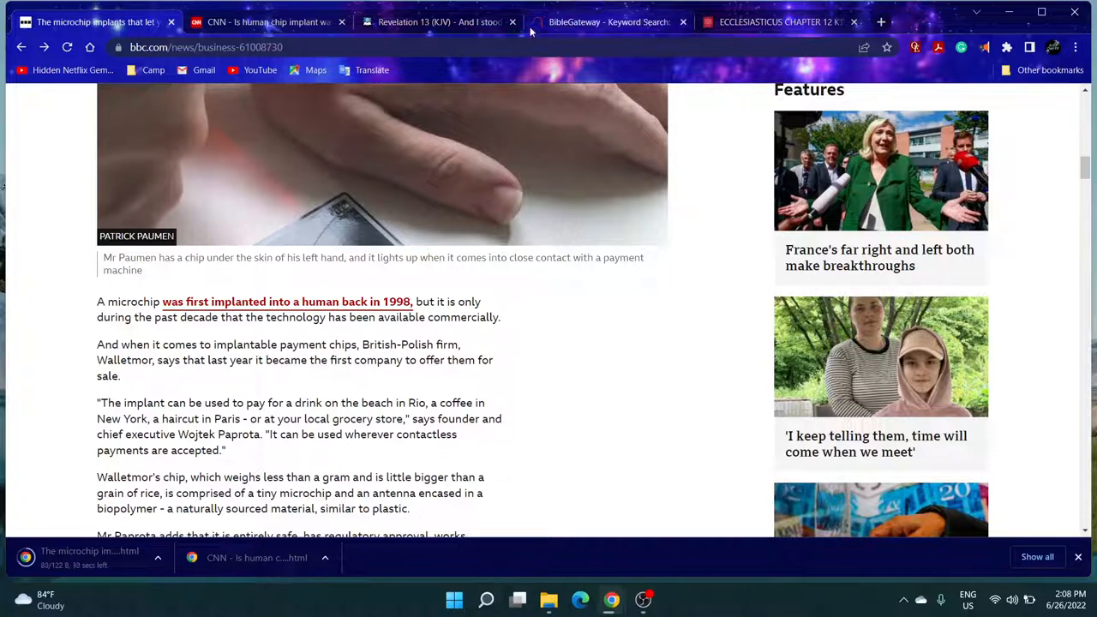
- Look up Revelation 12:12 in BibleGateway's KJV and select the word 'devil'
left_click(609, 20)
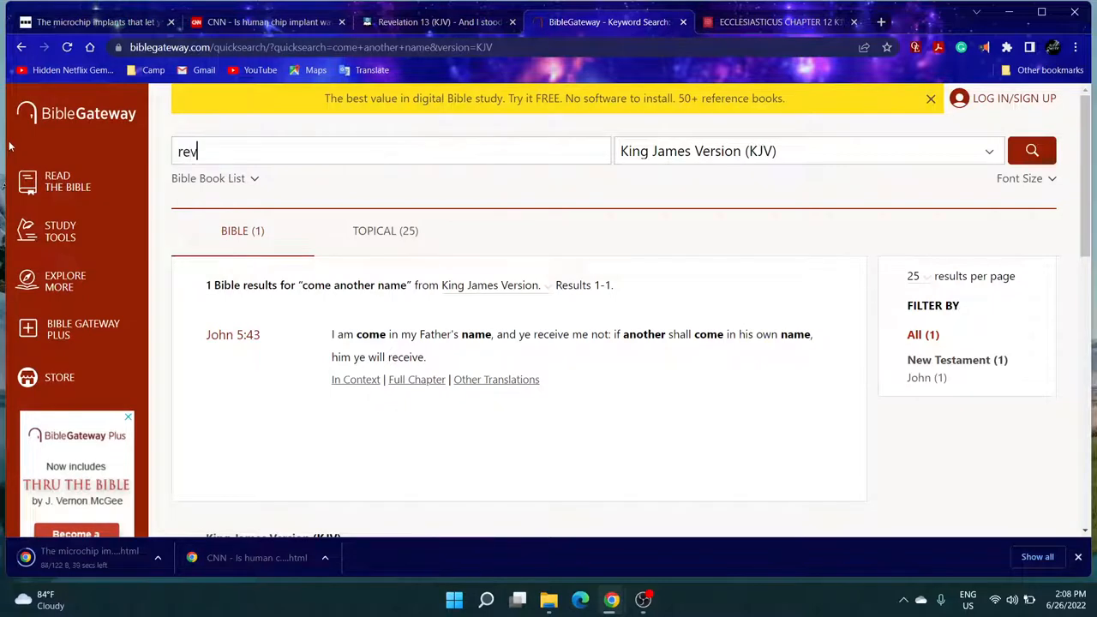
type("12:12")
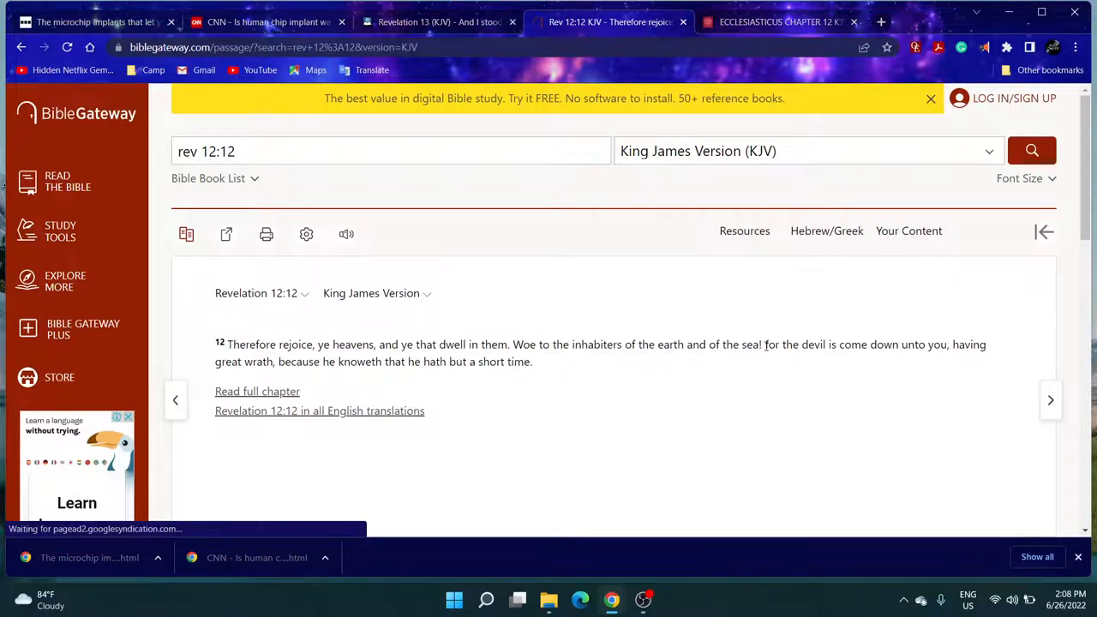
left_click_drag(765, 345, 898, 345)
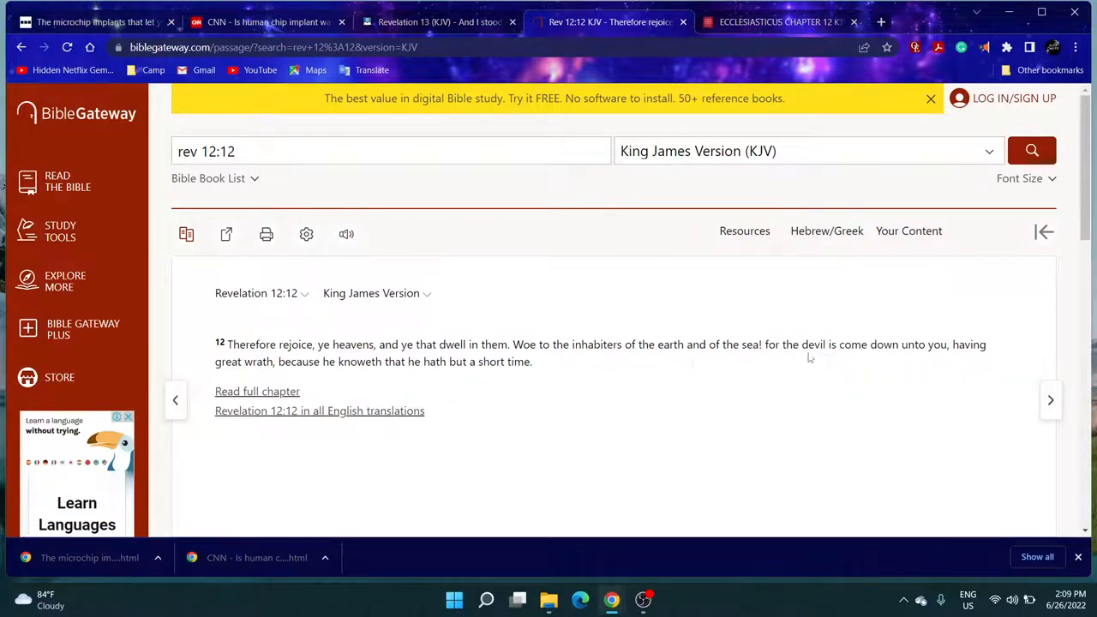
double_click(813, 343)
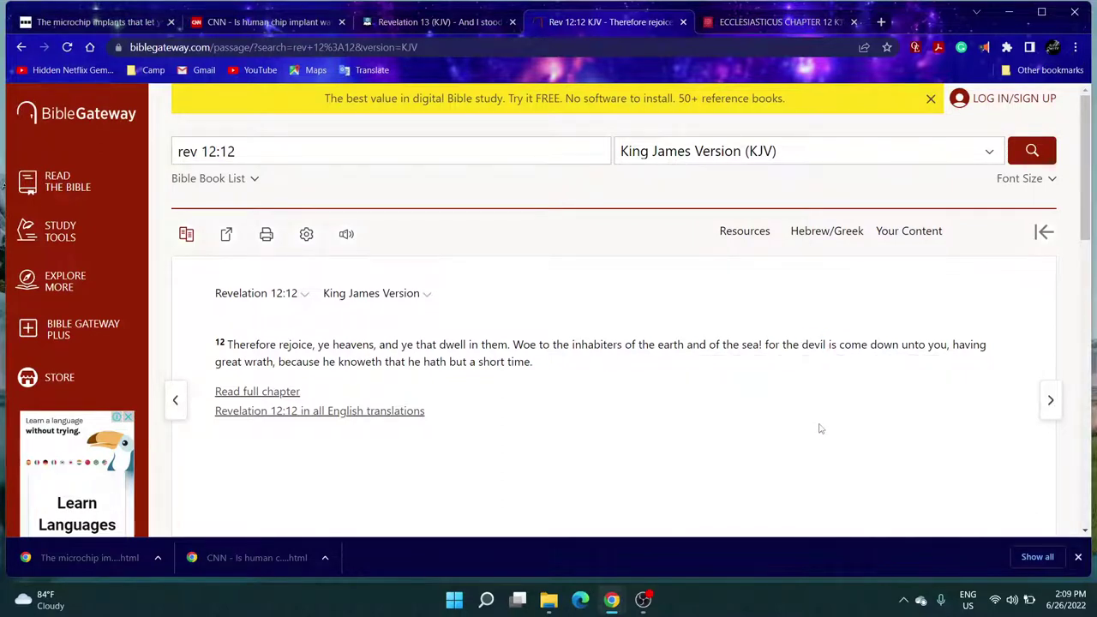
mouse_move(802, 352)
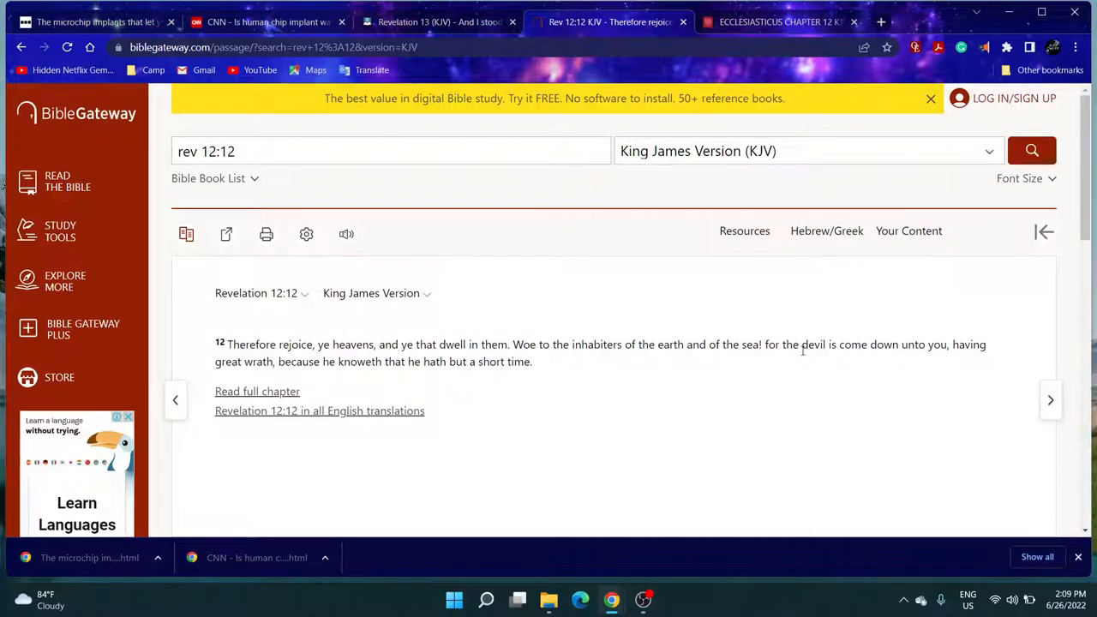
left_click_drag(802, 344, 531, 360)
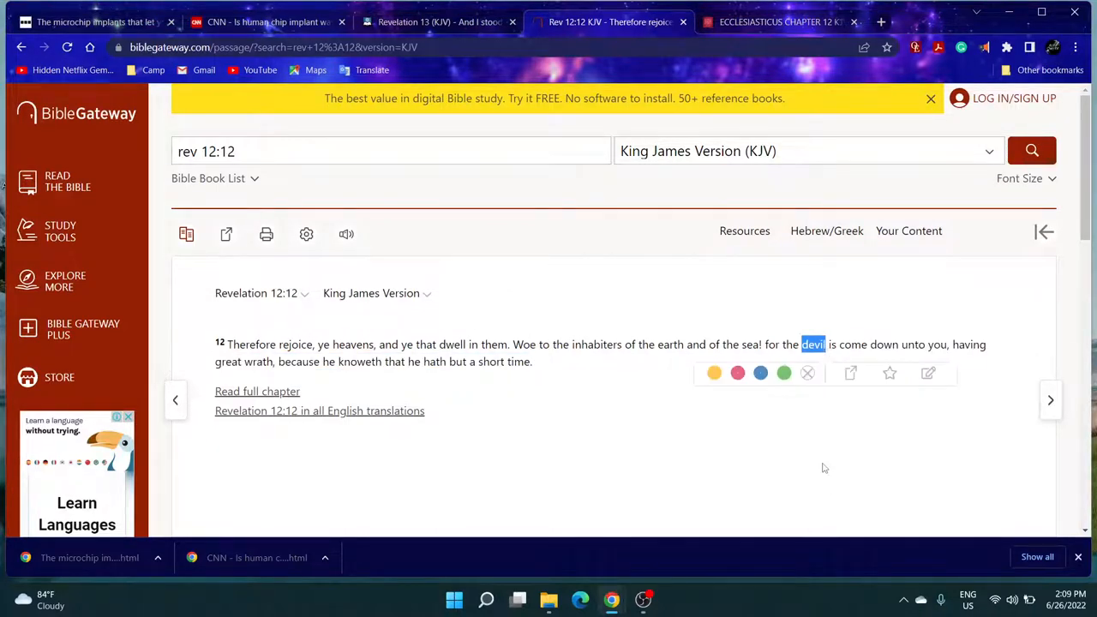
left_click(823, 468)
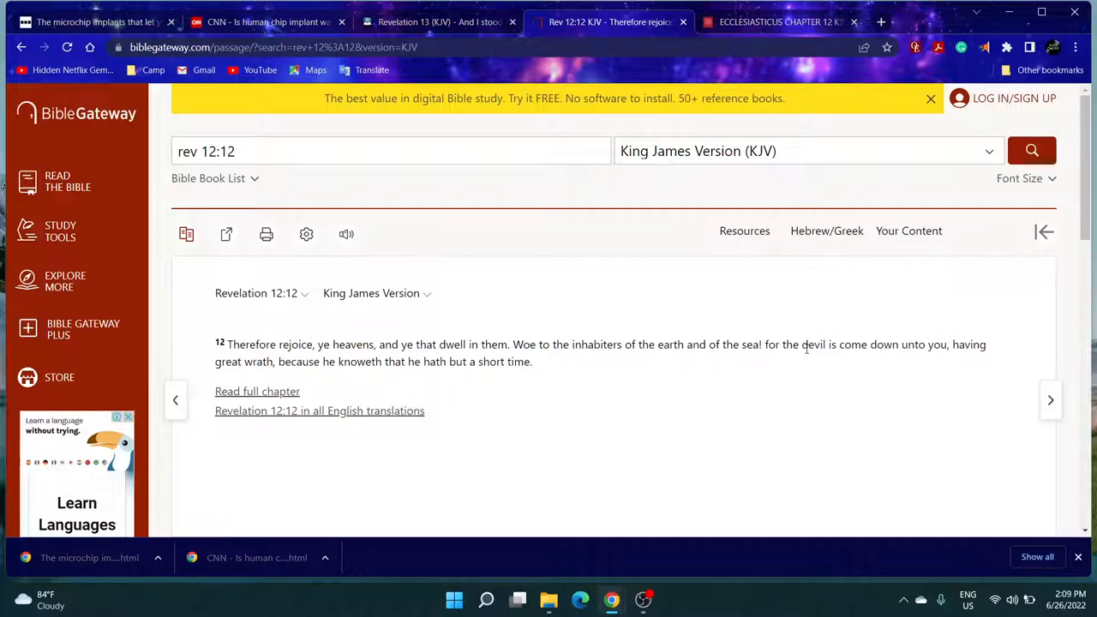
- Highlight 'devil' and the phrase about great wrath in Revelation 12:12
double_click(813, 343)
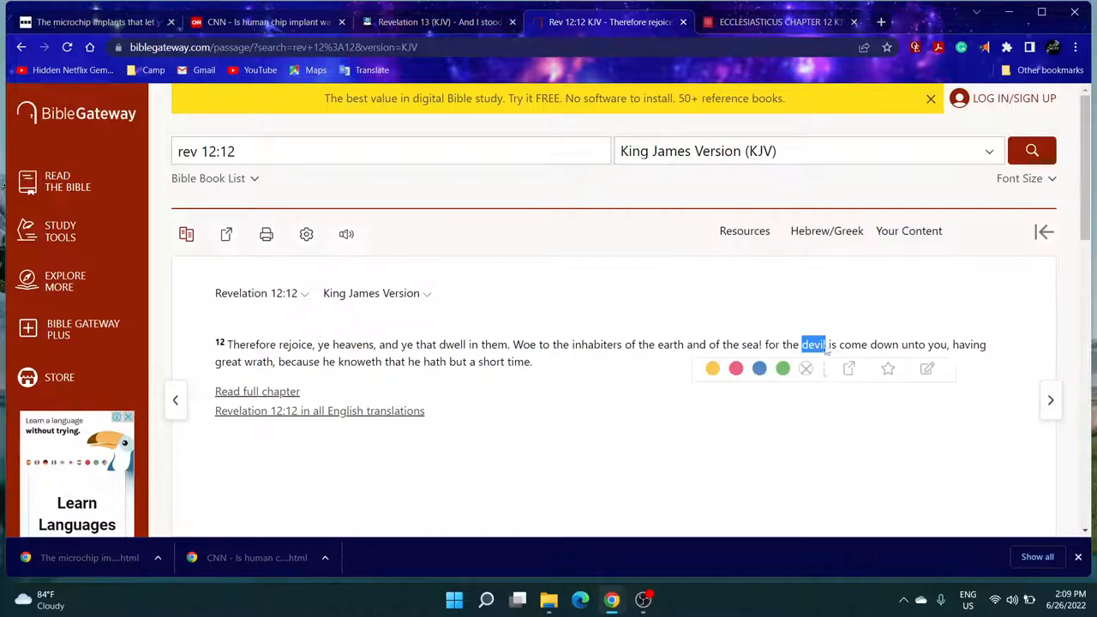
mouse_move(830, 418)
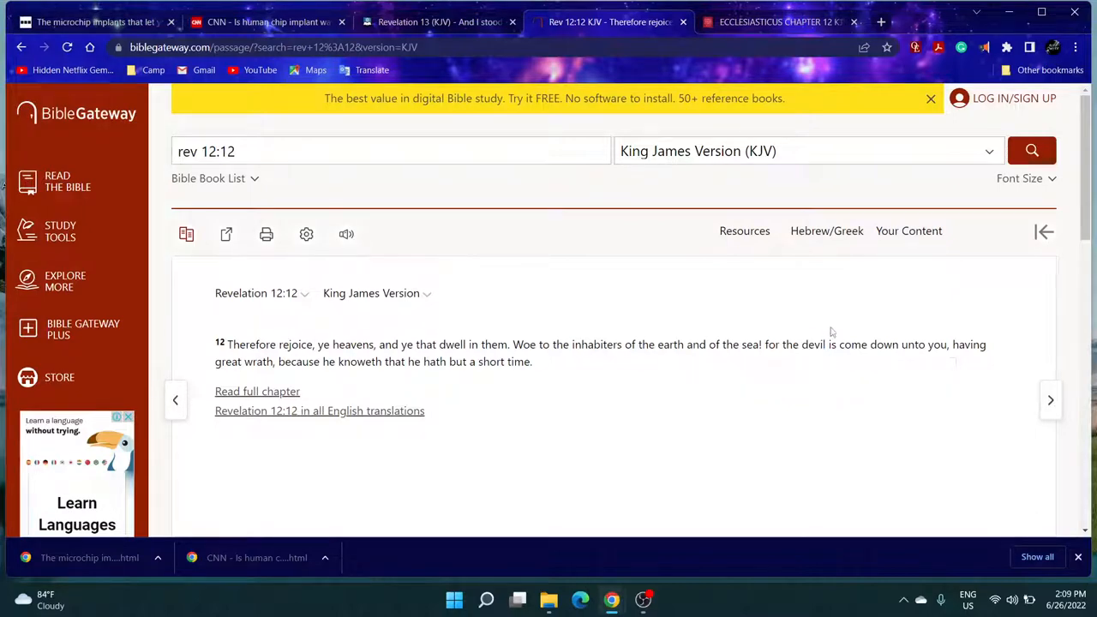
mouse_move(833, 367)
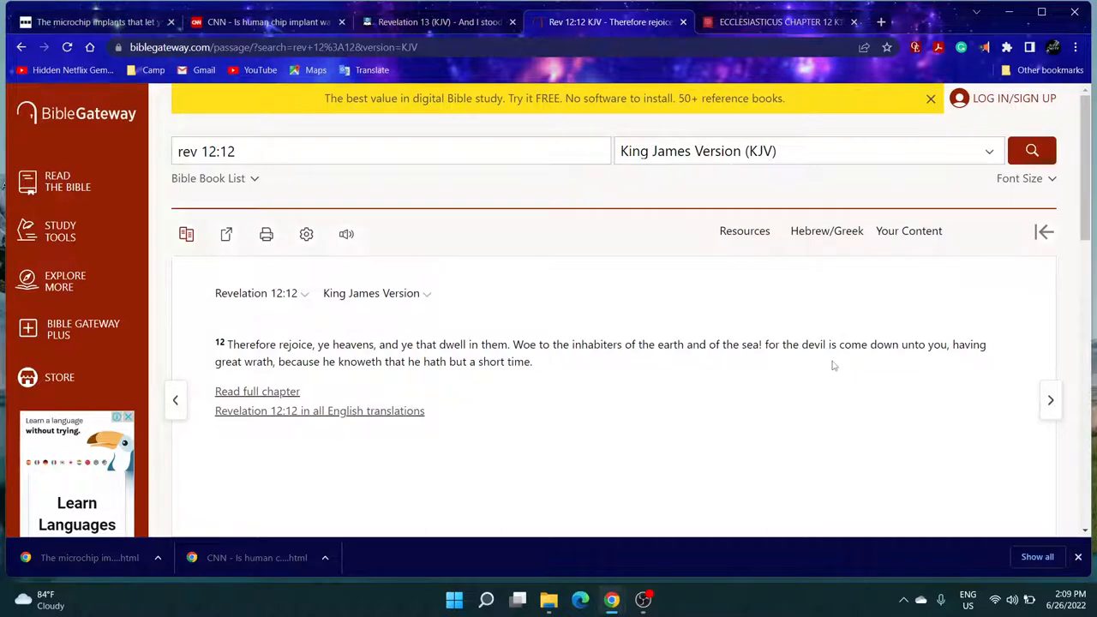
mouse_move(809, 360)
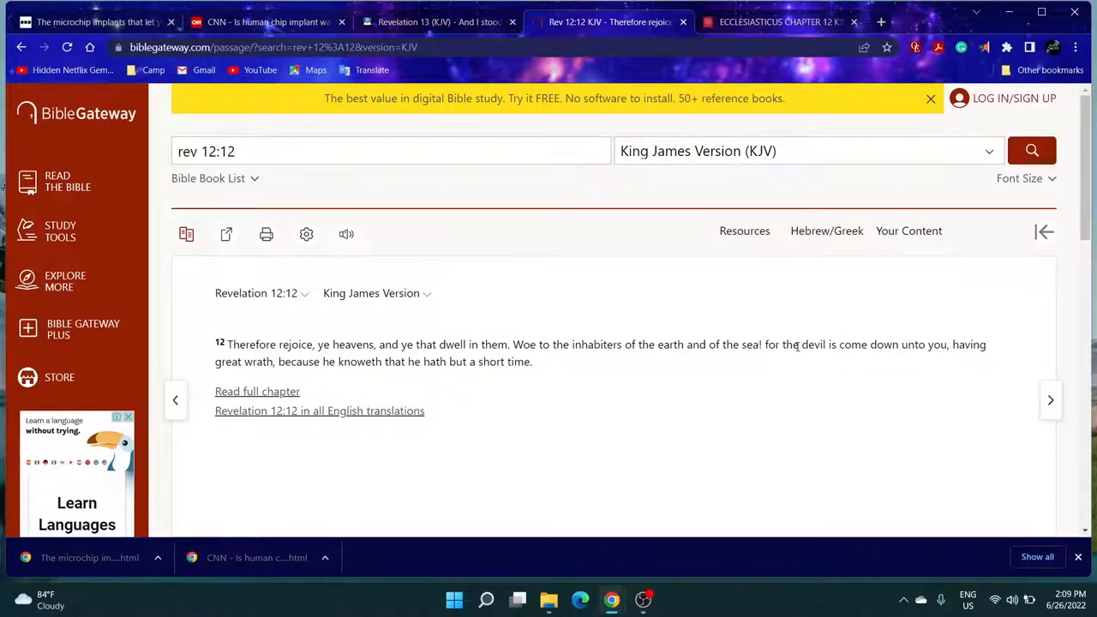
mouse_move(832, 359)
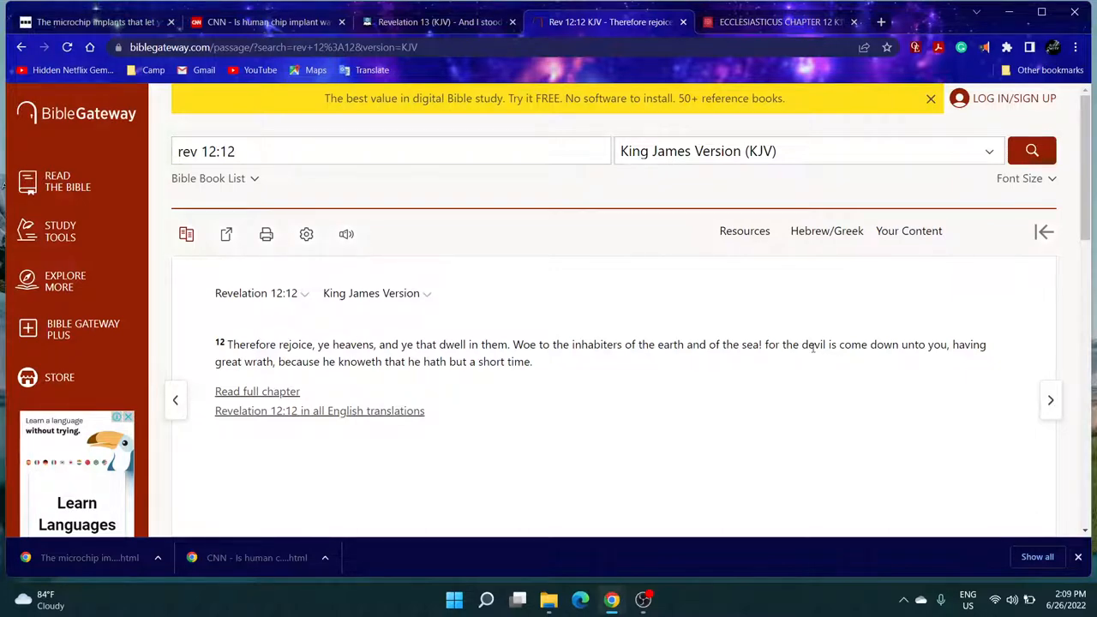
double_click(813, 343)
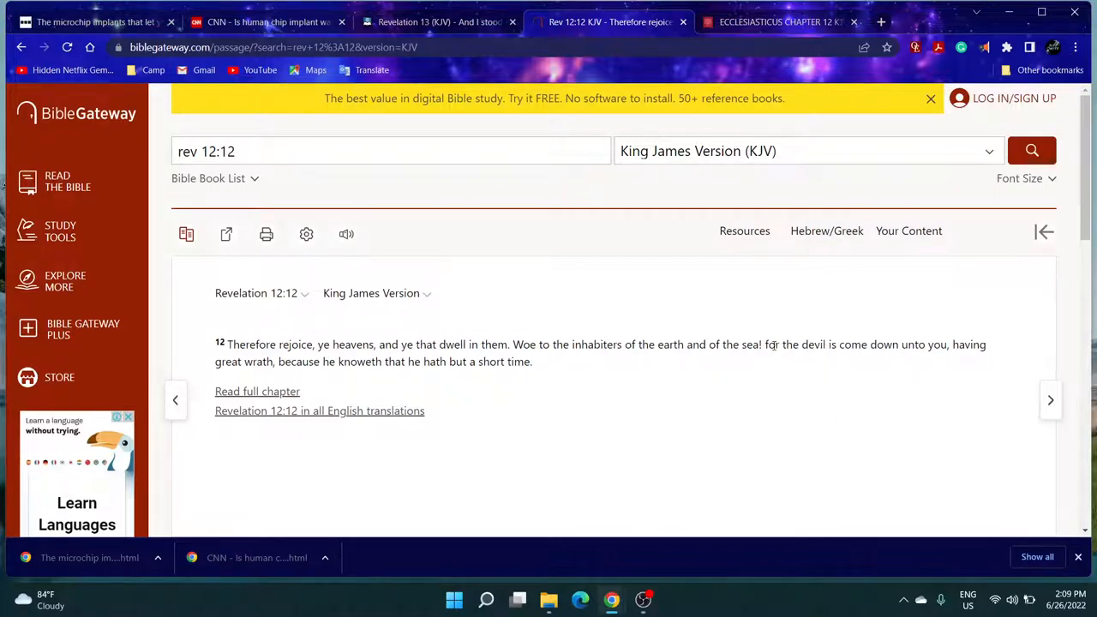
left_click_drag(775, 343, 974, 343)
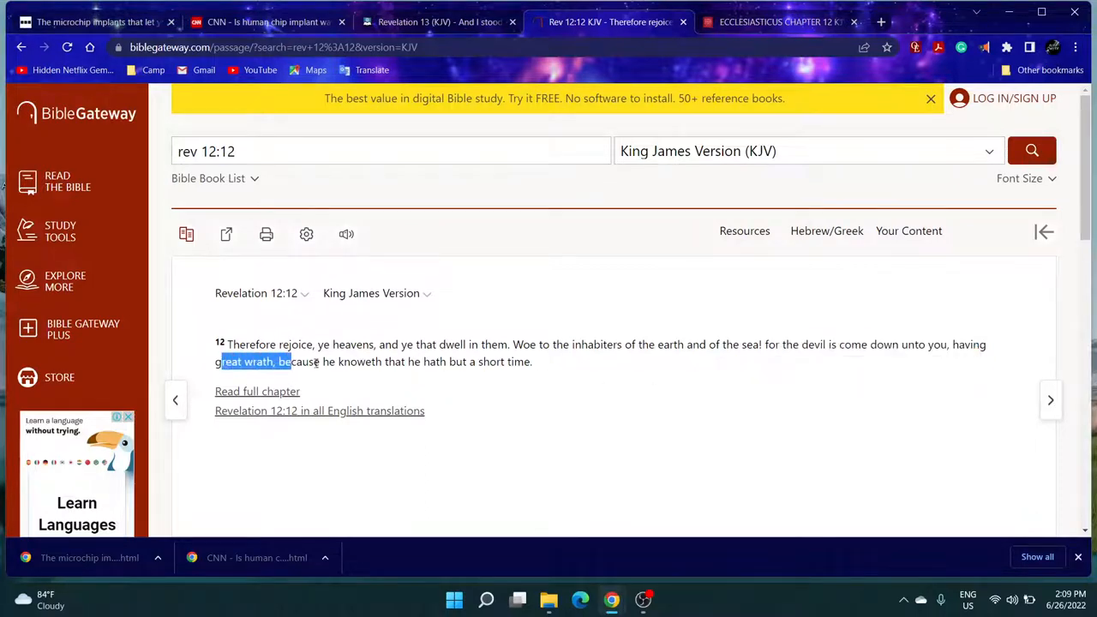
left_click(369, 360)
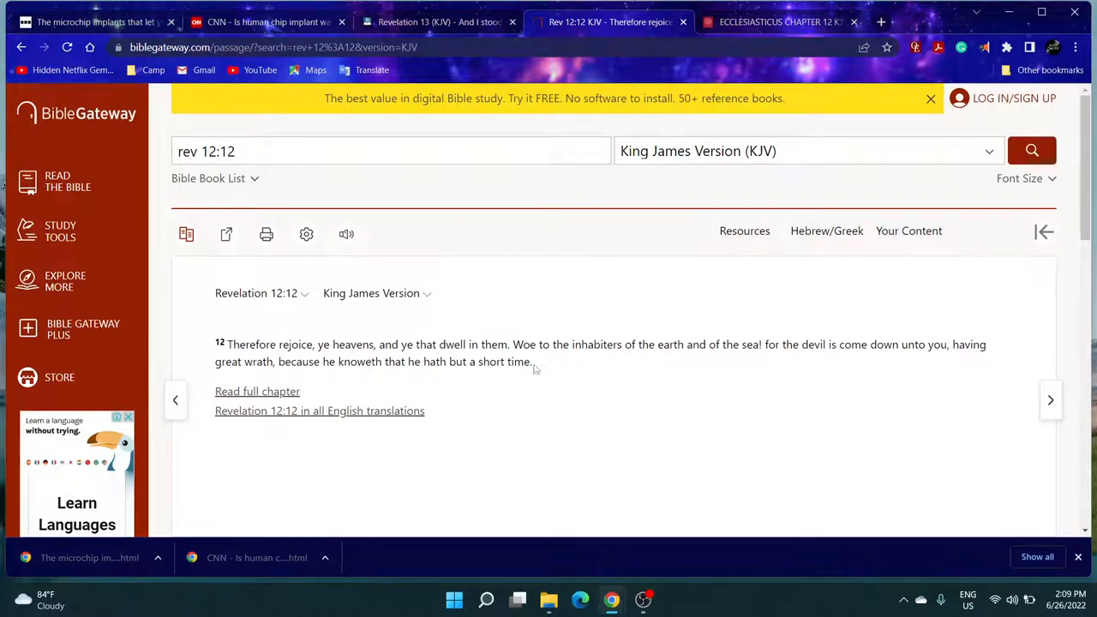
left_click_drag(280, 360, 532, 360)
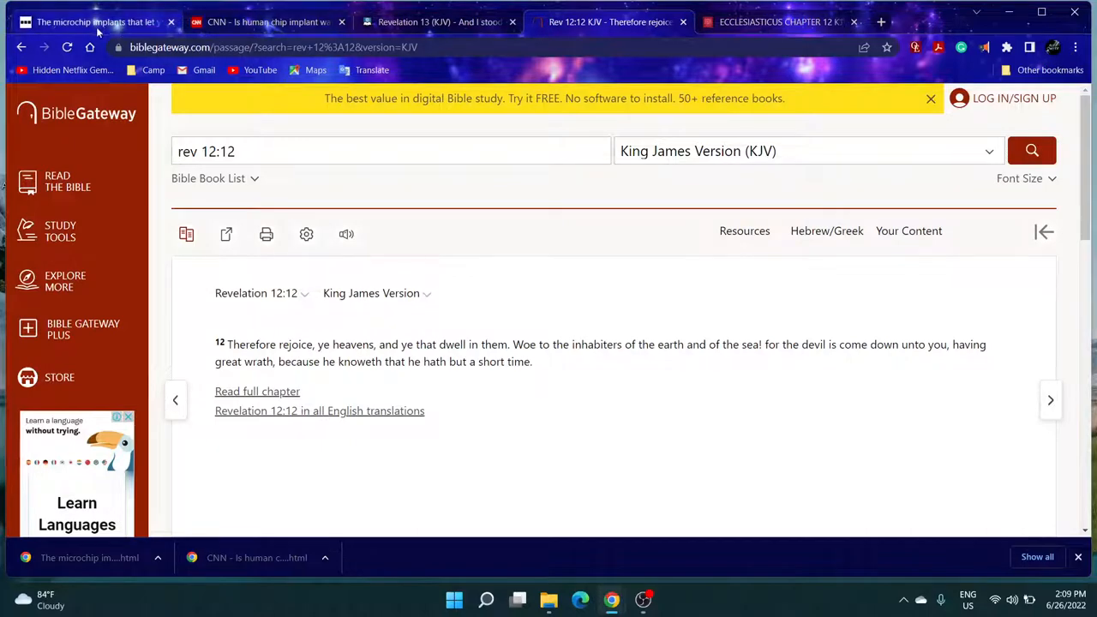
- Return to the BBC implant article, read the Walletmor section and select chief executive Wojtek Paprota's name
left_click(94, 21)
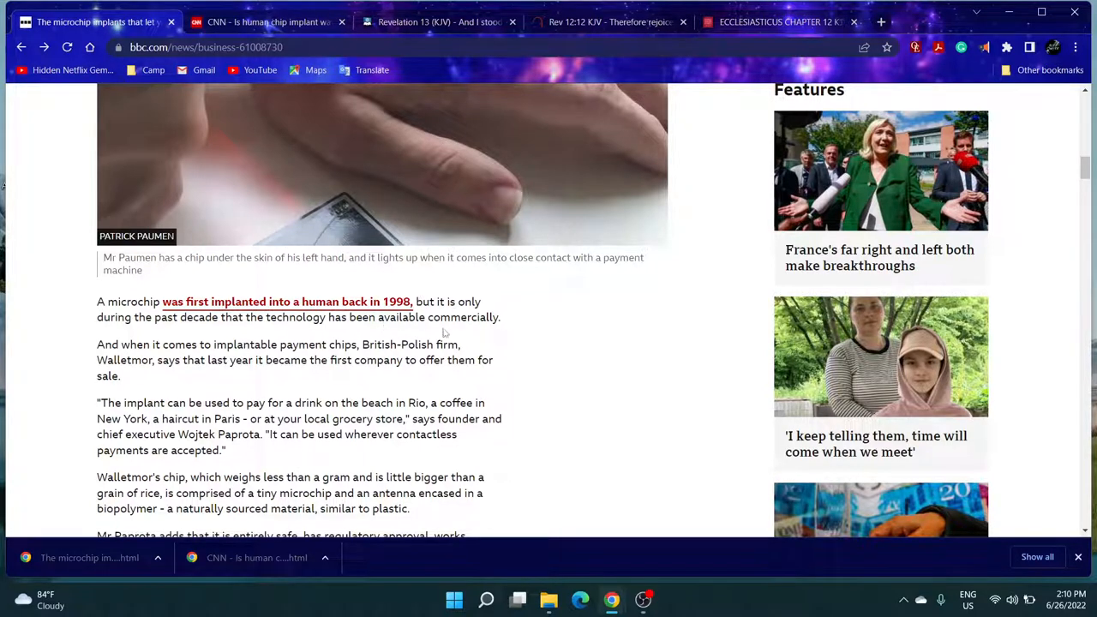
left_click_drag(107, 317, 220, 317)
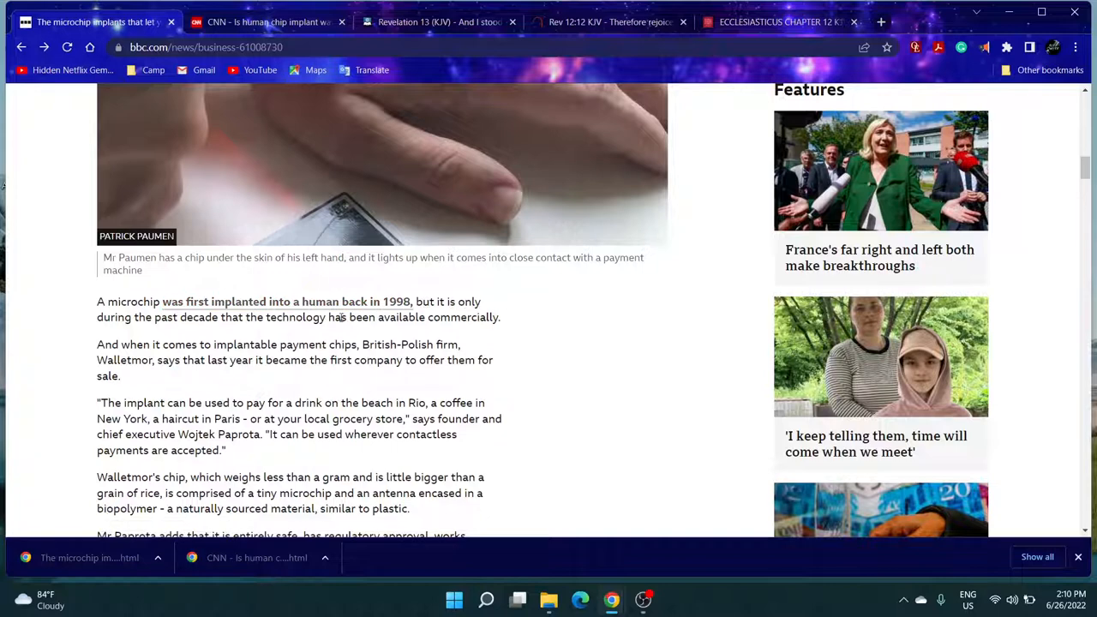
mouse_move(243, 331)
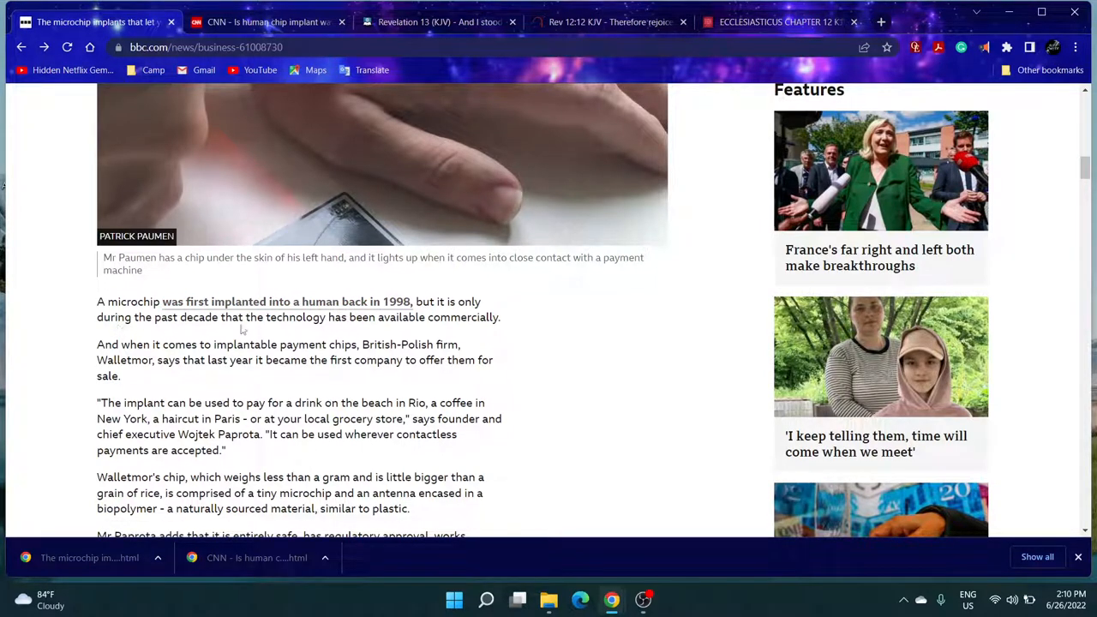
mouse_move(357, 336)
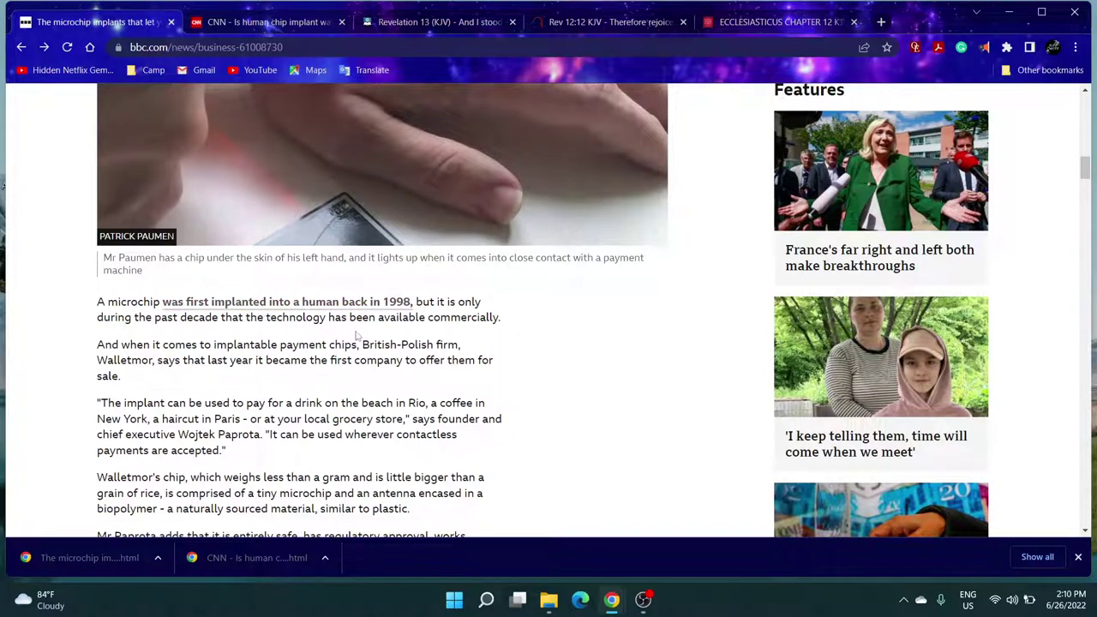
mouse_move(113, 343)
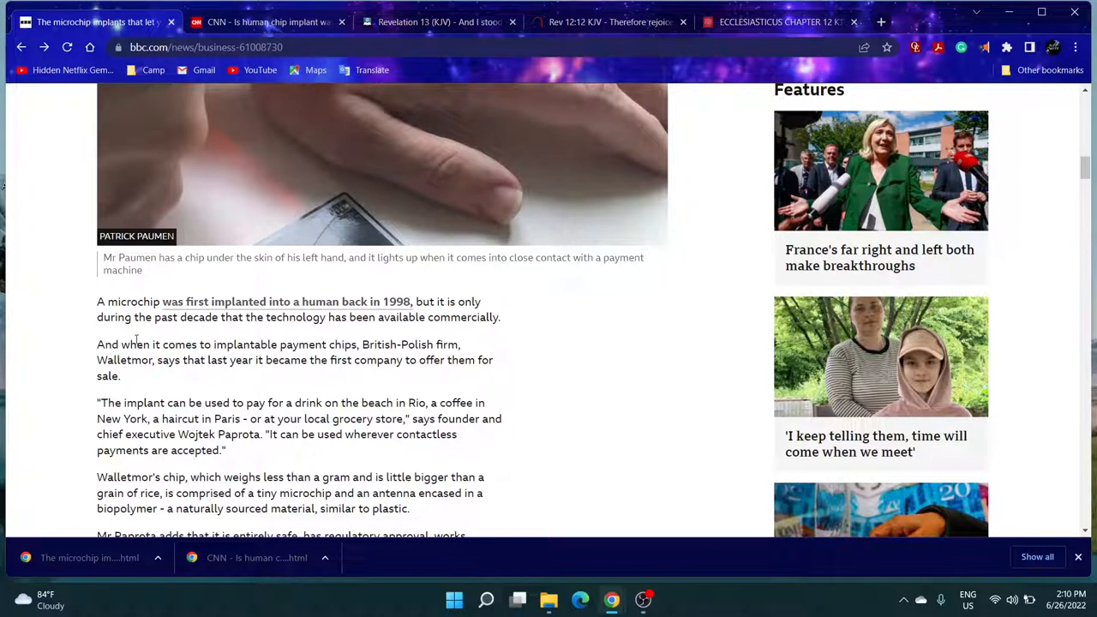
mouse_move(358, 359)
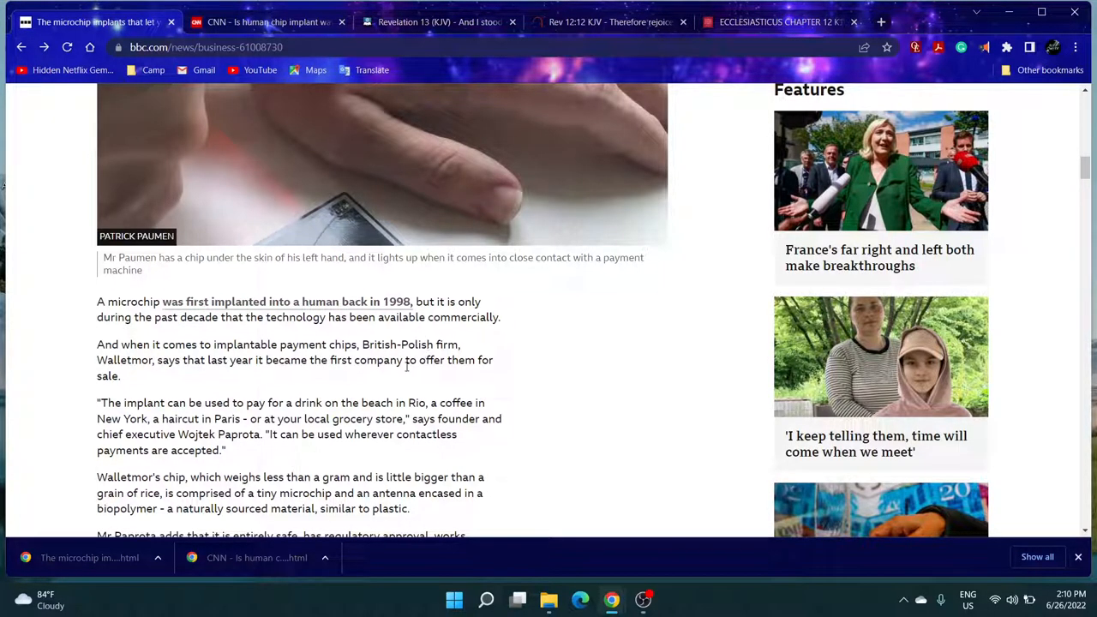
mouse_move(163, 374)
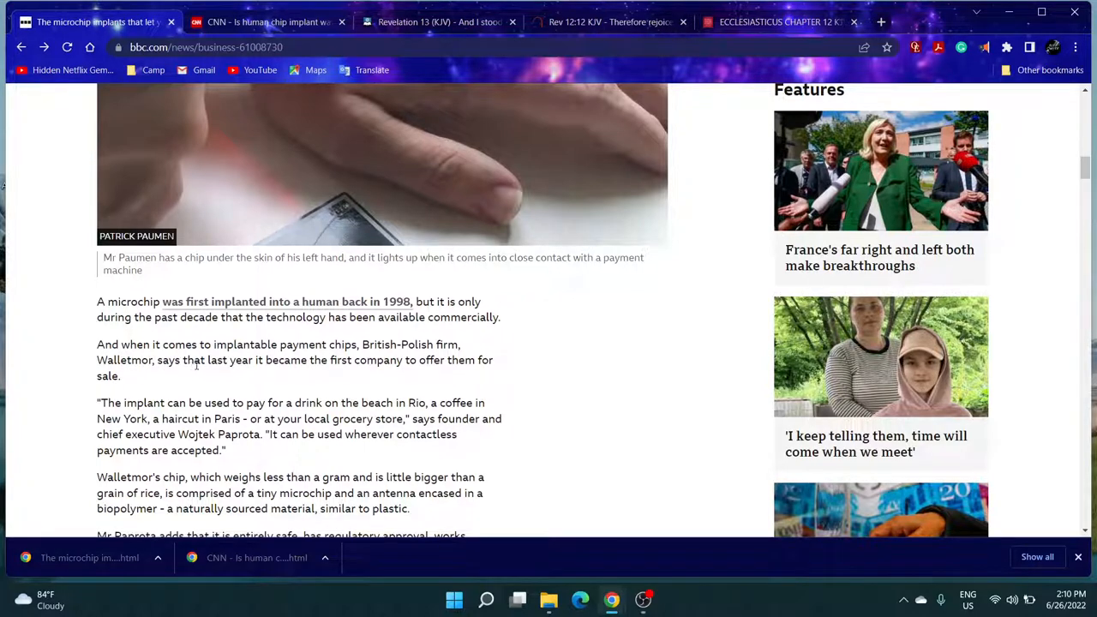
mouse_move(393, 343)
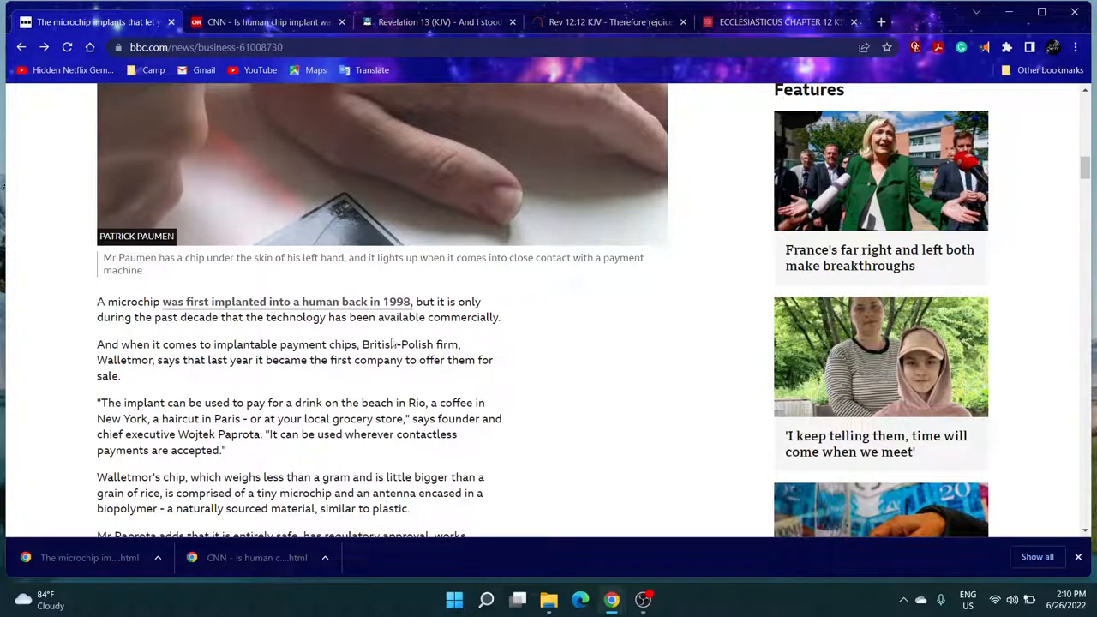
mouse_move(428, 392)
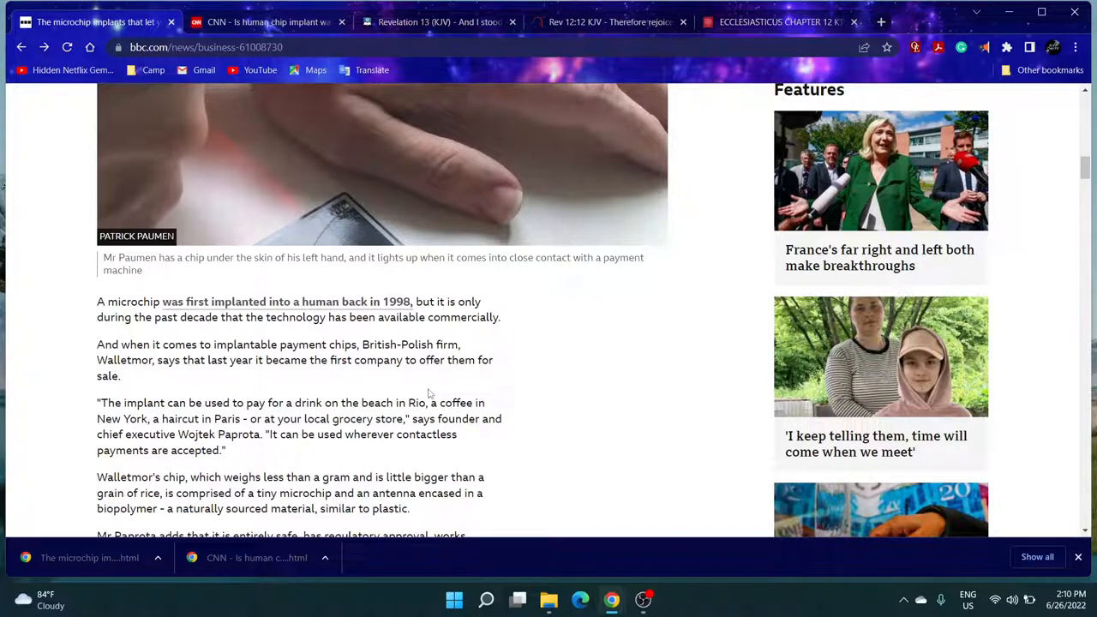
scroll("down", 3)
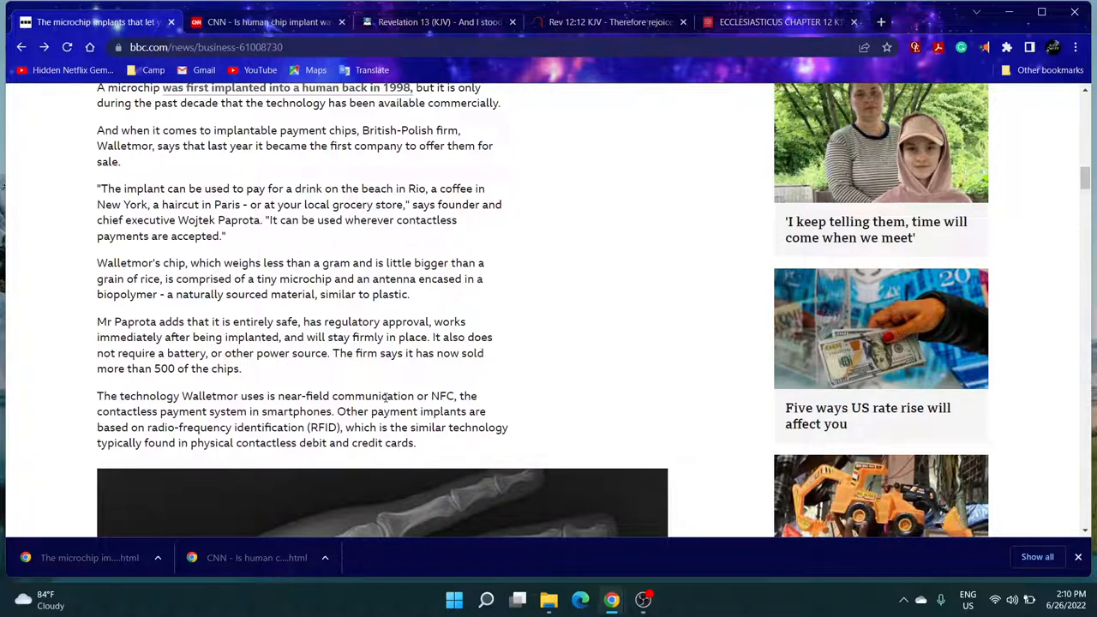
mouse_move(425, 226)
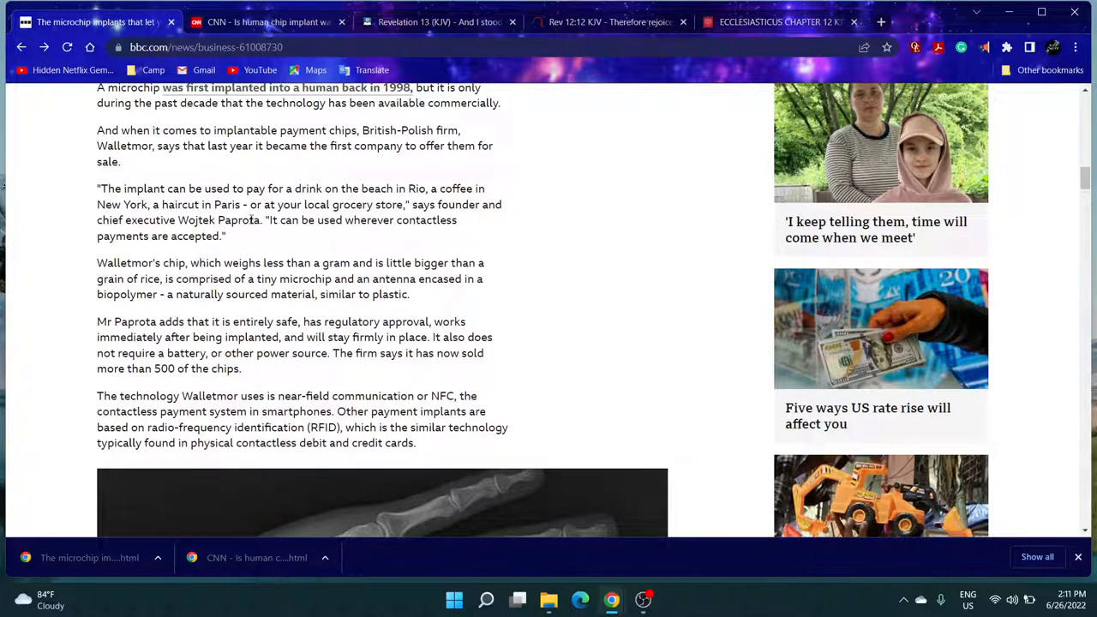
left_click_drag(260, 204, 174, 219)
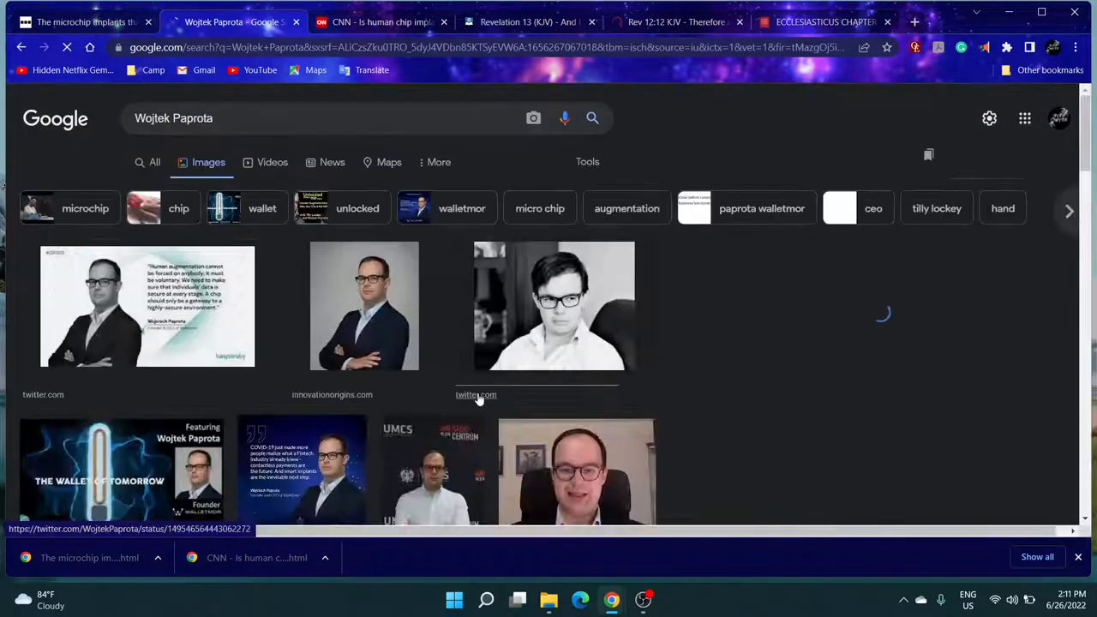
- Preview the 'wallet of tomorrow' video image among the Wojtek Paprota image results
left_click(120, 472)
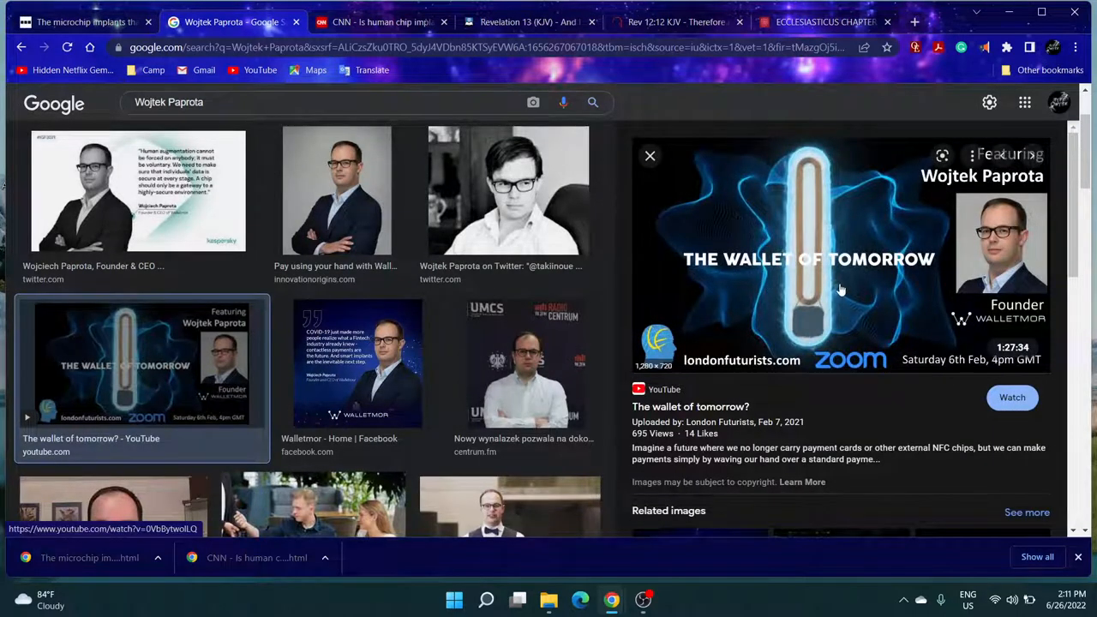
scroll("up", 3)
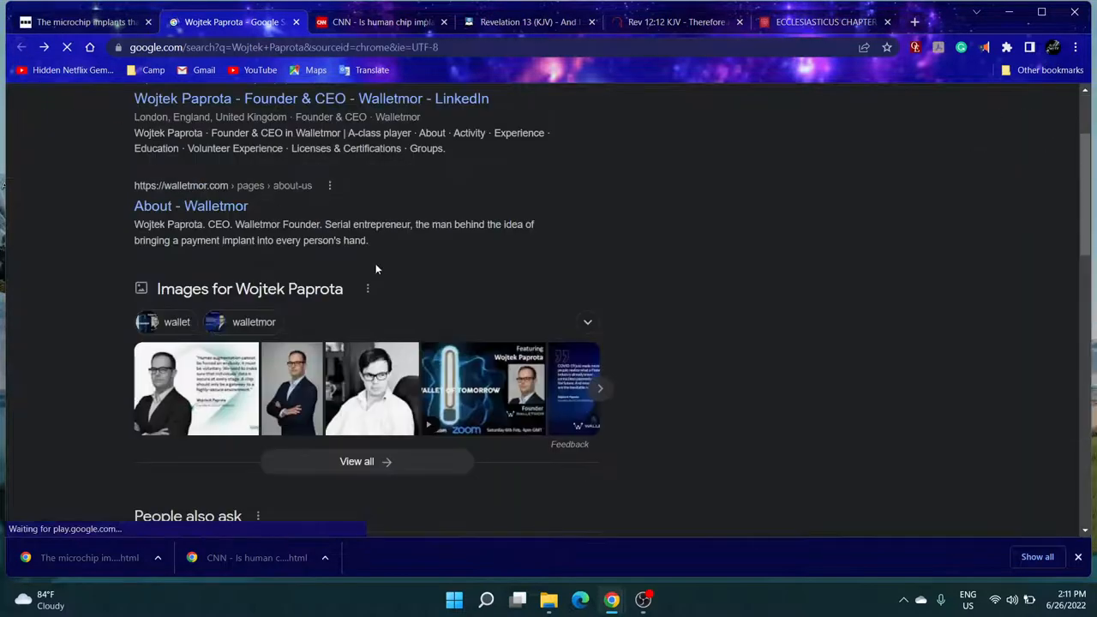
scroll("up", 3)
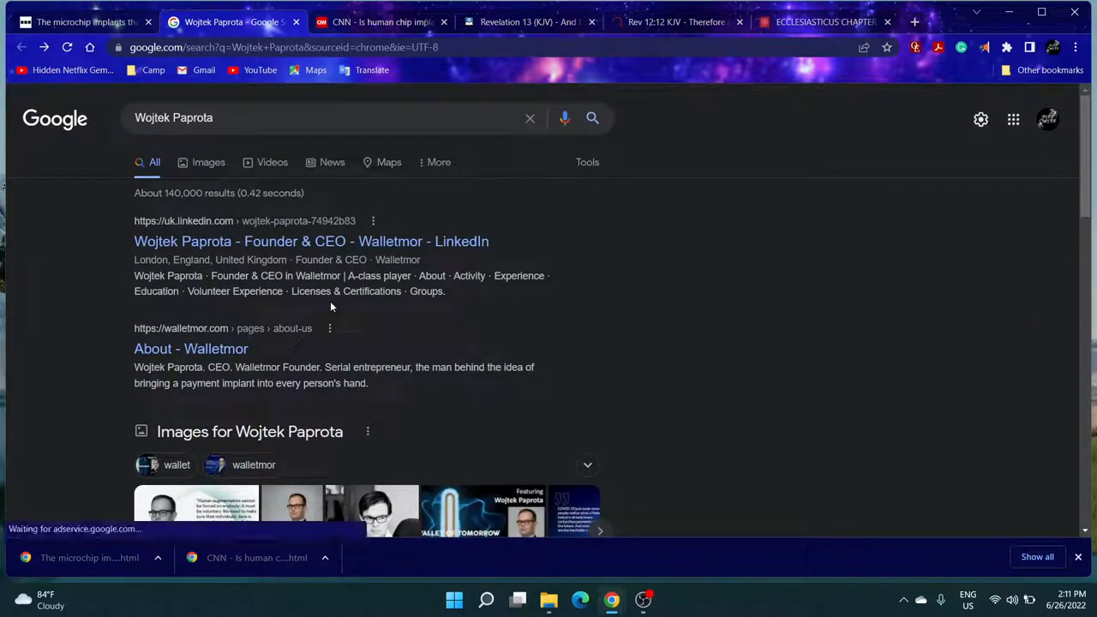
scroll("down", 3)
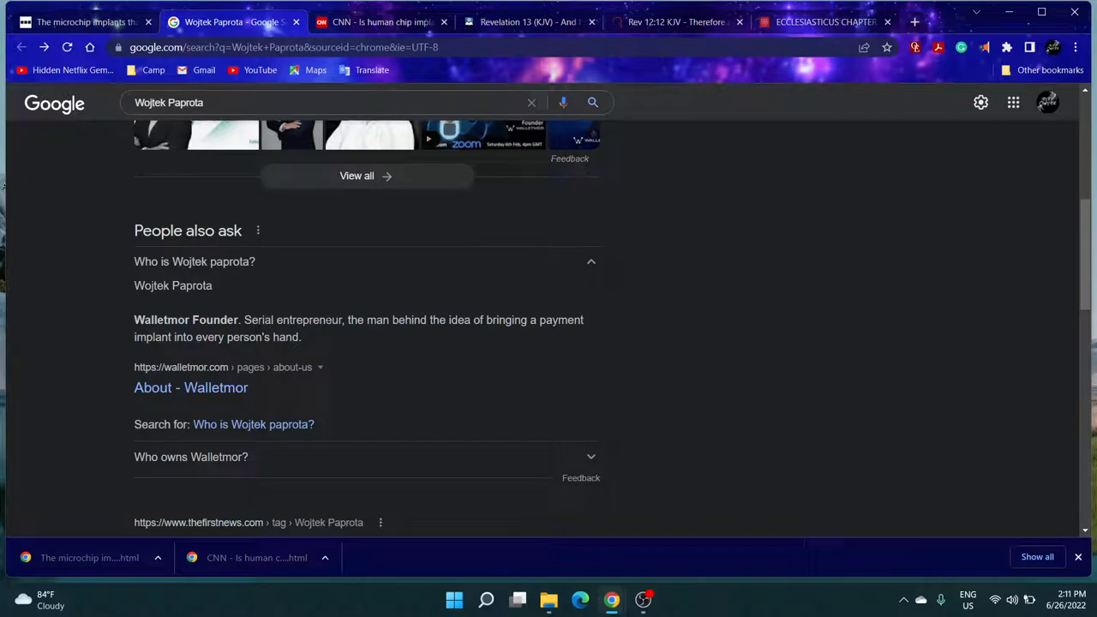
mouse_move(459, 333)
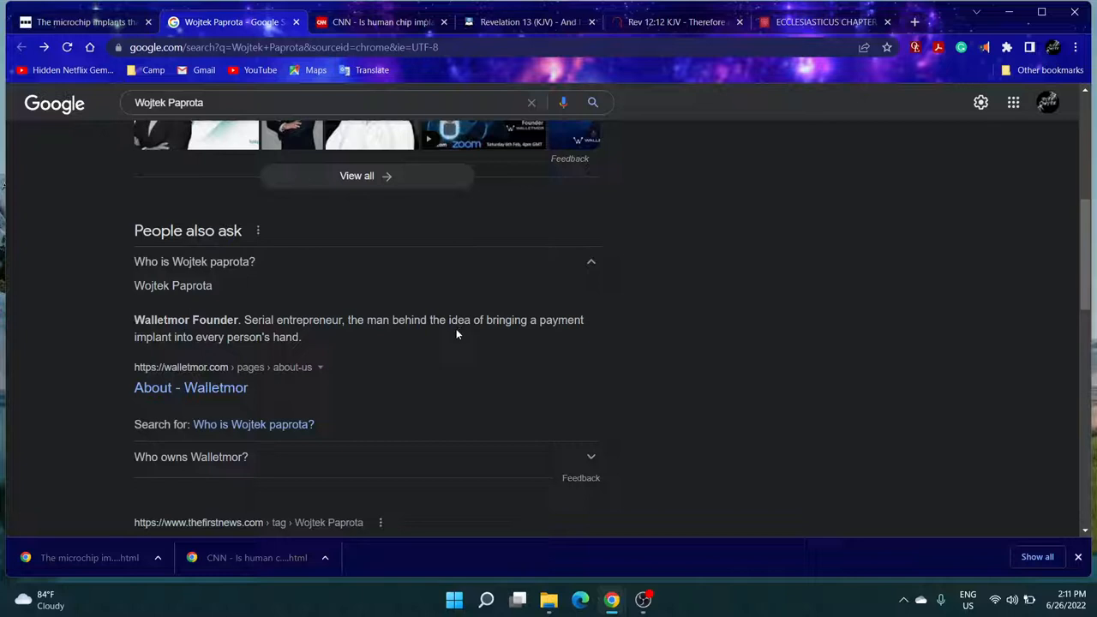
- Browse the web results for Wojtek Paprota past LinkedIn, Walletmor and Twitter, ready to refine the query
scroll("down", 3)
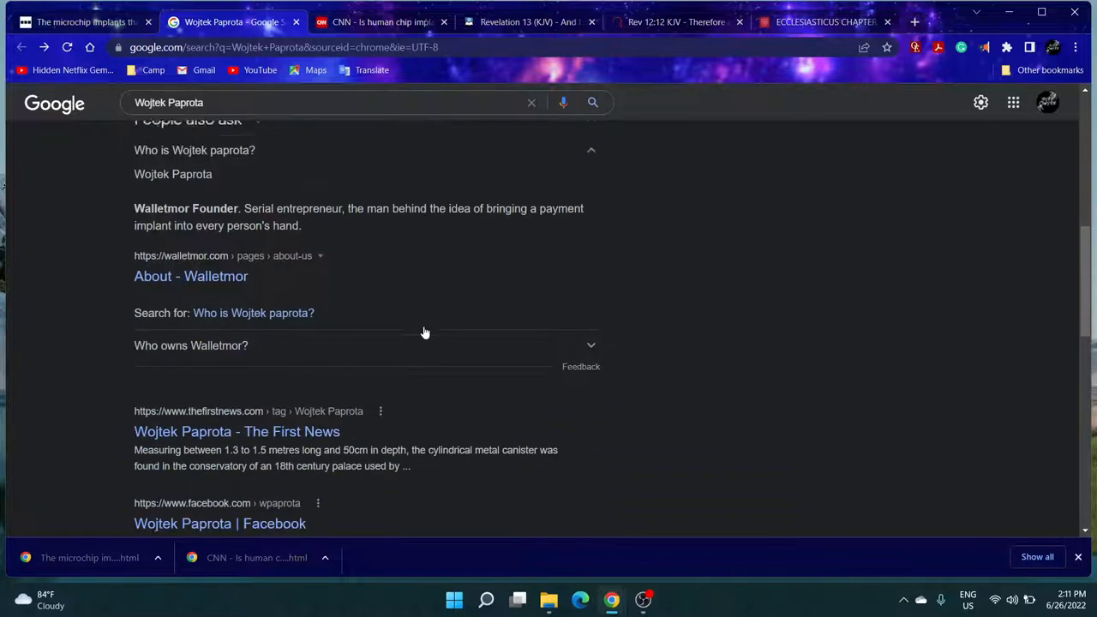
scroll("down", 3)
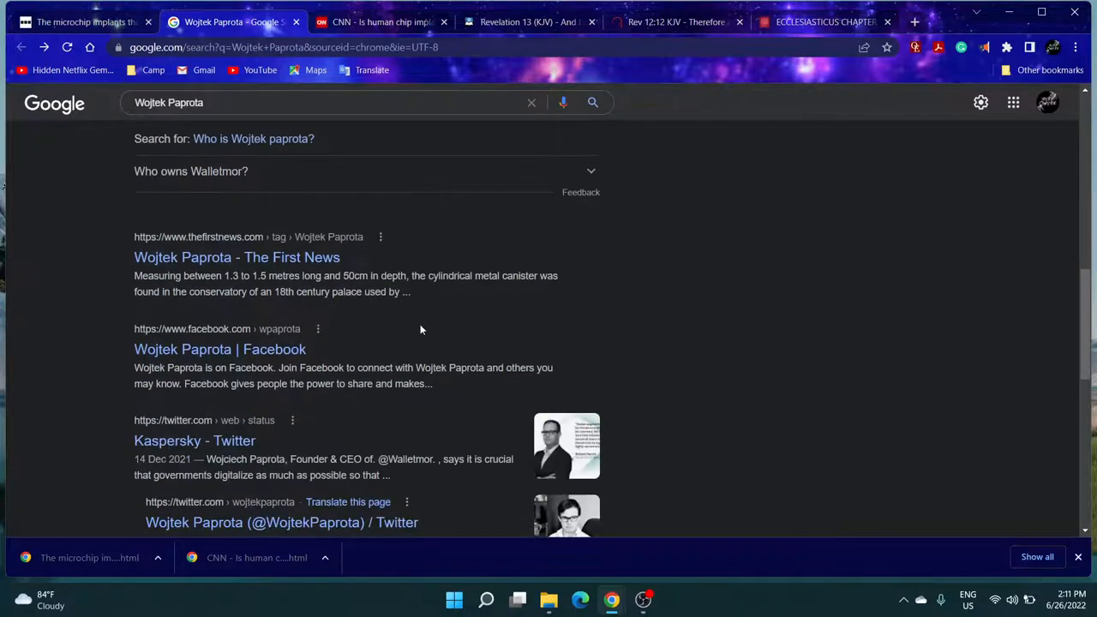
mouse_move(374, 305)
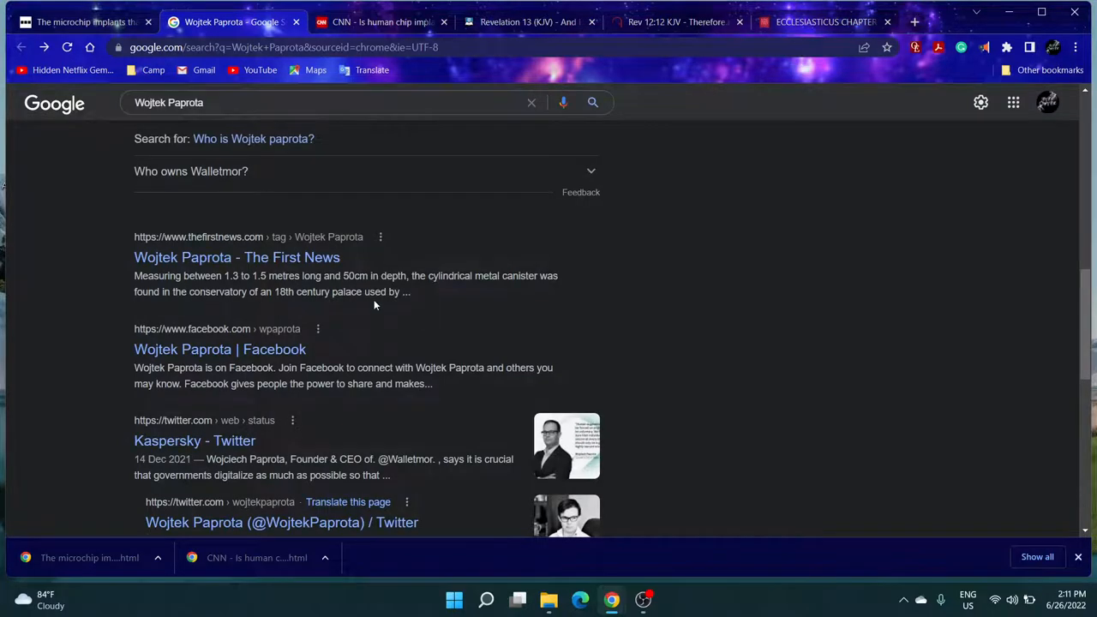
left_click(326, 117)
type(" wiki")
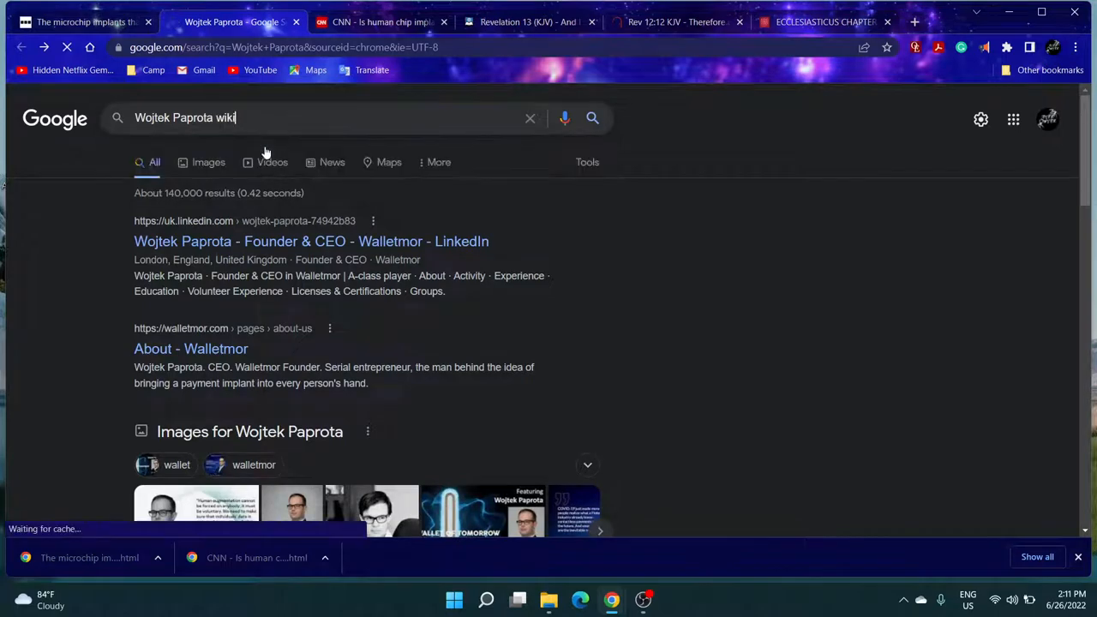
- Run the 'Wojtek Paprota wiki' search and look over its results
key("Return")
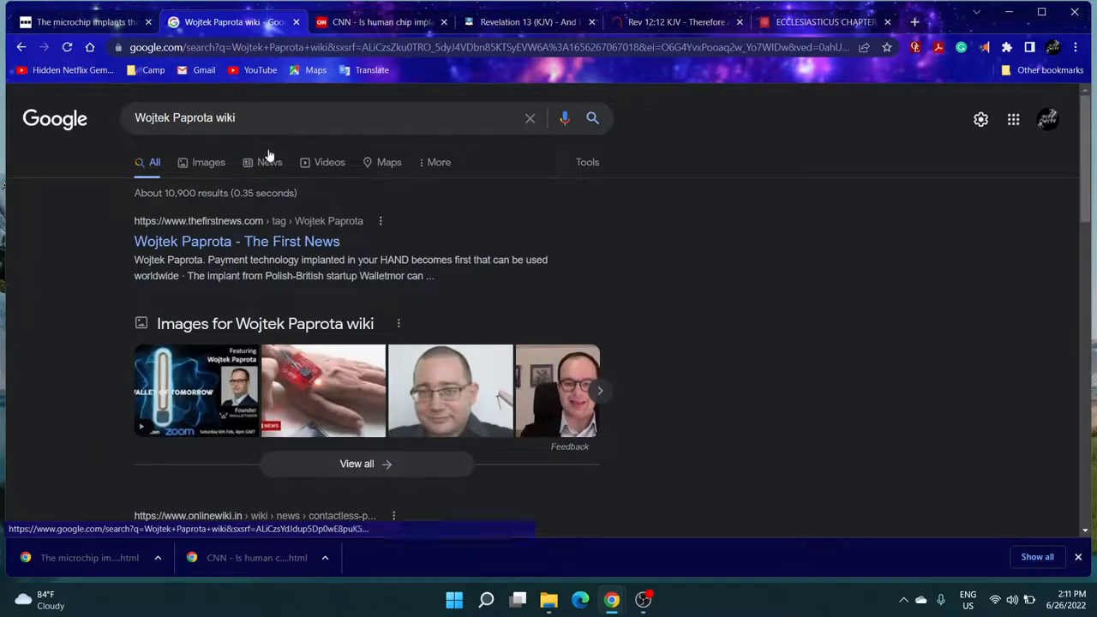
scroll("down", 3)
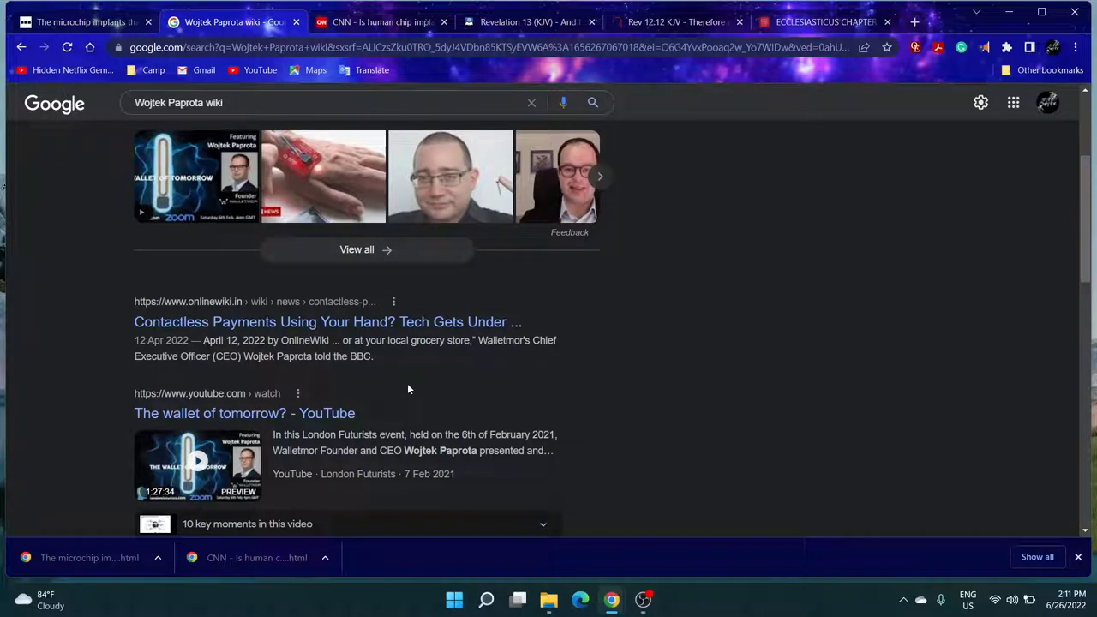
scroll("up", 3)
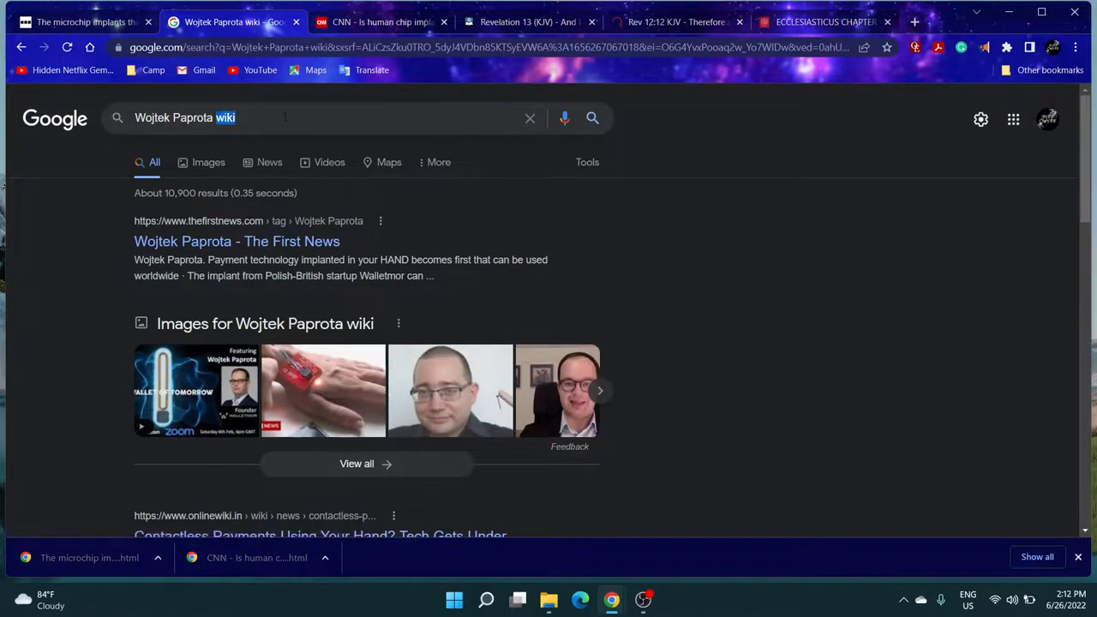
- Search 'wojtek paprota nationality' and browse results listing him as Polish
type("natio")
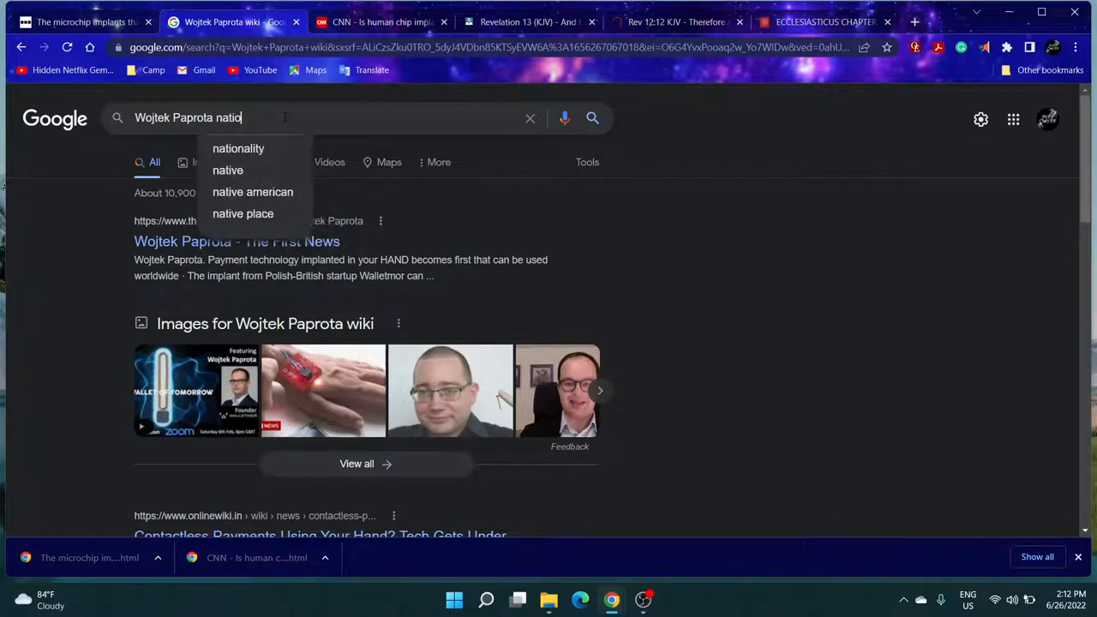
left_click(239, 148)
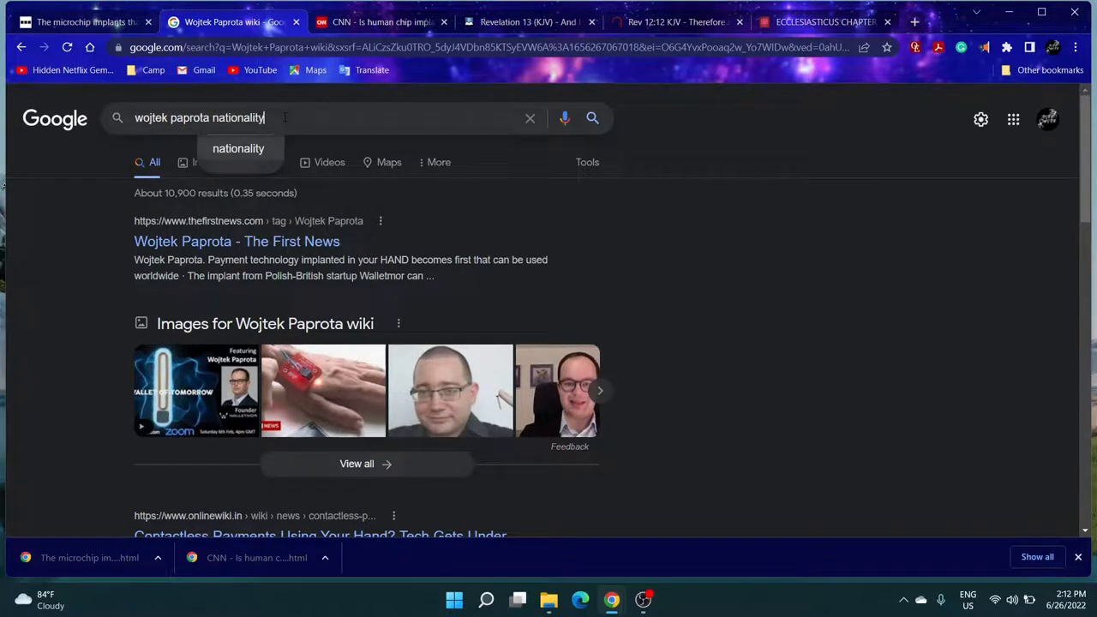
key("Return")
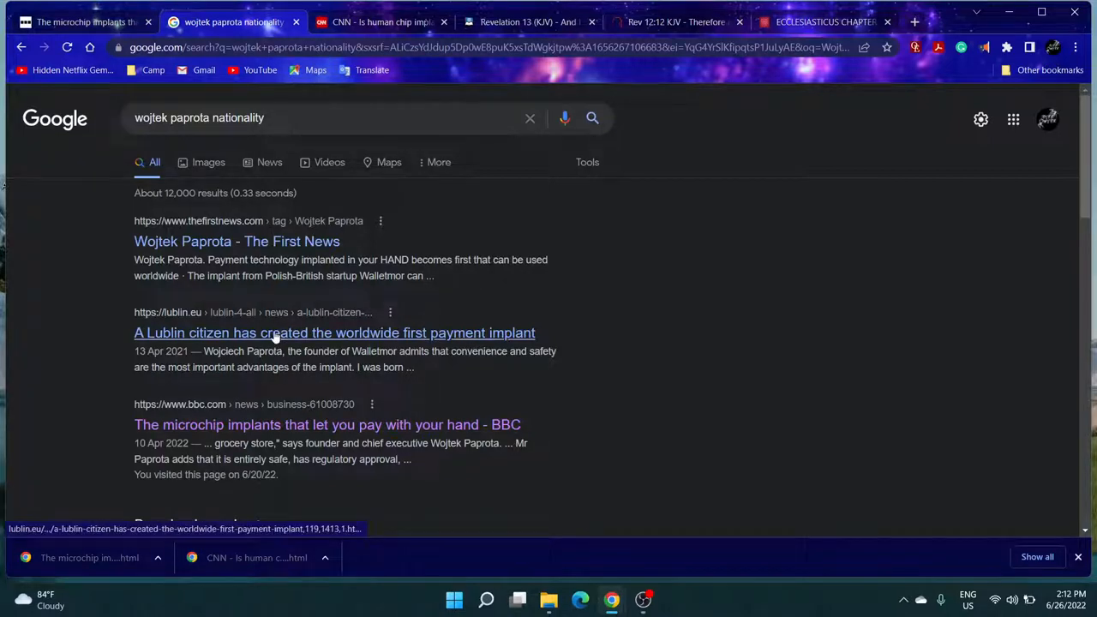
scroll("down", 3)
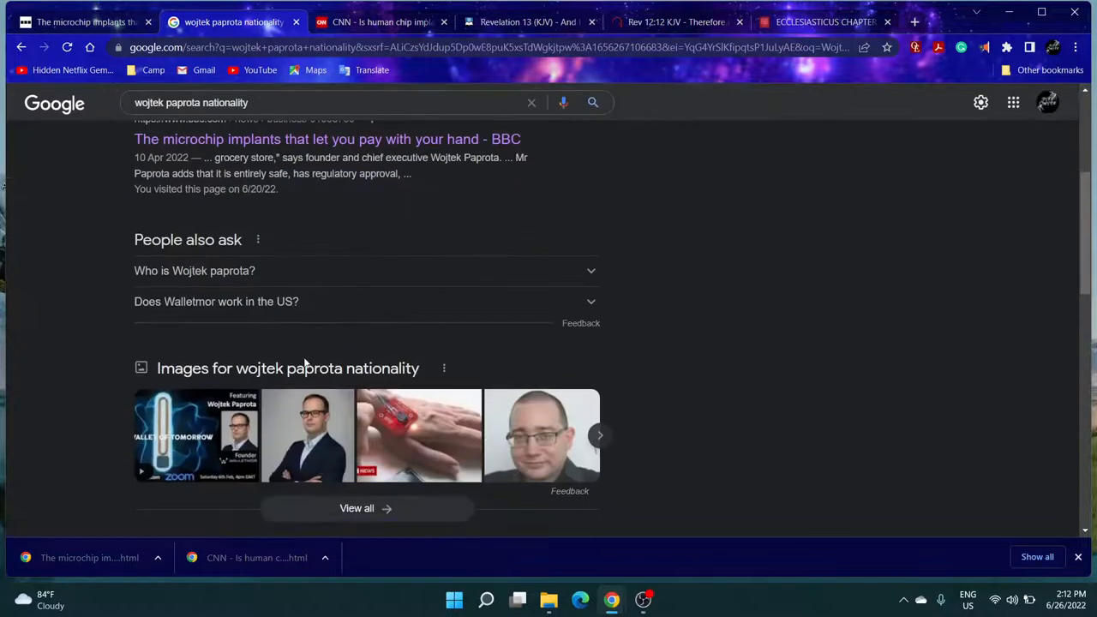
scroll("down", 3)
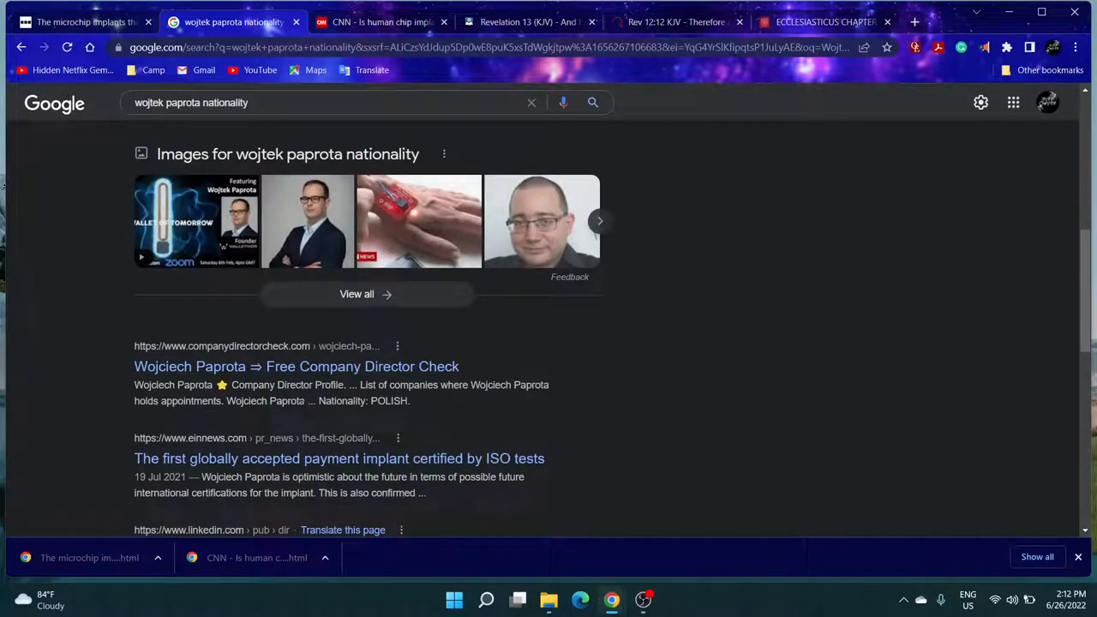
scroll("up", 3)
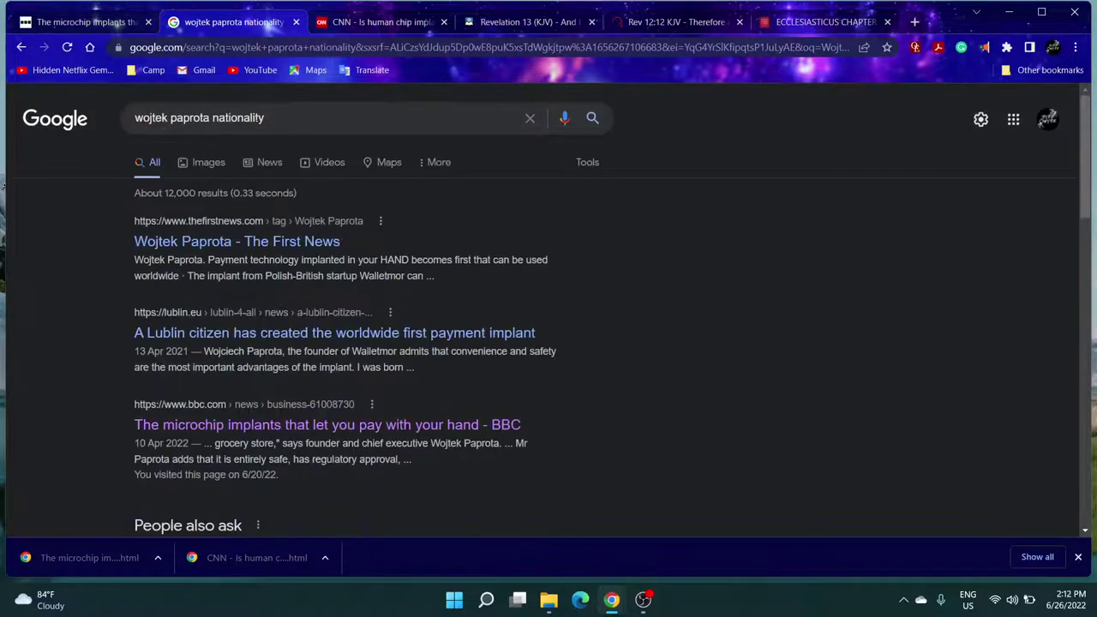
mouse_move(55, 118)
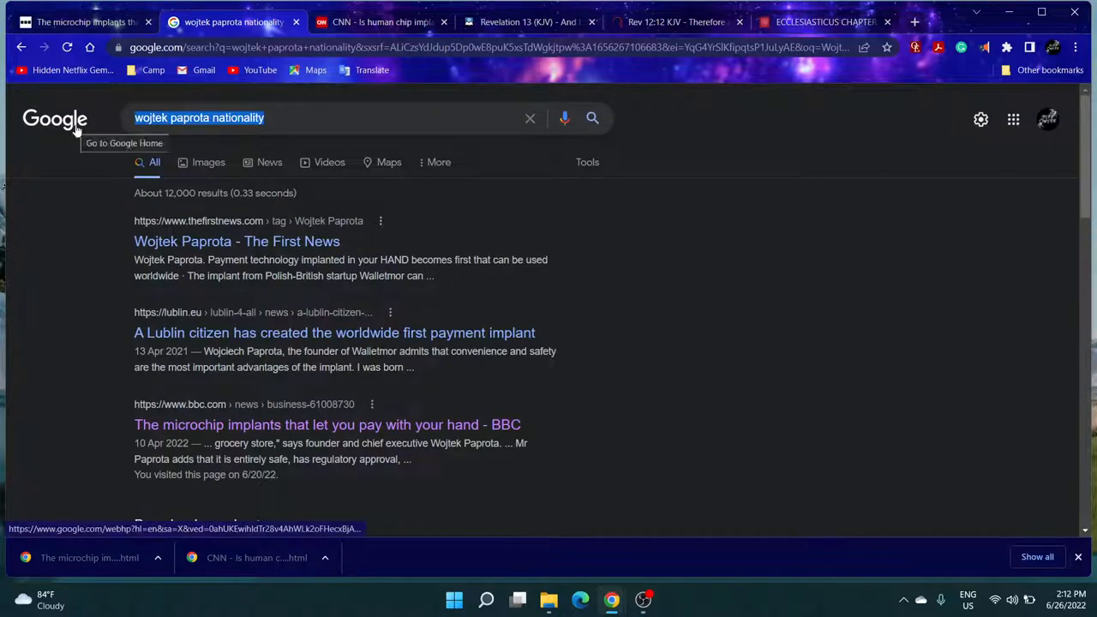
type("carl sa")
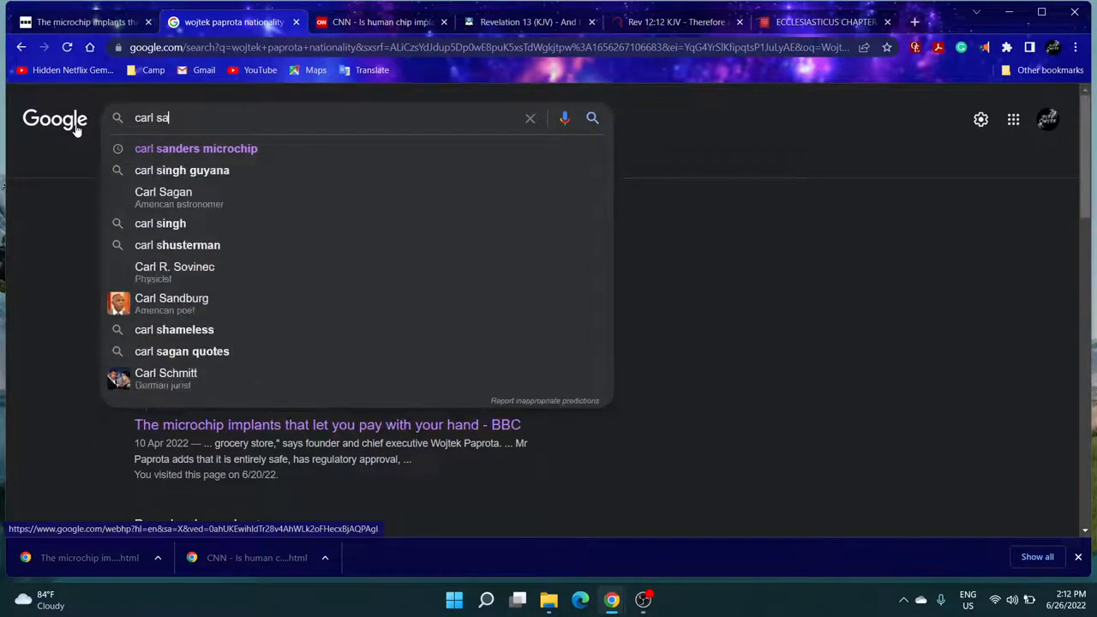
left_click(195, 148)
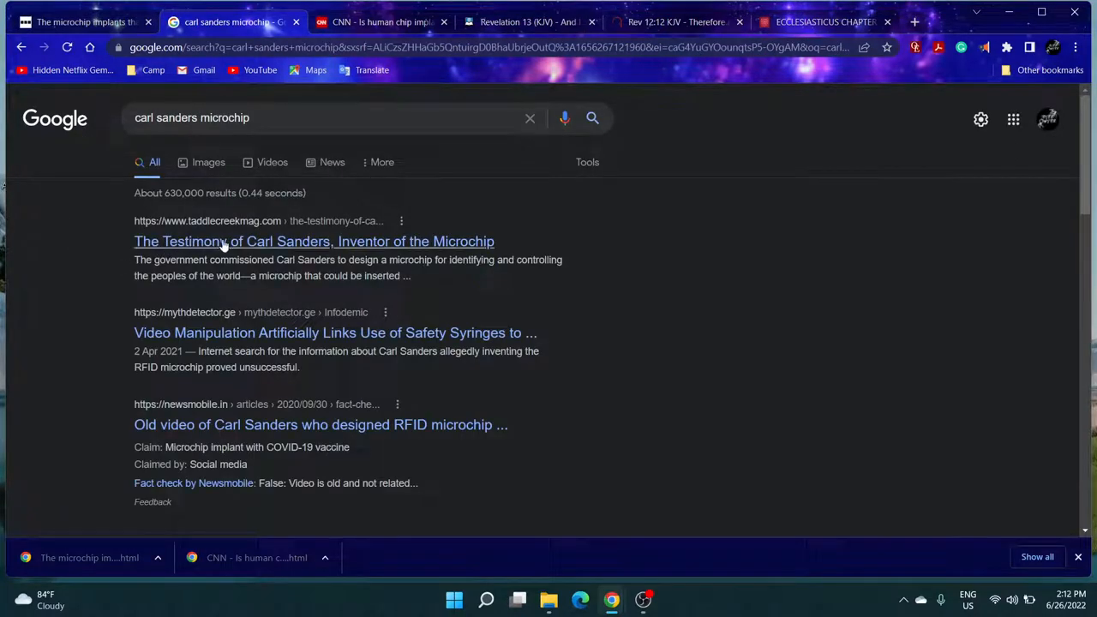
left_click(314, 240)
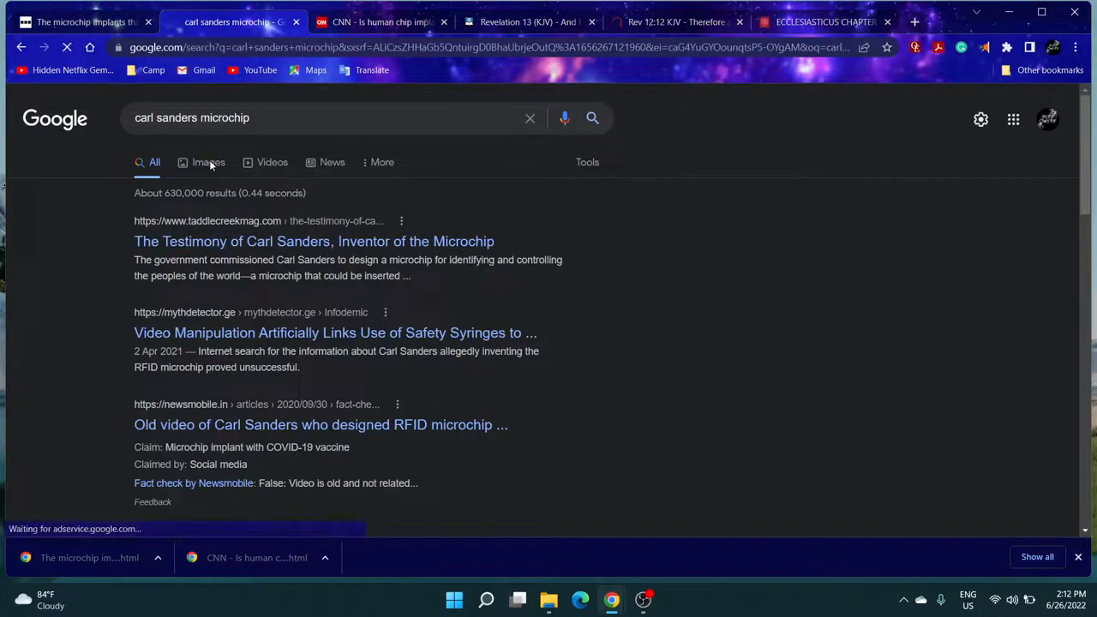
left_click(209, 161)
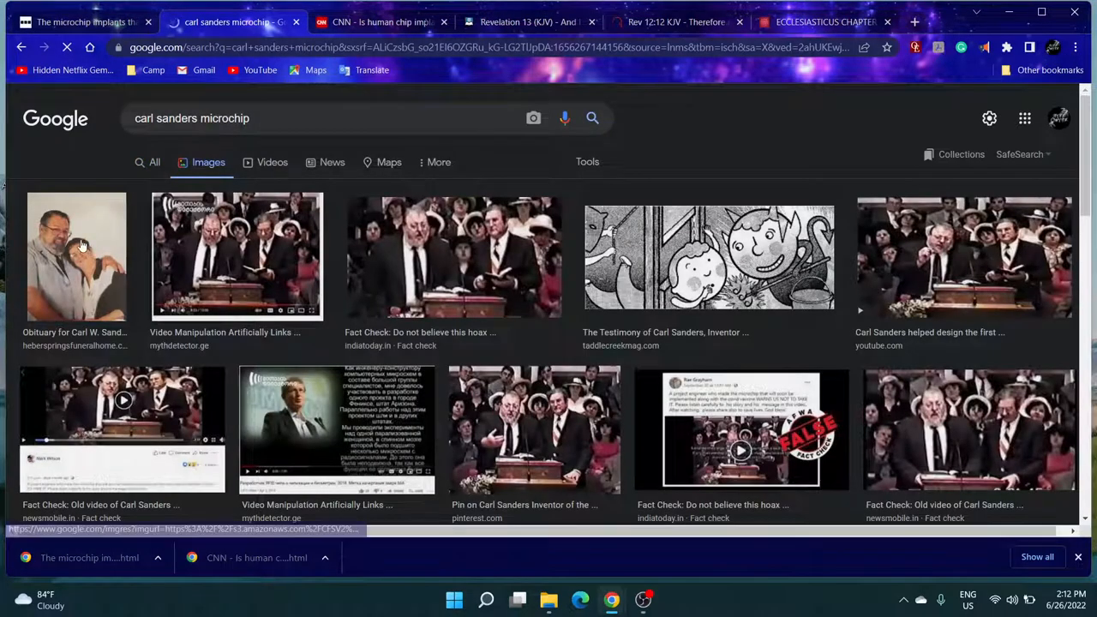
left_click(76, 257)
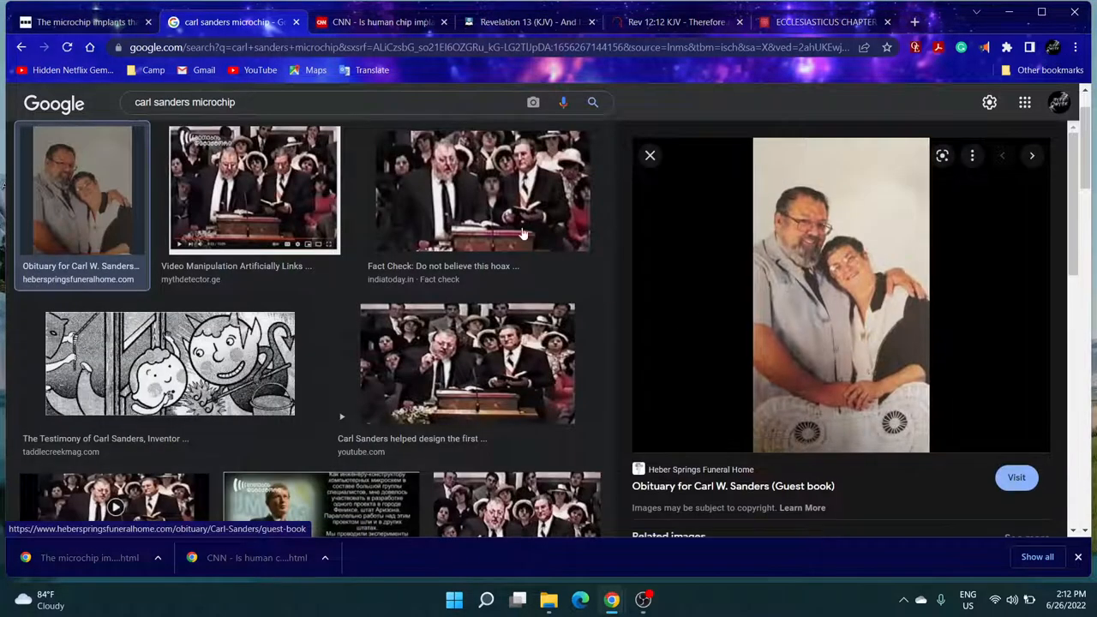
left_click(484, 191)
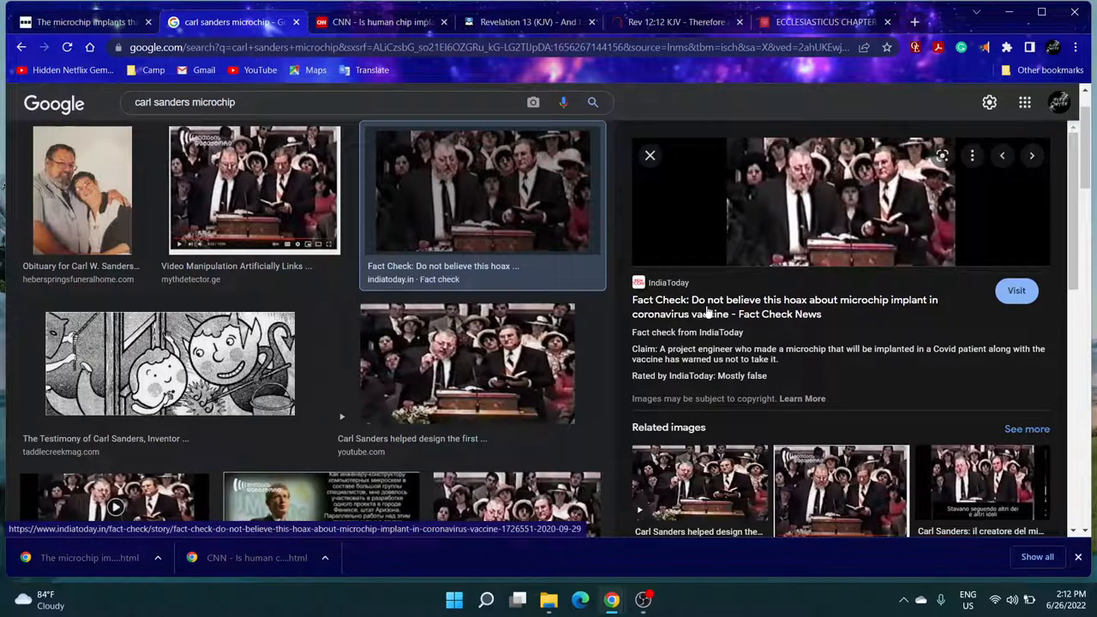
mouse_move(827, 325)
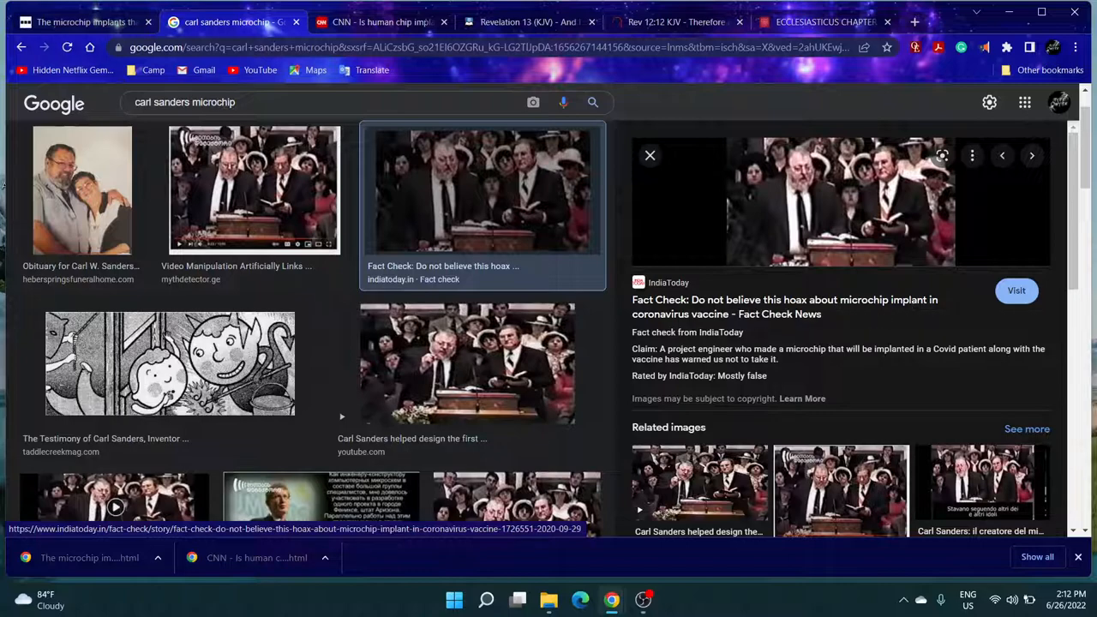
mouse_move(273, 392)
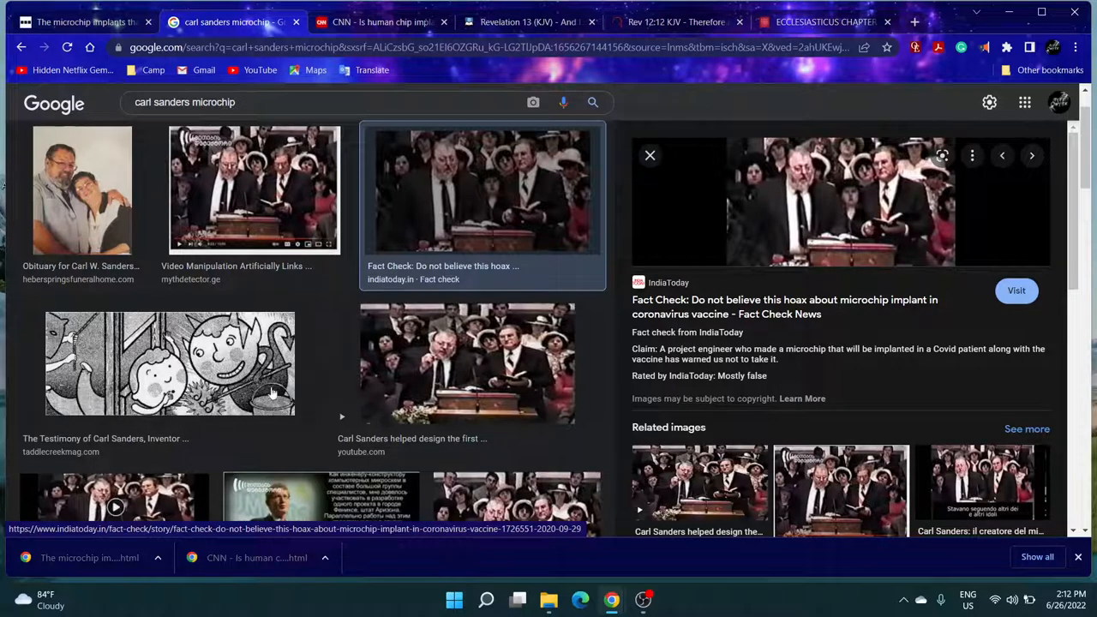
- Browse the image results, check the Videos tab, then return to All results for carl sanders microchip
scroll("down", 3)
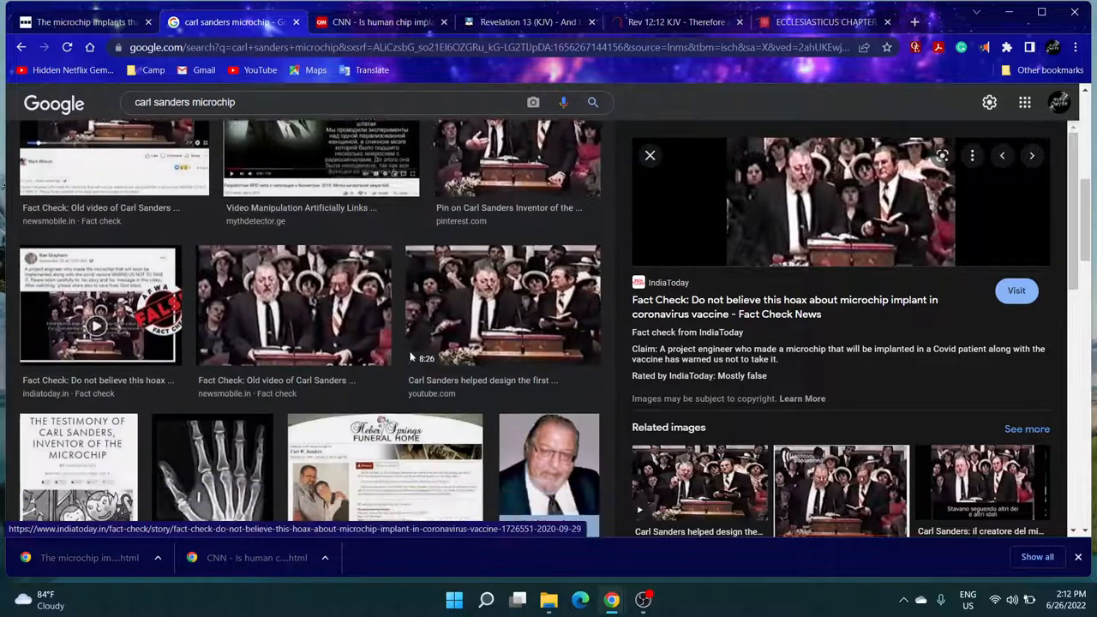
scroll("down", 3)
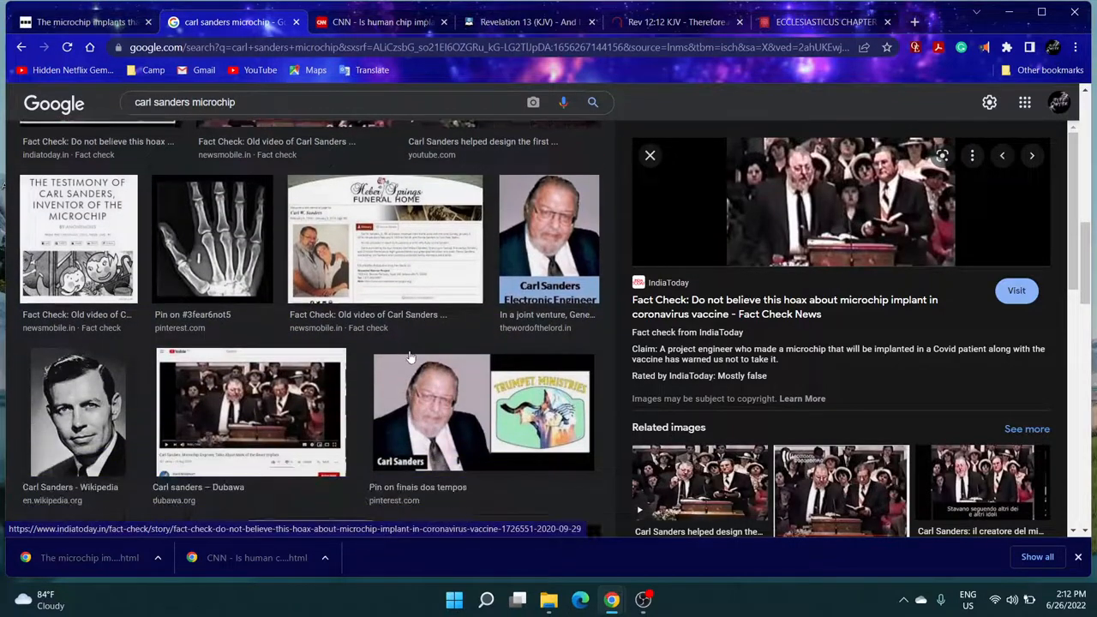
scroll("up", 3)
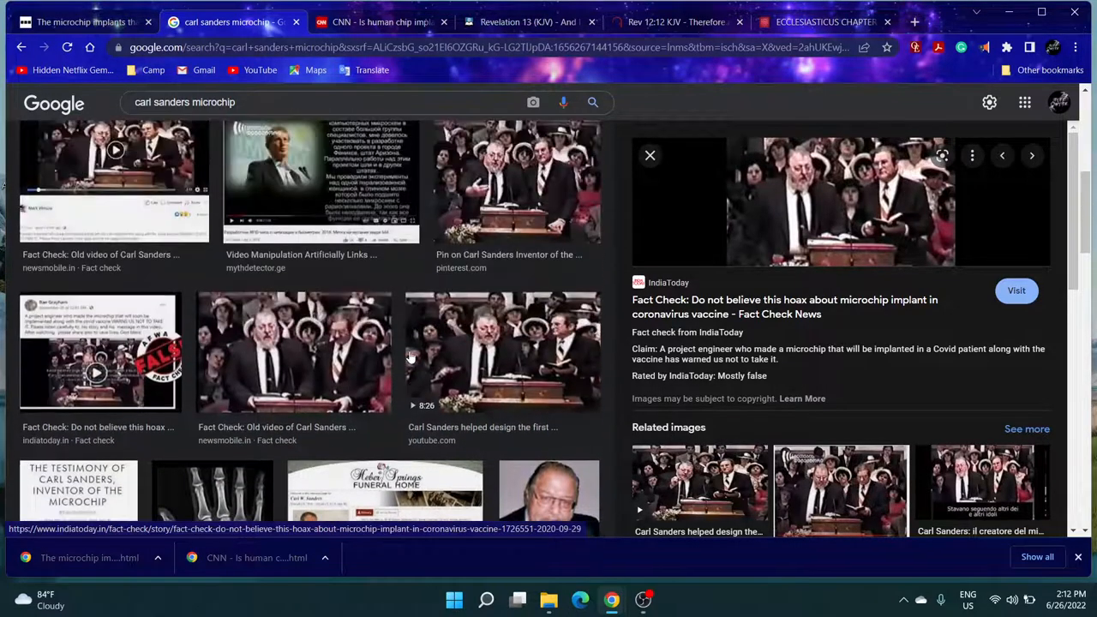
scroll("up", 3)
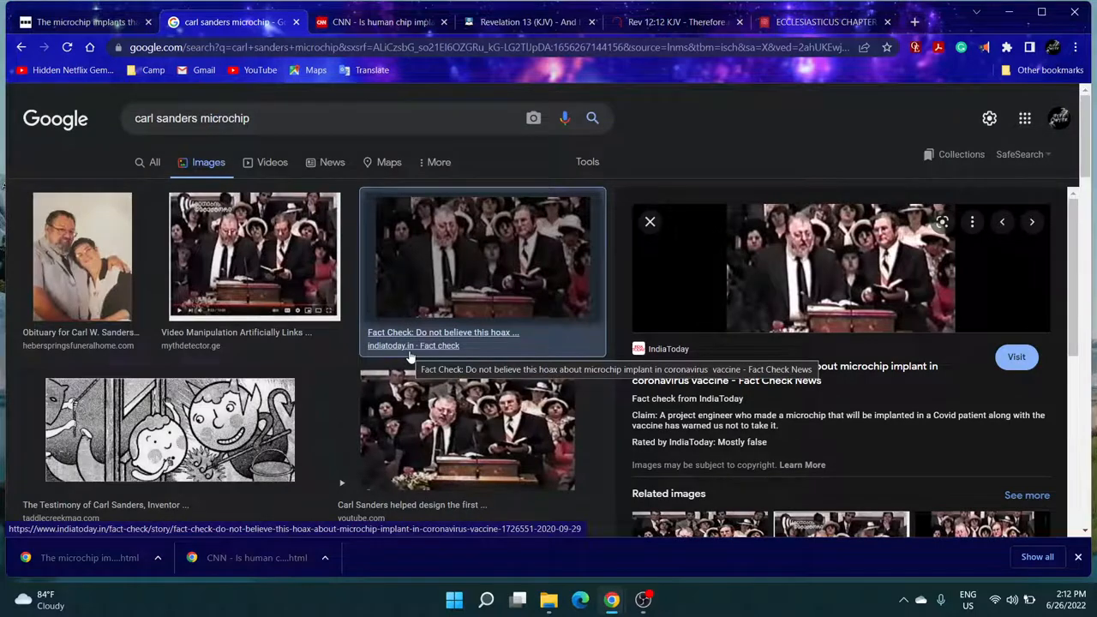
left_click(273, 161)
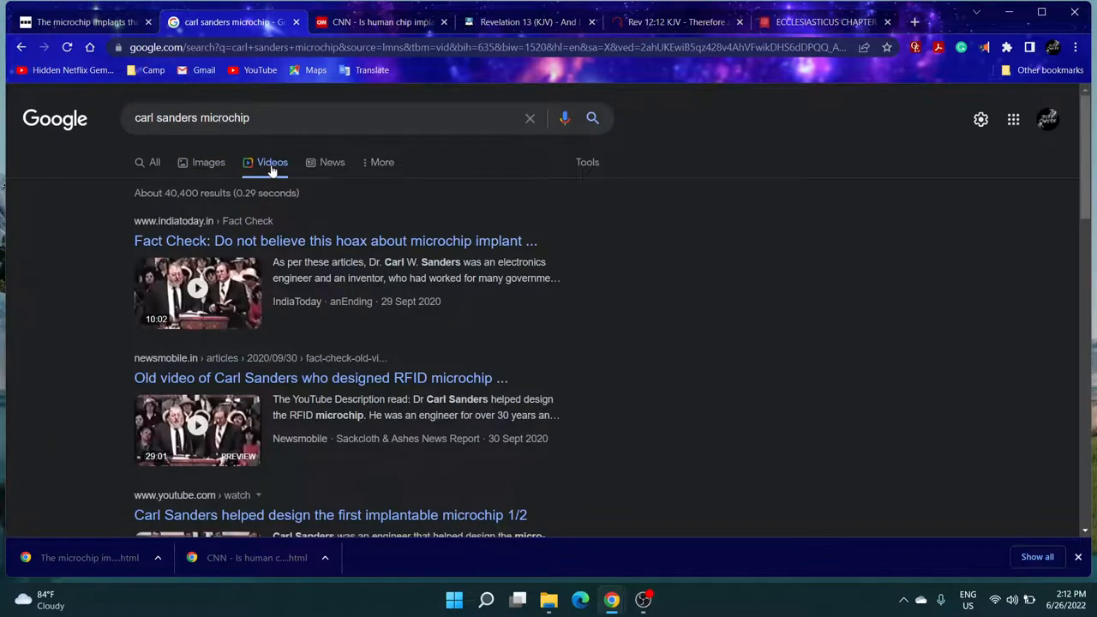
mouse_move(305, 233)
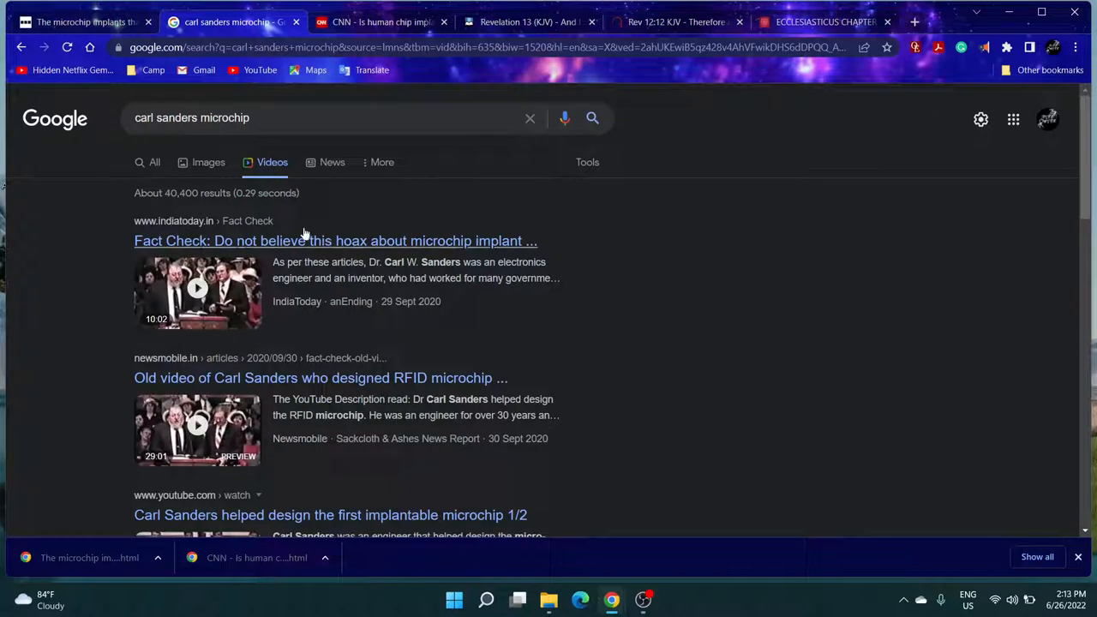
mouse_move(216, 391)
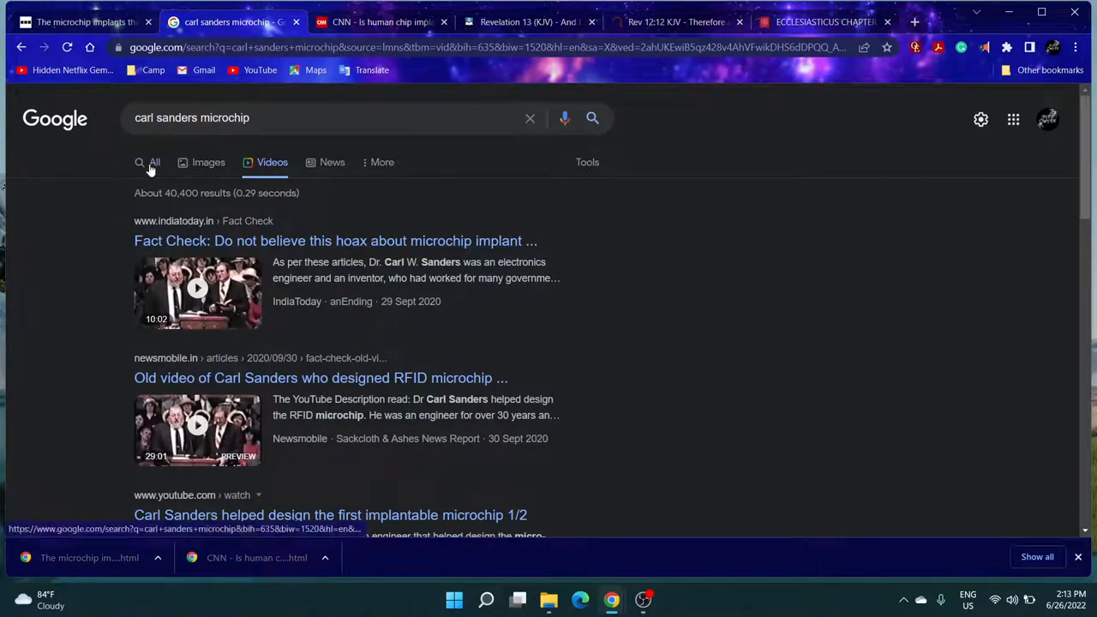
left_click(155, 161)
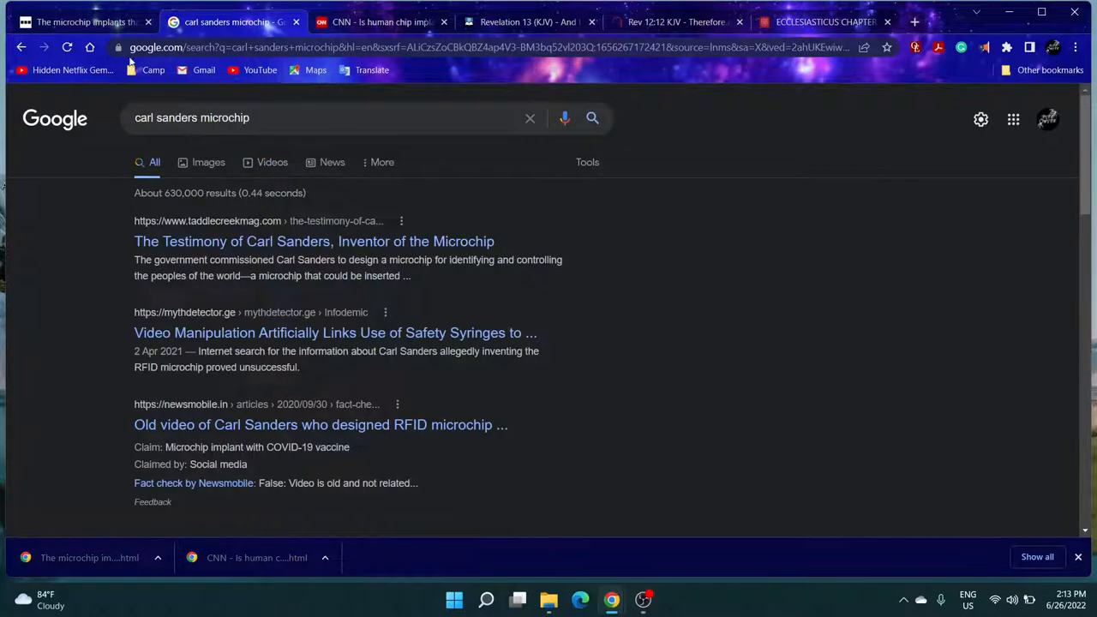
mouse_move(83, 20)
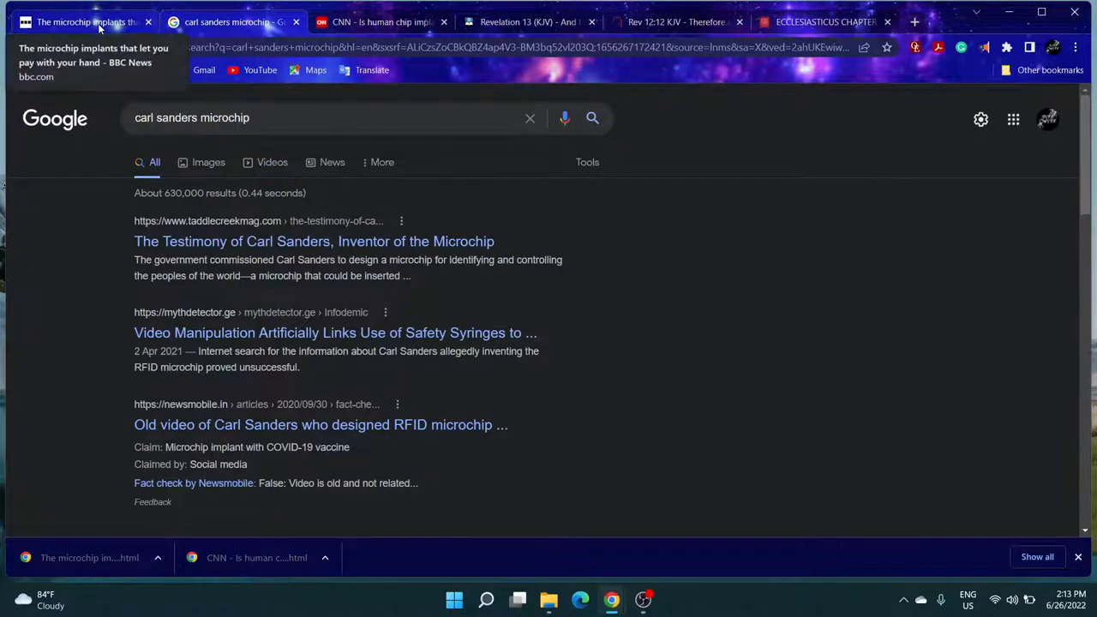
- Bring back the BBC microchip article at Walletmor's contactless NFC chip description
left_click(82, 21)
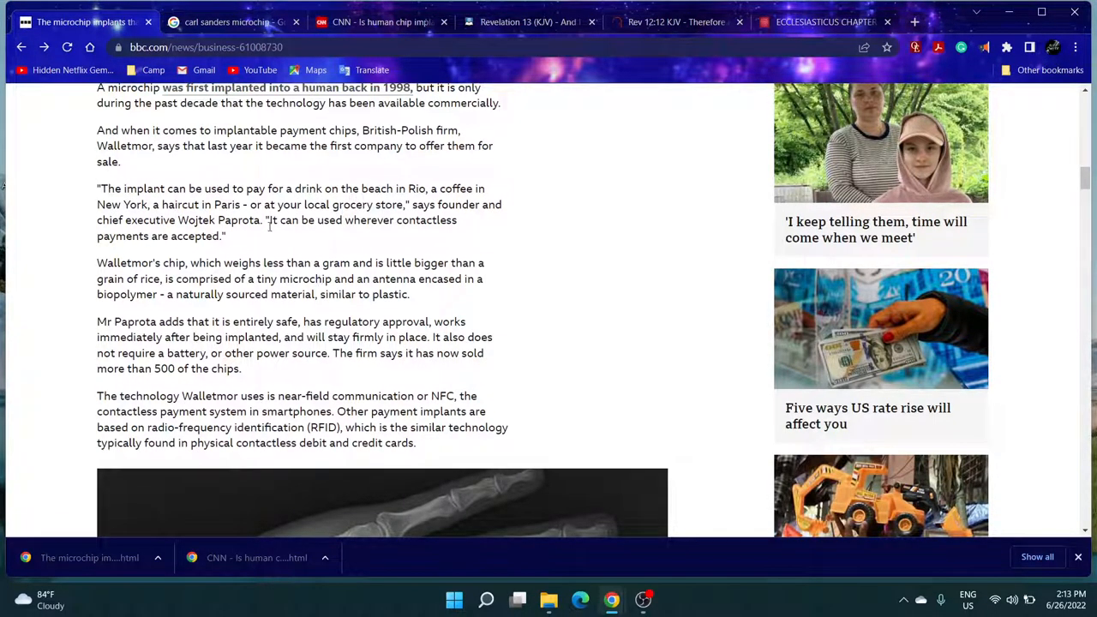
mouse_move(274, 225)
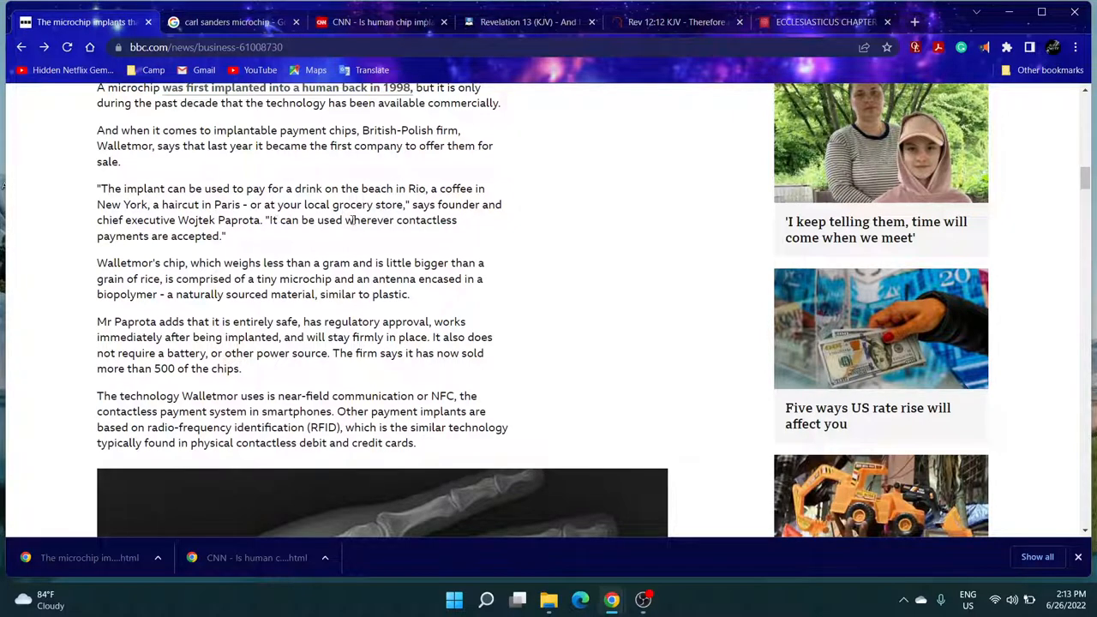
mouse_move(124, 258)
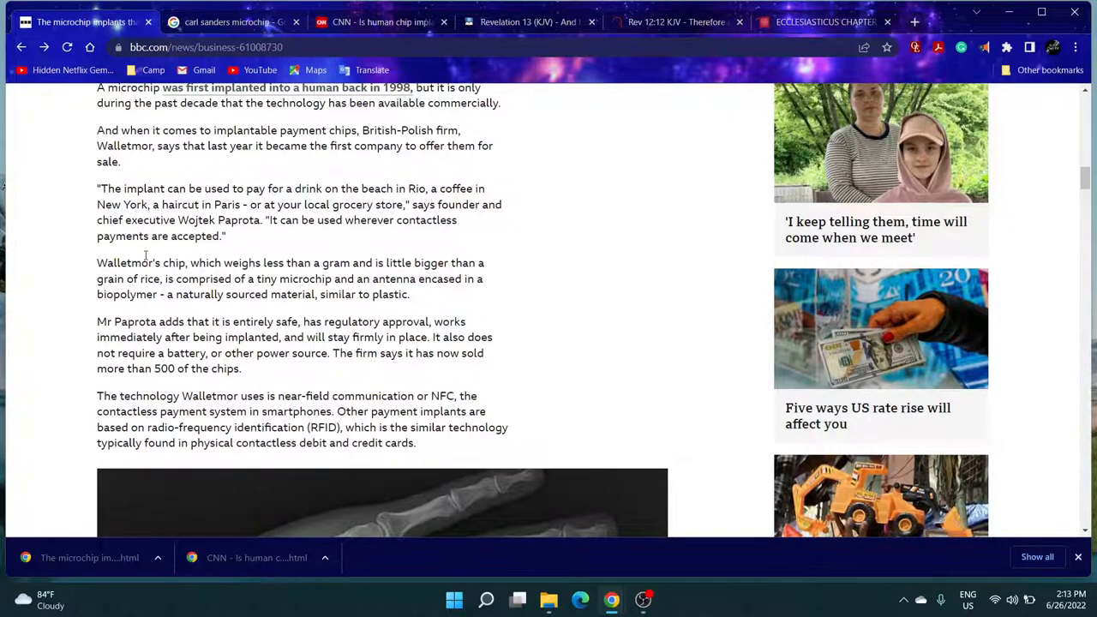
scroll("down", 3)
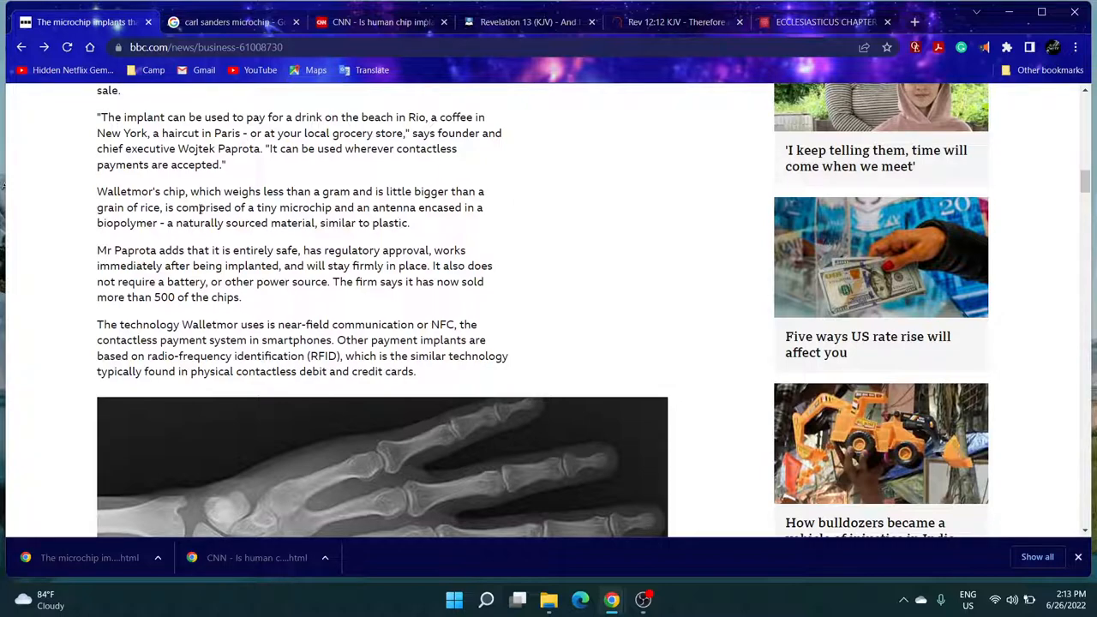
- Open the Strong's G5480 charagma entry for Revelation 13:16 and reach its outline of biblical usage
left_click(528, 21)
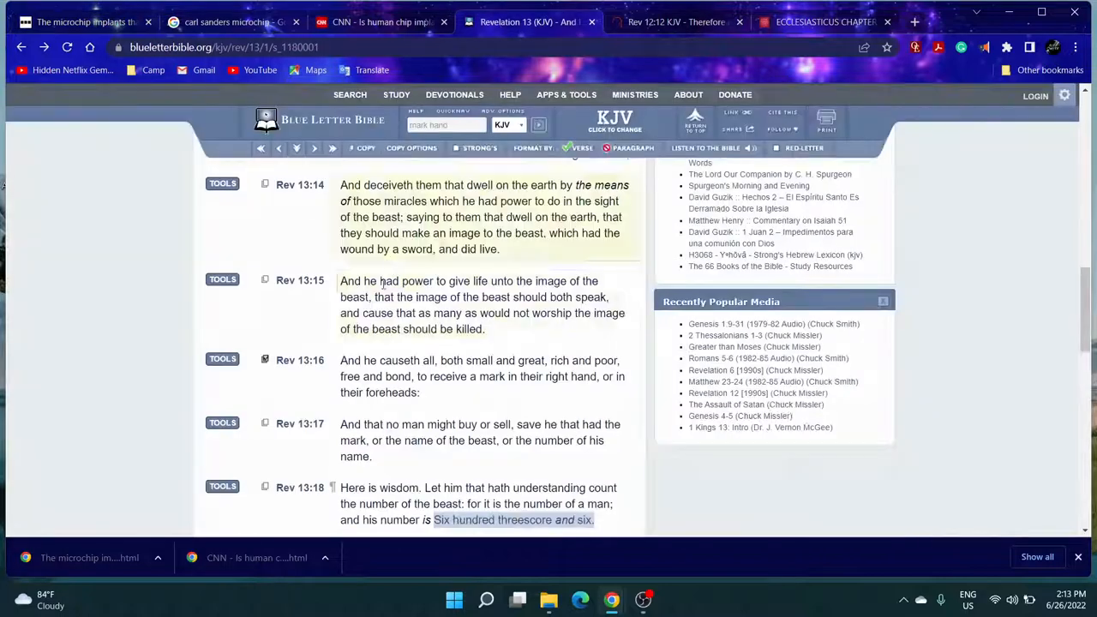
scroll("down", 3)
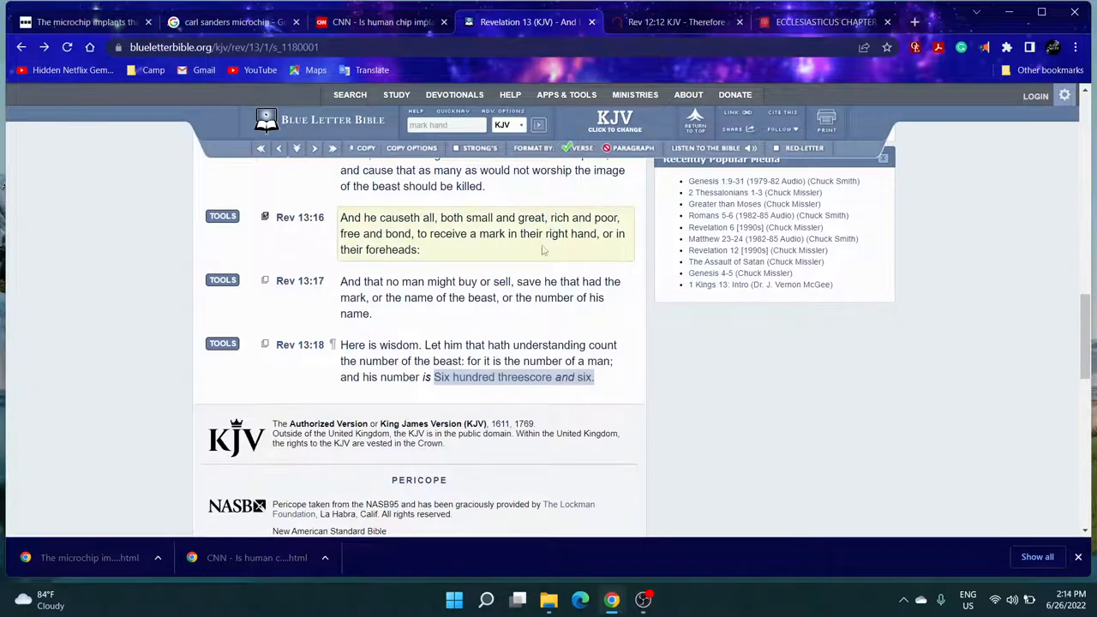
mouse_move(299, 216)
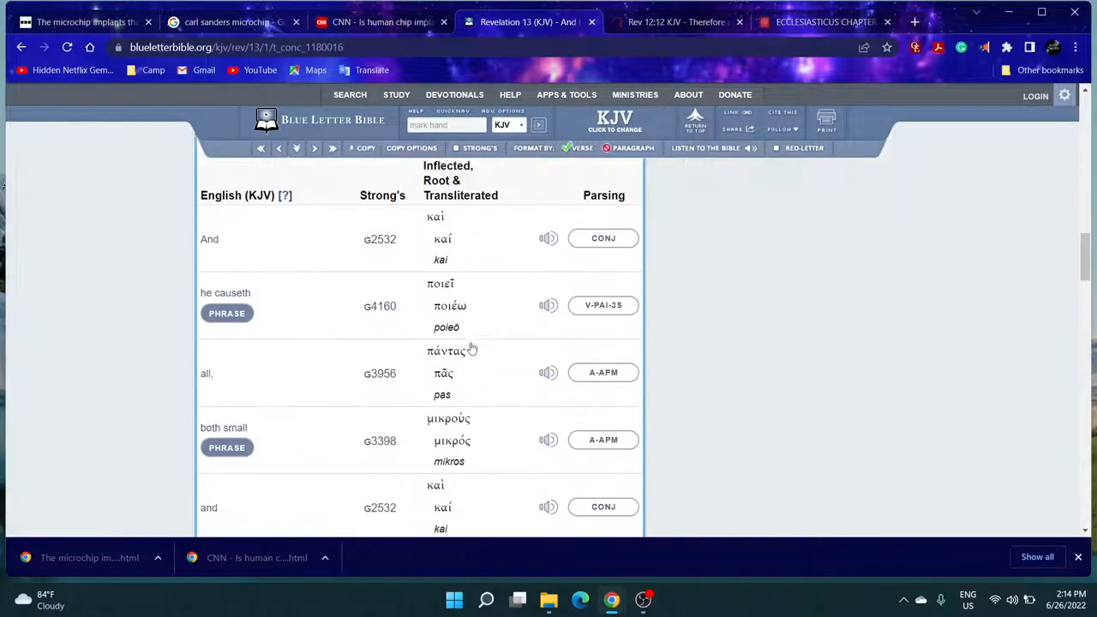
scroll("down", 3)
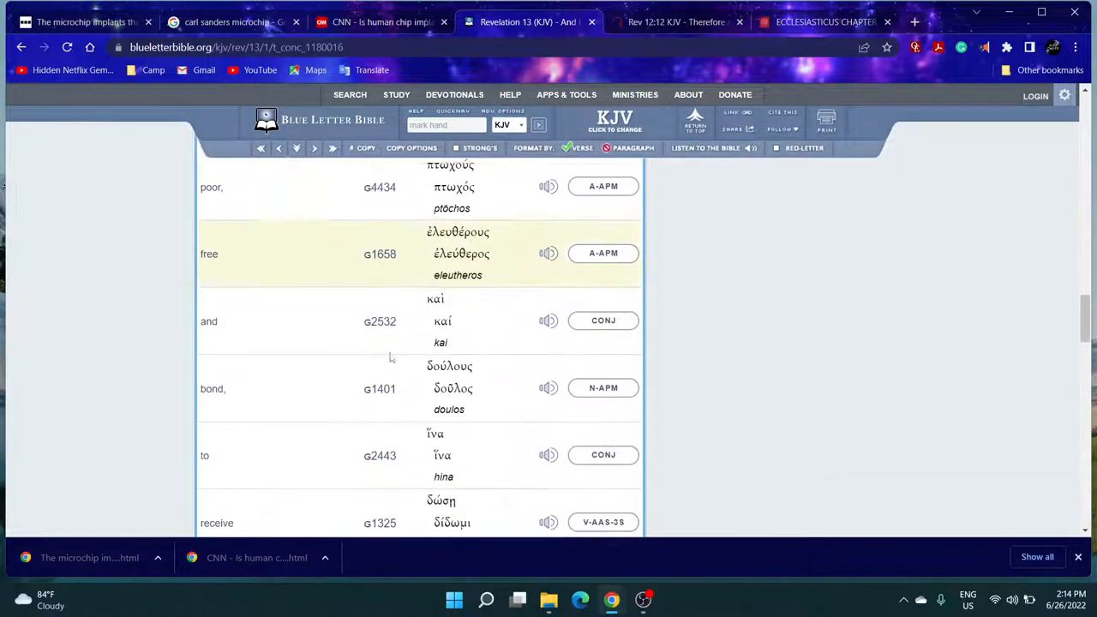
scroll("down", 3)
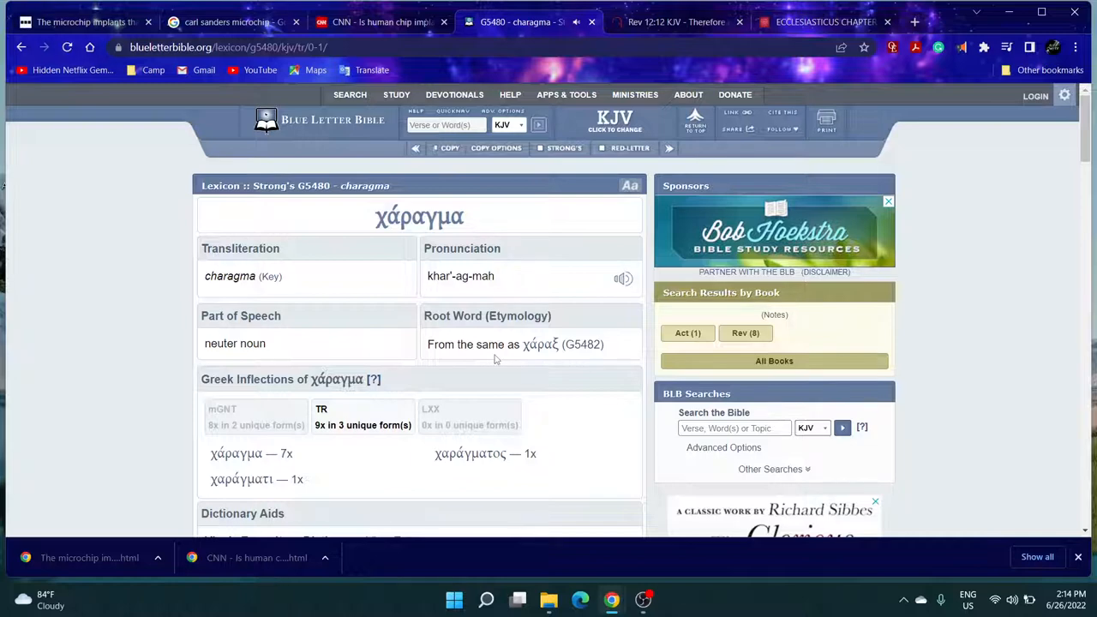
scroll("down", 3)
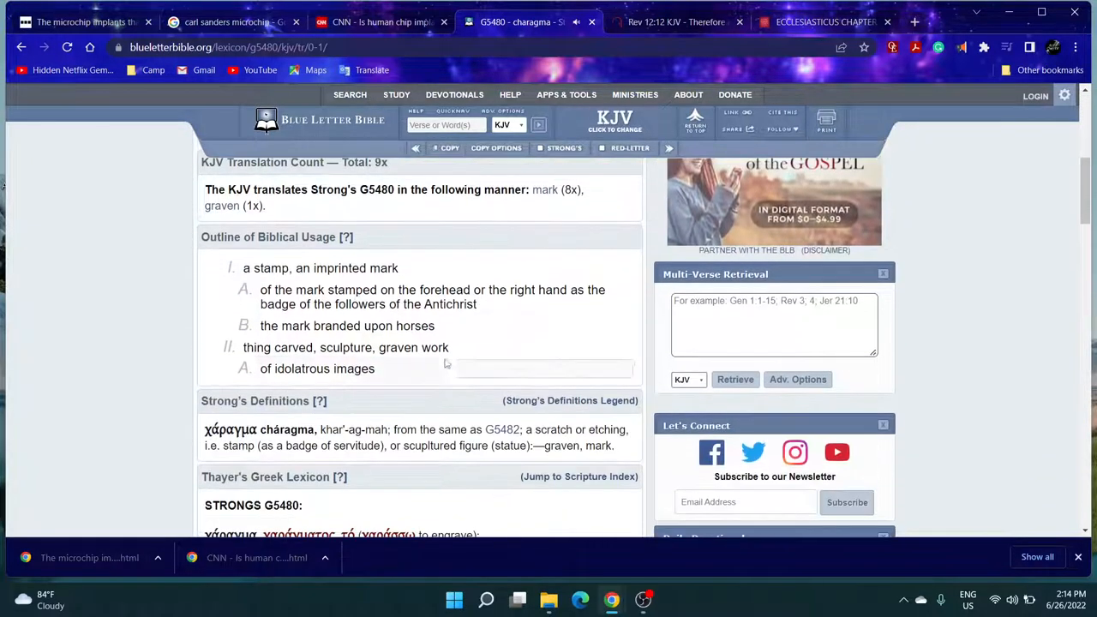
double_click(266, 268)
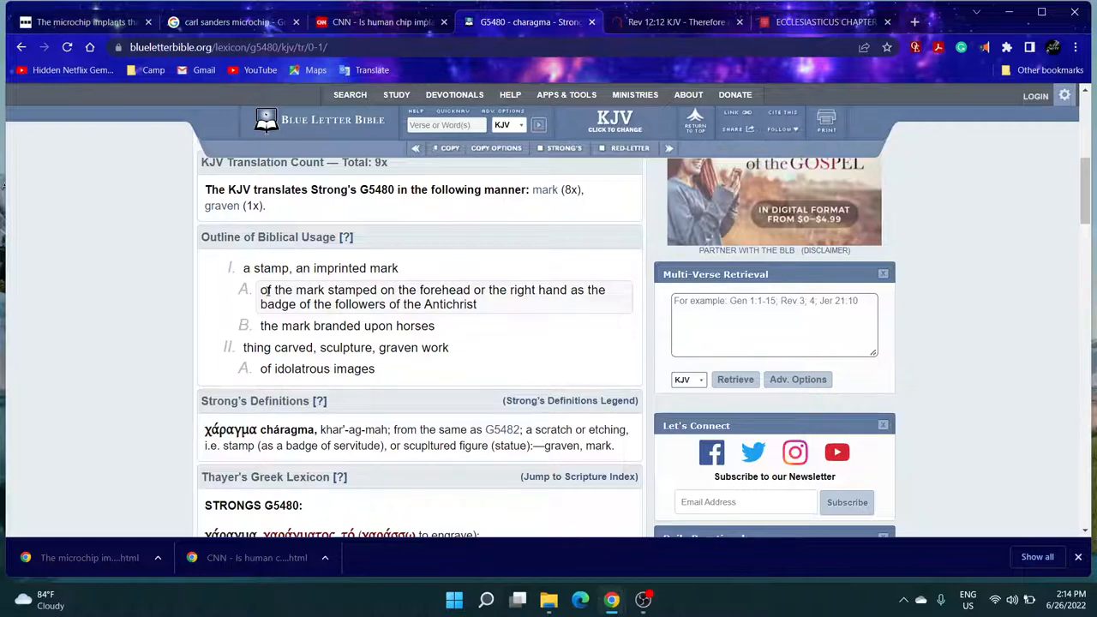
mouse_move(540, 305)
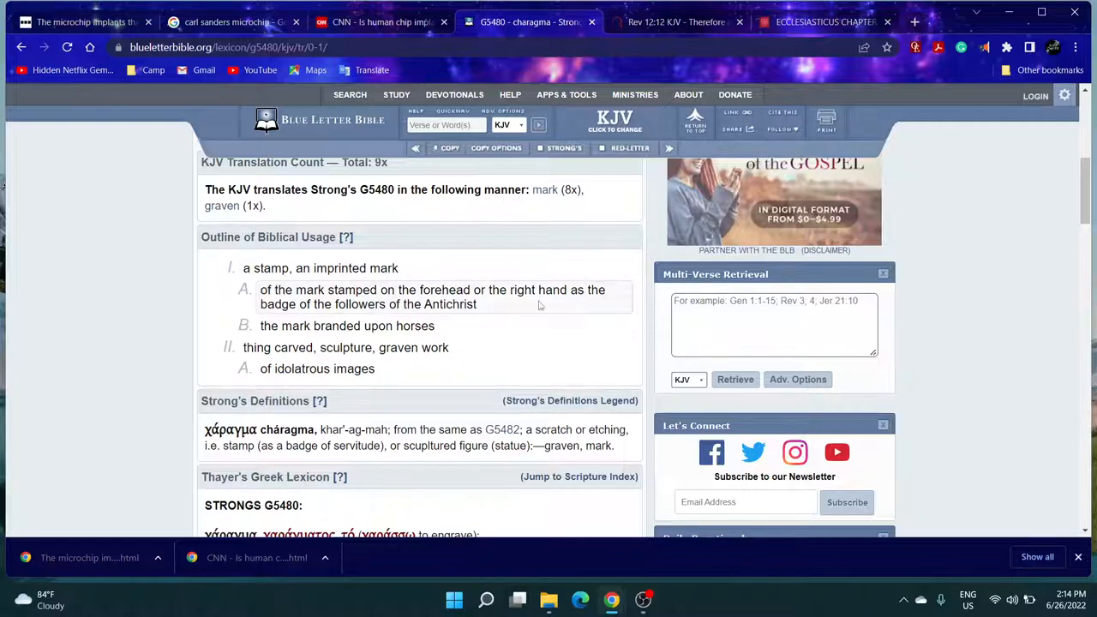
mouse_move(430, 307)
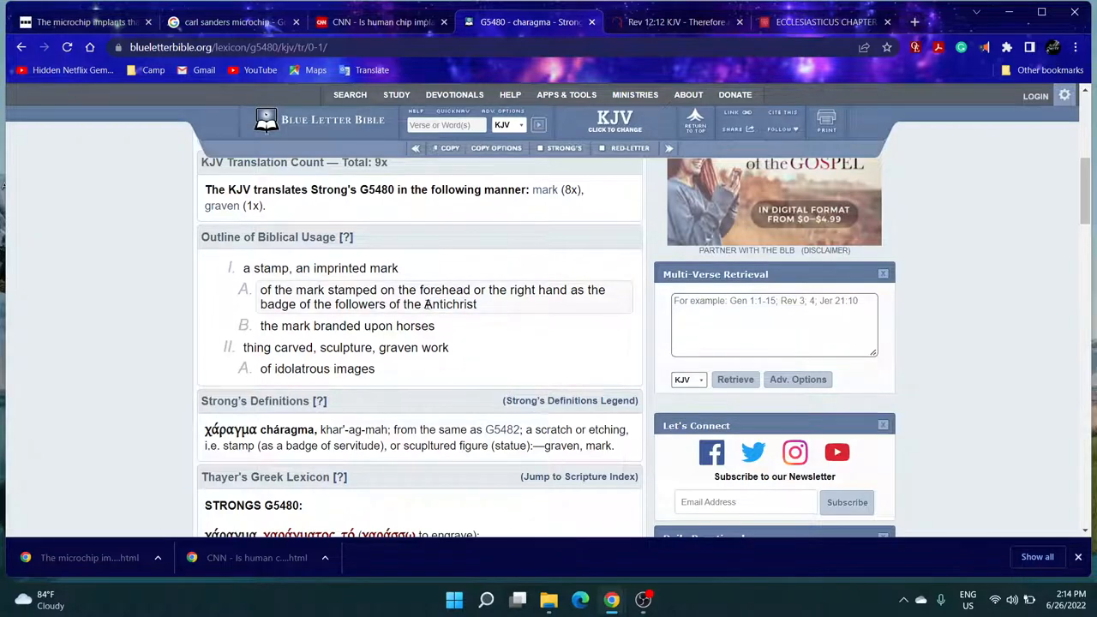
- Search the KJV on BibleGateway for 'antichrist' from the Revelation passage tab
left_click(677, 21)
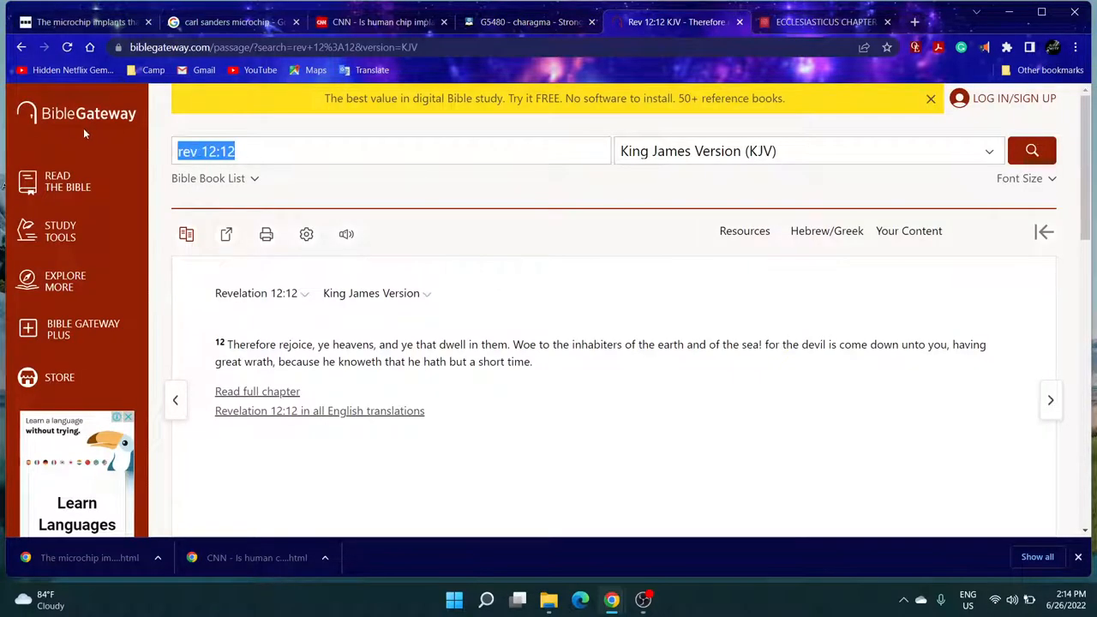
type("antichrist")
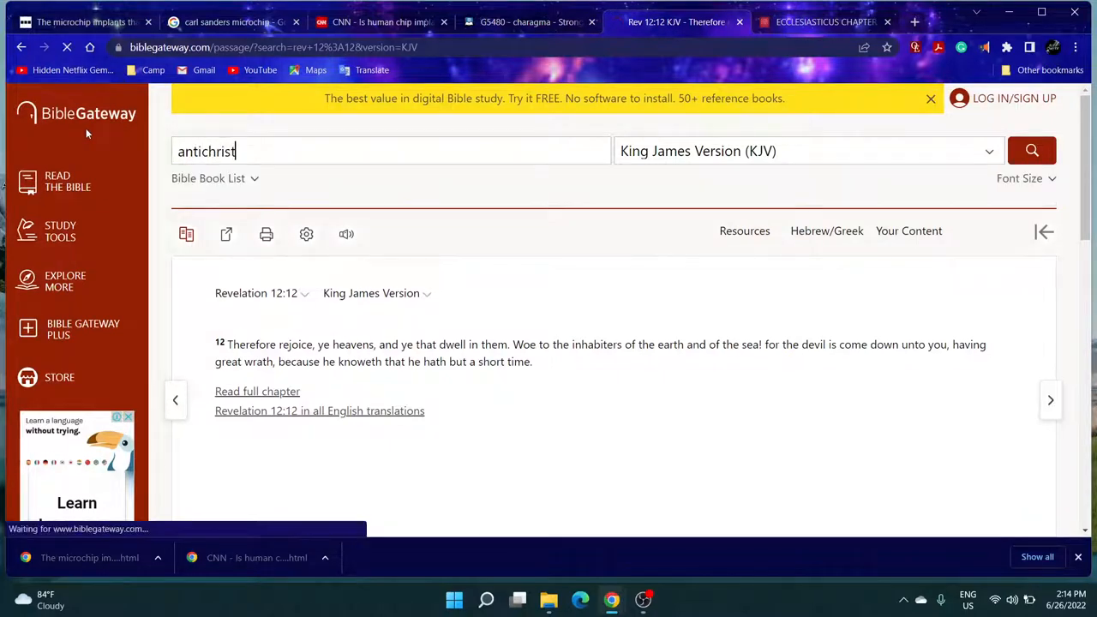
left_click(1032, 151)
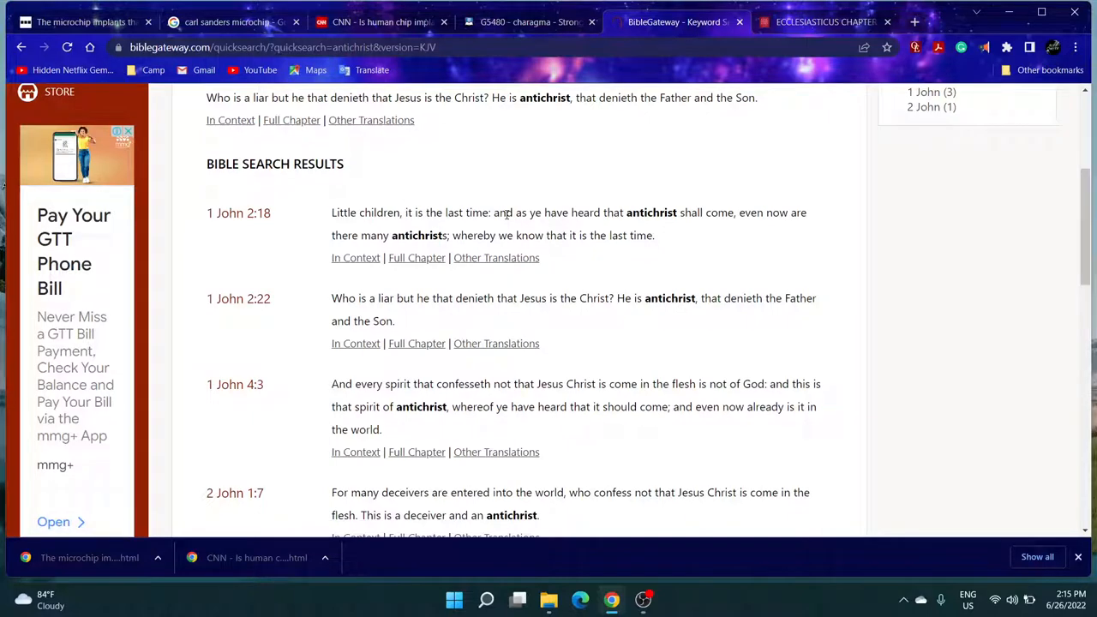
mouse_move(615, 213)
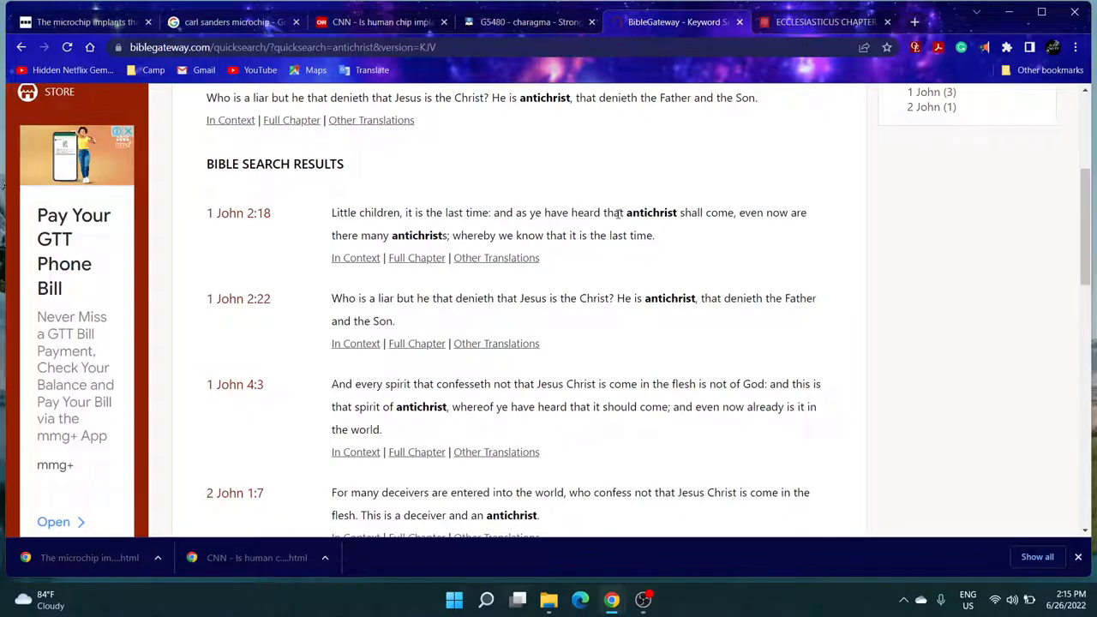
mouse_move(744, 212)
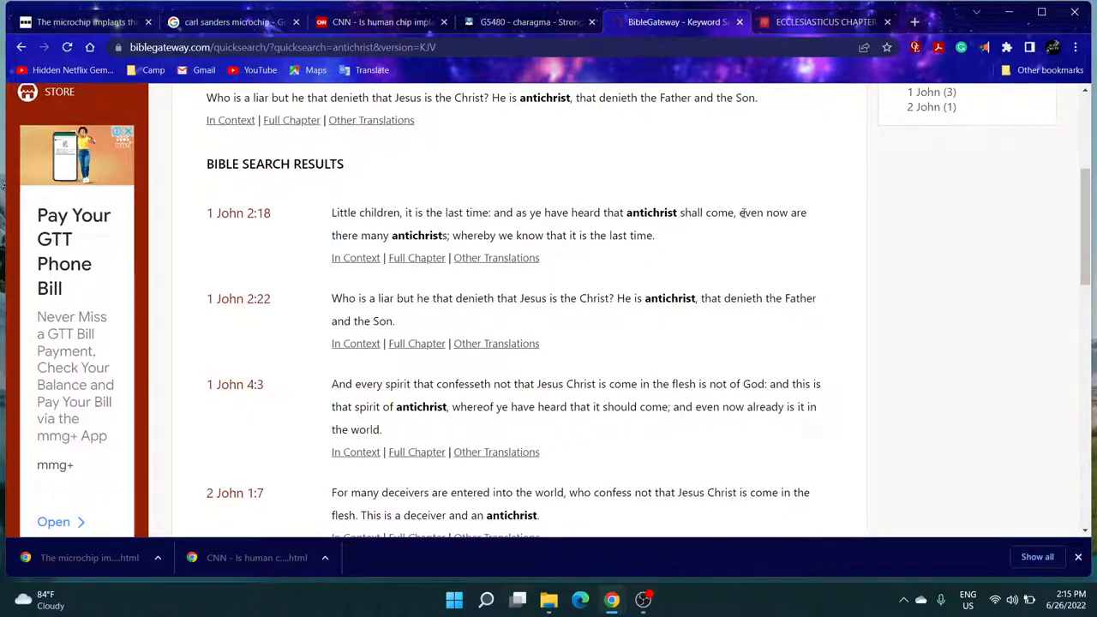
- Highlight the 'many antichrists' phrase in 1 John 2:18, then return to the top of the results
left_click_drag(346, 235, 470, 235)
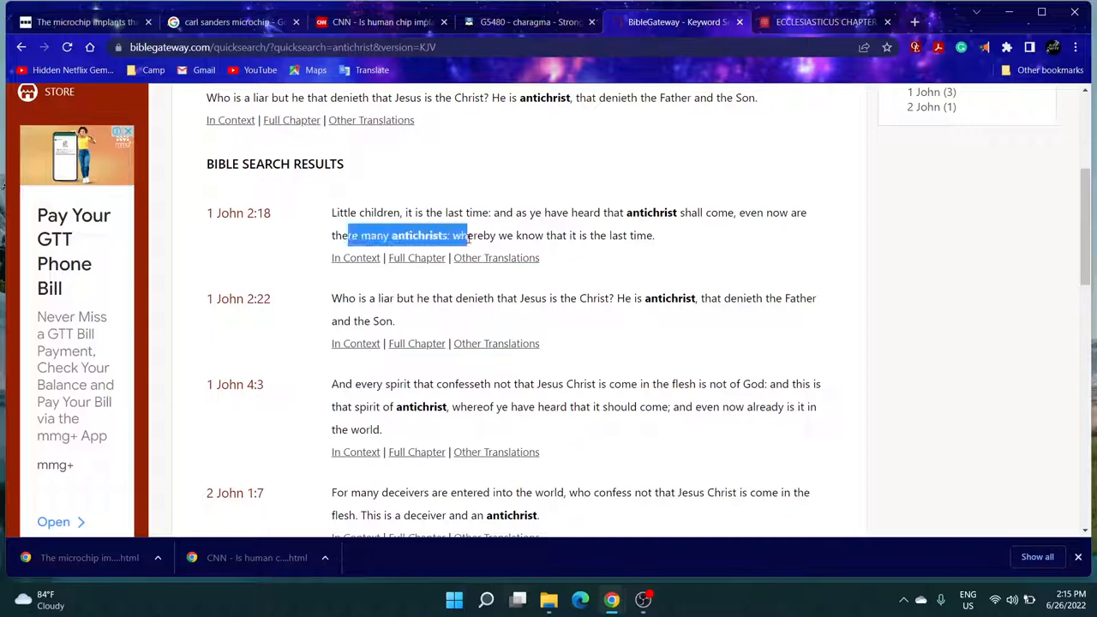
double_click(419, 235)
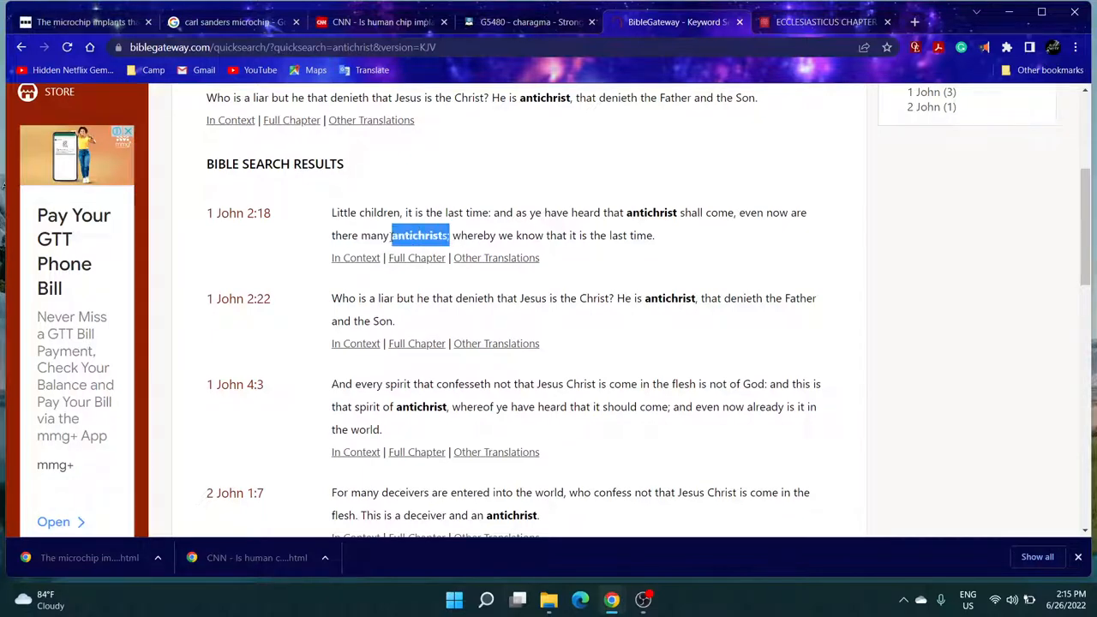
left_click(446, 236)
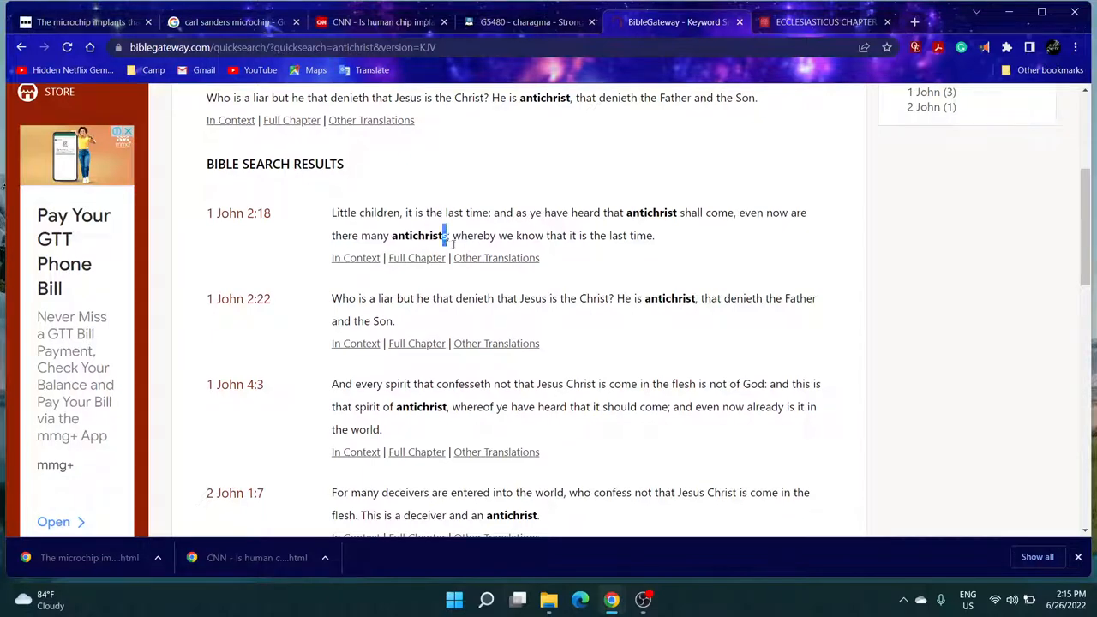
mouse_move(576, 249)
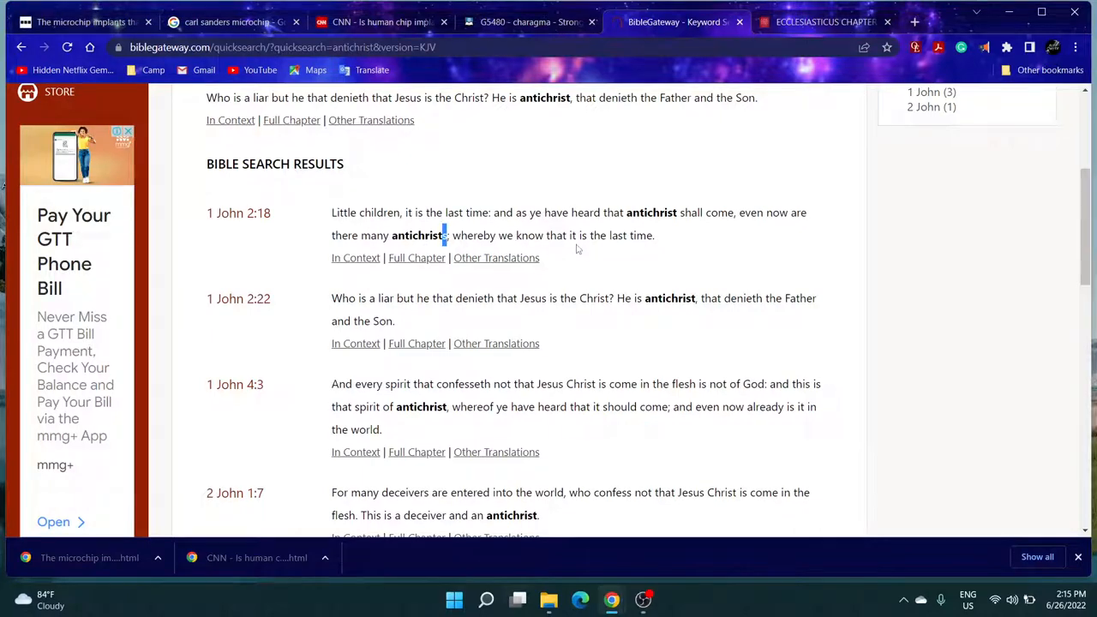
scroll("up", 3)
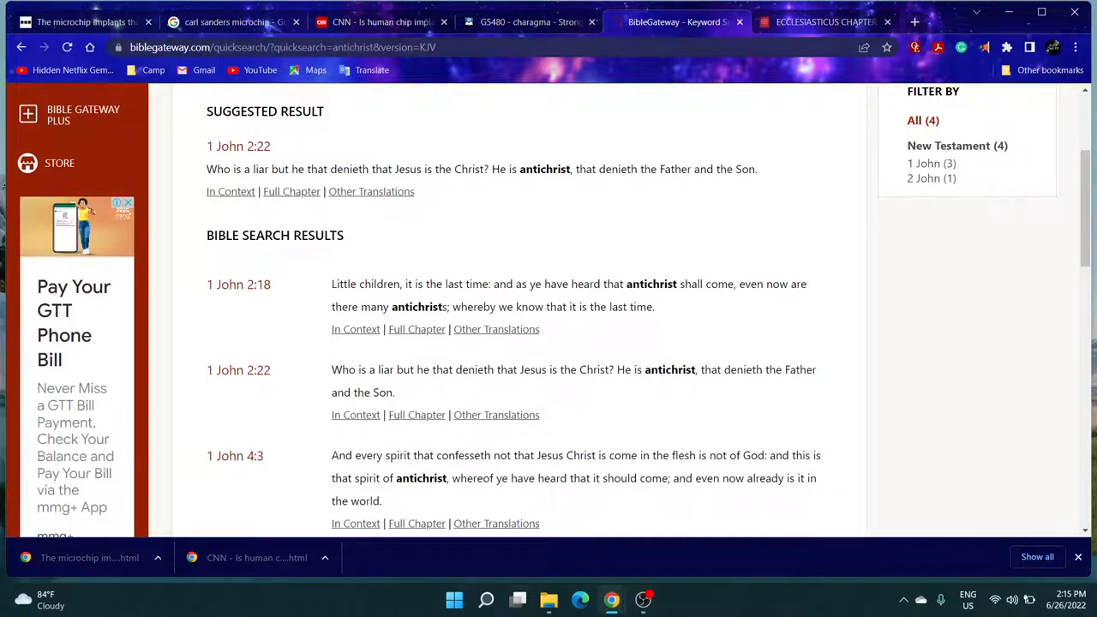
- From the charagma entry, open the linked Strong's G5482 charax entry
left_click(529, 21)
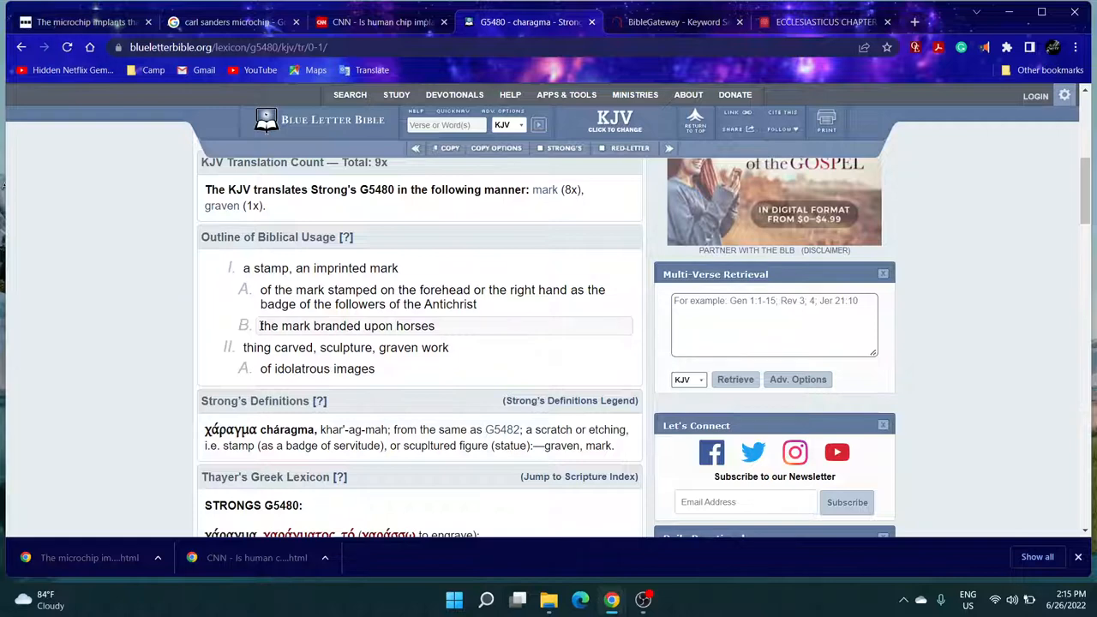
mouse_move(266, 333)
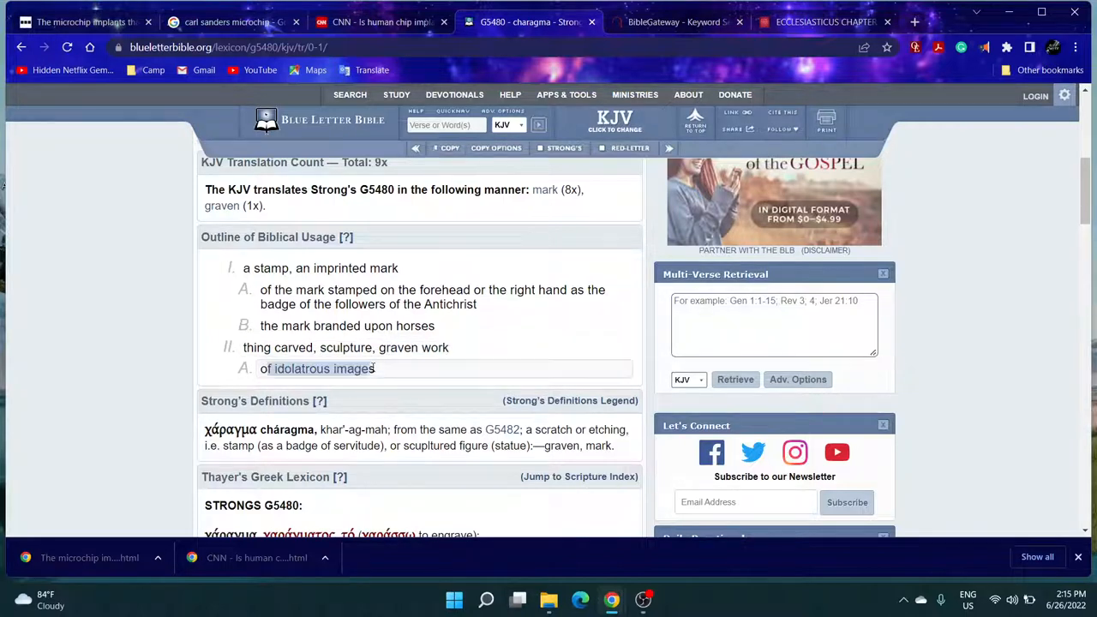
scroll("down", 3)
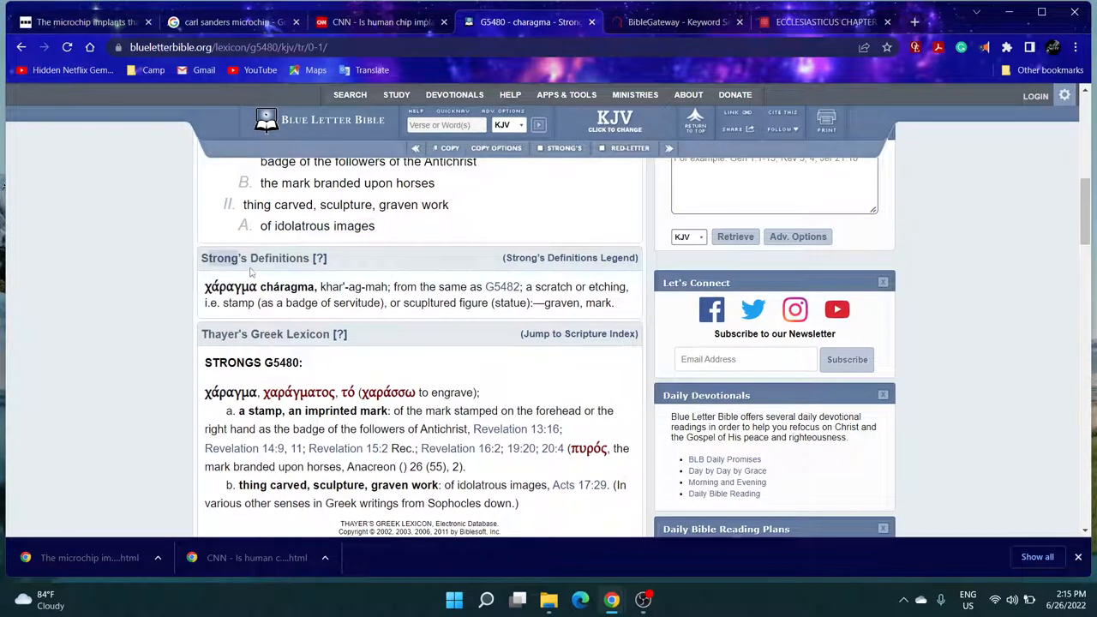
mouse_move(363, 332)
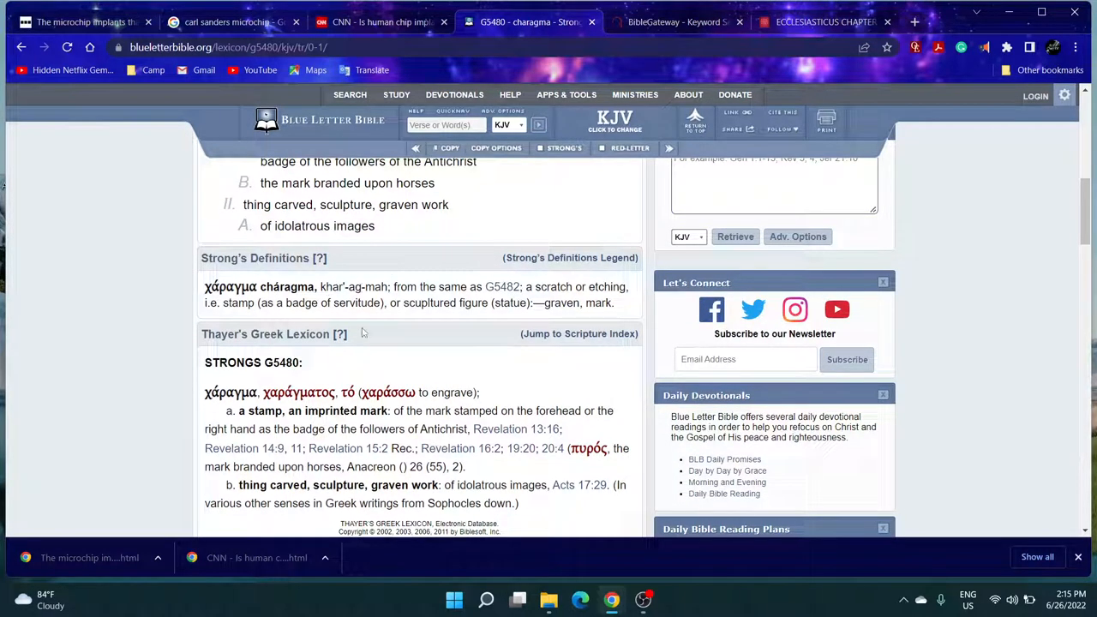
mouse_move(502, 288)
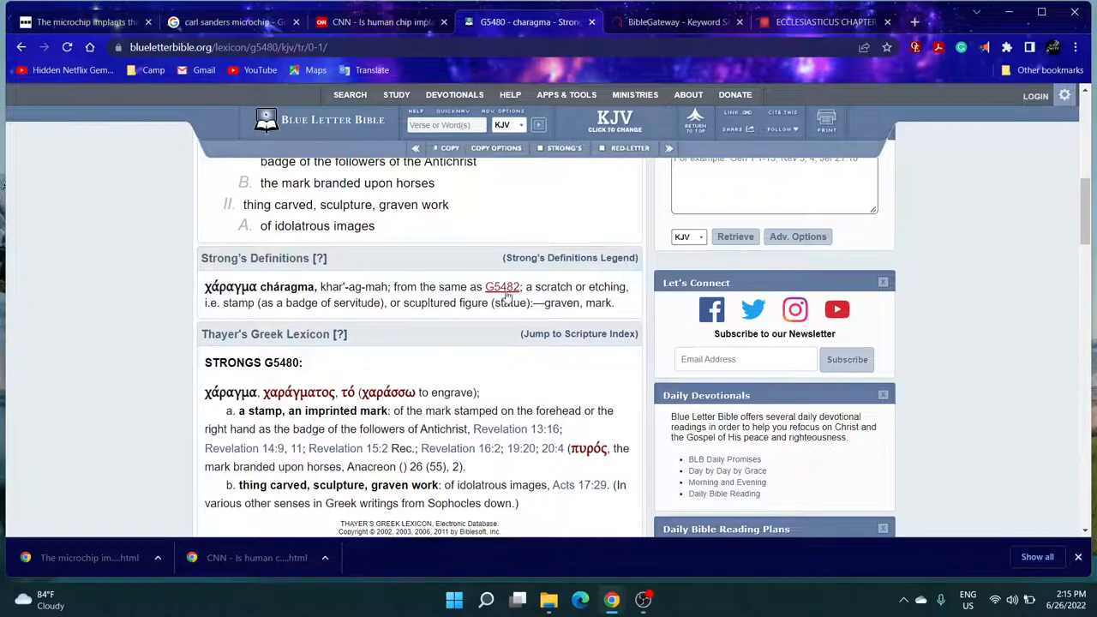
mouse_move(541, 293)
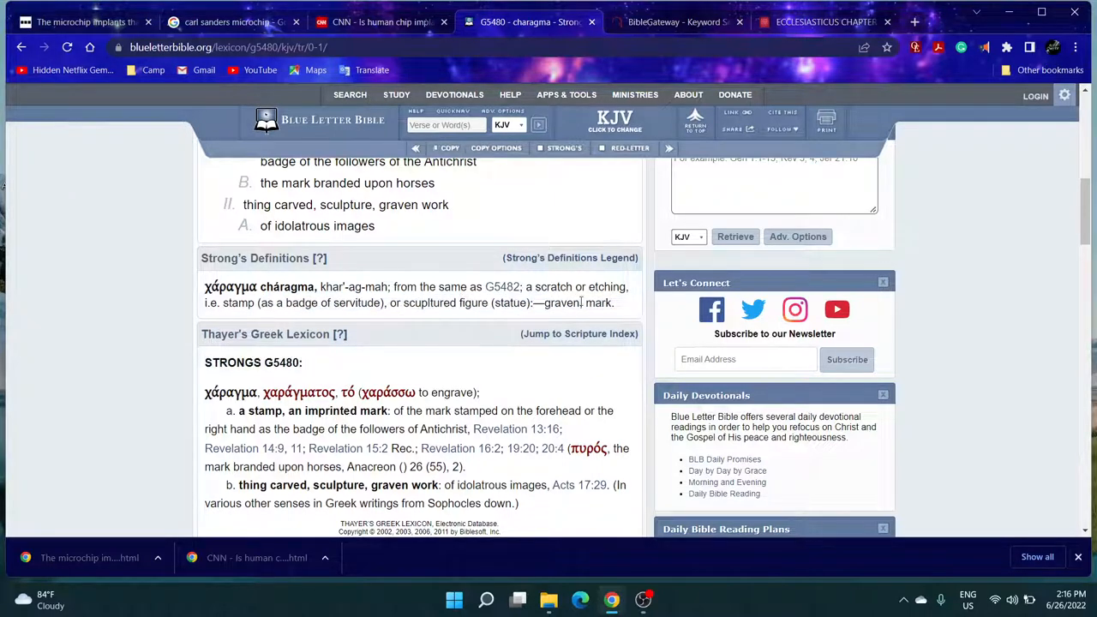
mouse_move(503, 287)
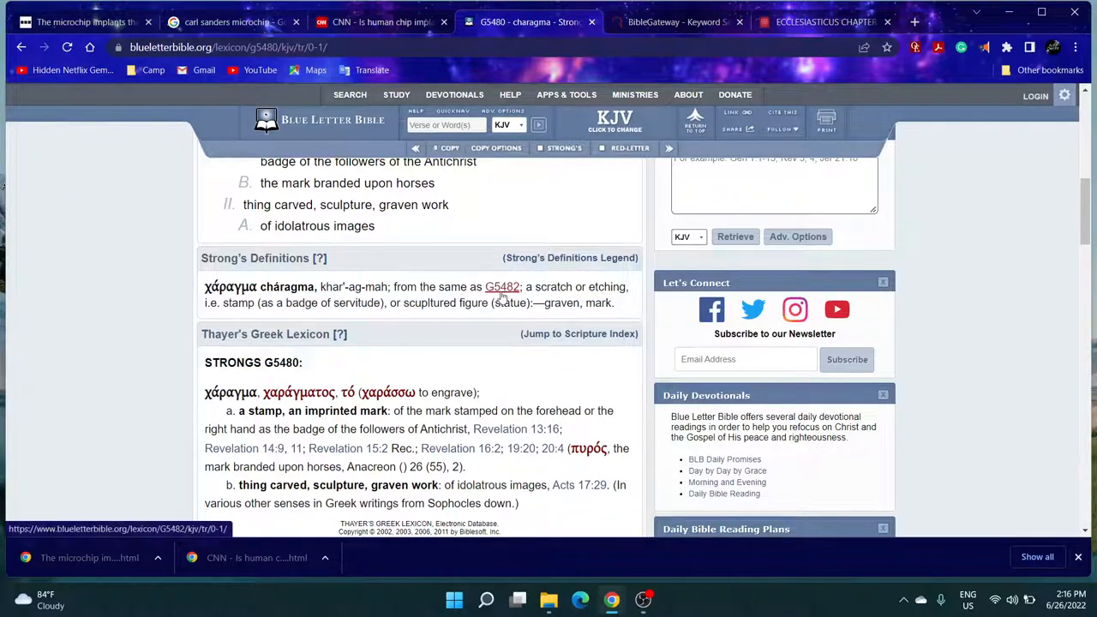
left_click(503, 286)
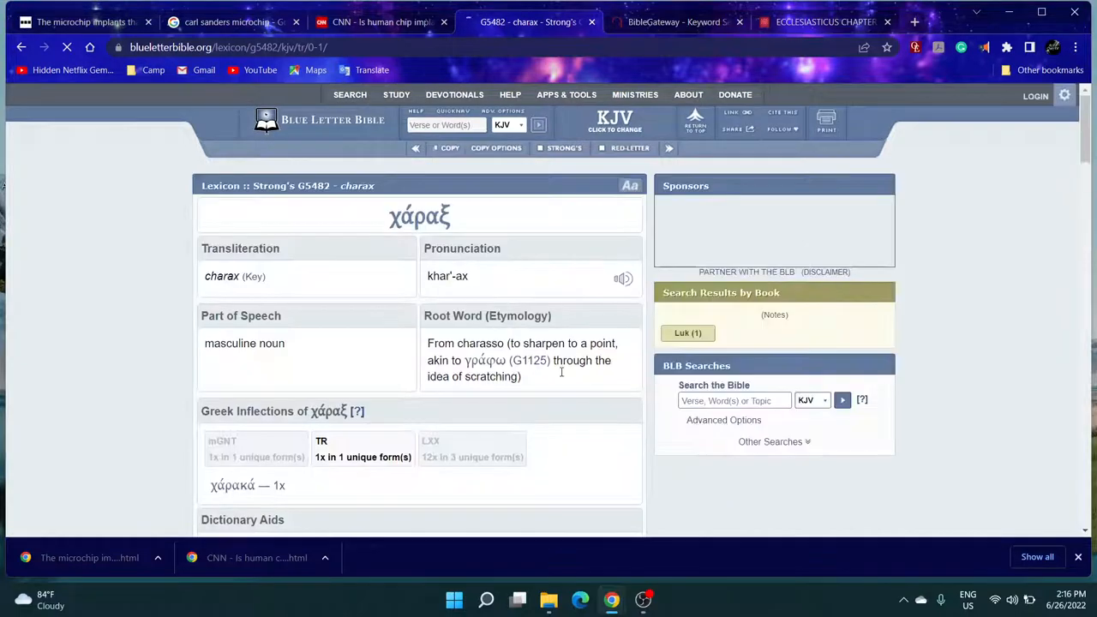
- Read down the charax definition and mark the meaning 'palisade'
scroll("down", 3)
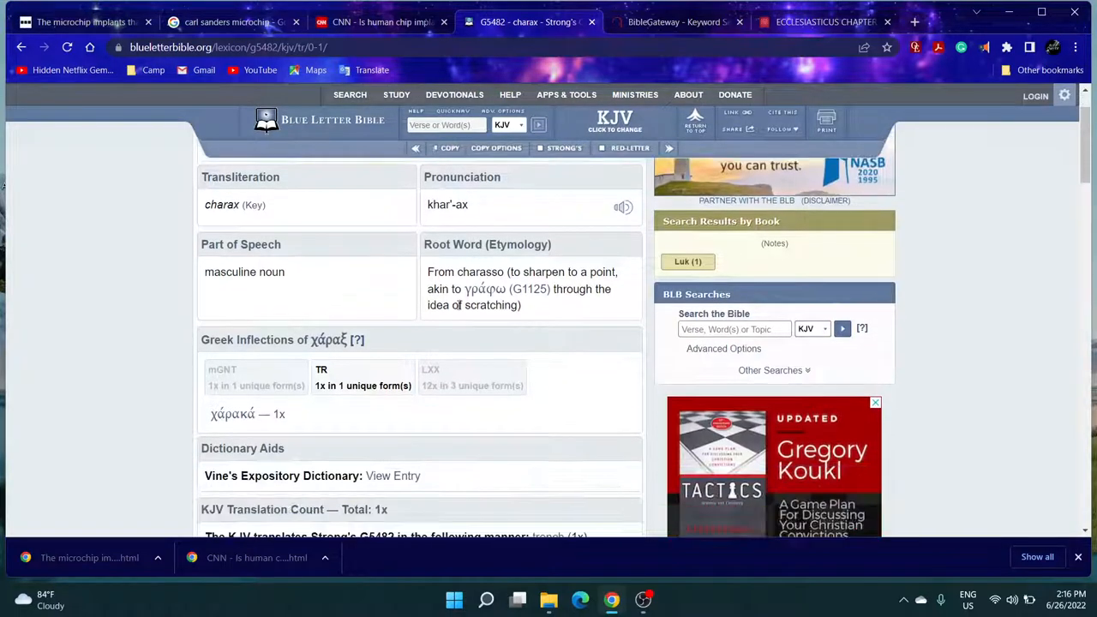
scroll("down", 3)
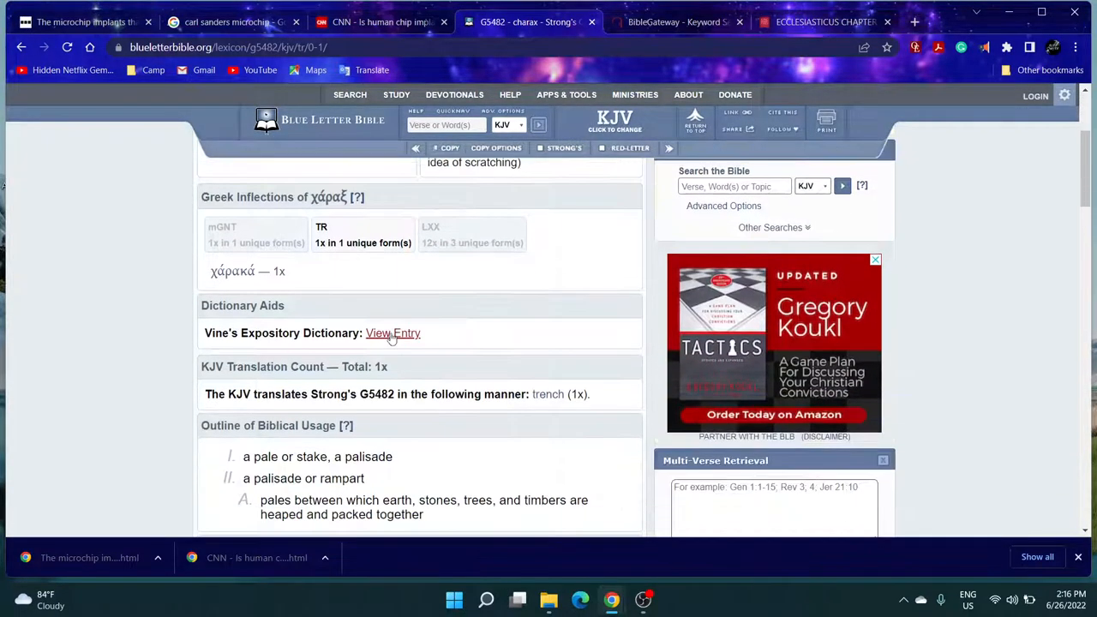
scroll("down", 3)
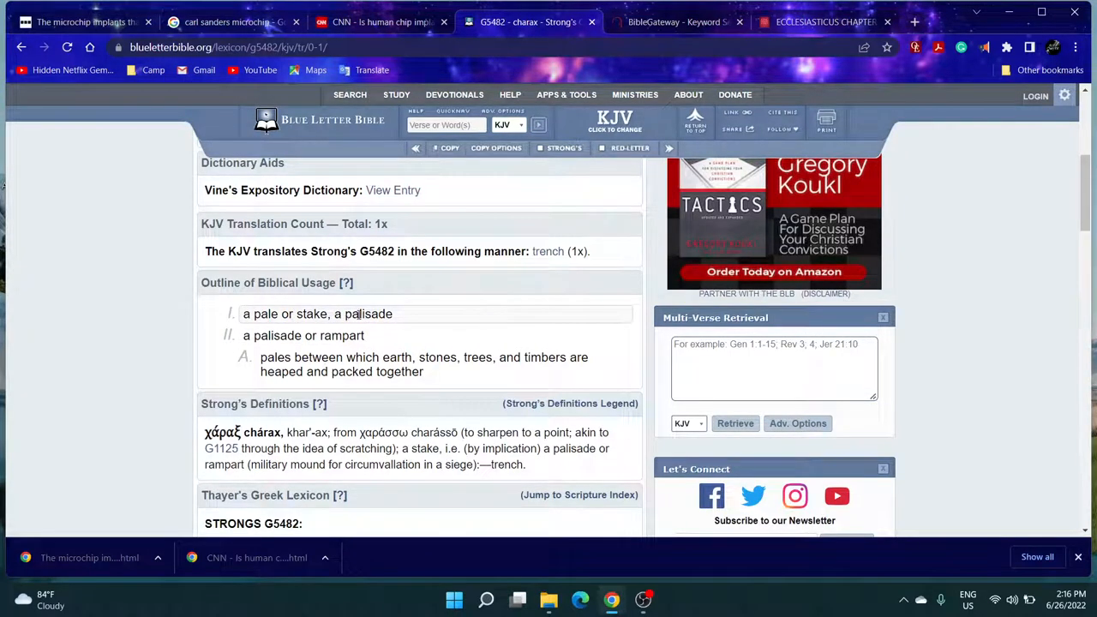
left_click(381, 21)
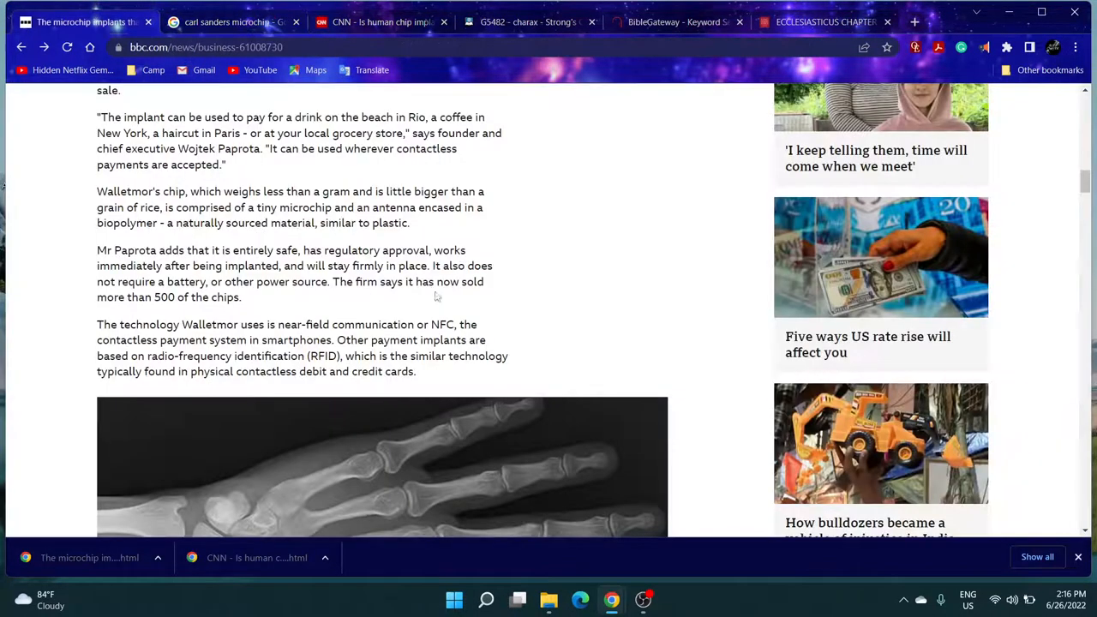
- Revisit the carl sanders microchip search and show its image results
scroll("down", 3)
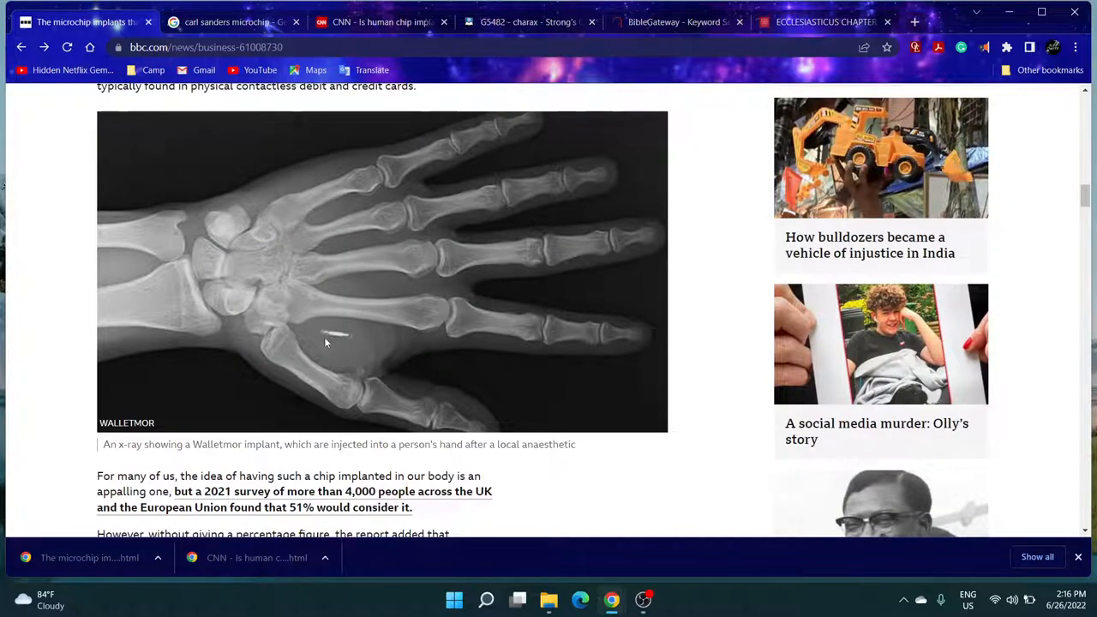
left_click(226, 21)
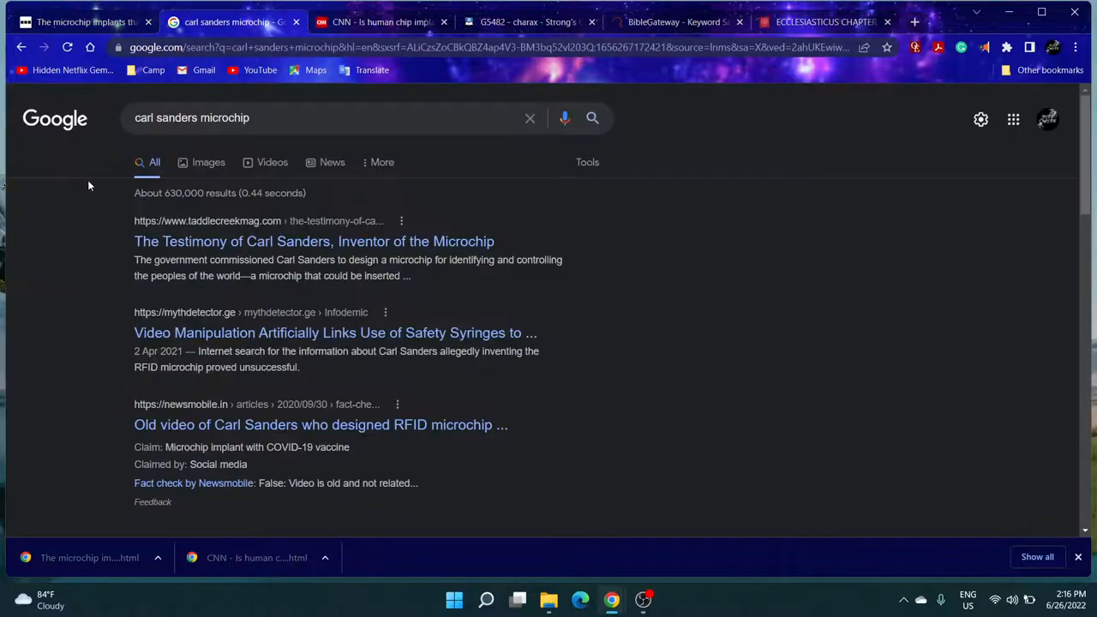
left_click(270, 161)
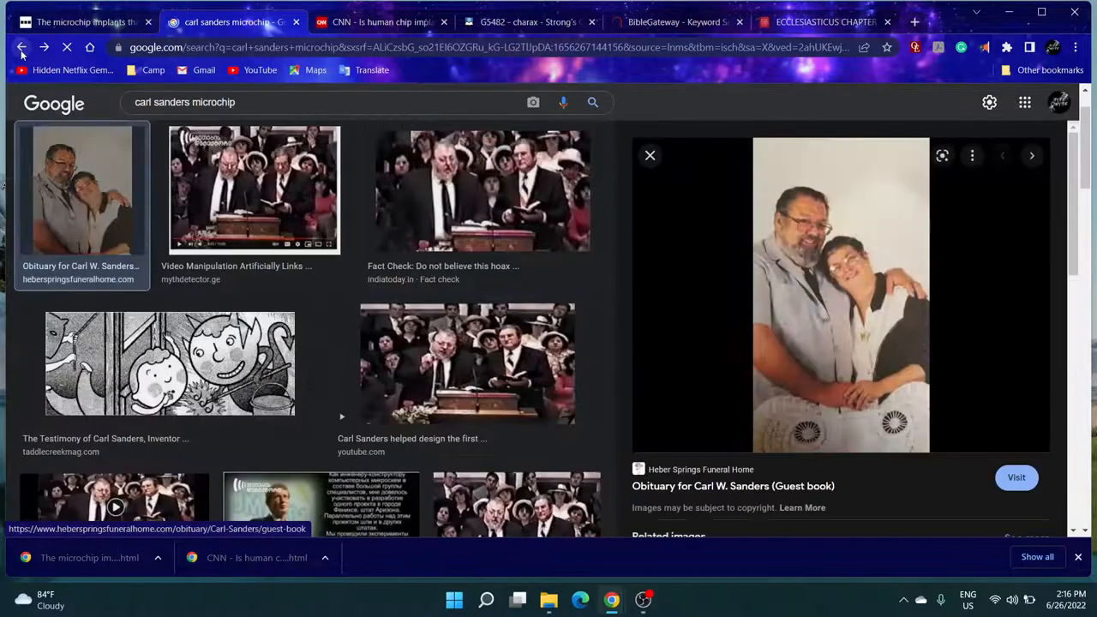
- View Wojtek Paprota image results with 'The wallet of tomorrow' previewed, then return to the charax entry
left_click(21, 48)
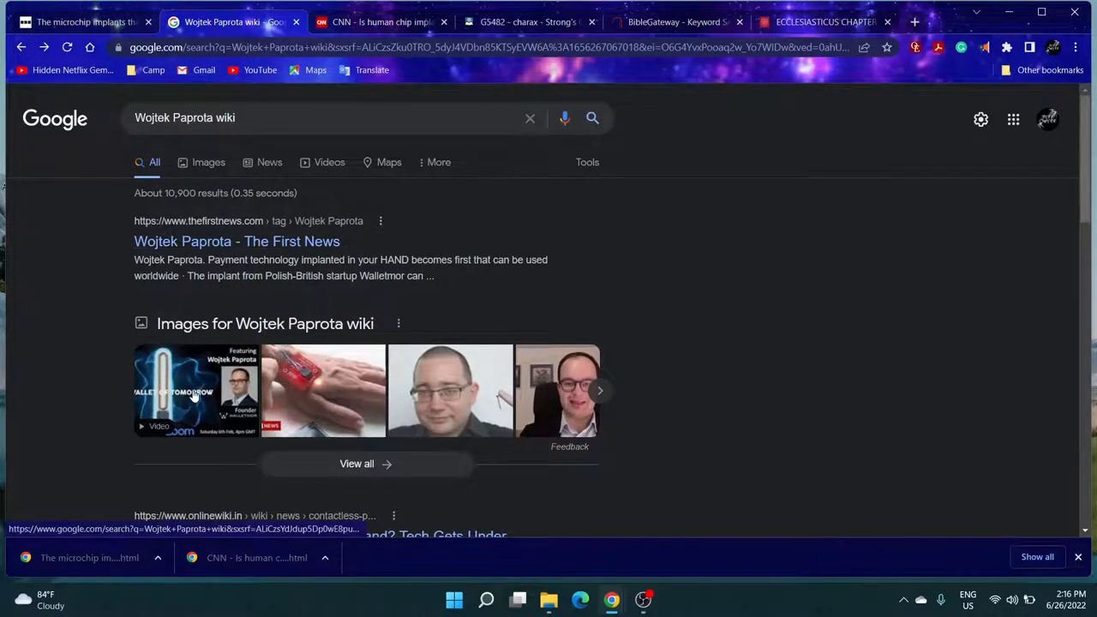
left_click(209, 162)
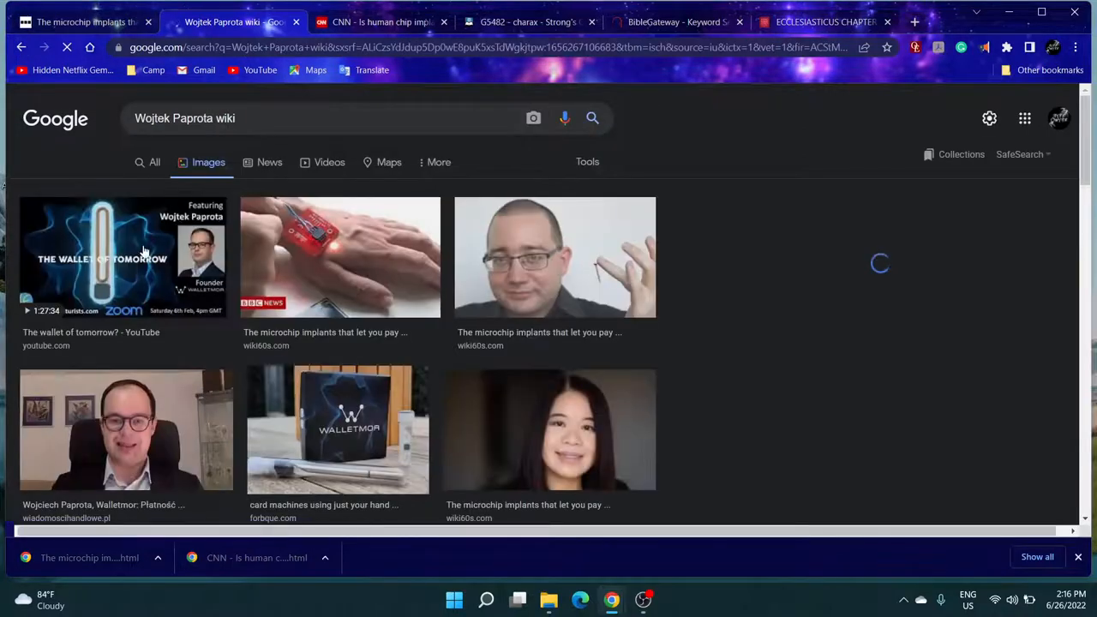
left_click(124, 257)
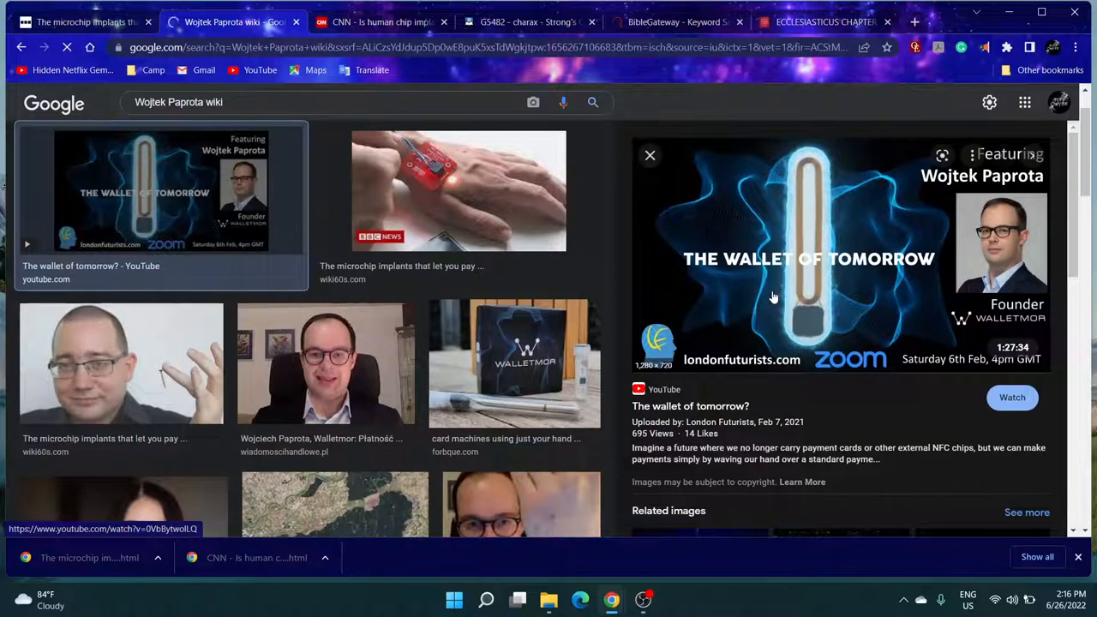
mouse_move(793, 185)
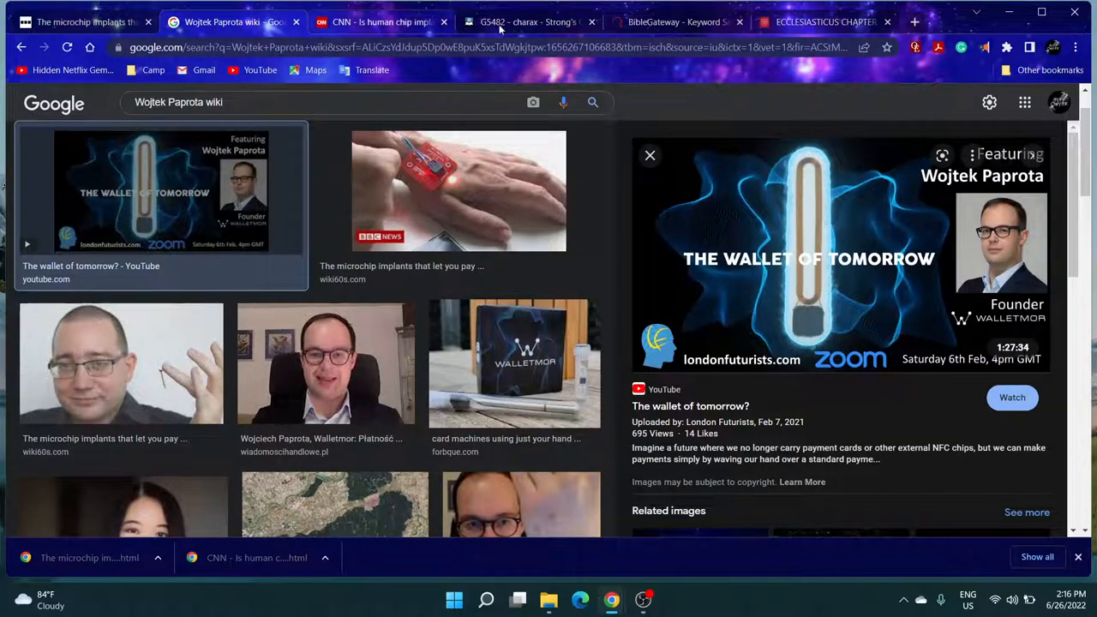
left_click(529, 20)
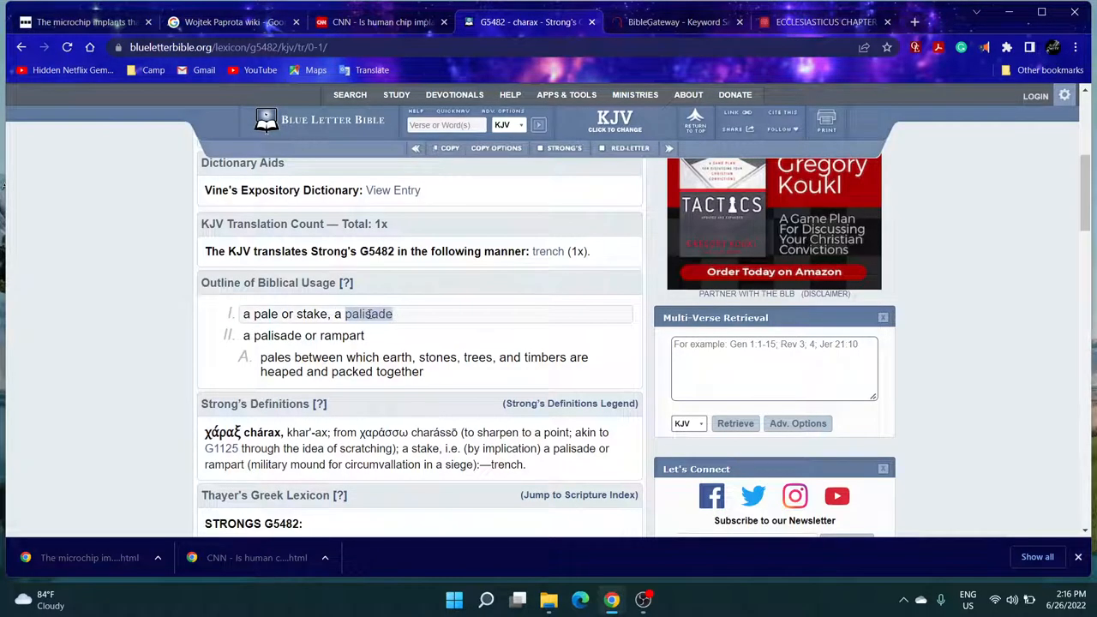
- Web-search 'palisade' from the lexicon, narrow images to fencing and preview a wooden palisade photo
right_click(369, 313)
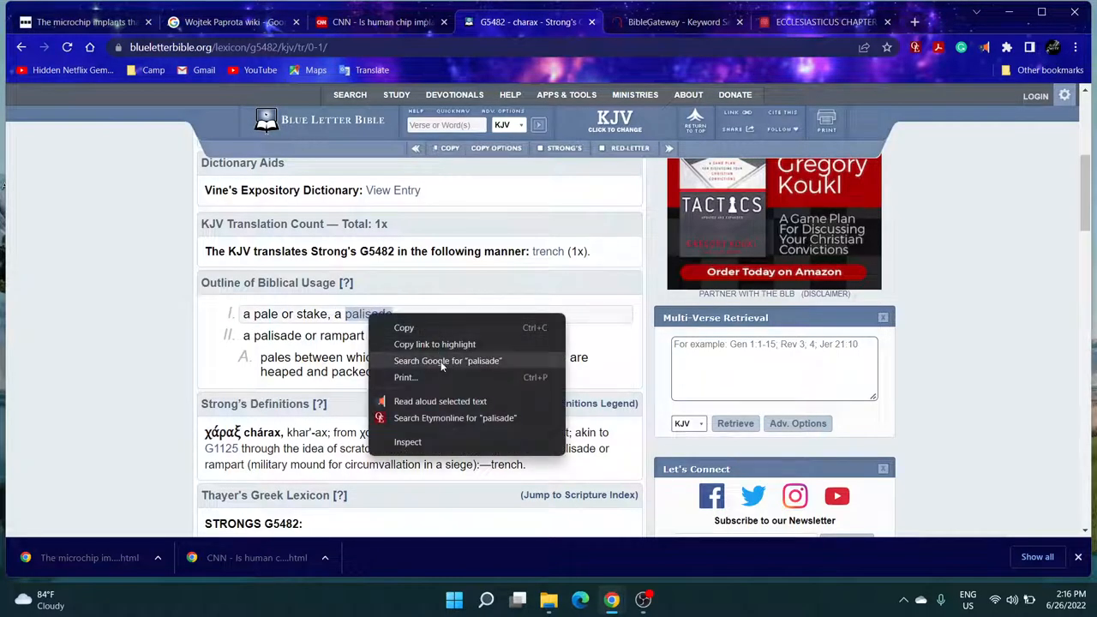
left_click(447, 360)
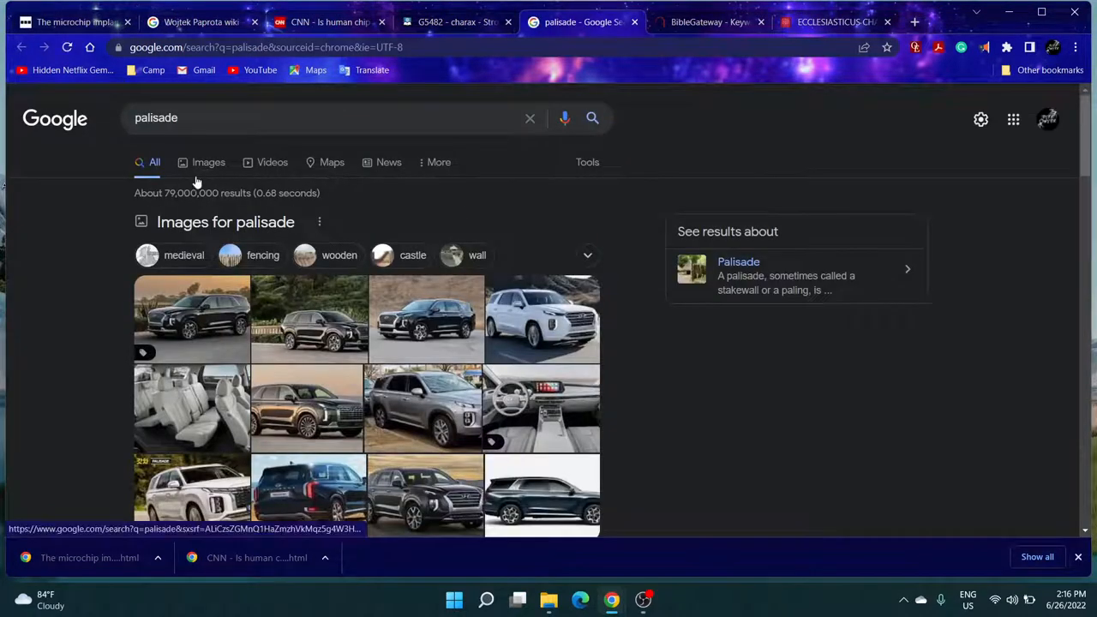
left_click(209, 161)
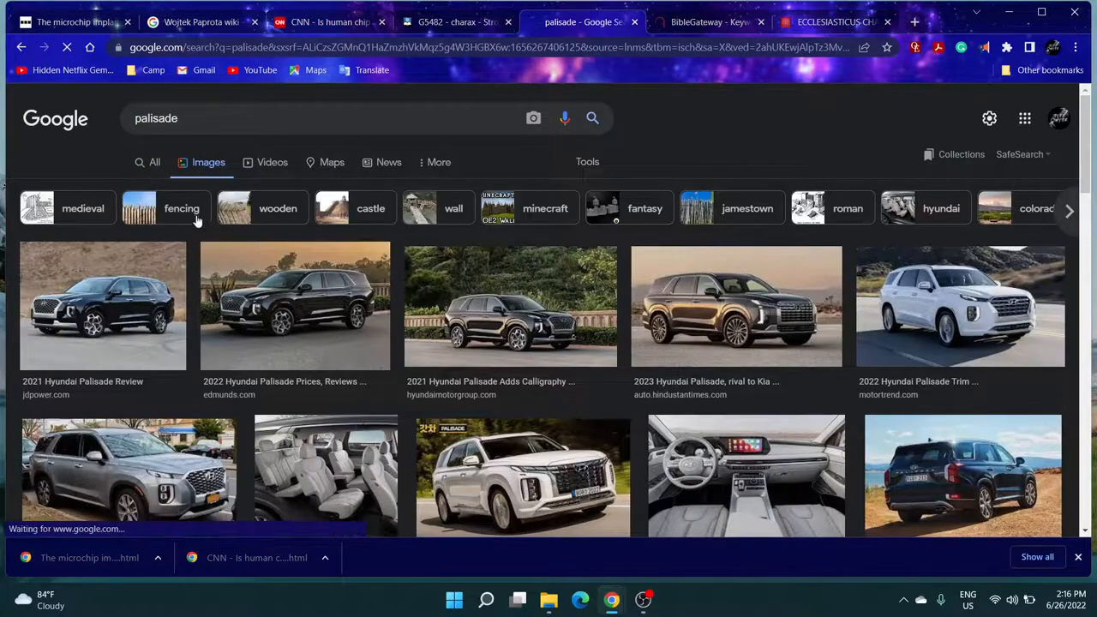
left_click(181, 210)
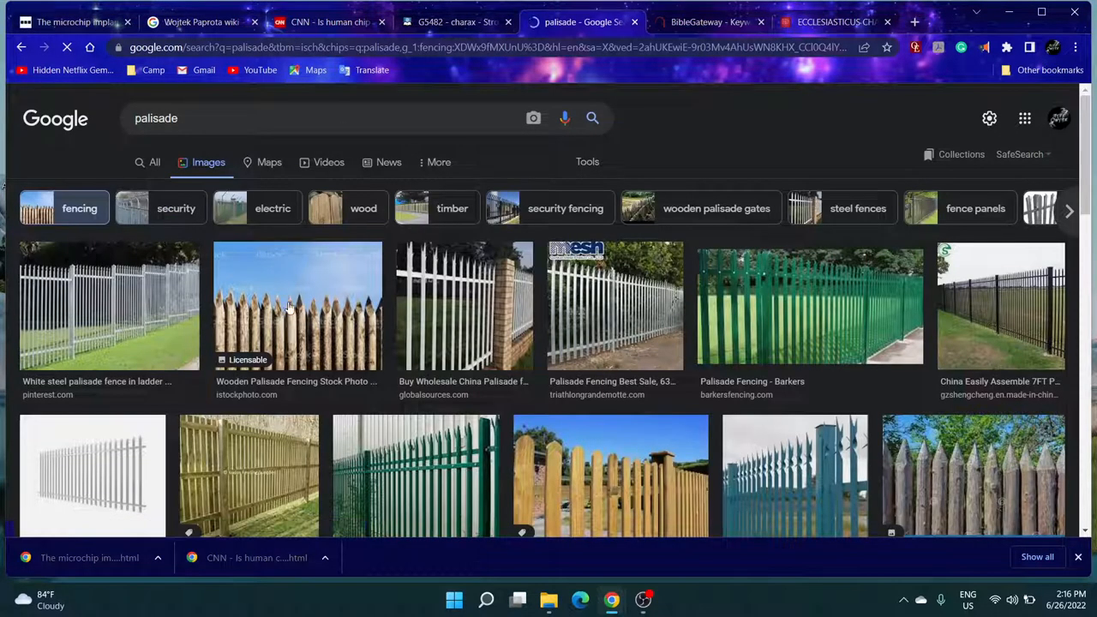
left_click(298, 305)
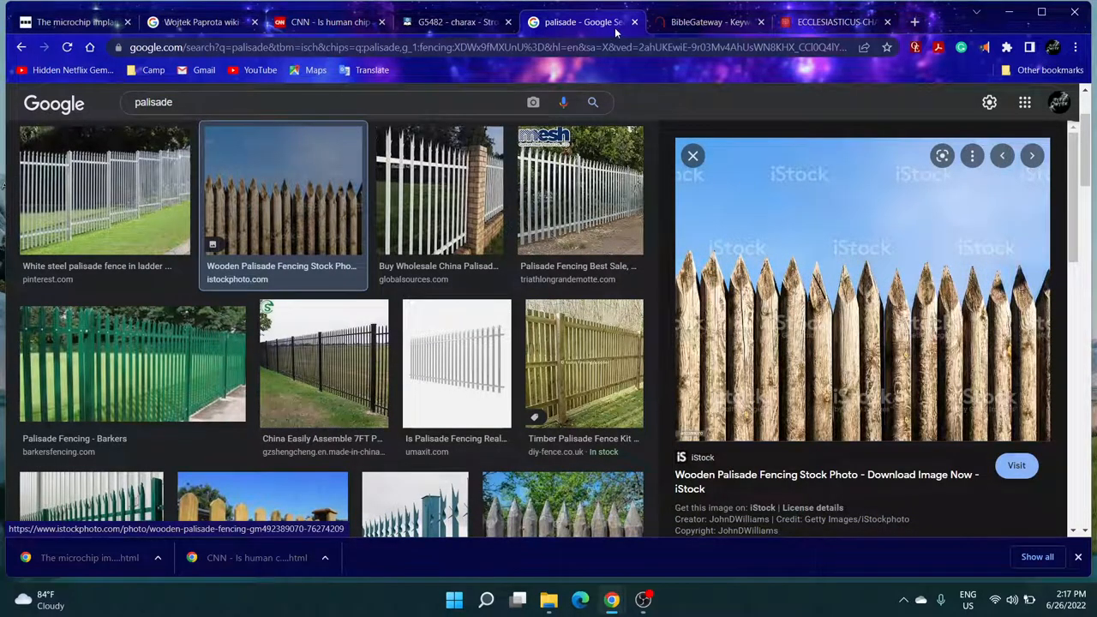
mouse_move(700, 227)
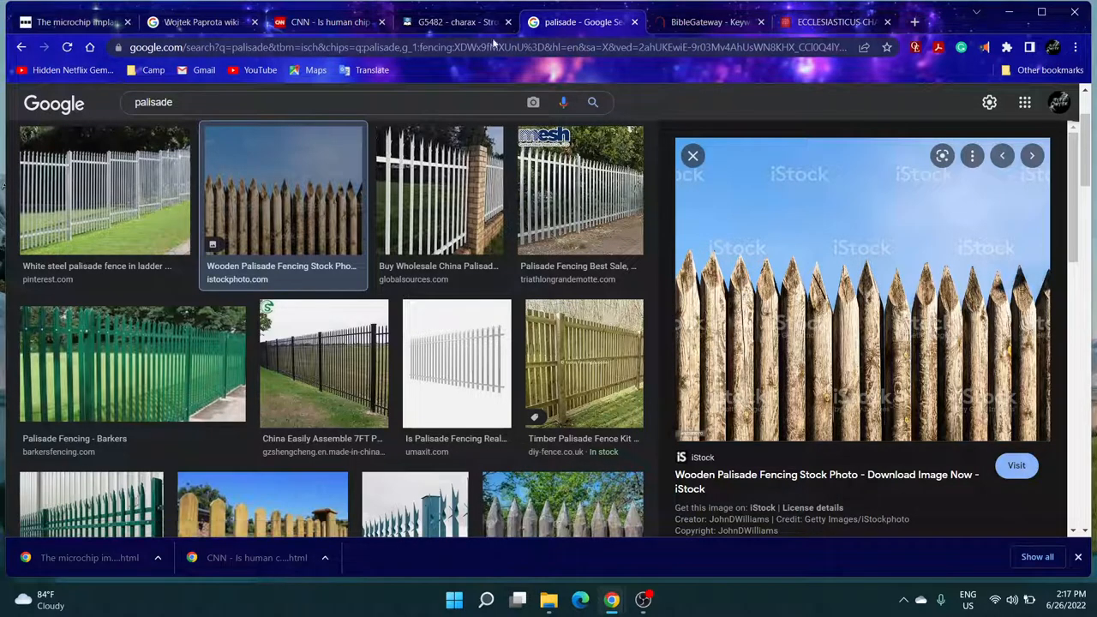
- Flip through the Paprota and palisade image tabs, then return to the BBC microchip article
left_click(203, 21)
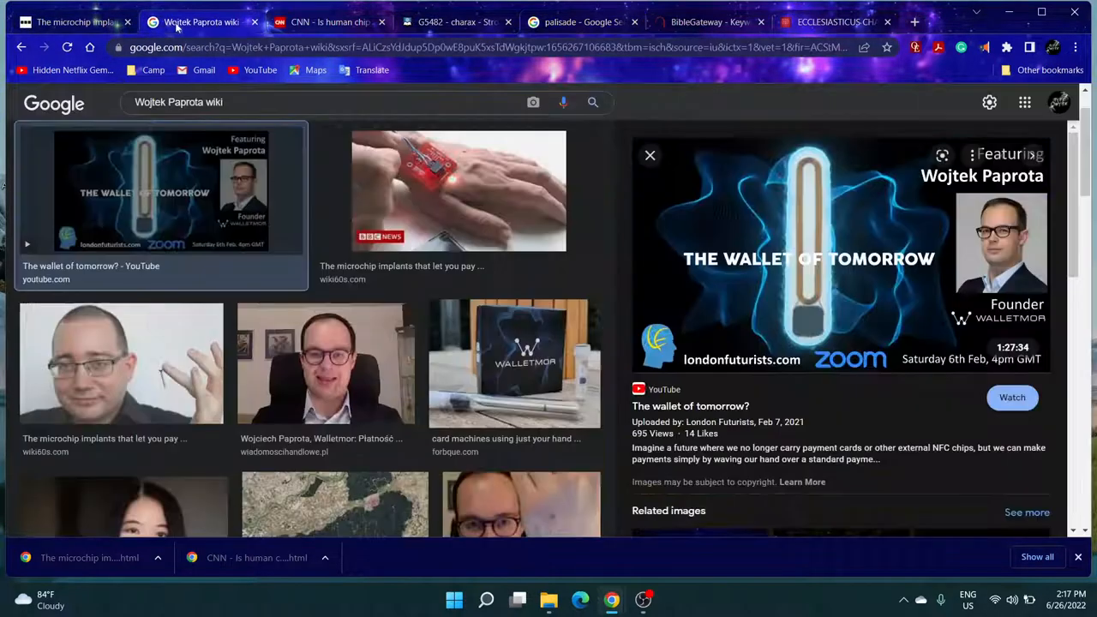
mouse_move(785, 257)
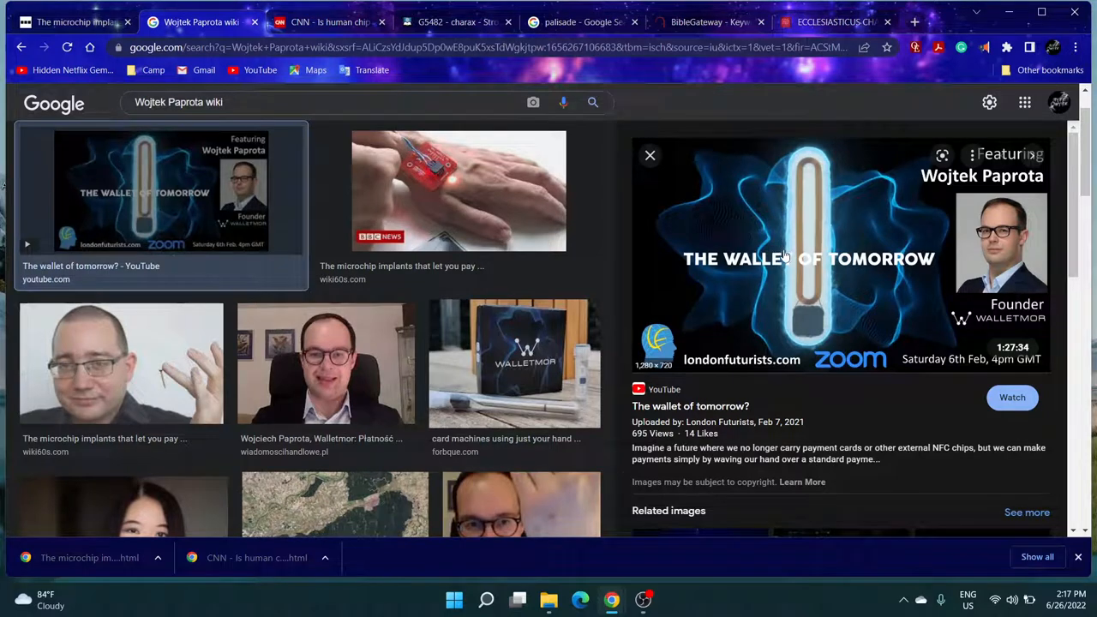
mouse_move(154, 384)
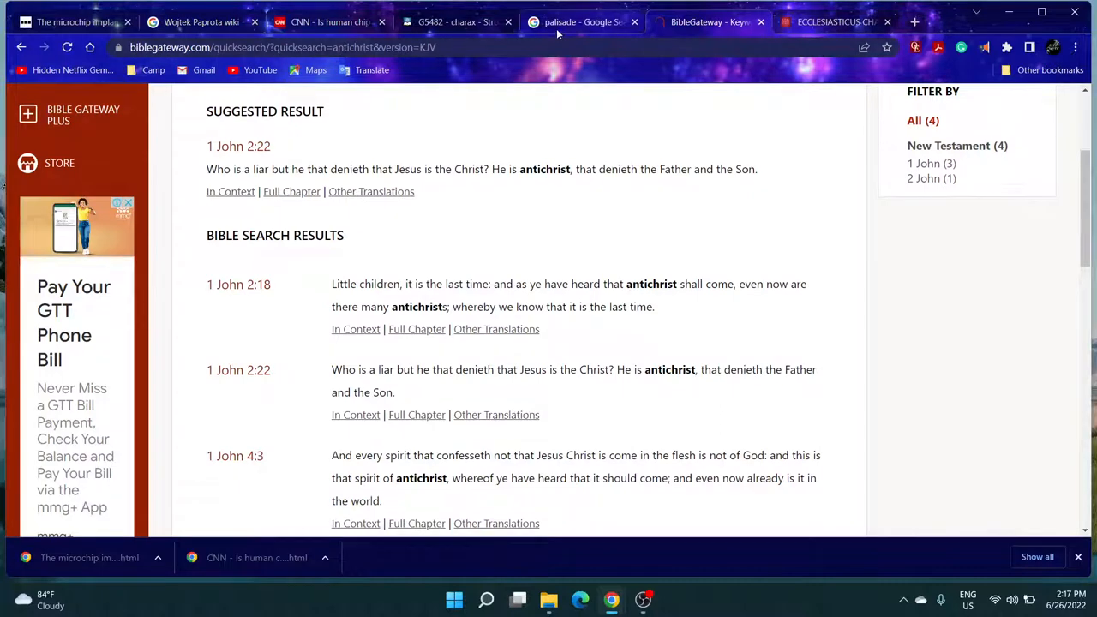
left_click(583, 21)
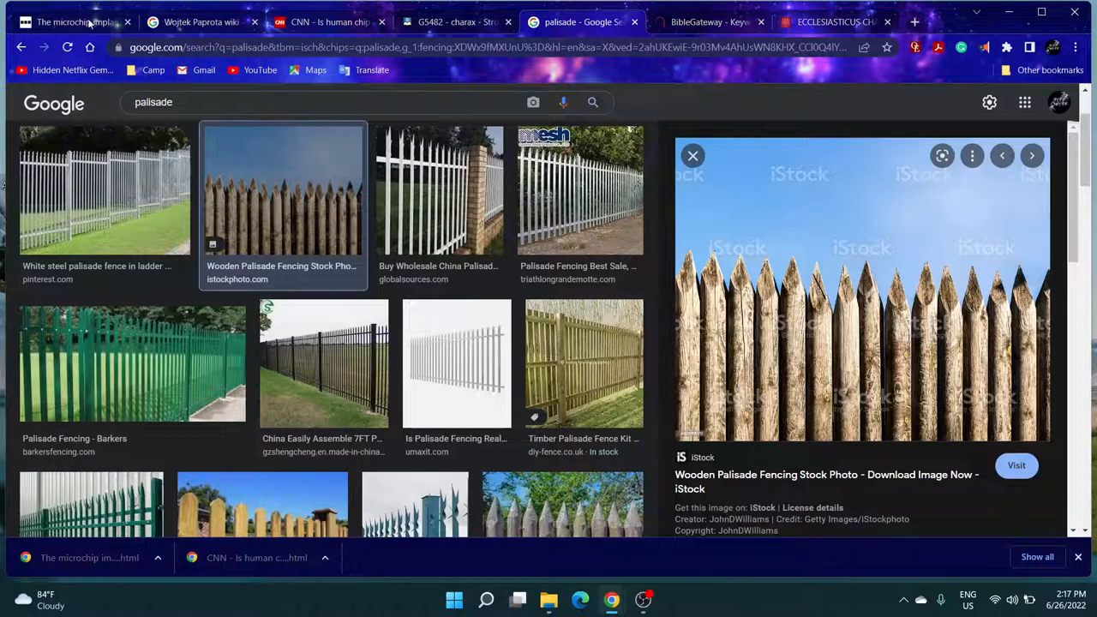
left_click(72, 20)
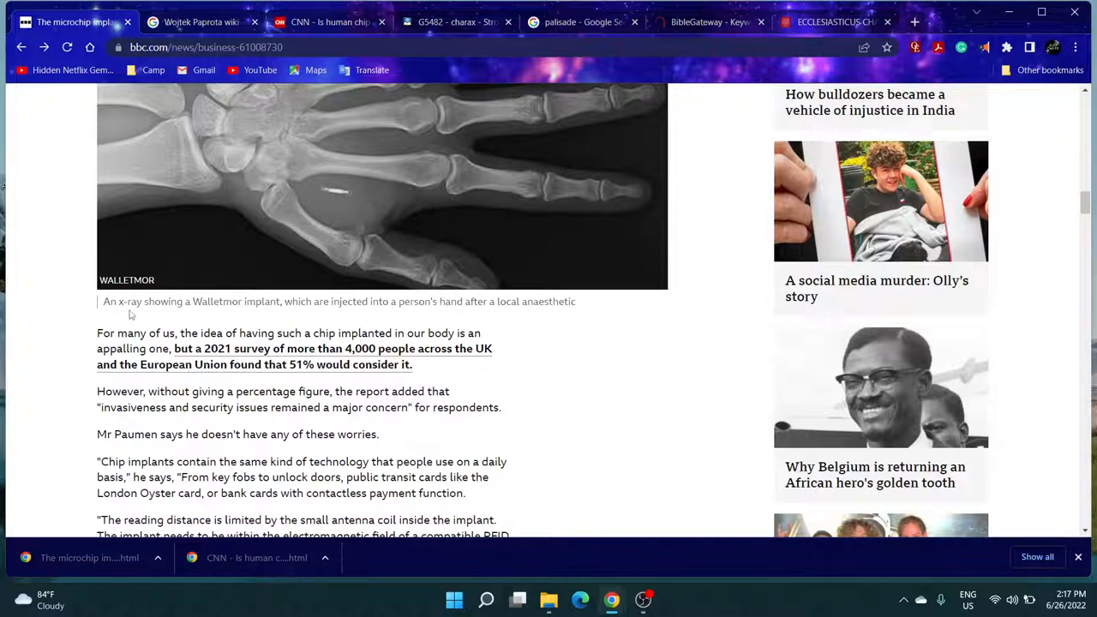
mouse_move(76, 334)
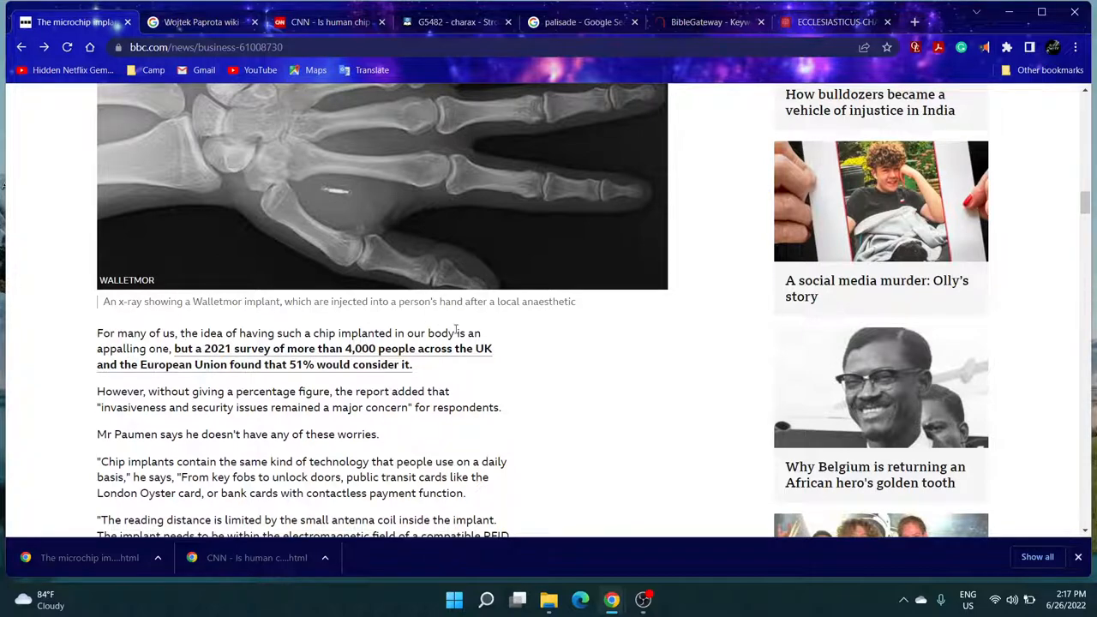
mouse_move(202, 353)
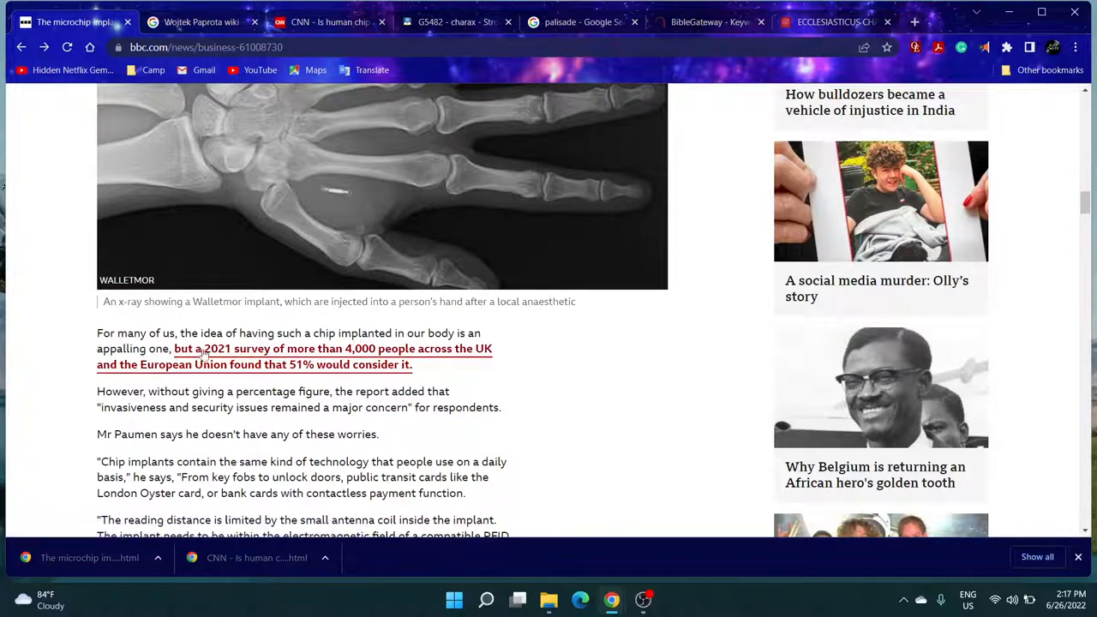
mouse_move(352, 352)
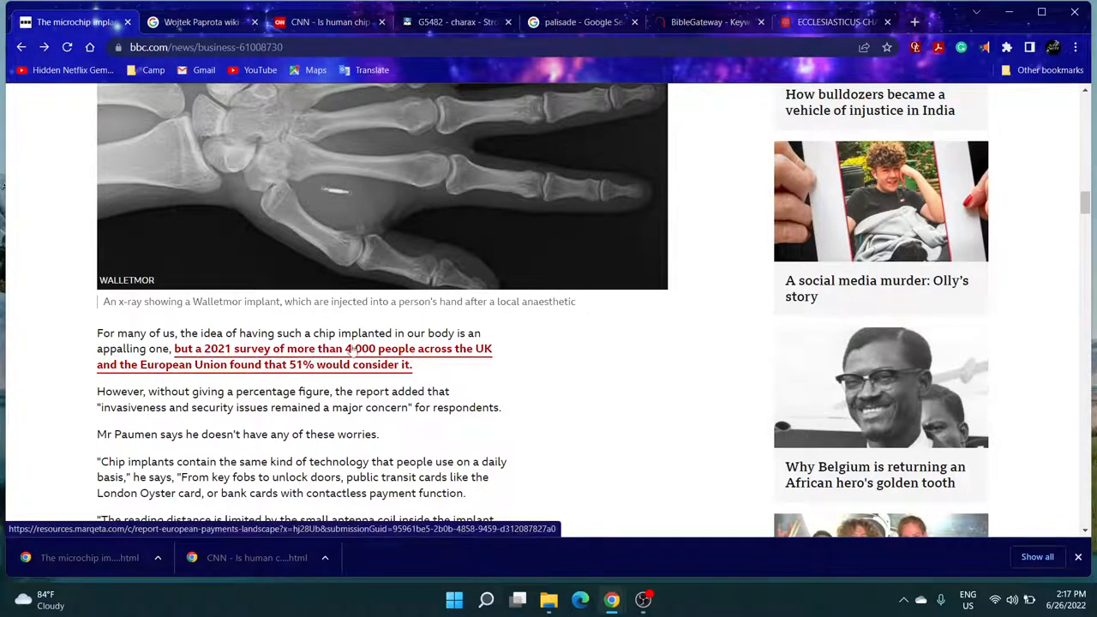
mouse_move(237, 386)
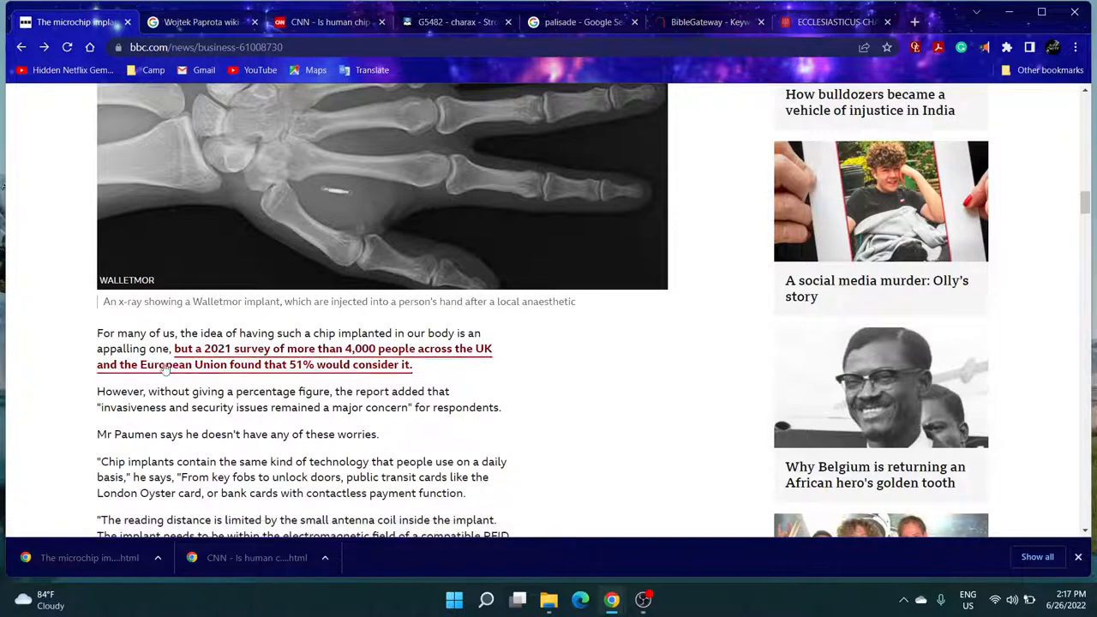
mouse_move(202, 374)
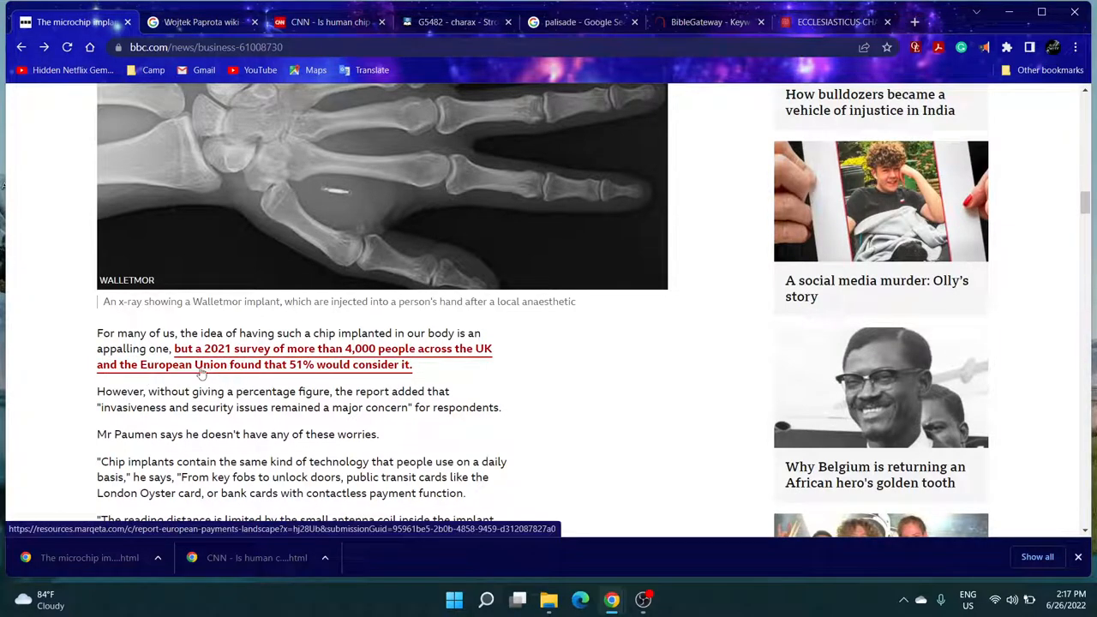
mouse_move(257, 374)
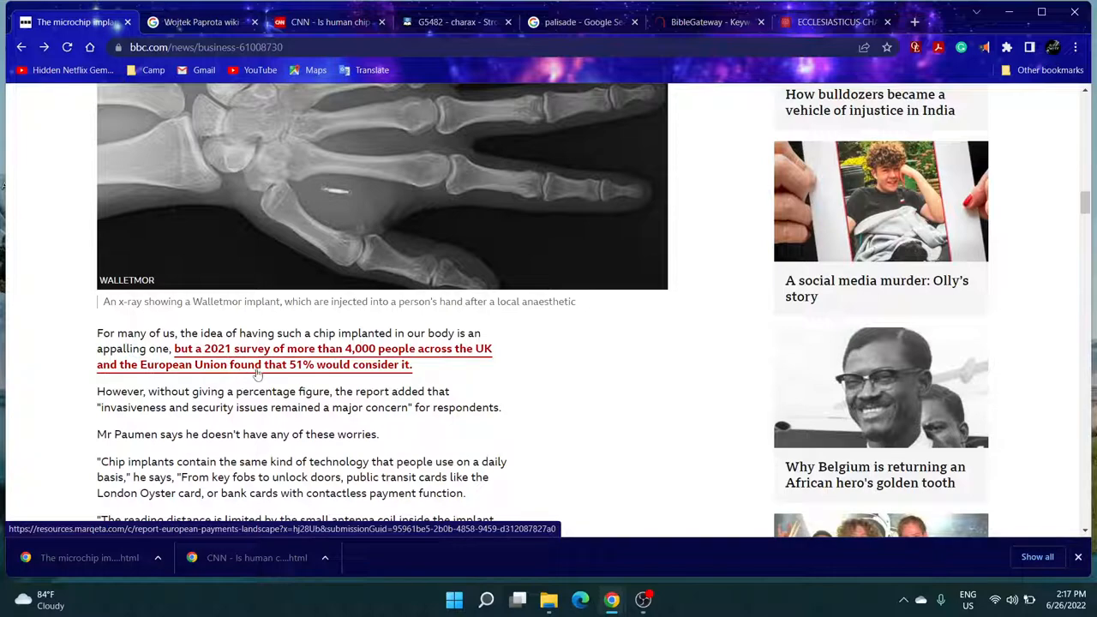
mouse_move(398, 371)
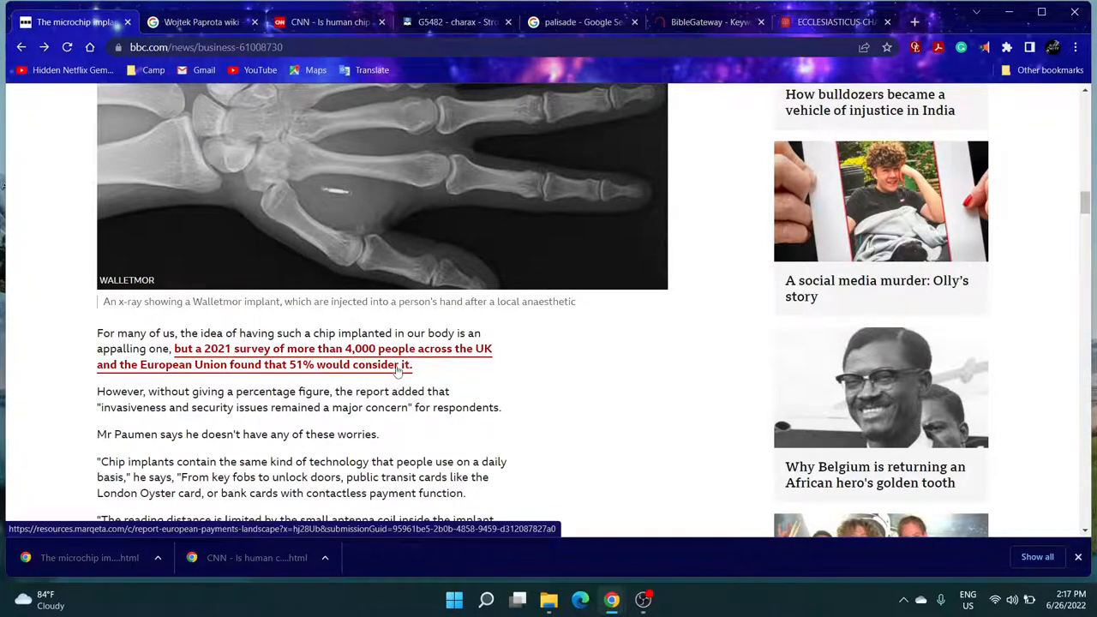
- Read down the BBC article past the survey link, then return to the BibleGateway antichrist results
scroll("down", 3)
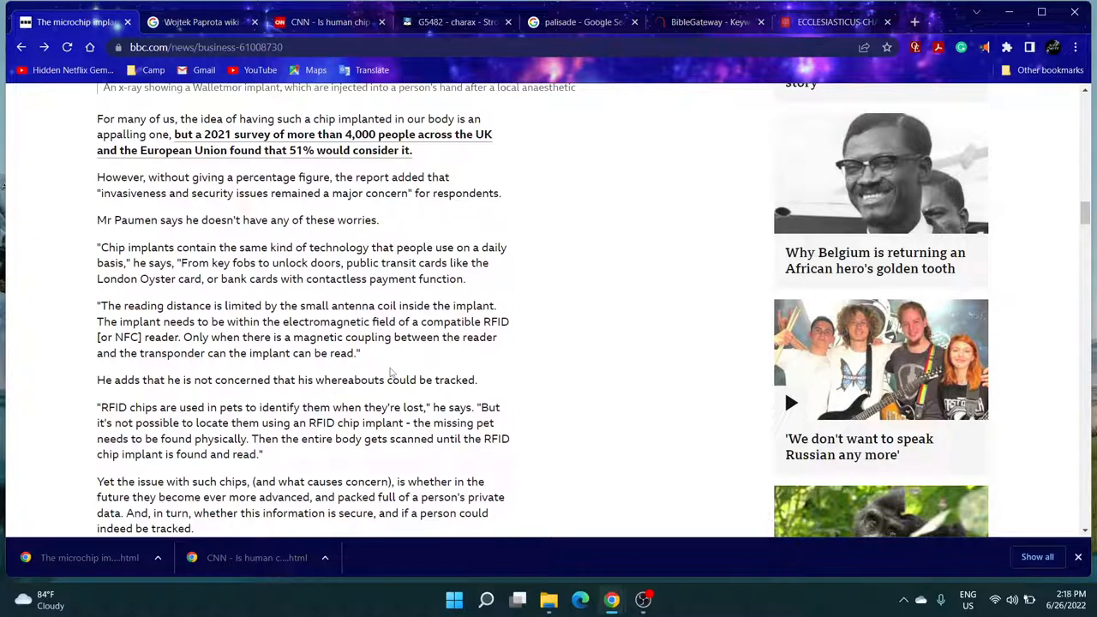
mouse_move(189, 274)
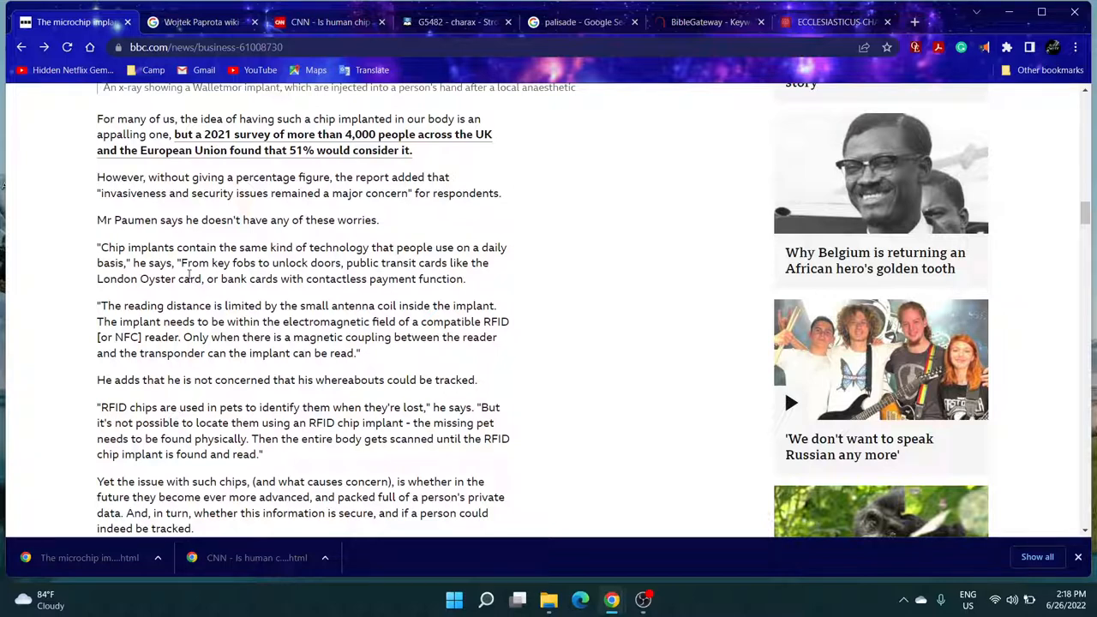
mouse_move(789, 7)
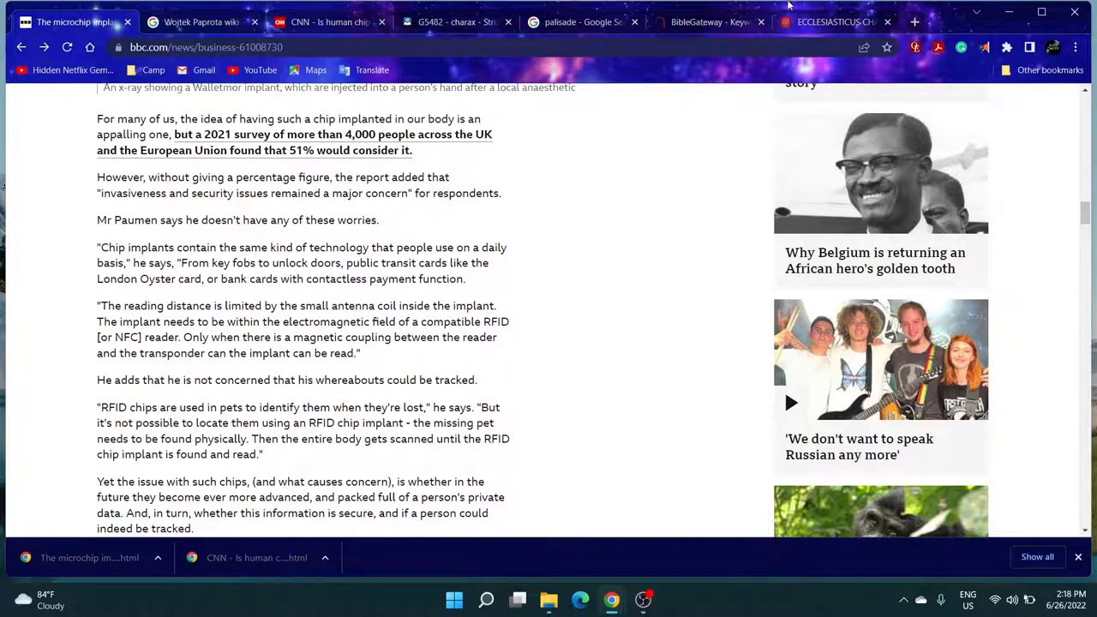
left_click(706, 20)
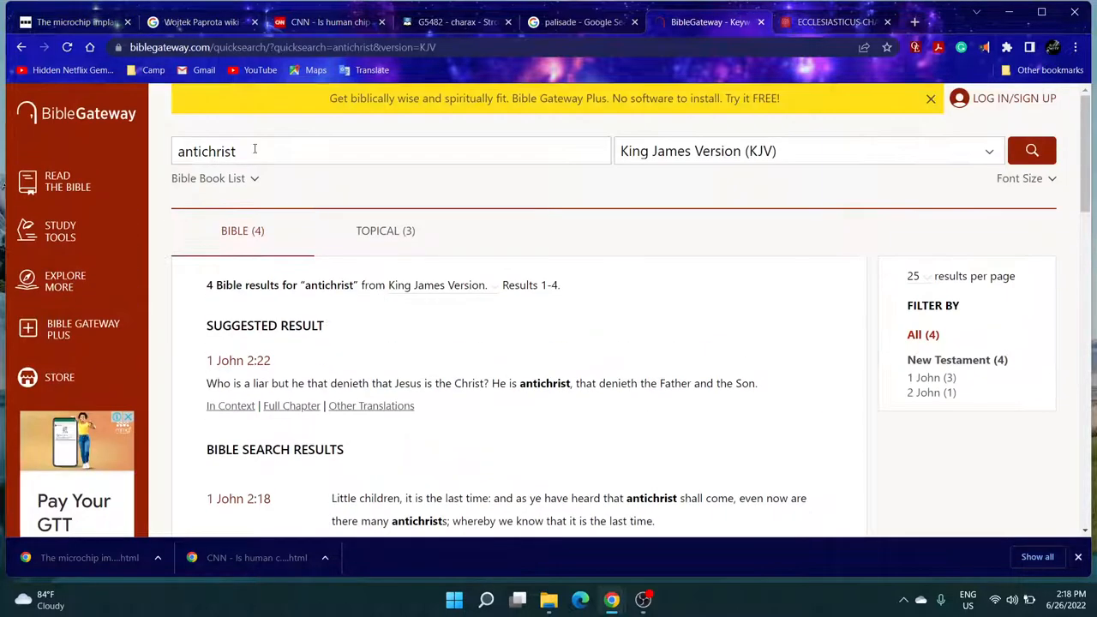
- Search the KJV for 'tribulation' on BibleGateway and pick out phrases in Revelation 2:10
type("tr")
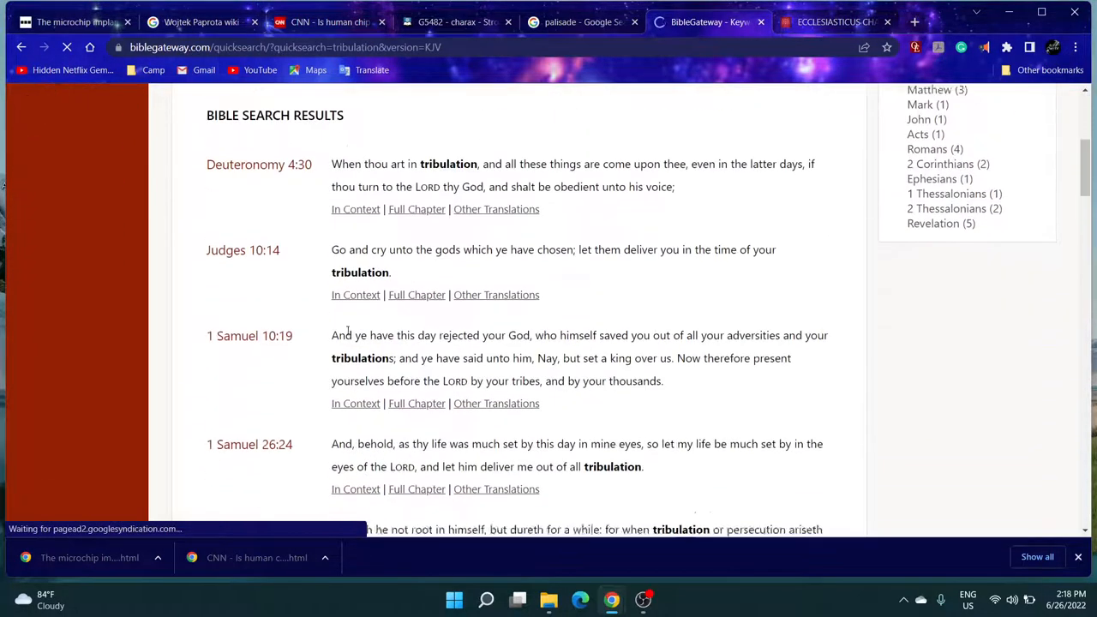
scroll("down", 3)
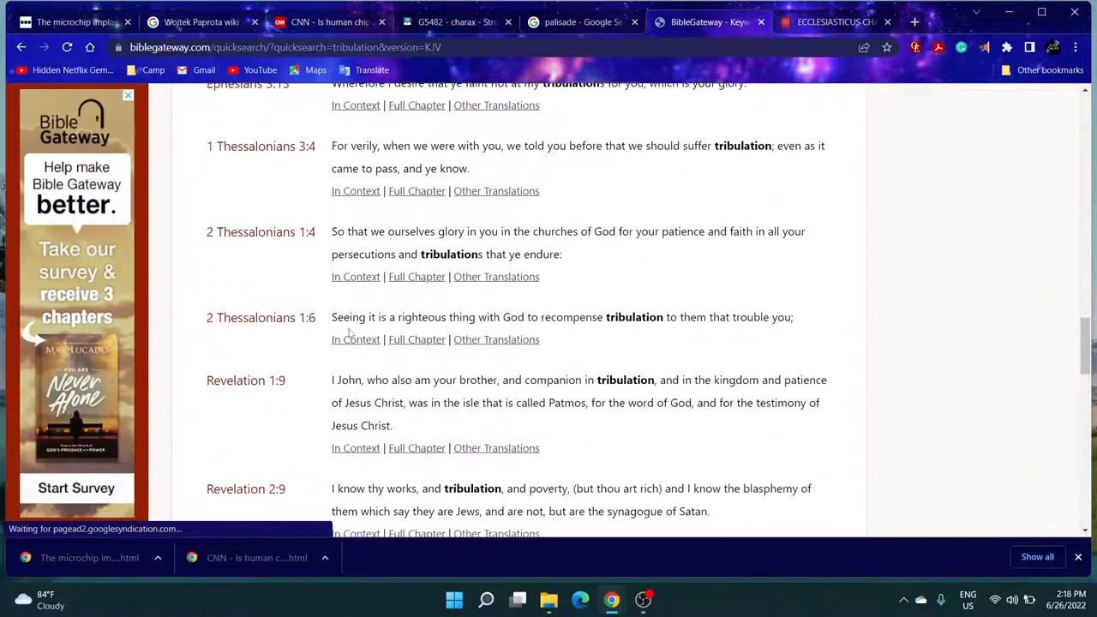
scroll("down", 3)
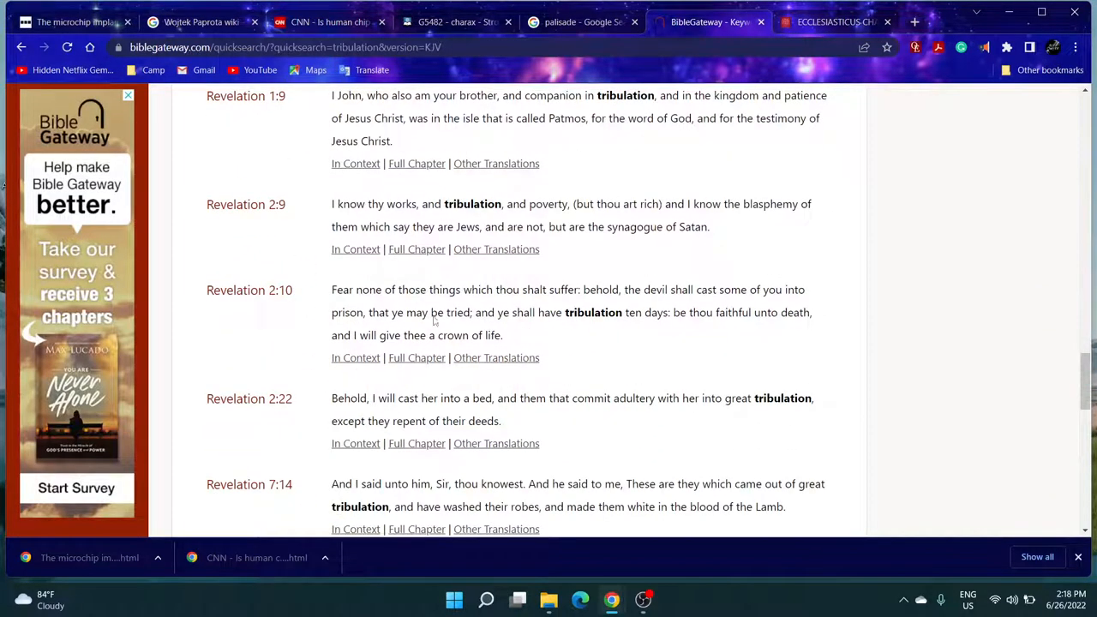
mouse_move(249, 309)
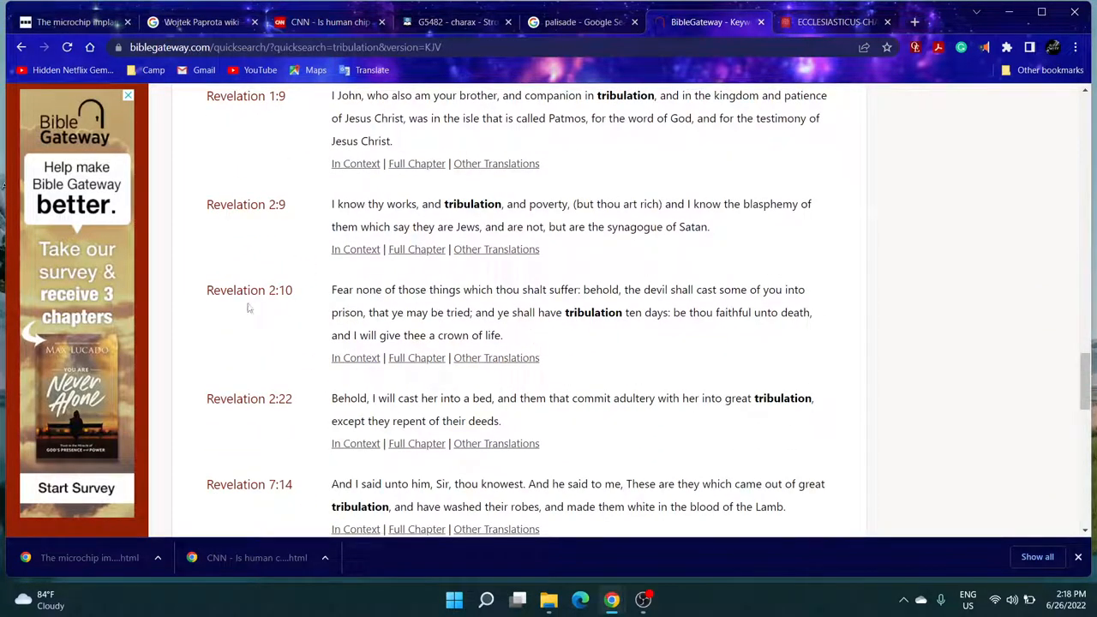
mouse_move(332, 291)
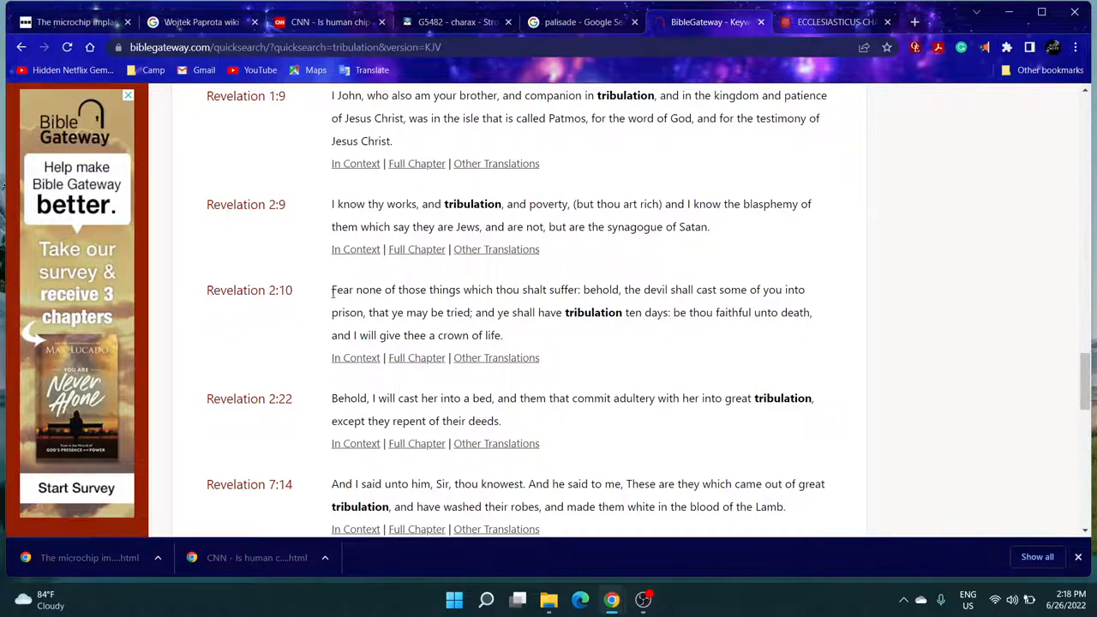
mouse_move(573, 264)
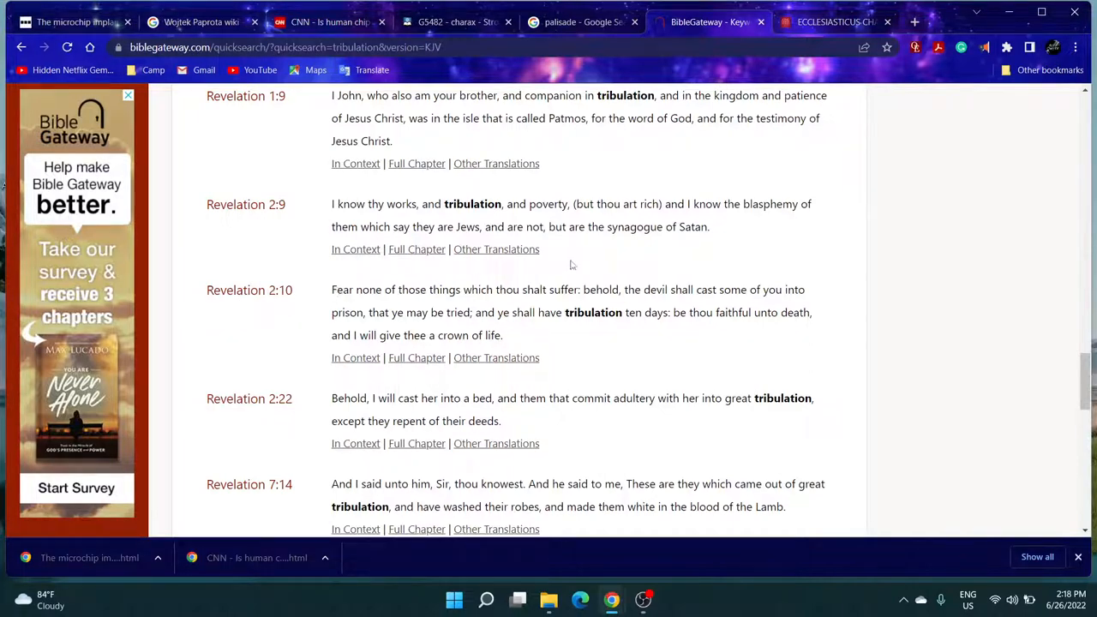
mouse_move(607, 297)
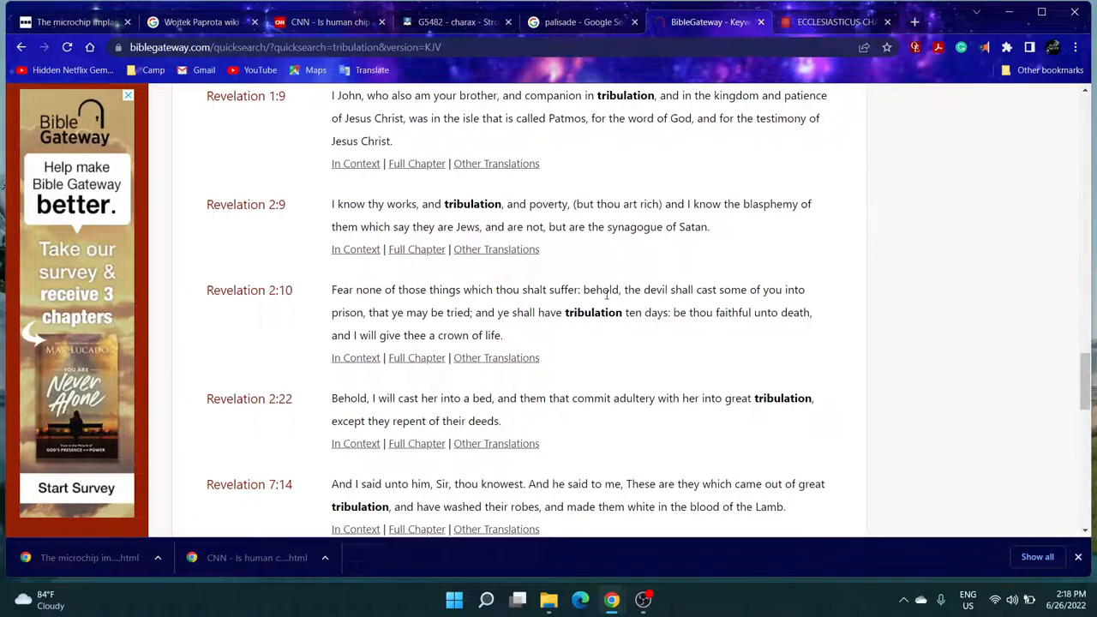
mouse_move(669, 306)
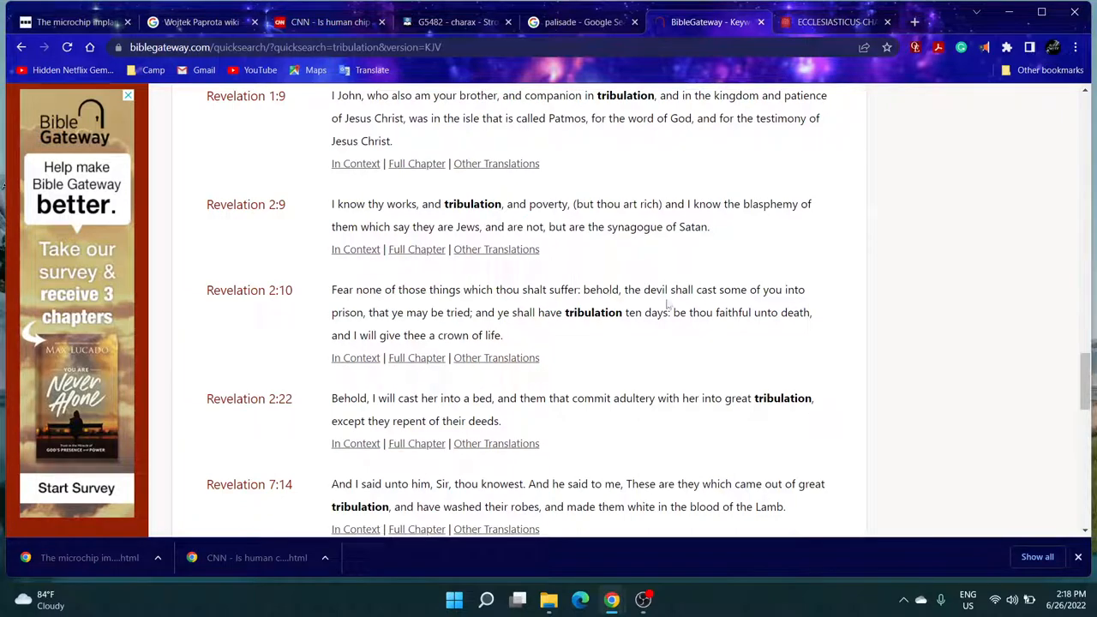
mouse_move(369, 315)
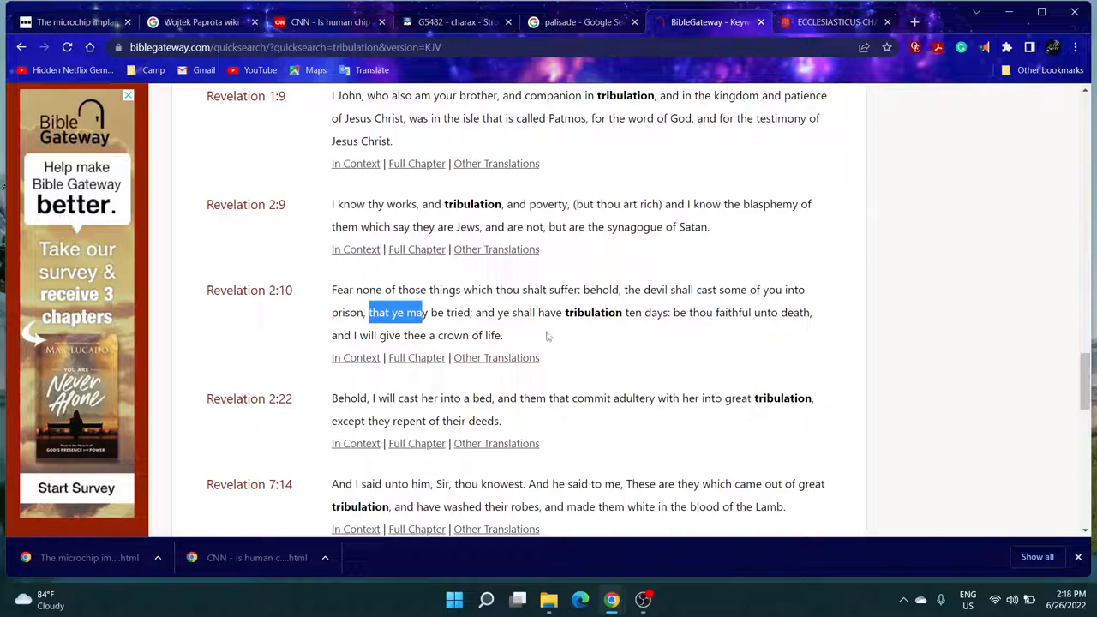
left_click(549, 334)
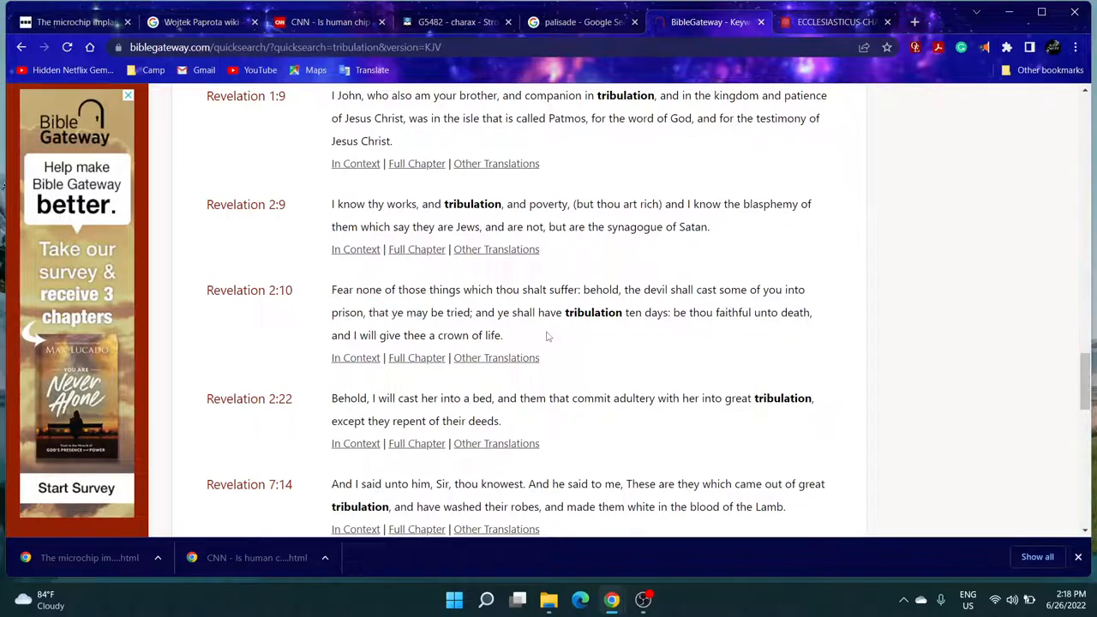
mouse_move(729, 295)
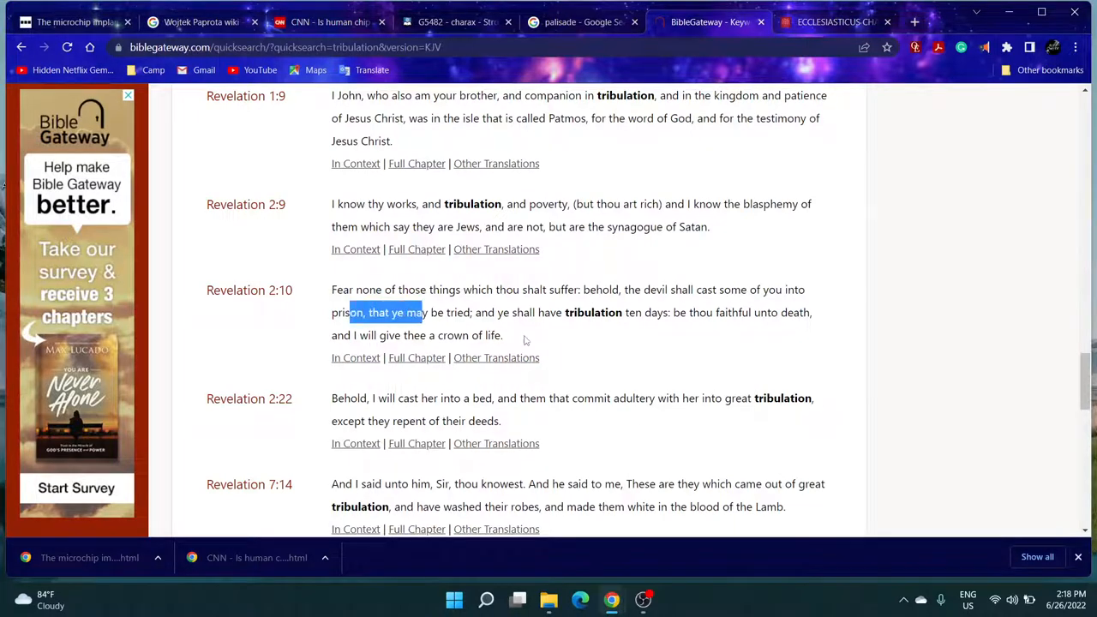
left_click(432, 312)
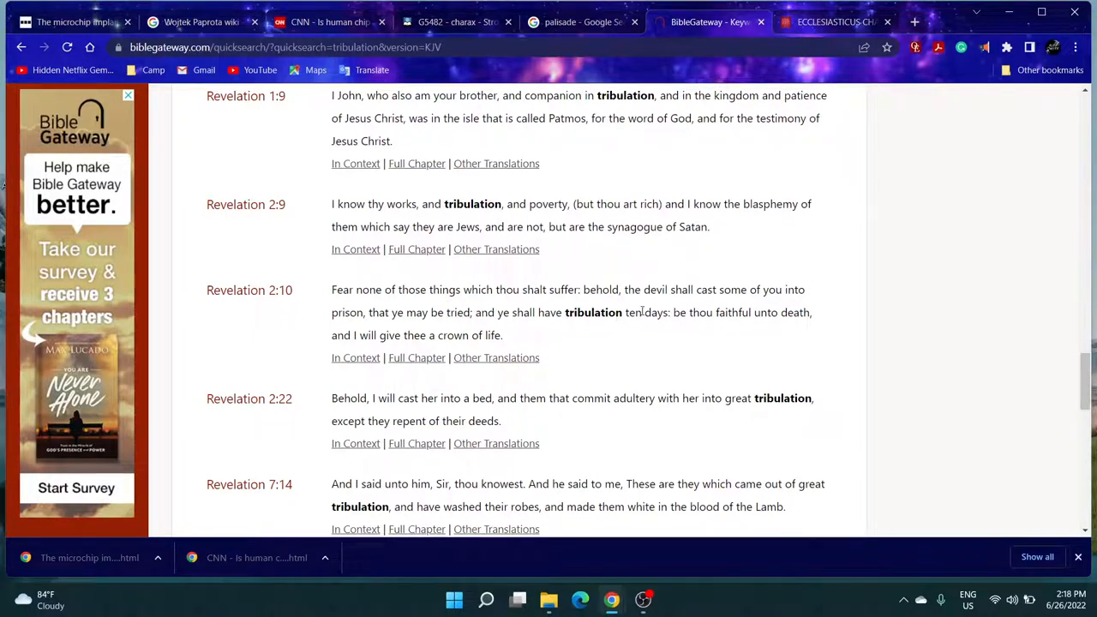
mouse_move(789, 327)
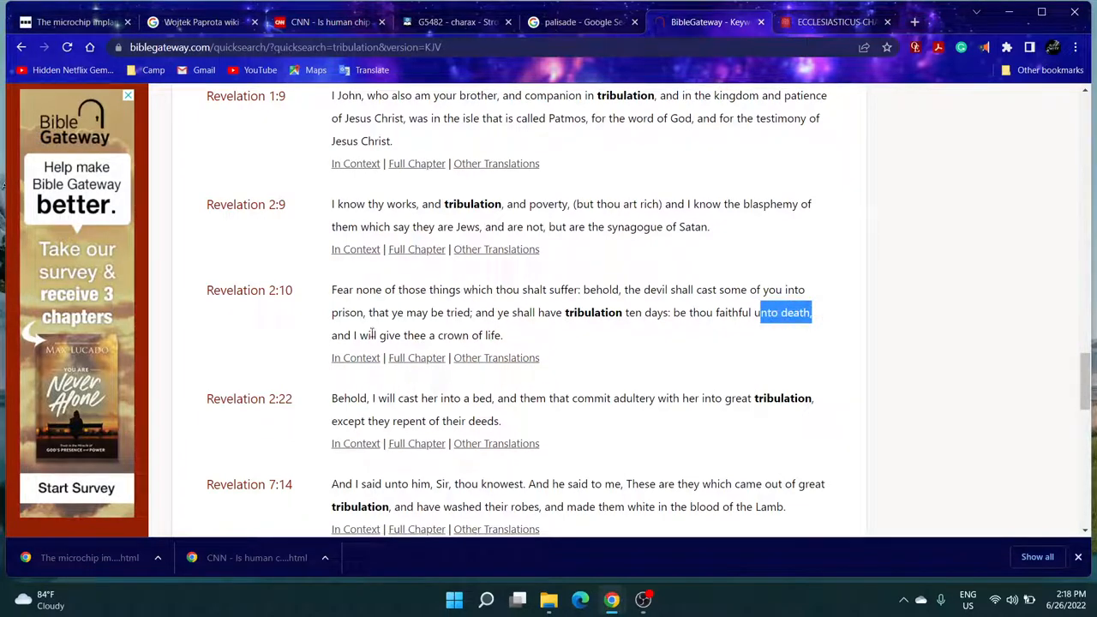
- Move down the results and mark the word tribulation in Revelation 7:14
scroll("down", 3)
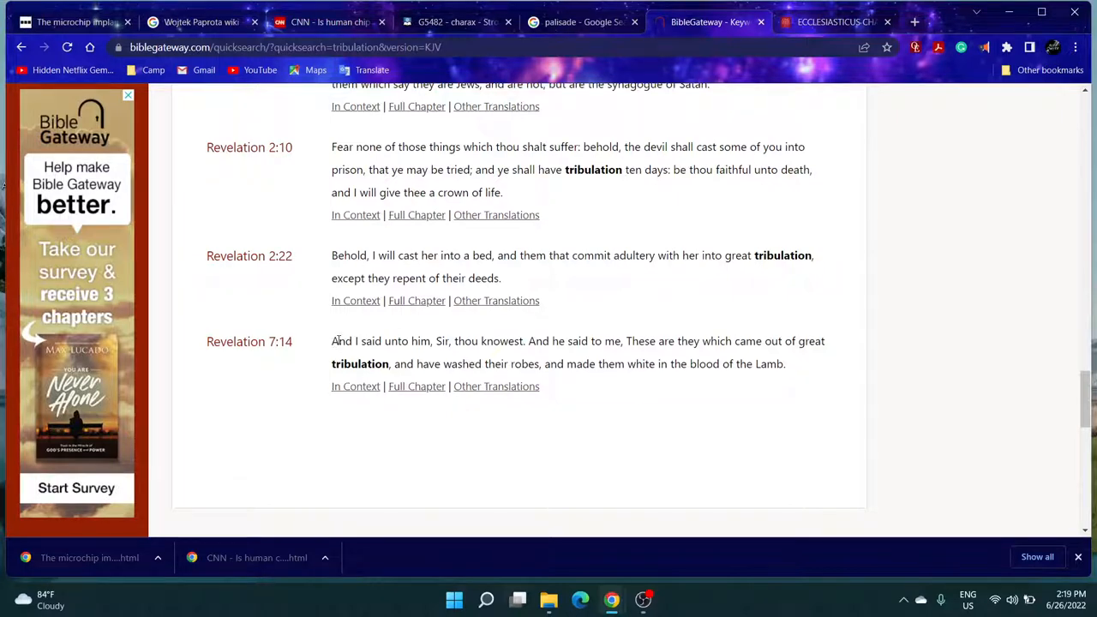
mouse_move(604, 309)
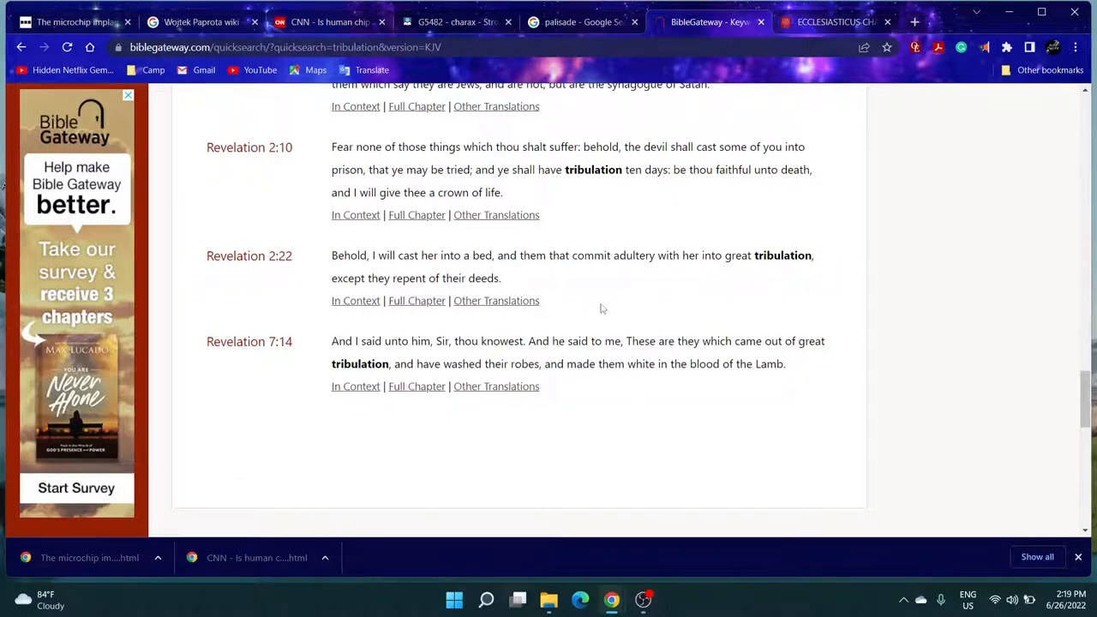
double_click(545, 341)
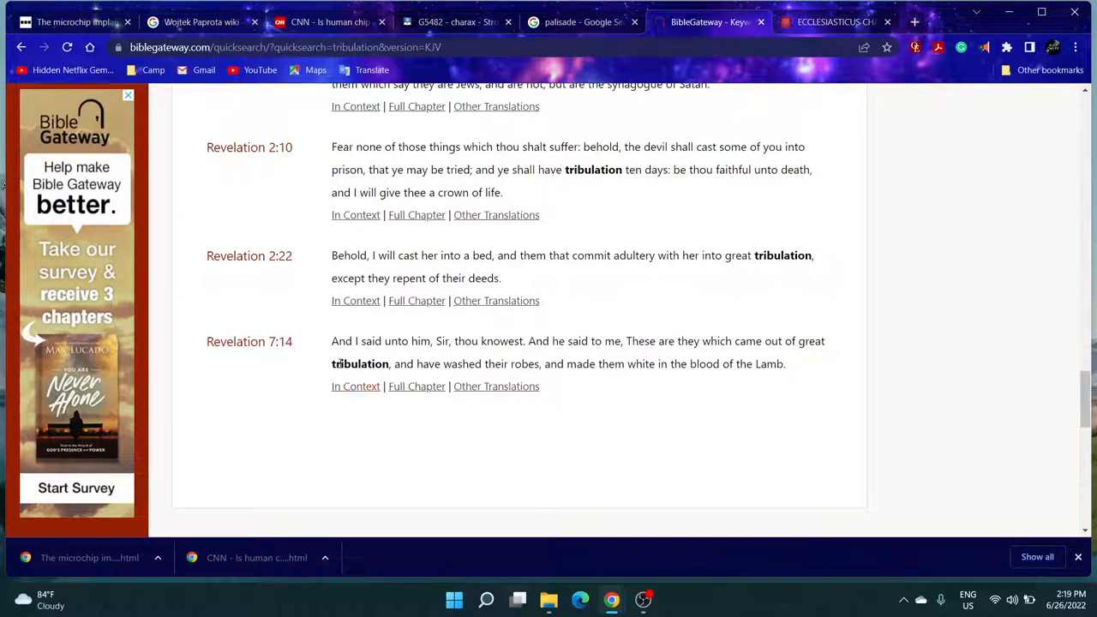
double_click(352, 364)
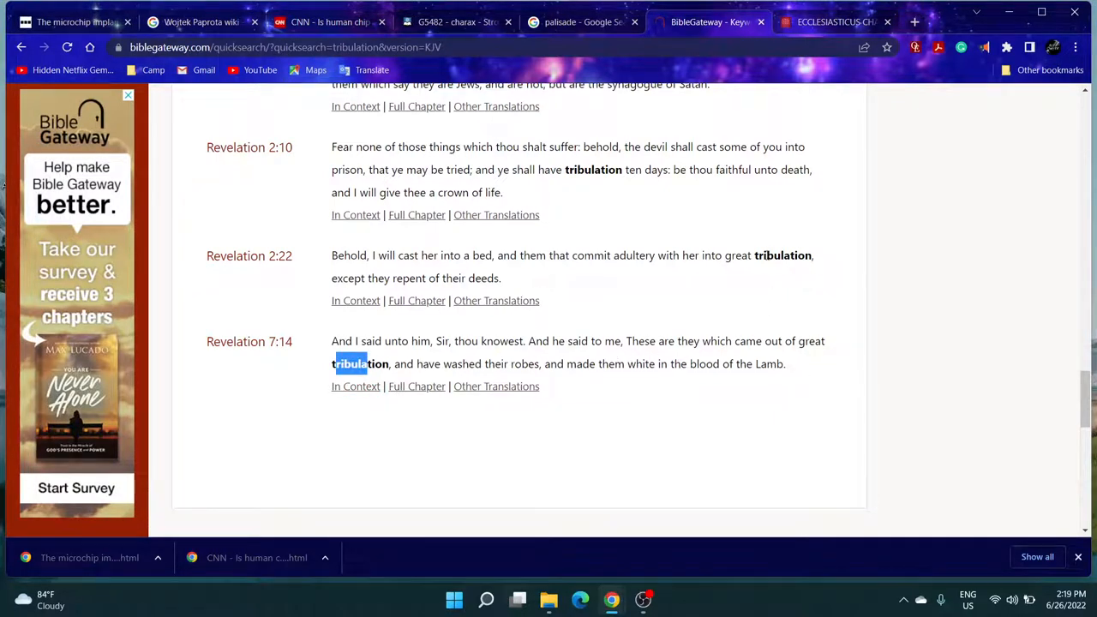
mouse_move(329, 20)
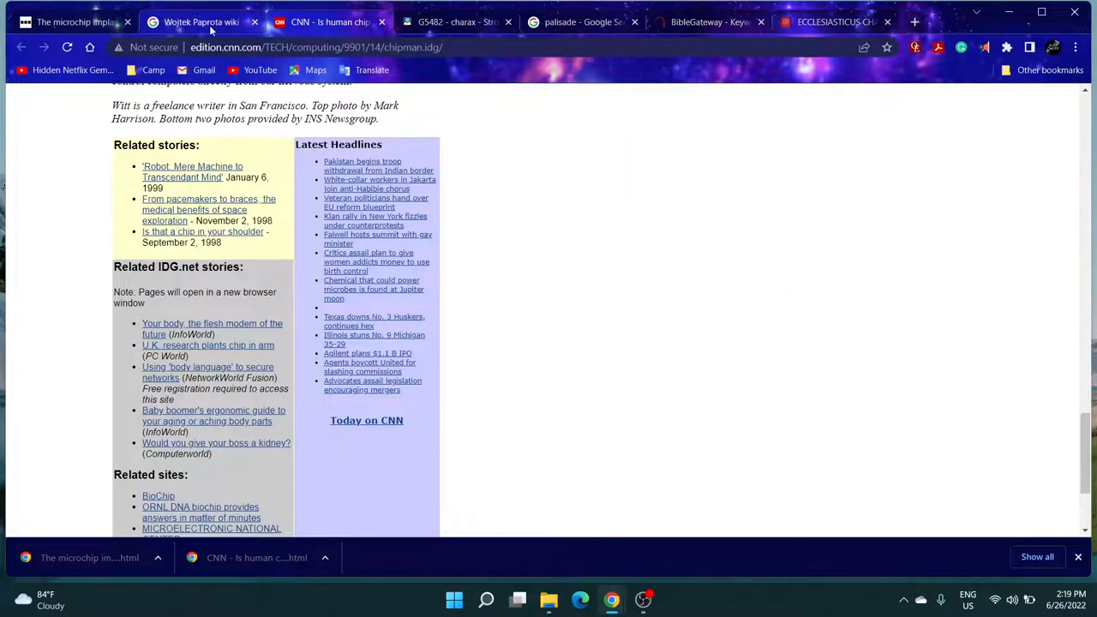
- Back in the BBC article, bring up the context menu for the word 'invasiveness'
left_click(202, 21)
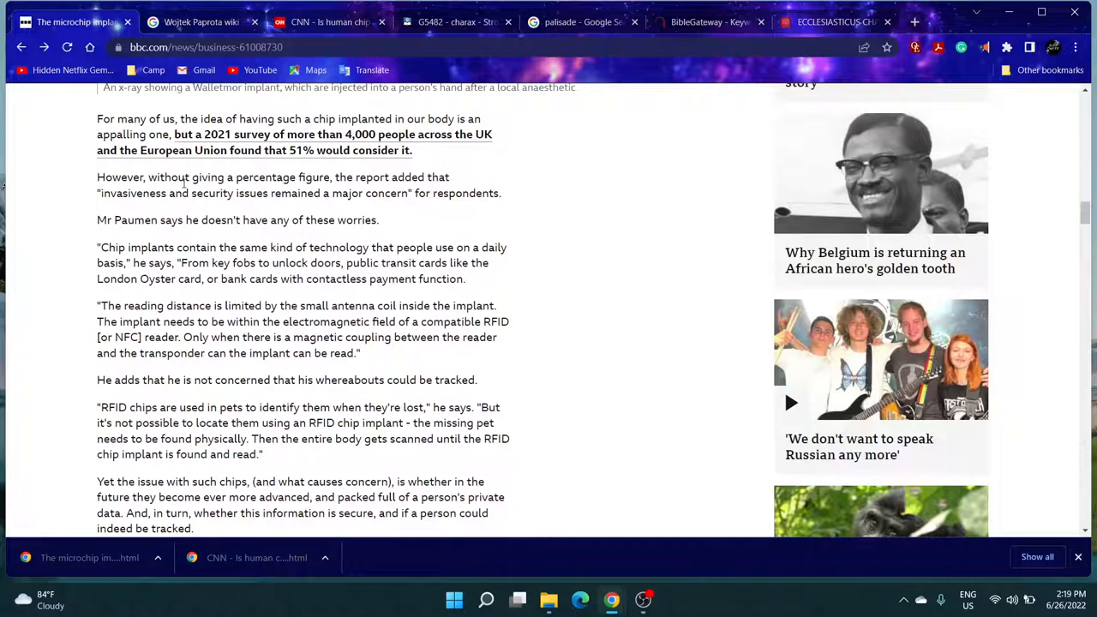
mouse_move(200, 151)
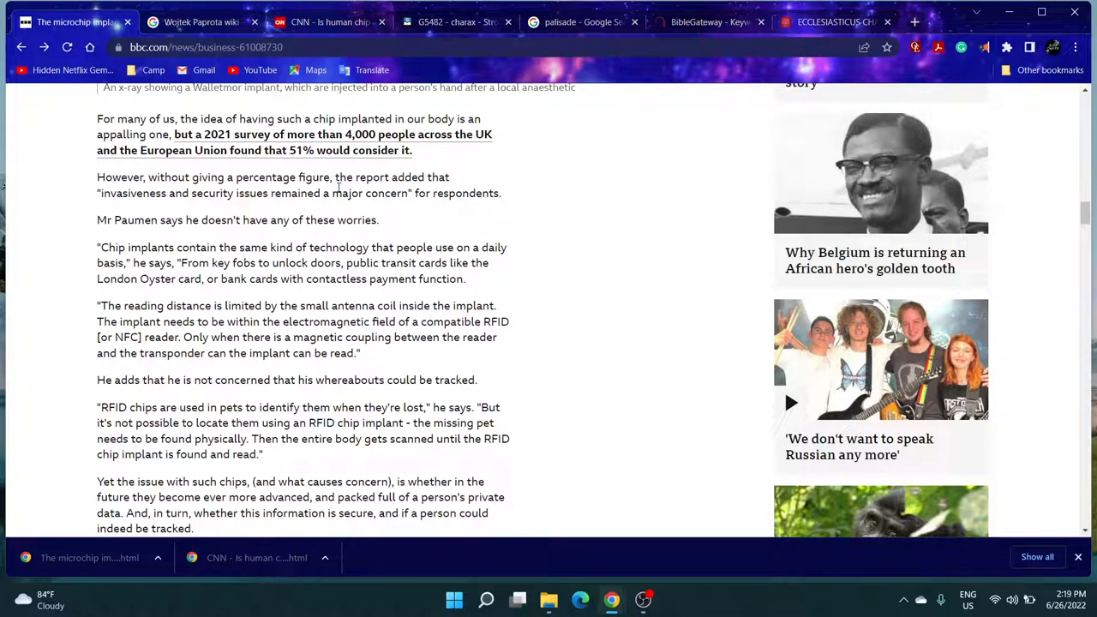
mouse_move(67, 259)
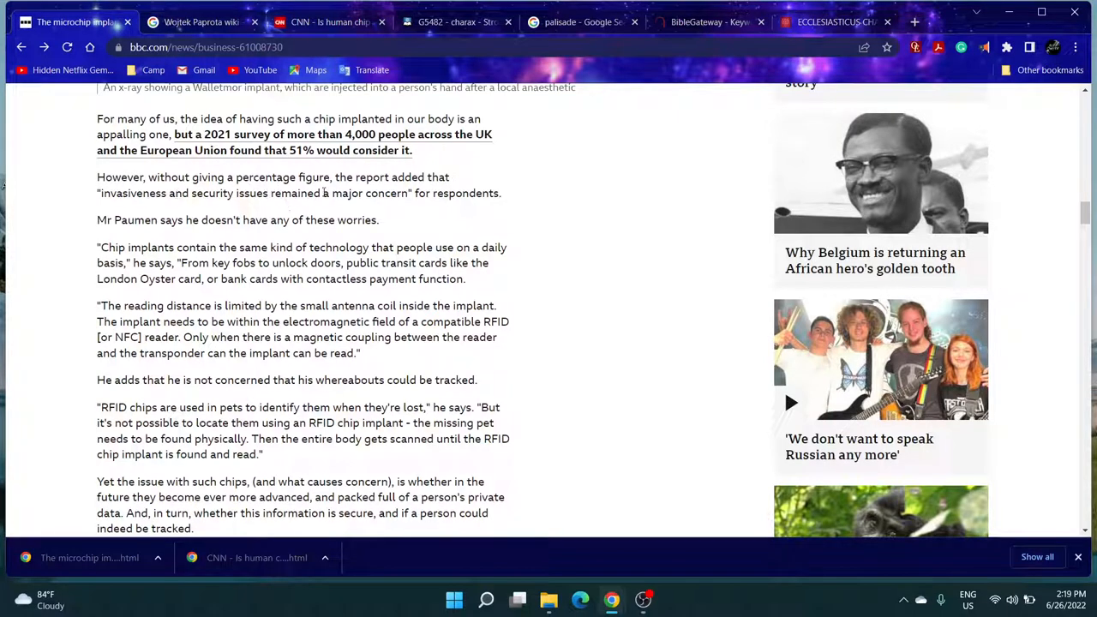
mouse_move(421, 212)
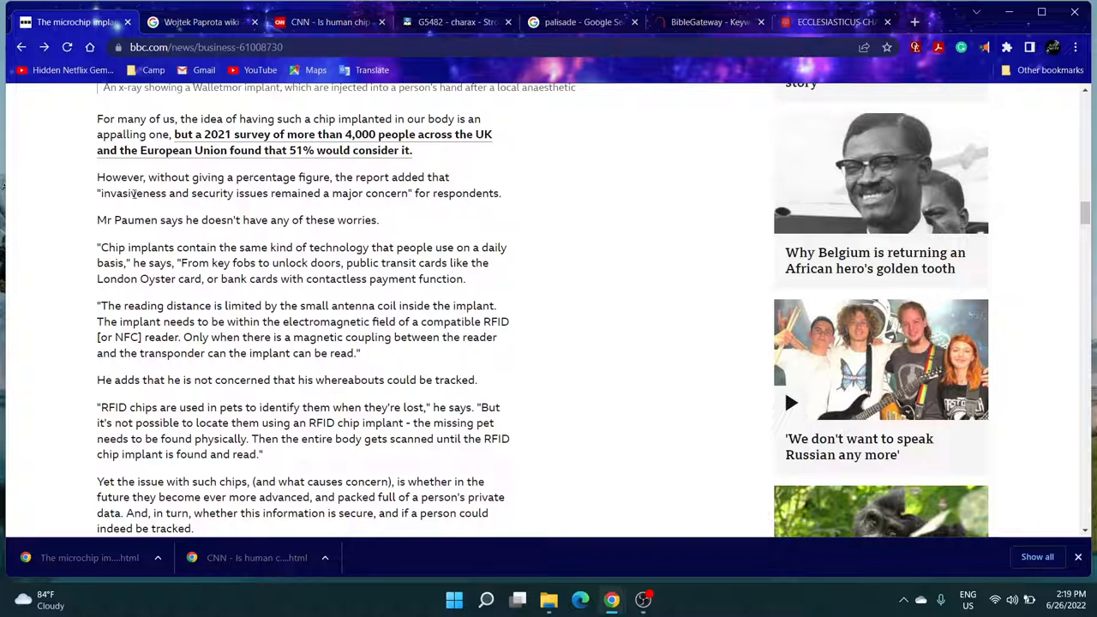
right_click(130, 192)
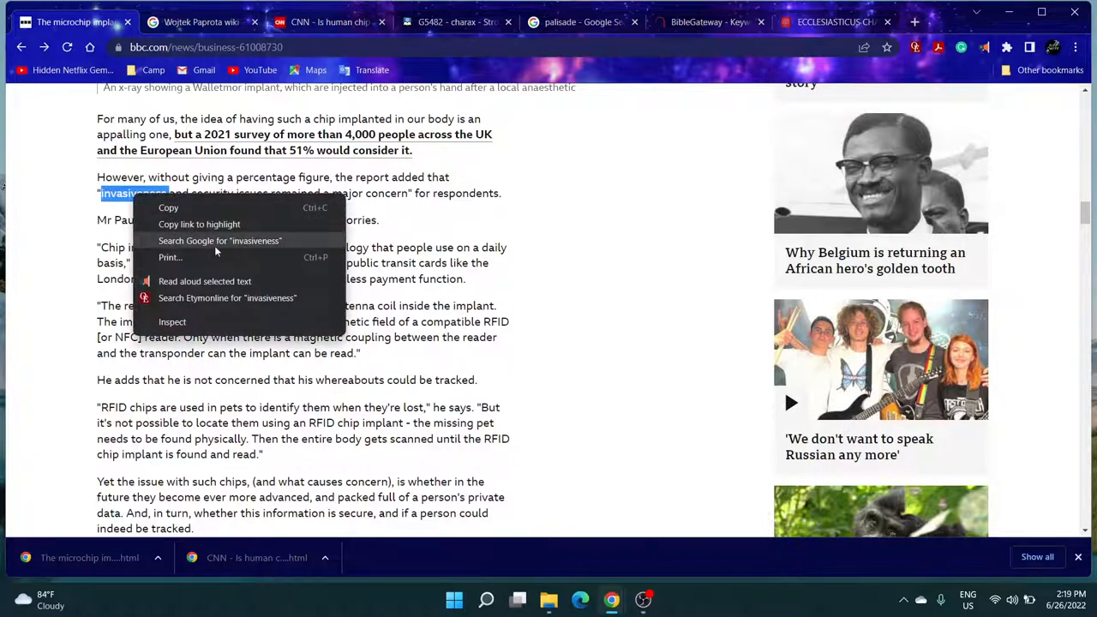
- Search Google for 'invasiveness' from the context menu and read the definition result
left_click(220, 240)
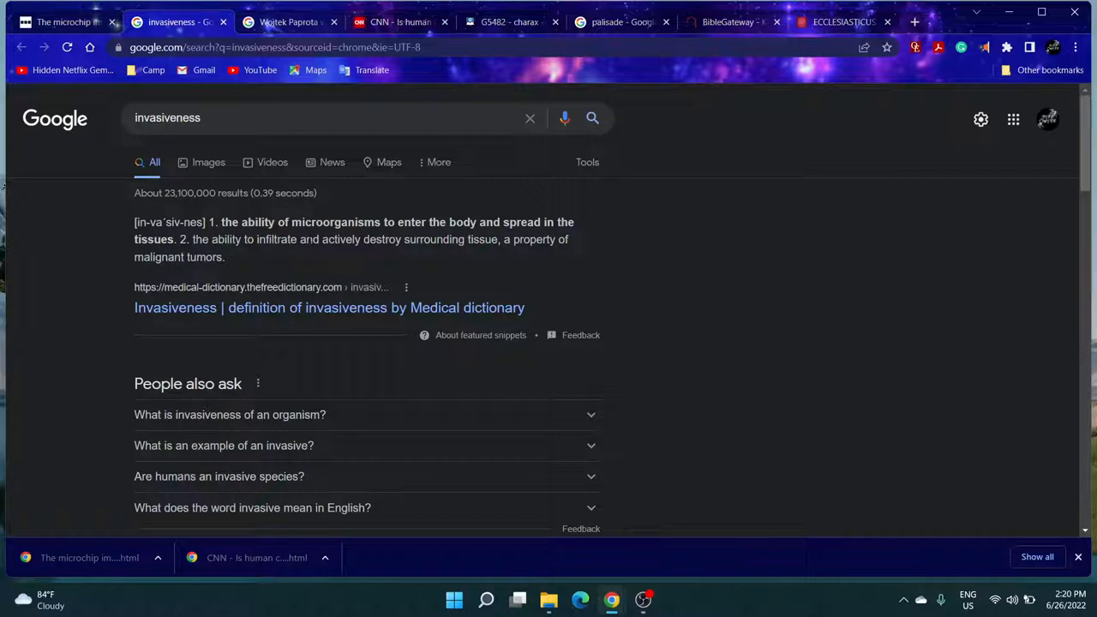
mouse_move(398, 238)
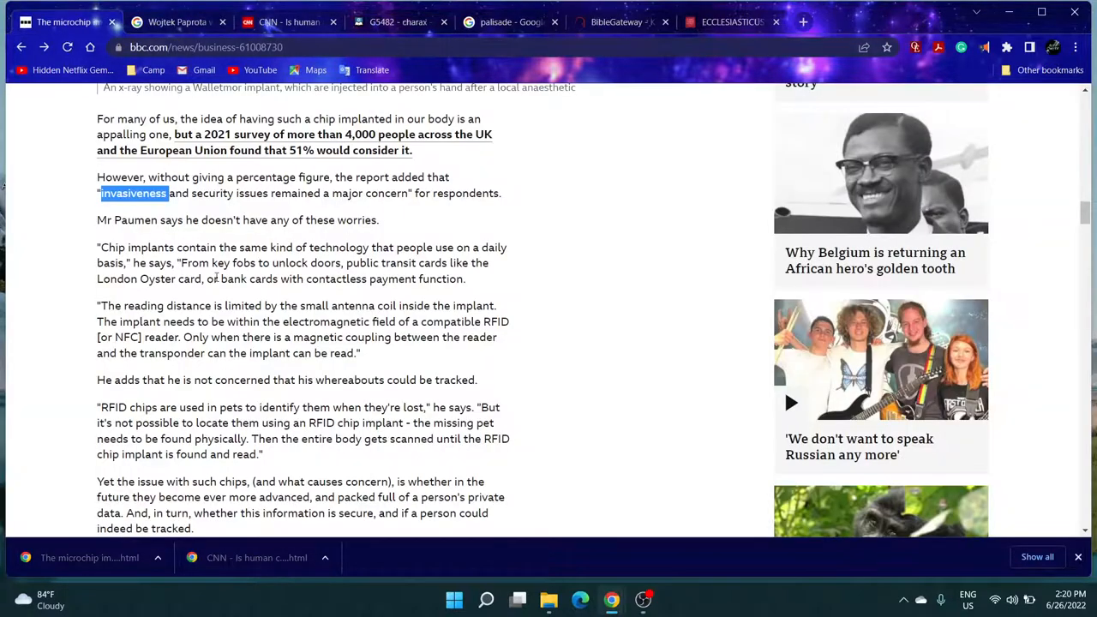
- Read further down the BBC article to Theodora Lau, then switch to the Revelation 13 KJV page
scroll("down", 3)
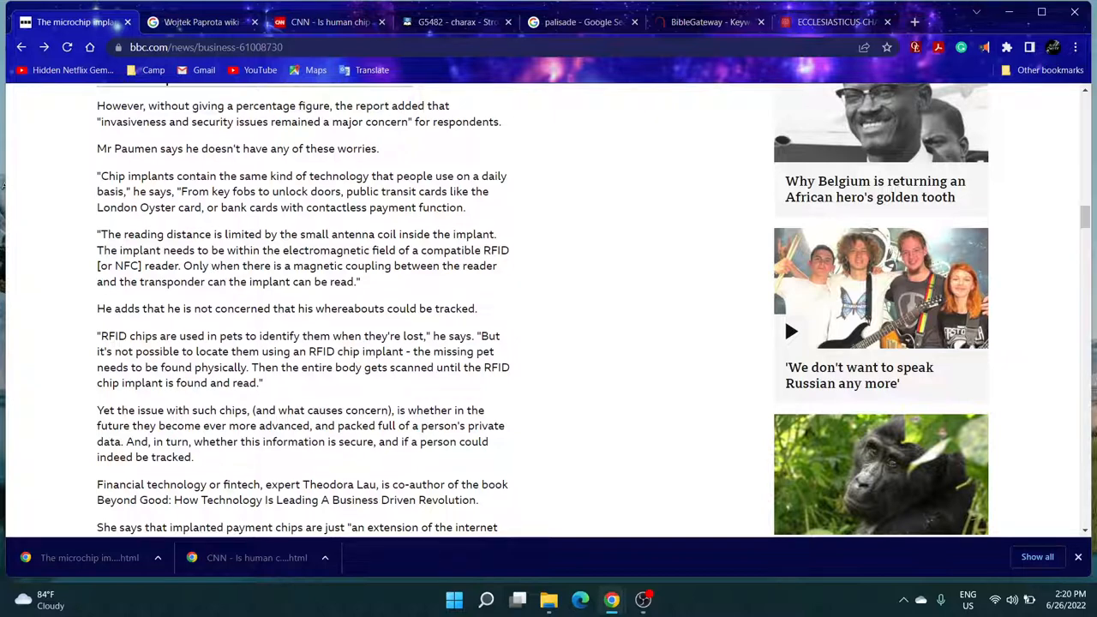
left_click(457, 20)
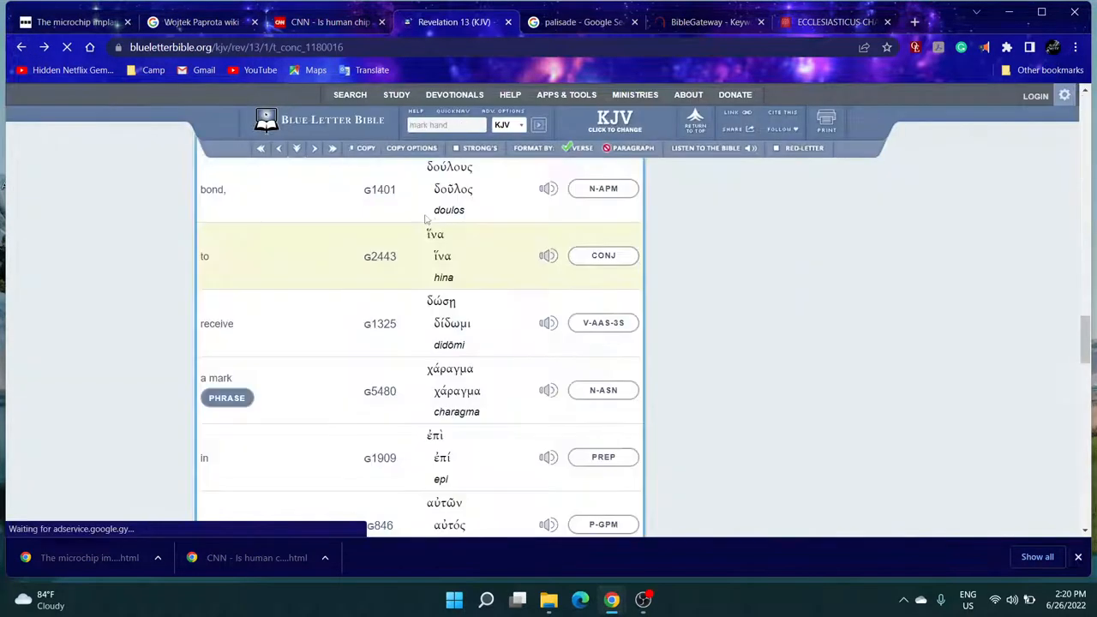
- Read through Revelation 13 on Blue Letter Bible and move on to Revelation 14
scroll("up", 3)
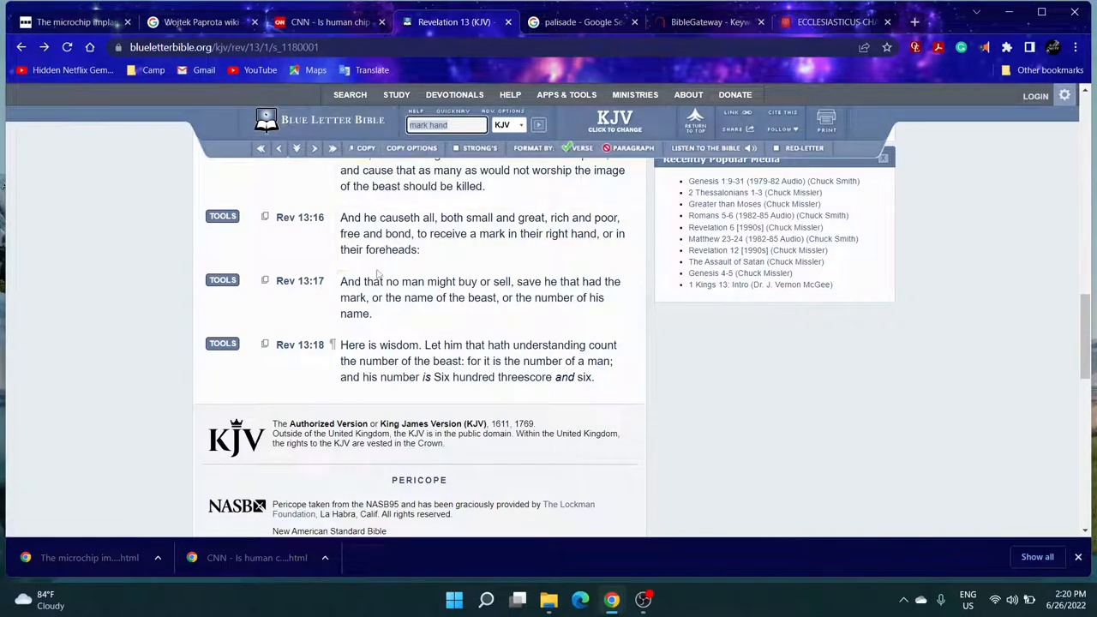
scroll("up", 3)
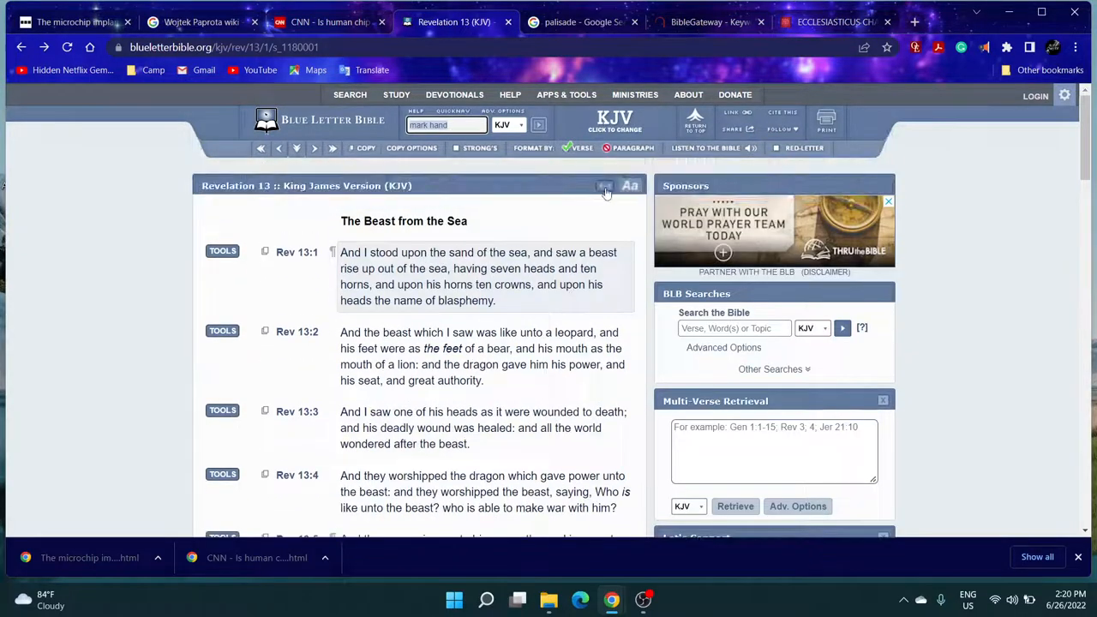
scroll("down", 3)
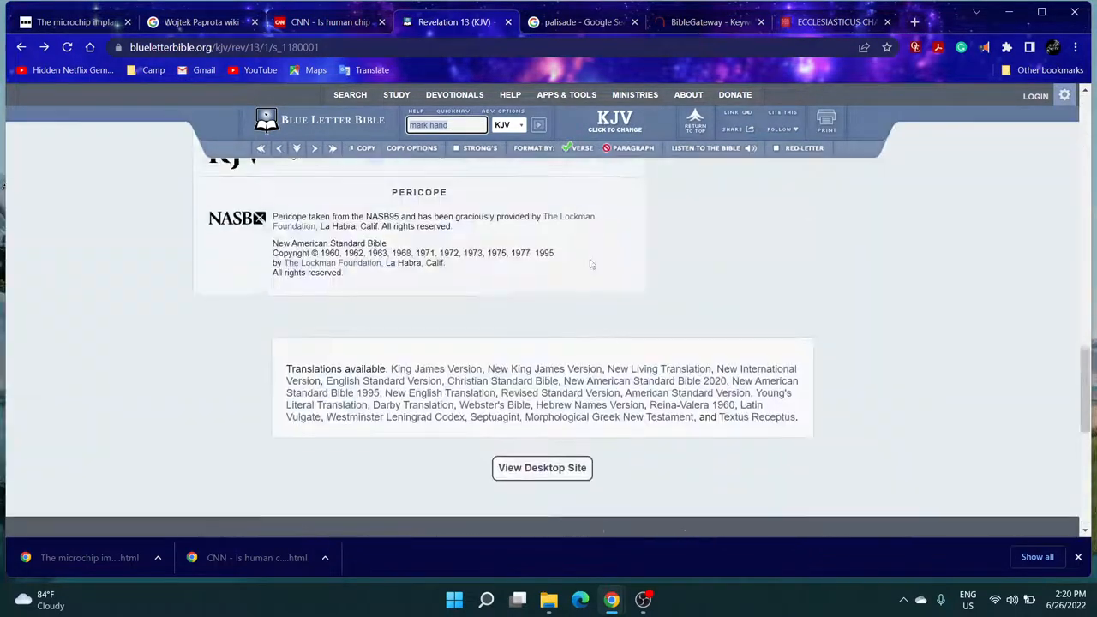
scroll("up", 3)
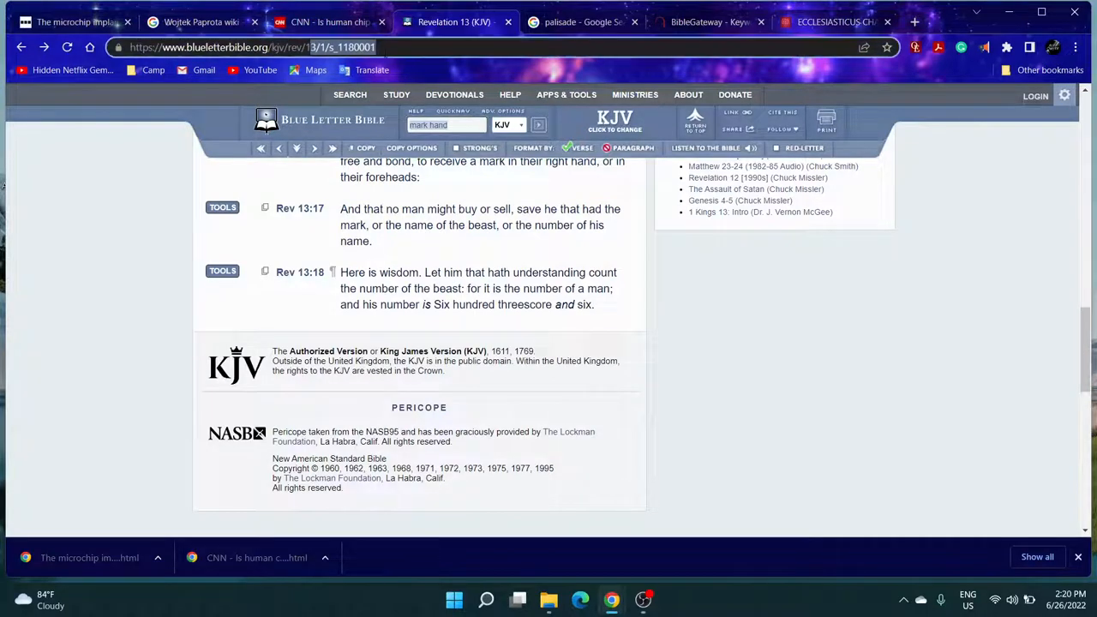
left_click(333, 147)
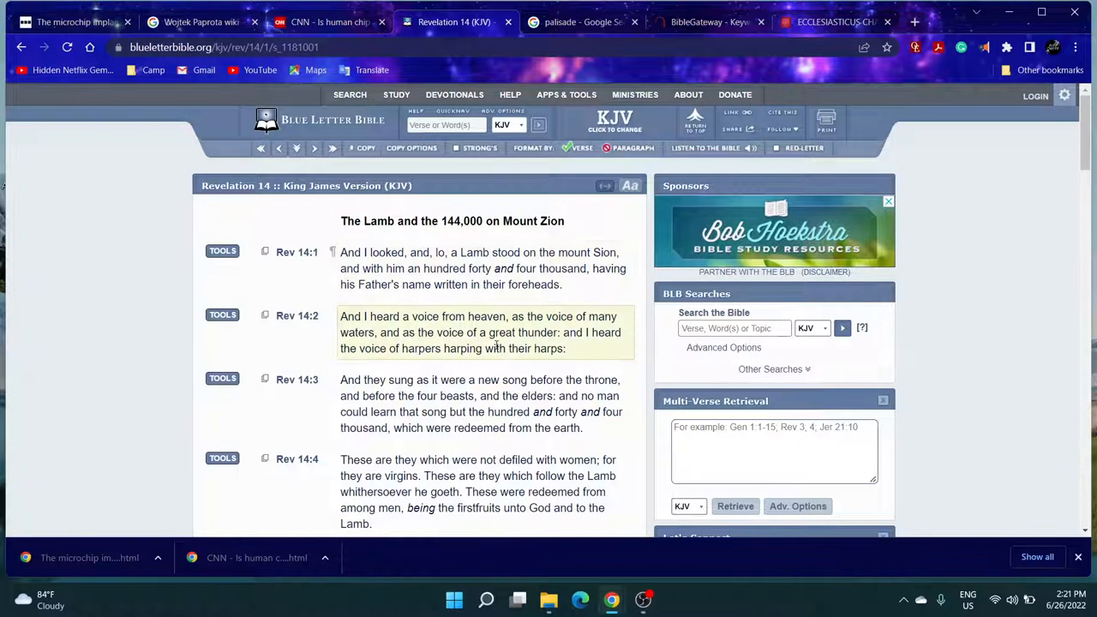
- Read down Revelation 14, then start a KJV-wide search for the word 'sore'
scroll("down", 3)
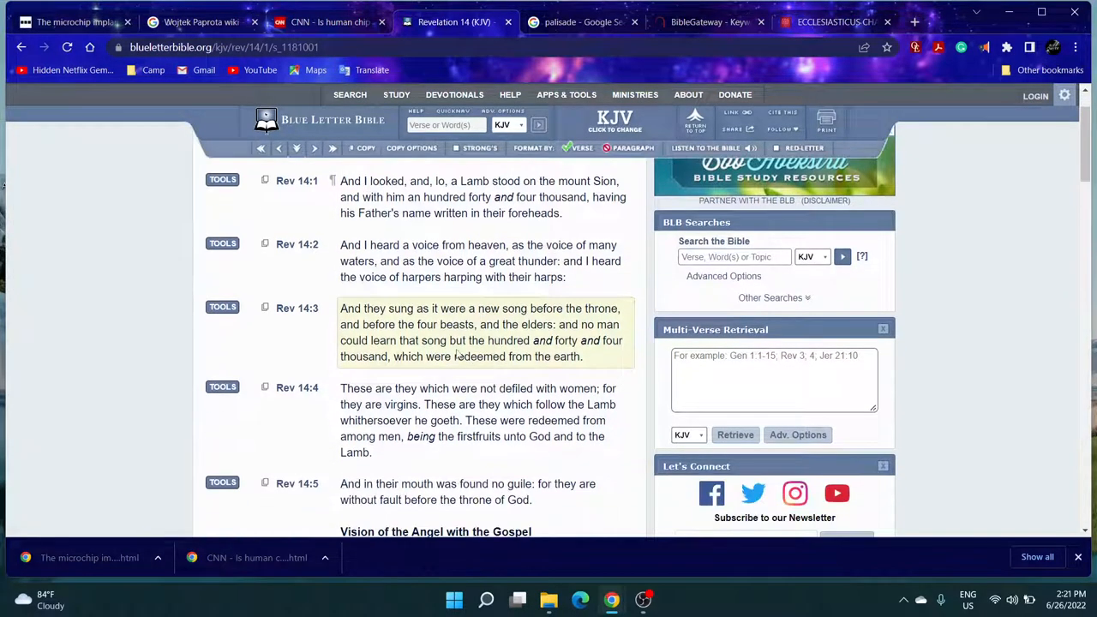
scroll("down", 3)
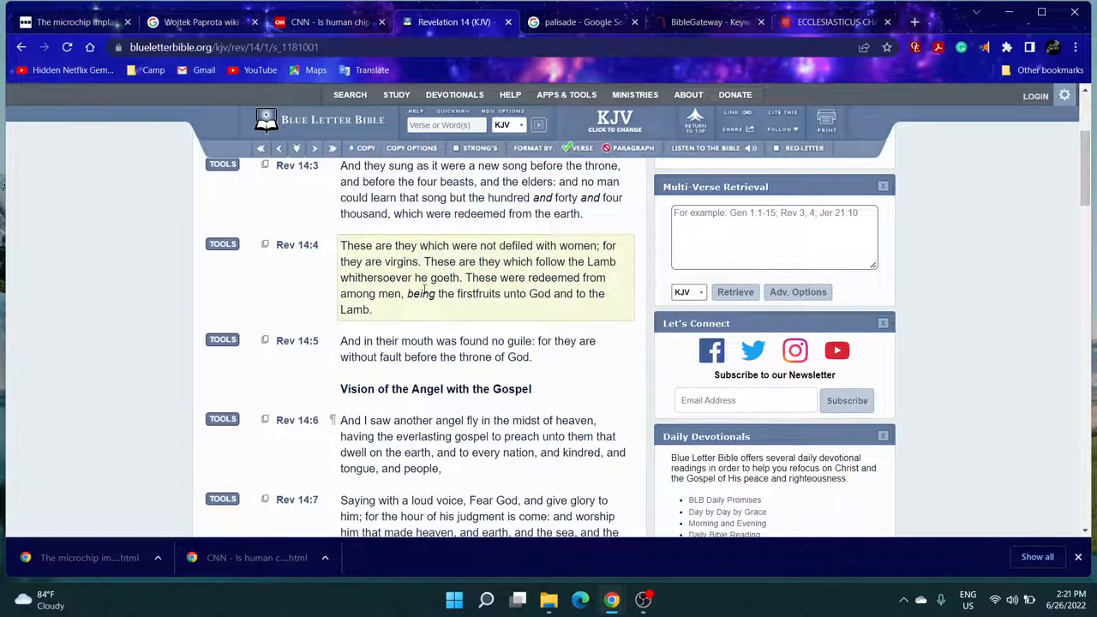
scroll("down", 3)
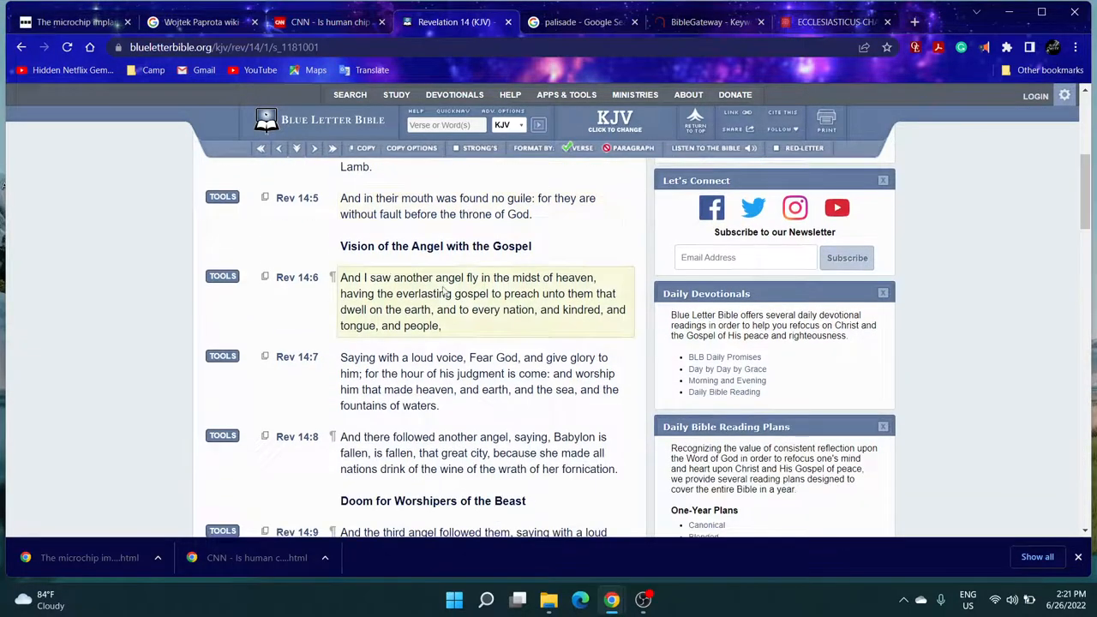
scroll("down", 3)
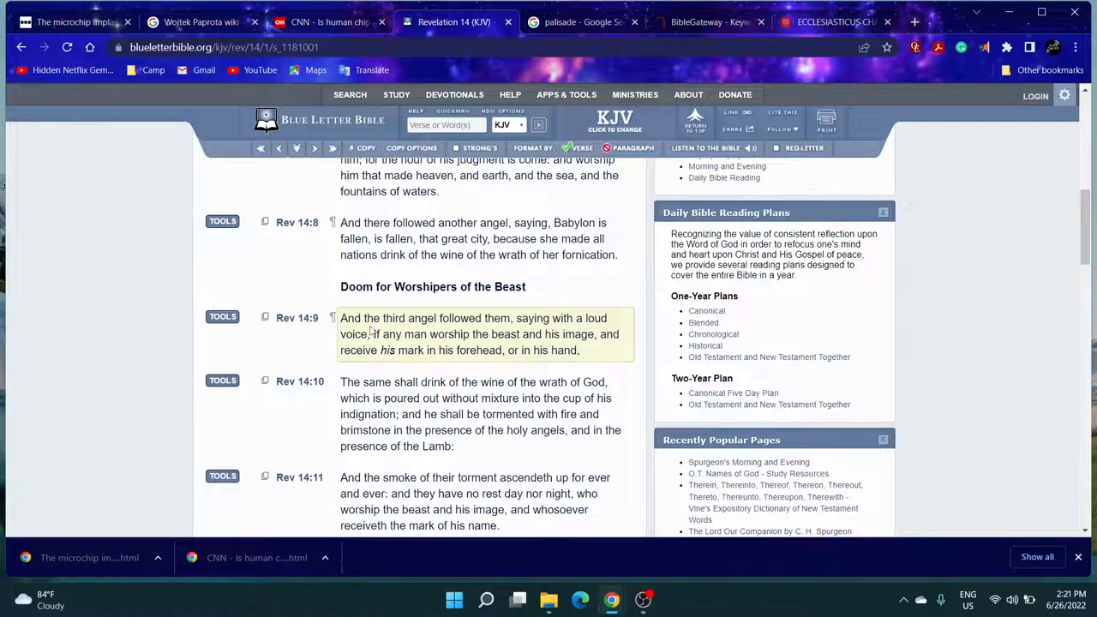
key("Ctrl+f")
type("sore")
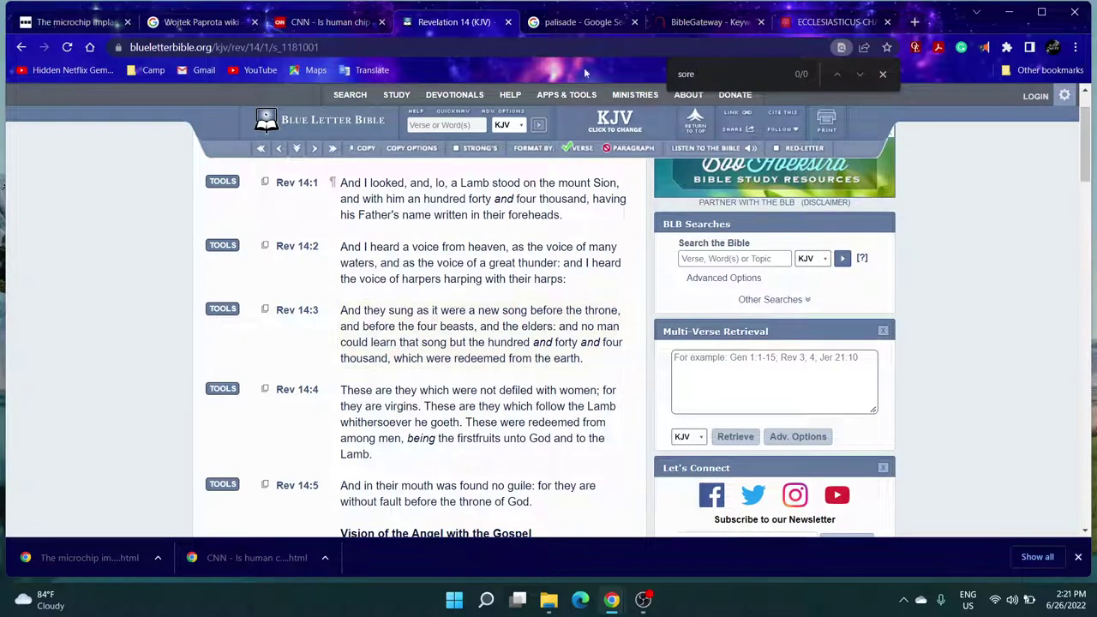
left_click(446, 125)
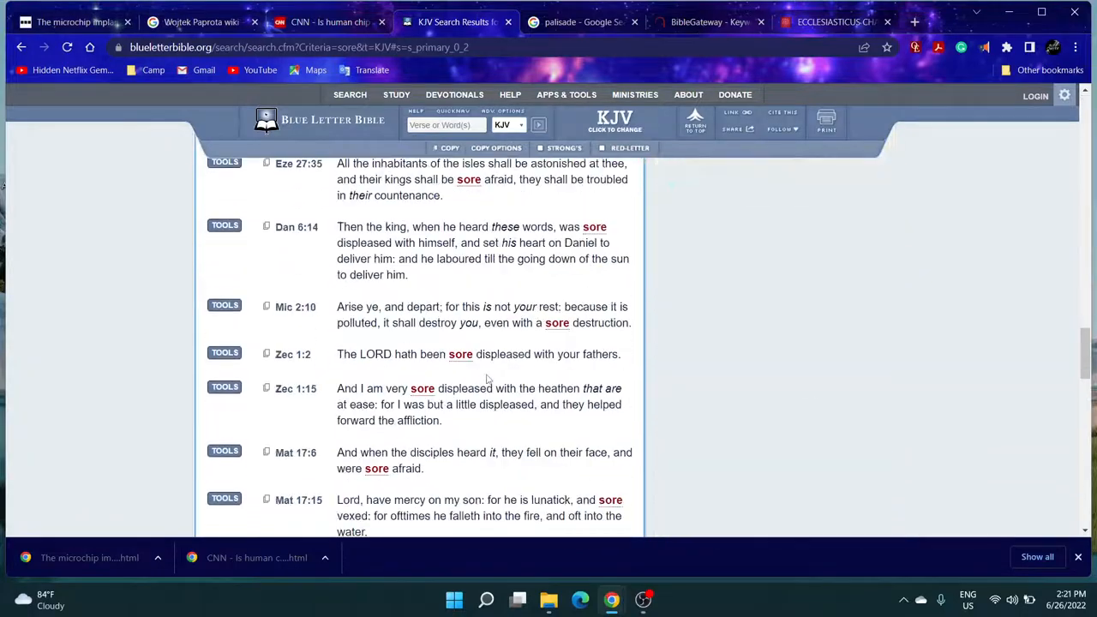
- Open Revelation 16:2 on the grievous sore from the search results, then return to the BBC article
scroll("down", 3)
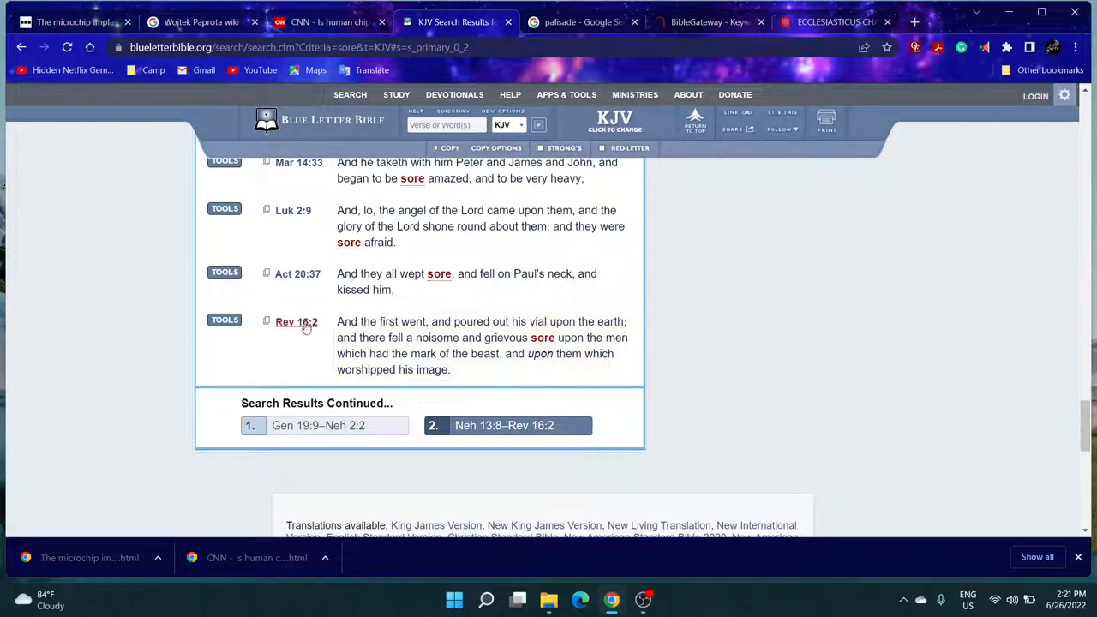
left_click(295, 322)
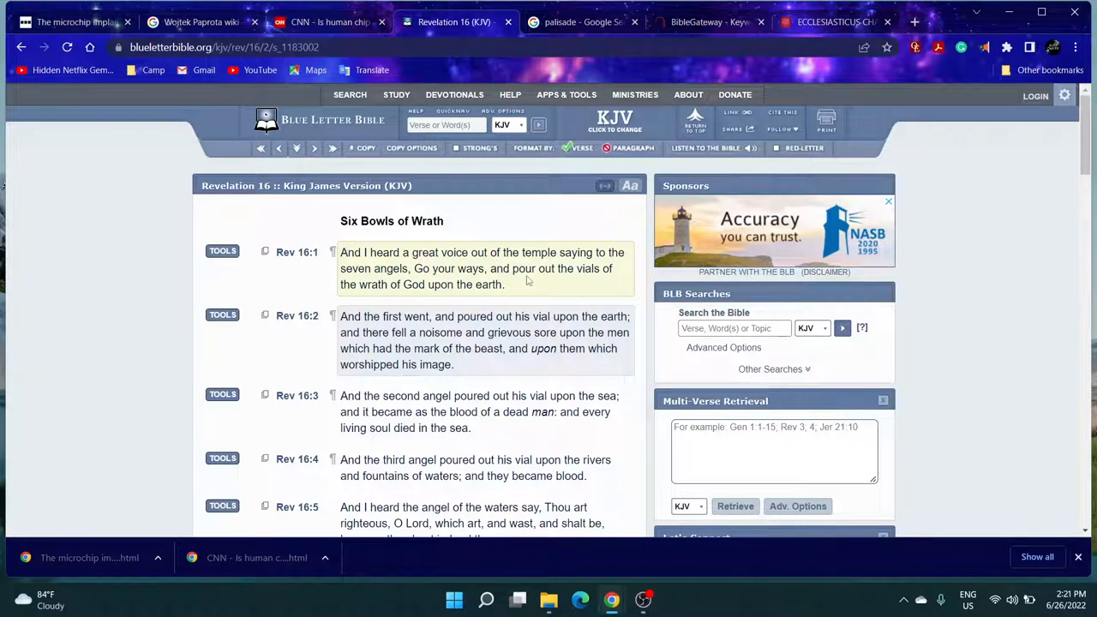
mouse_move(368, 252)
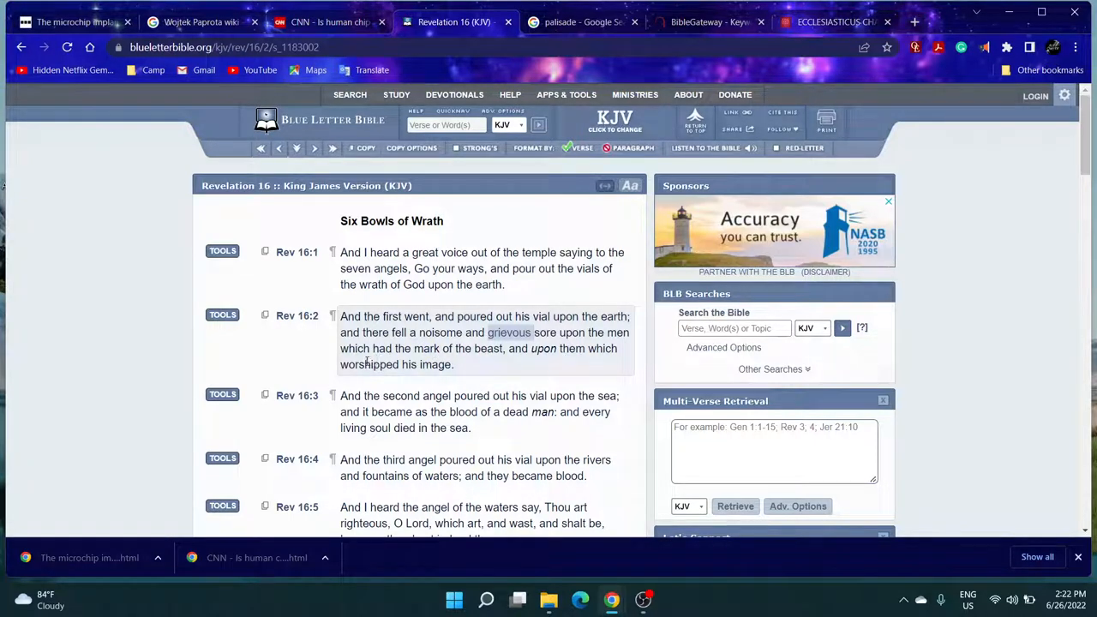
left_click(72, 21)
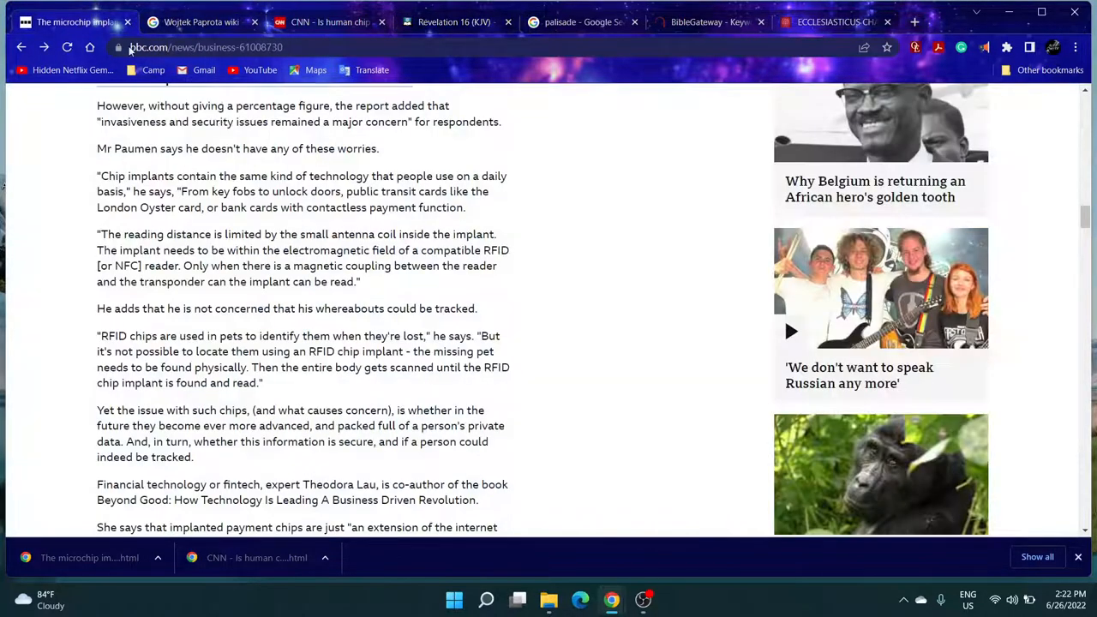
- Highlight the sentence about Mr Paumen having no worries and compare it with Revelation 16:2
left_click_drag(96, 175, 276, 175)
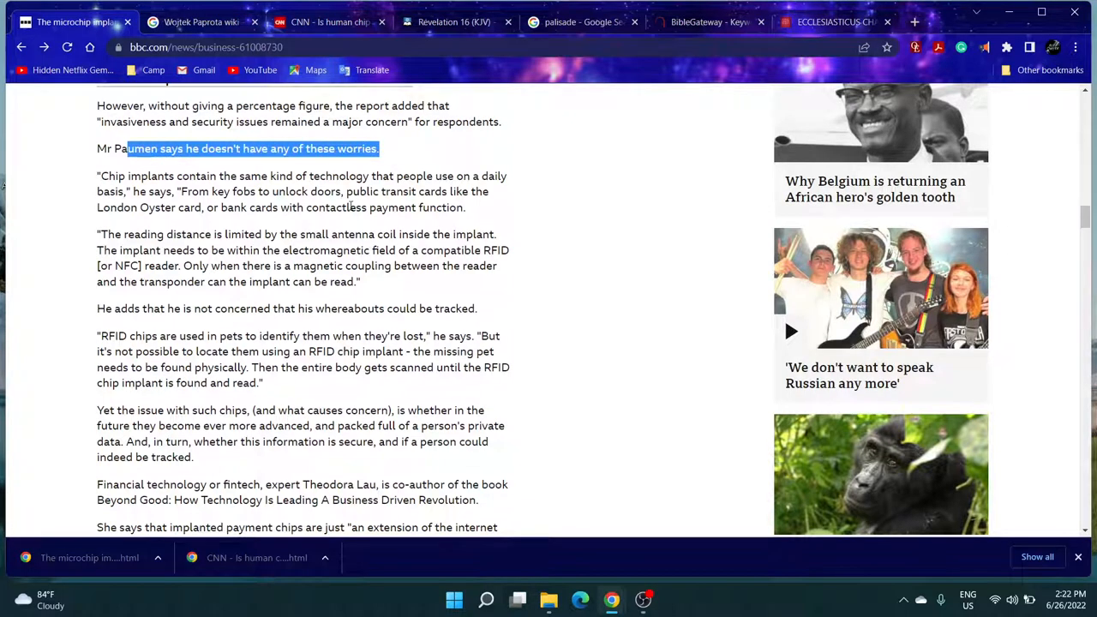
left_click(454, 20)
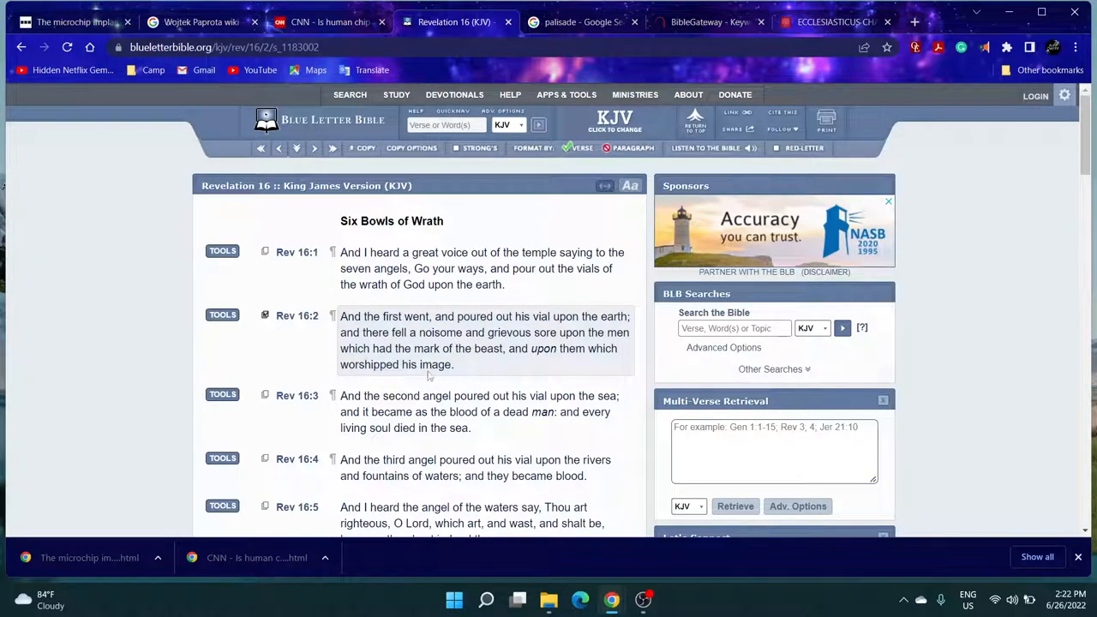
left_click(408, 412)
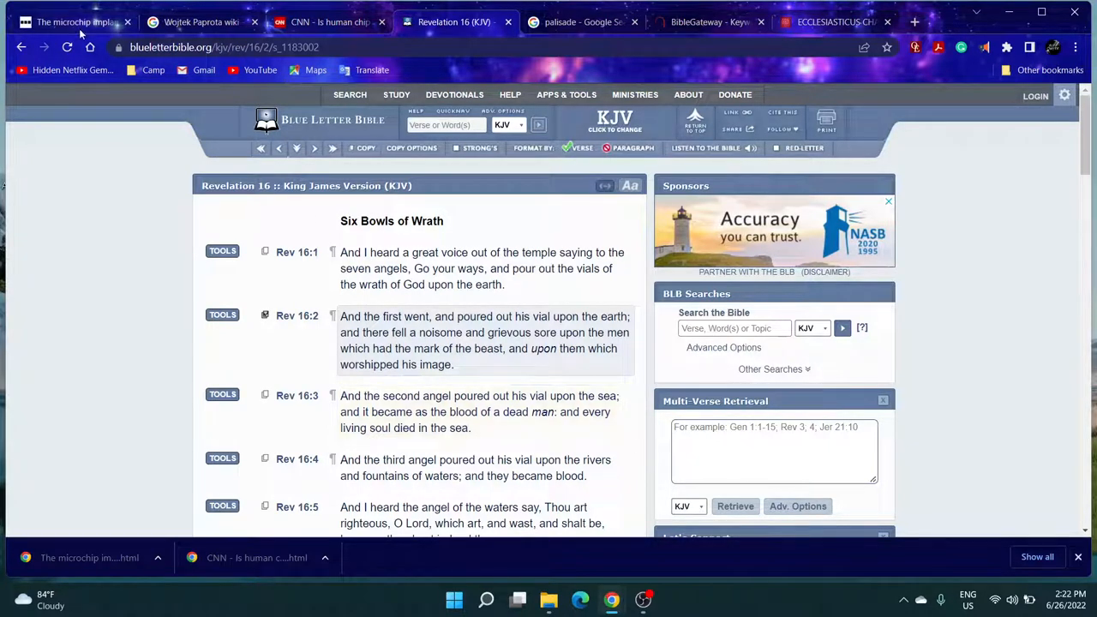
left_click(72, 21)
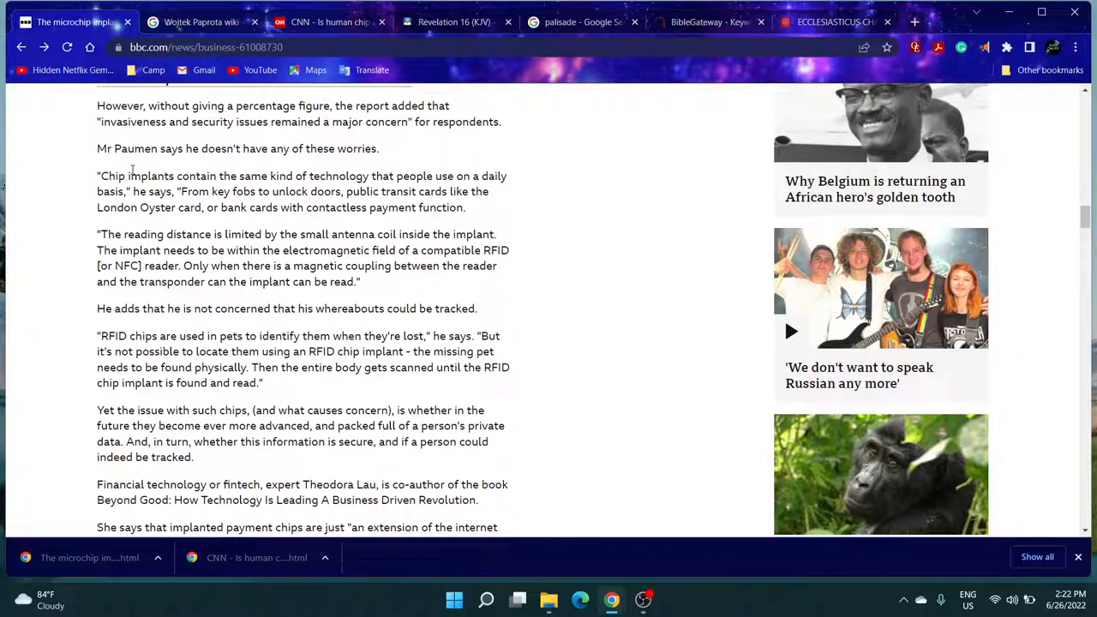
mouse_move(221, 295)
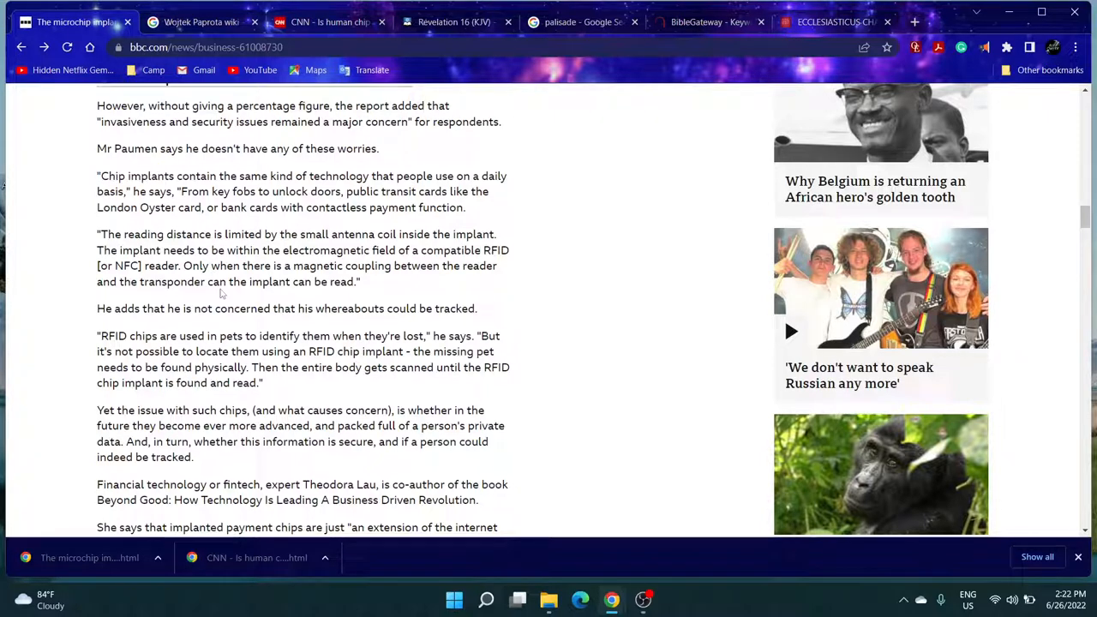
mouse_move(76, 20)
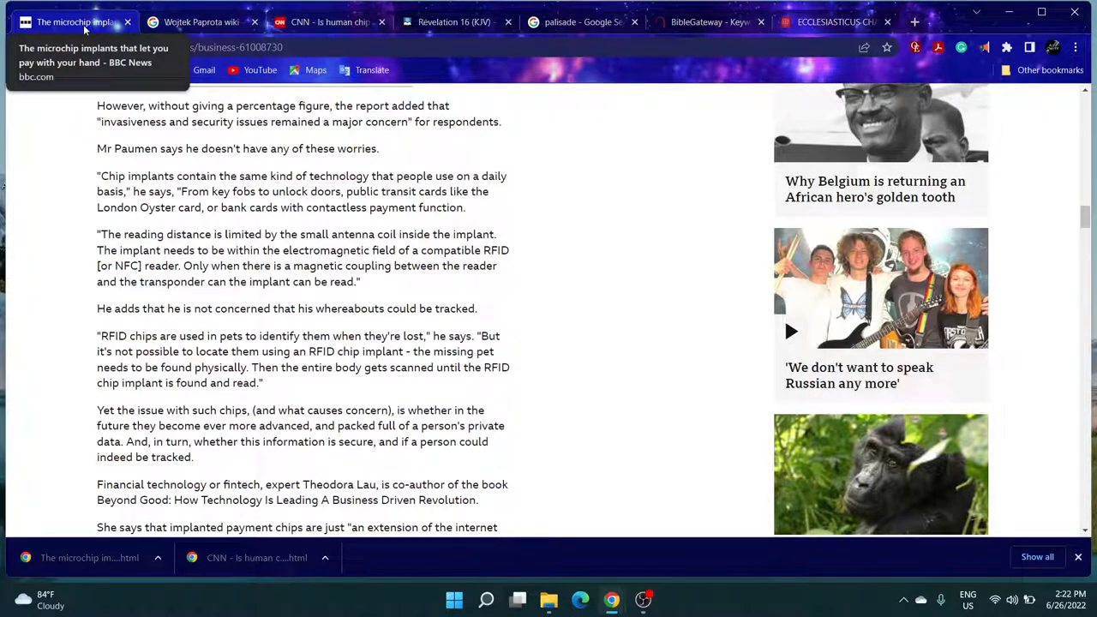
mouse_move(215, 206)
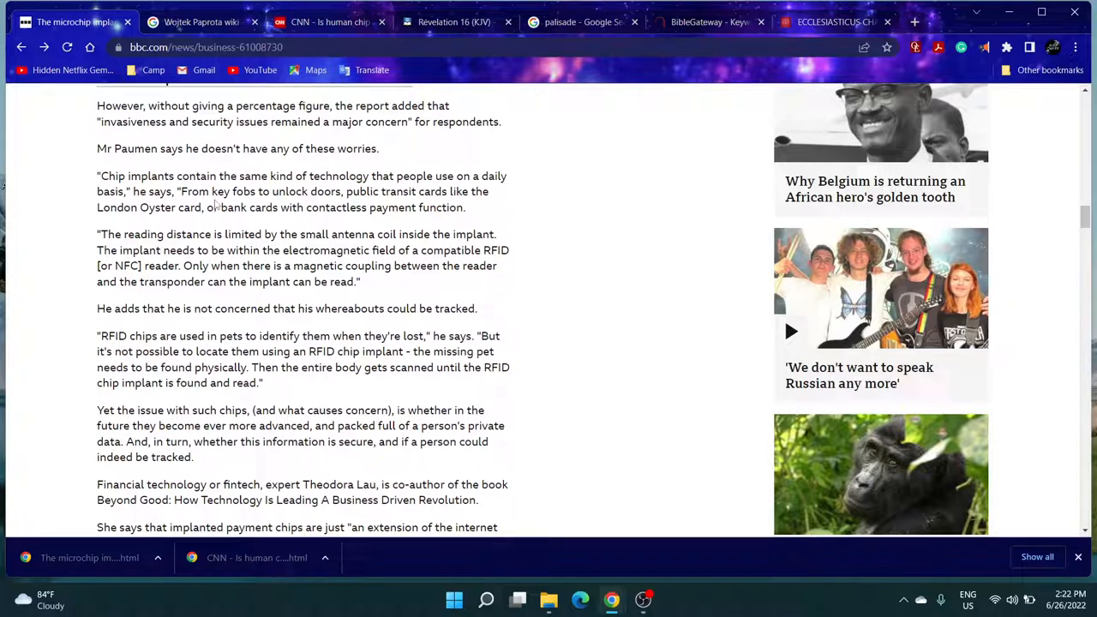
mouse_move(105, 177)
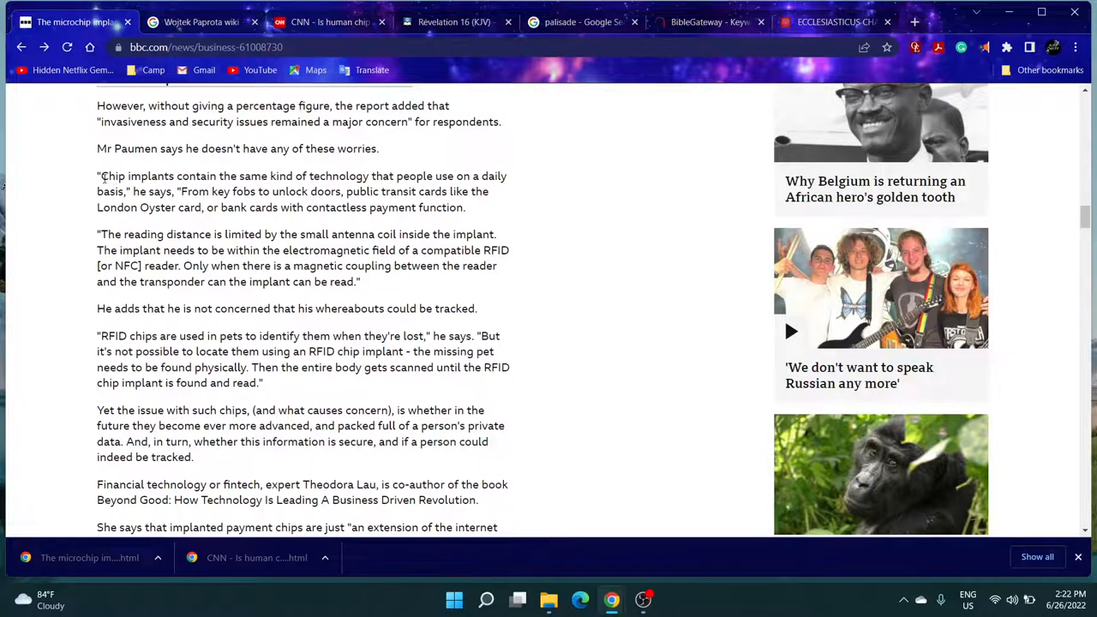
mouse_move(247, 177)
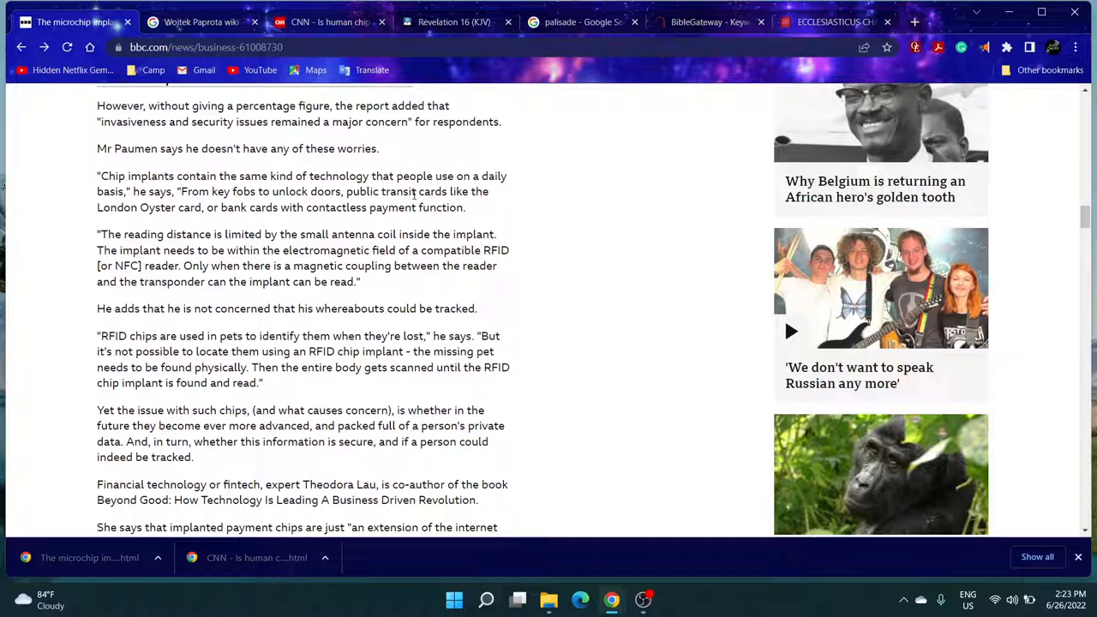
mouse_move(94, 226)
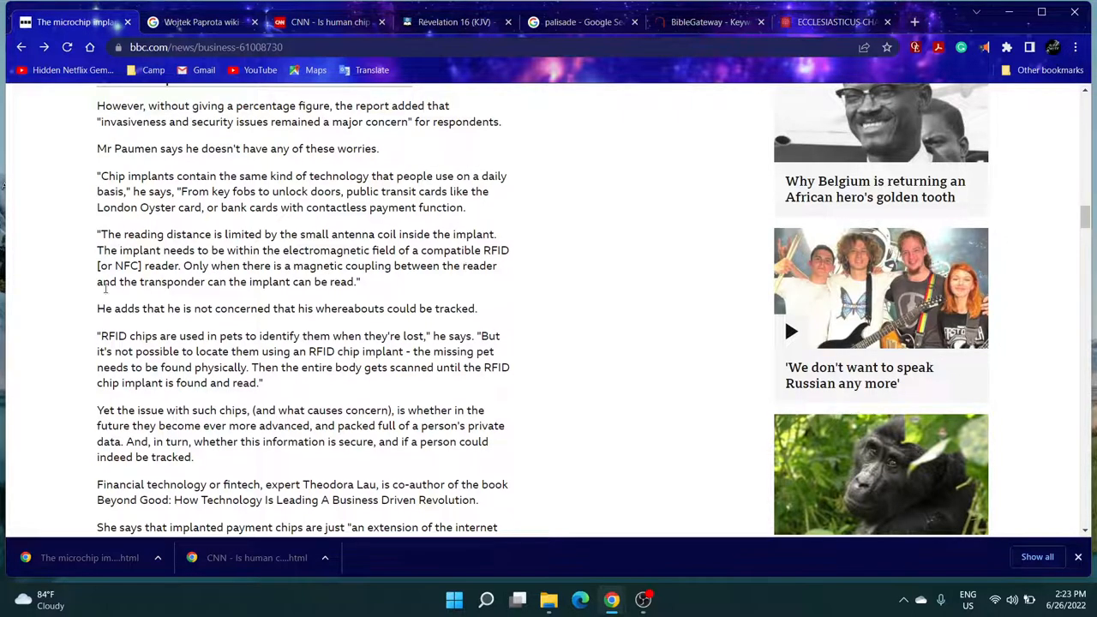
mouse_move(185, 290)
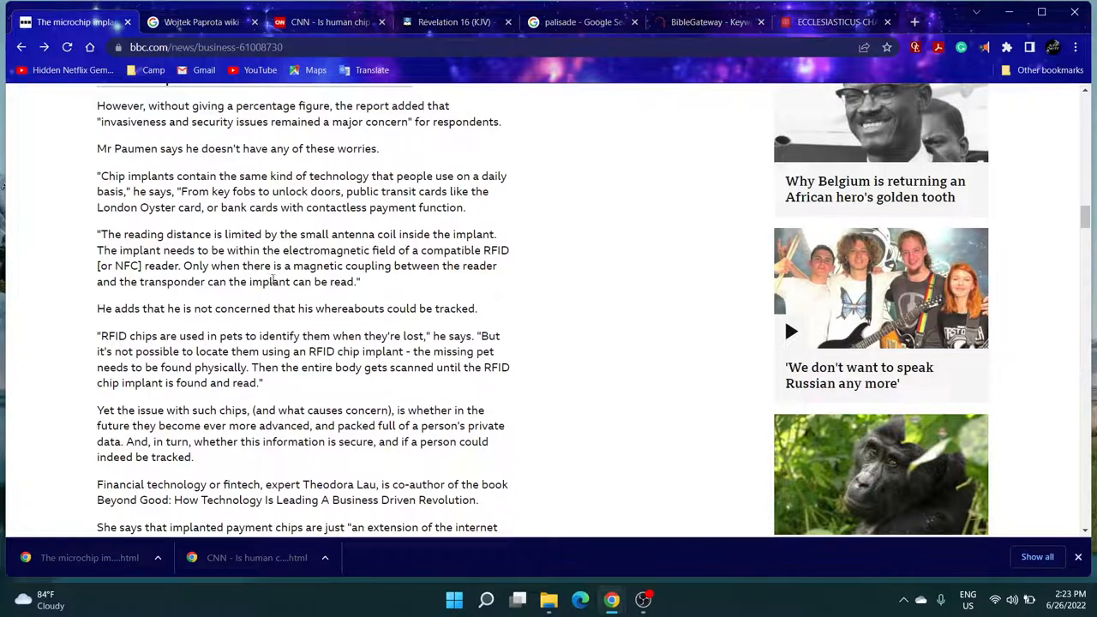
mouse_move(107, 312)
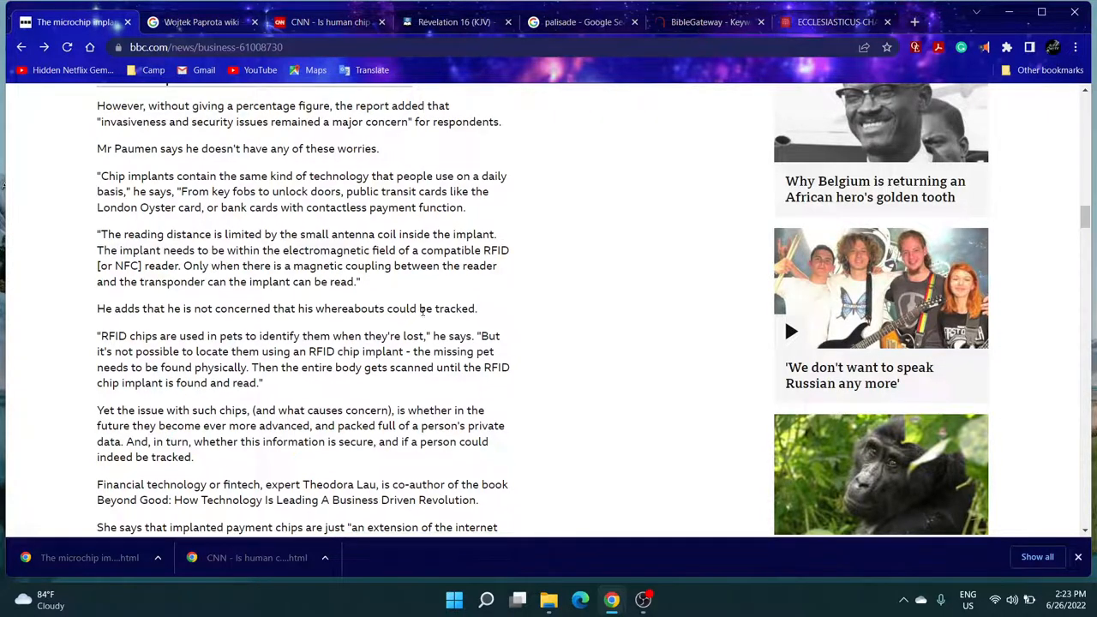
mouse_move(449, 311)
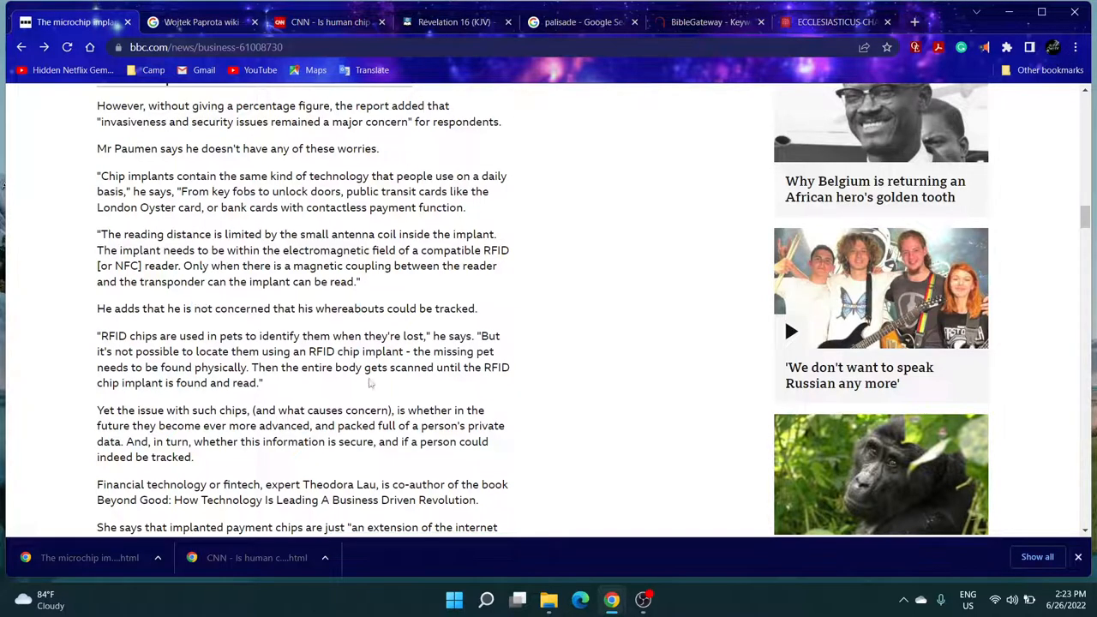
- Scroll the BBC article to Theodora Lau's internet-of-things description of payment chips
scroll("down", 3)
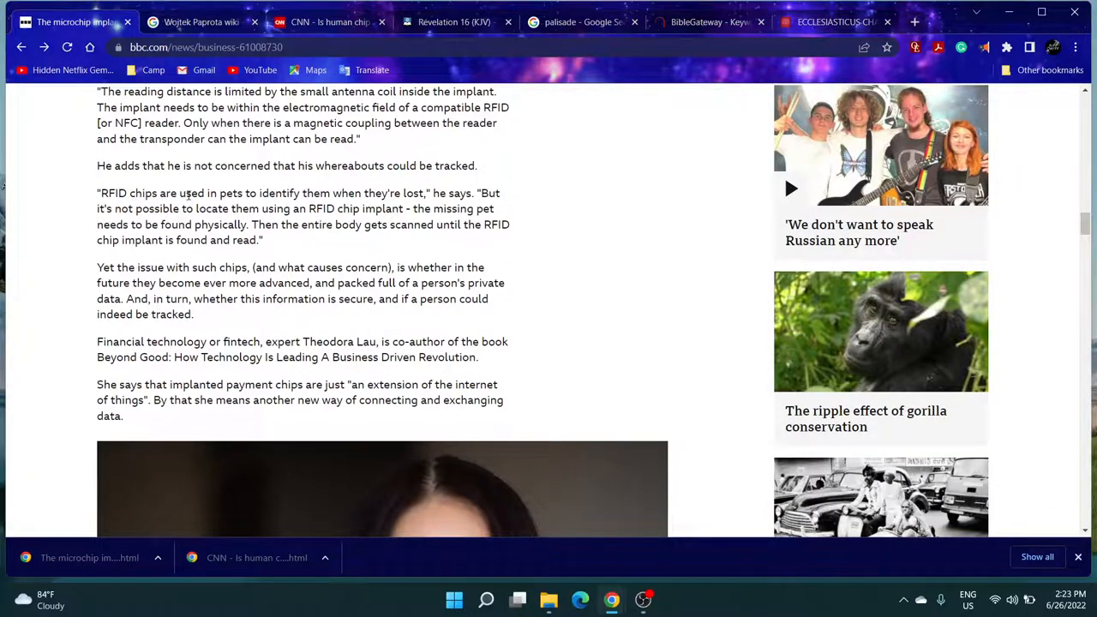
mouse_move(283, 249)
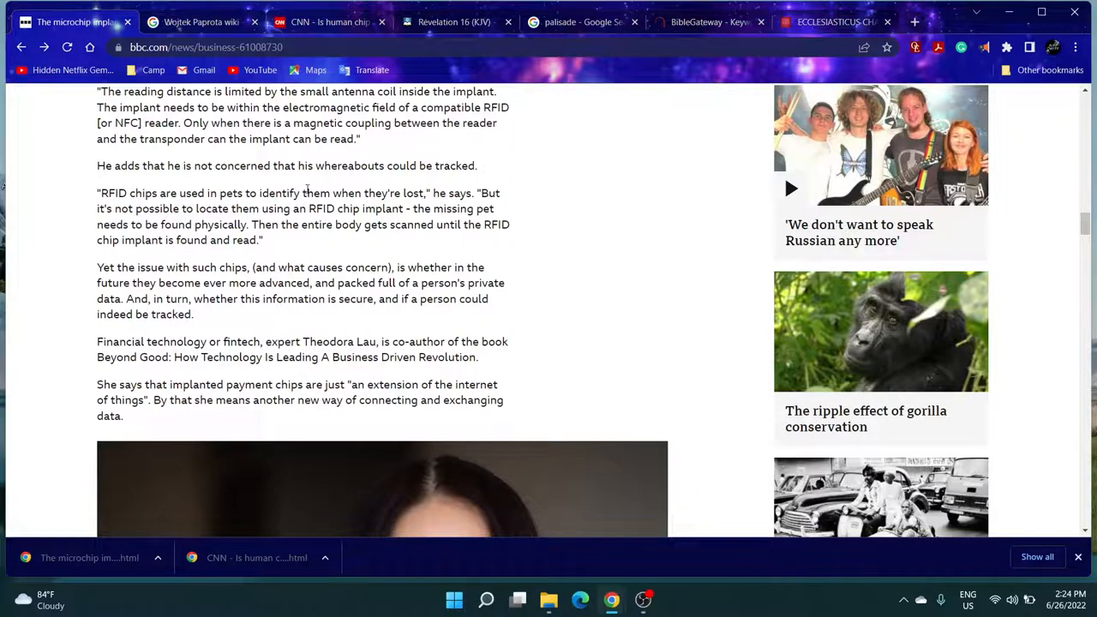
mouse_move(411, 220)
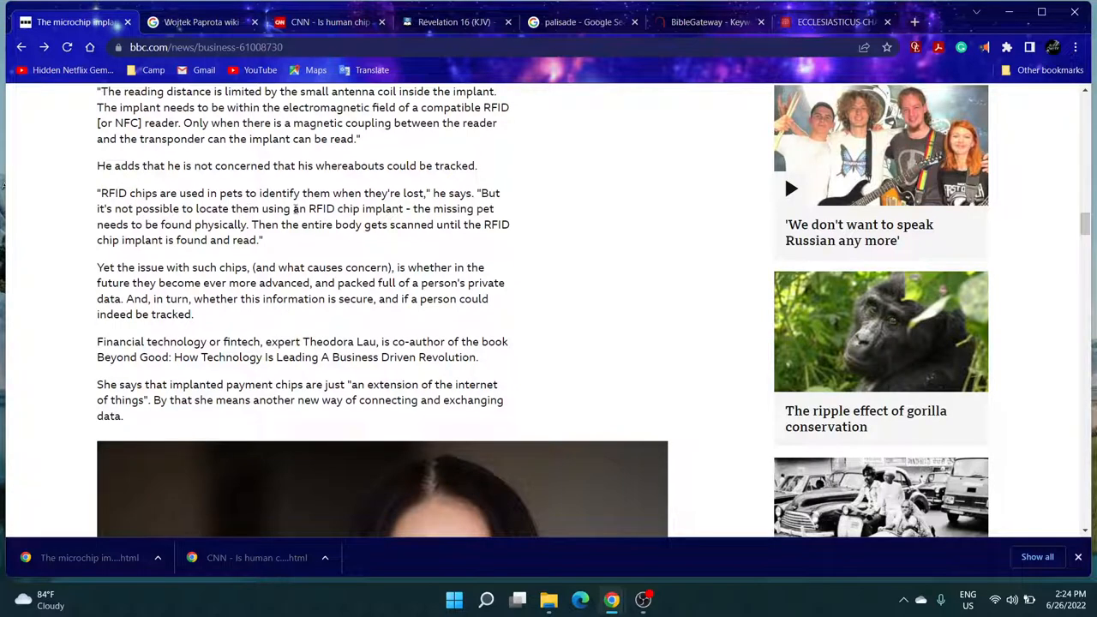
mouse_move(413, 209)
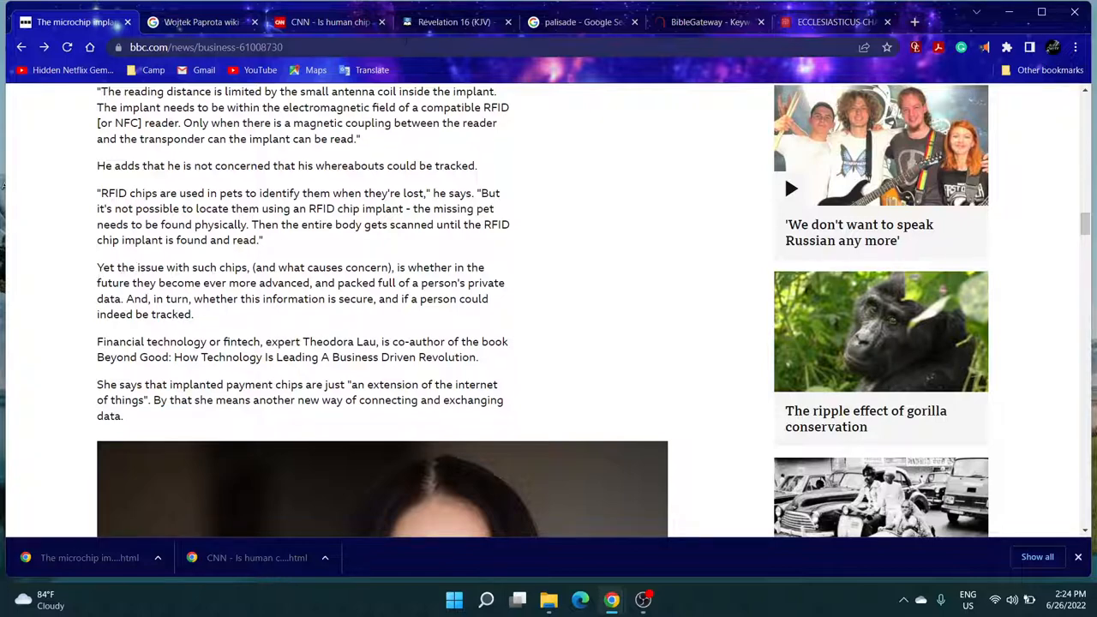
left_click(453, 20)
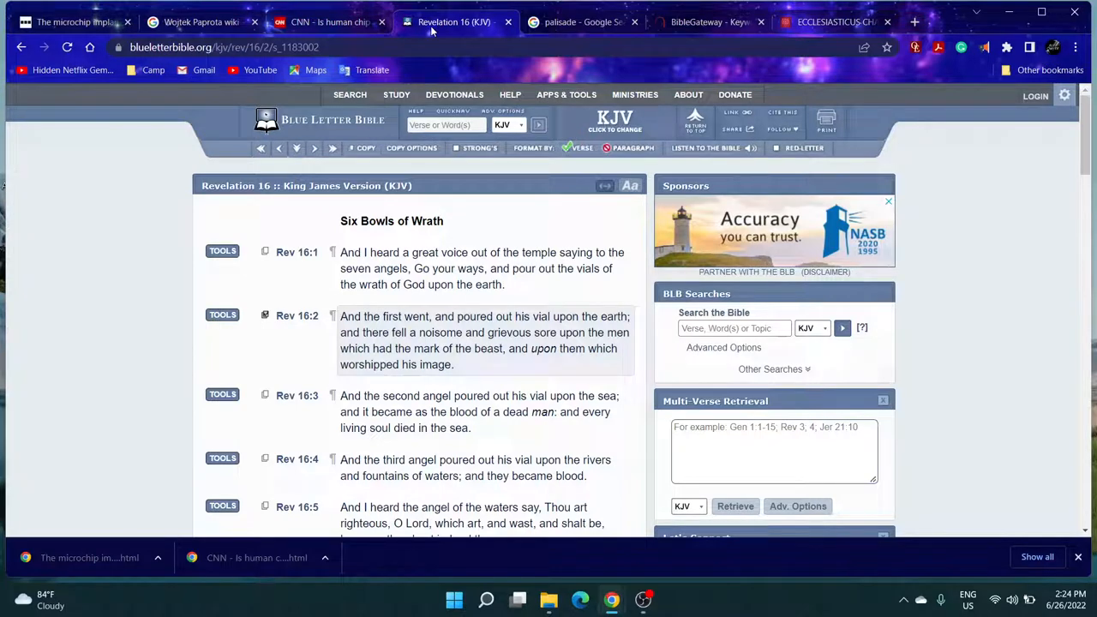
left_click(446, 125)
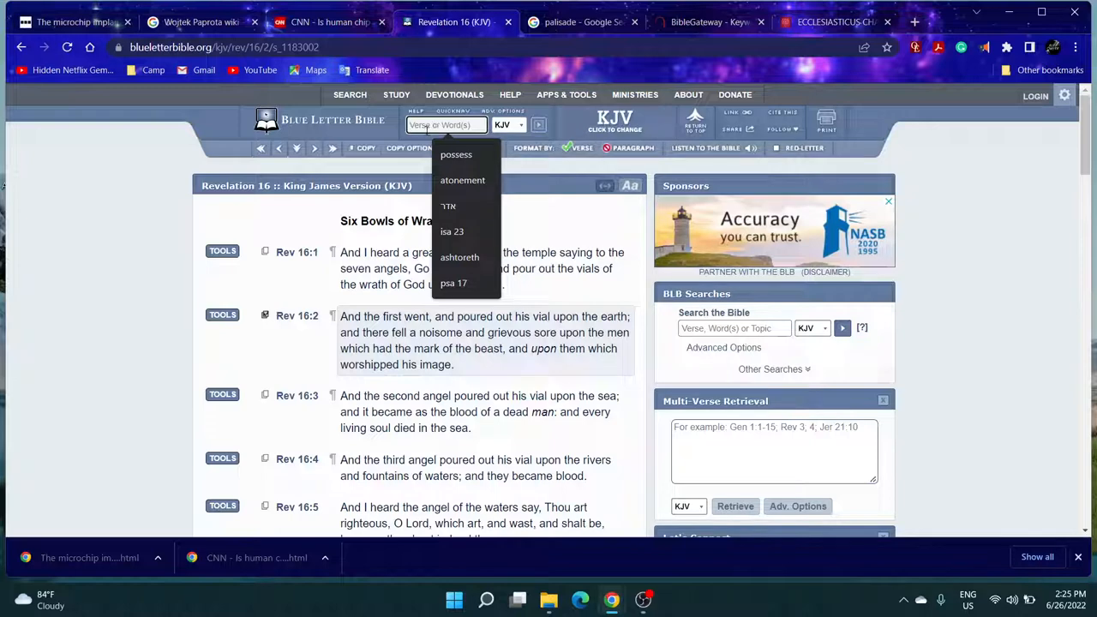
left_click(72, 20)
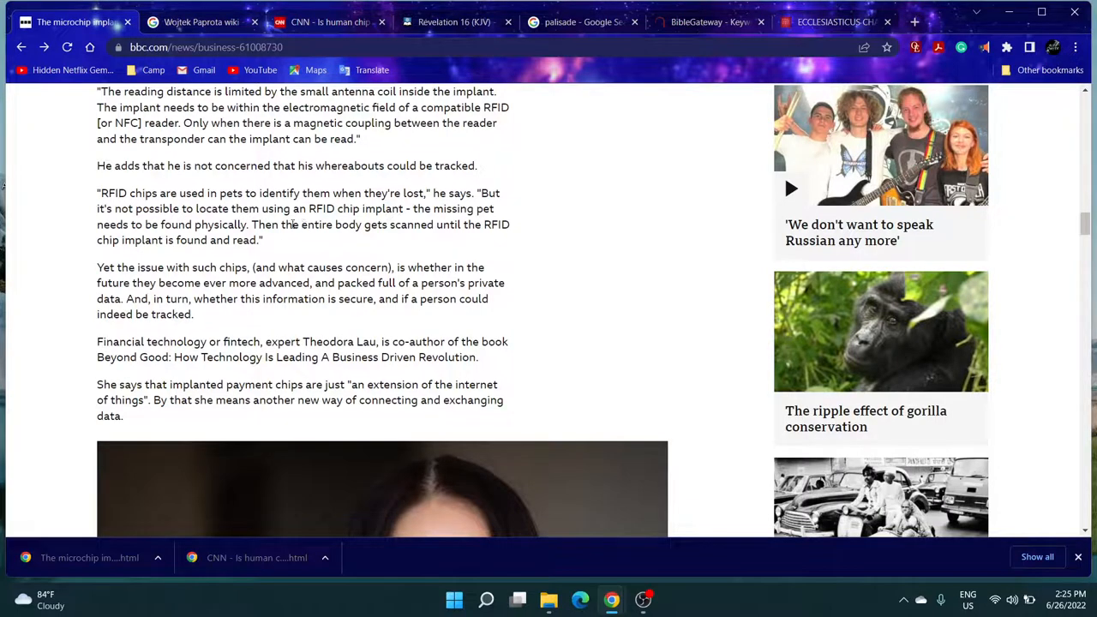
mouse_move(373, 240)
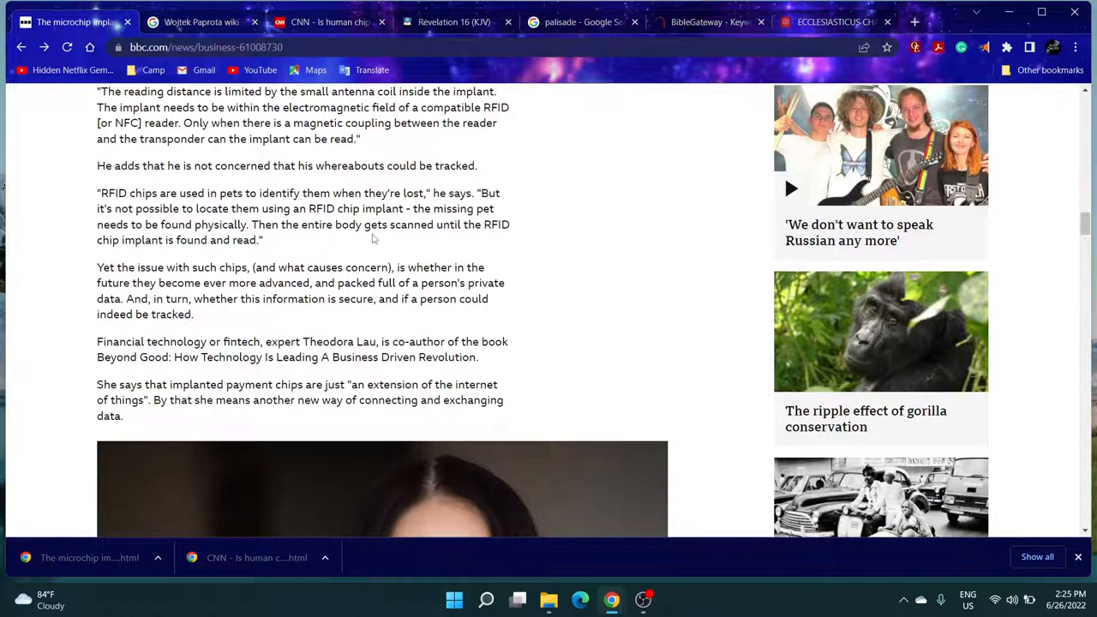
mouse_move(152, 294)
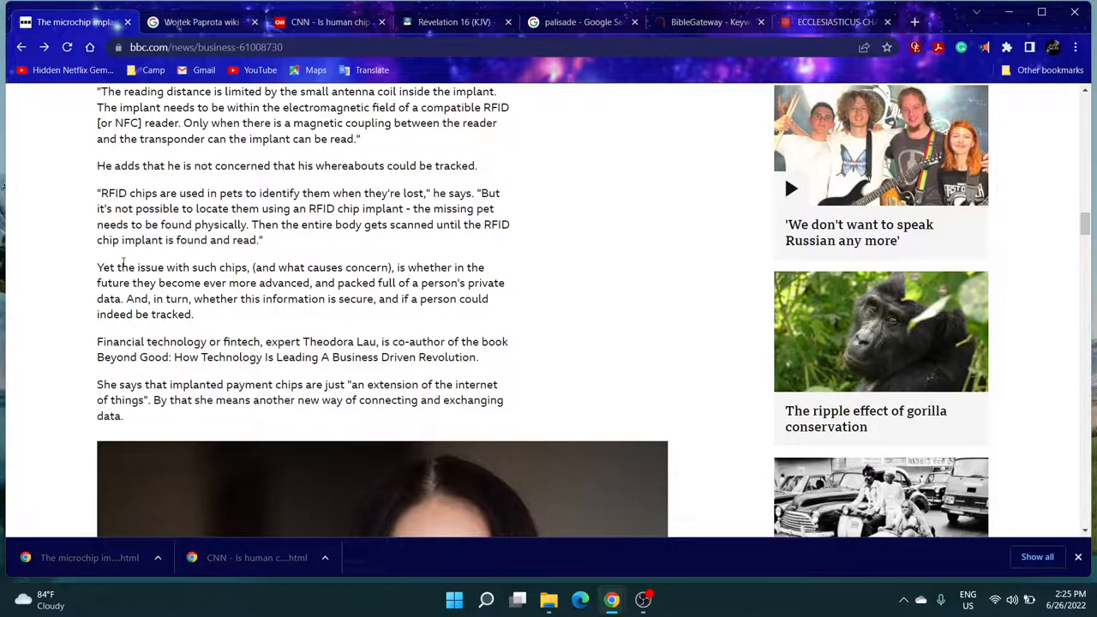
mouse_move(181, 250)
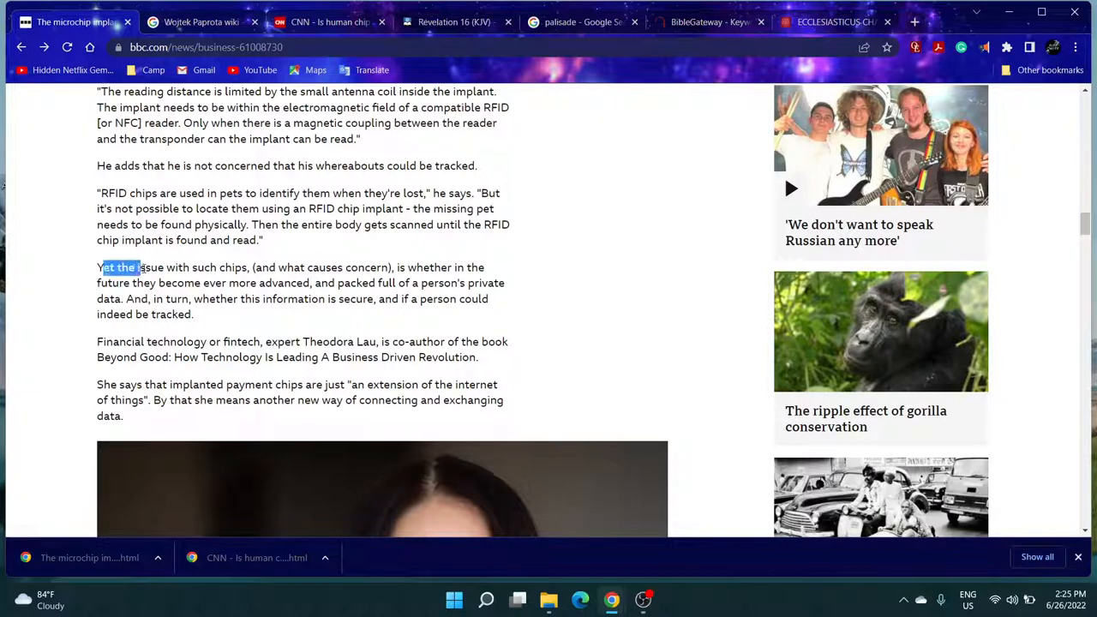
left_click(194, 278)
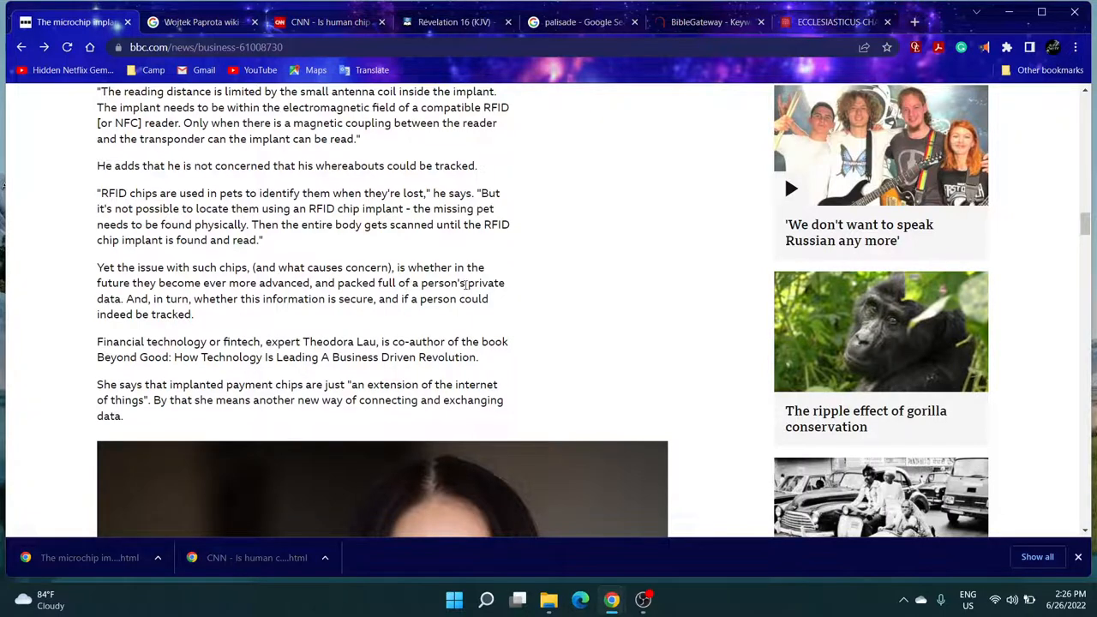
mouse_move(489, 240)
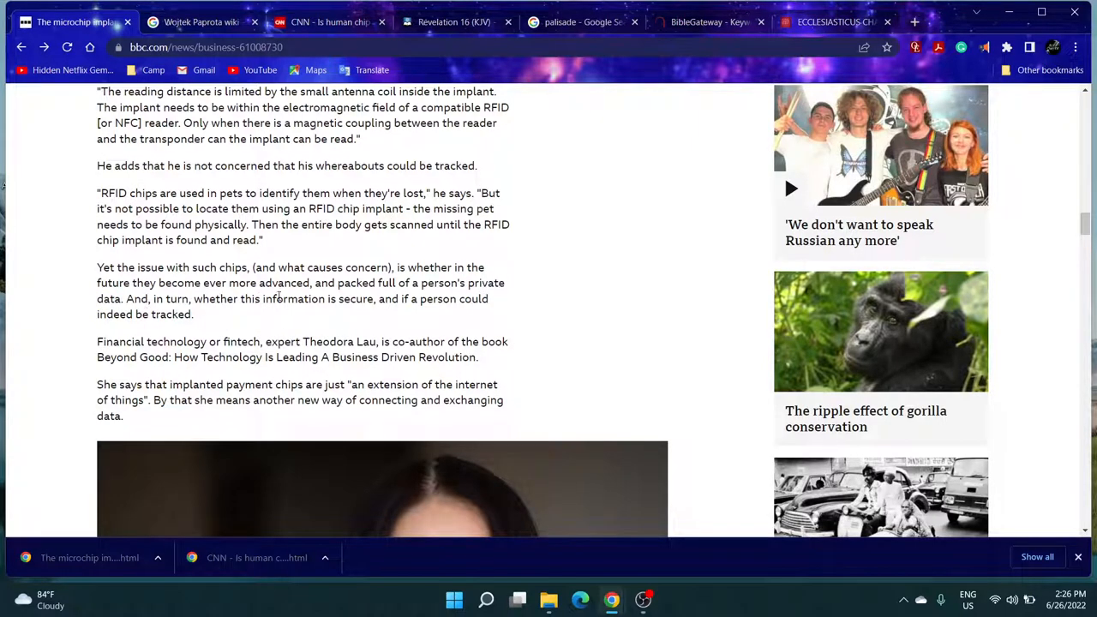
mouse_move(369, 315)
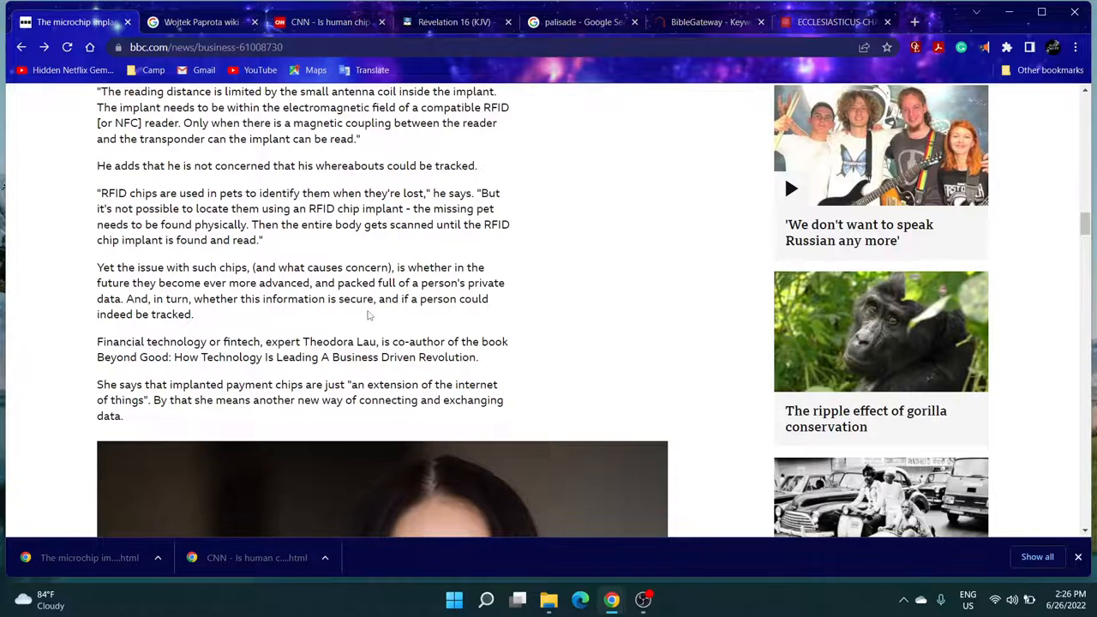
- Bring Theodora Lau's photo into view and mark the sentence about connecting and exchanging data
scroll("down", 3)
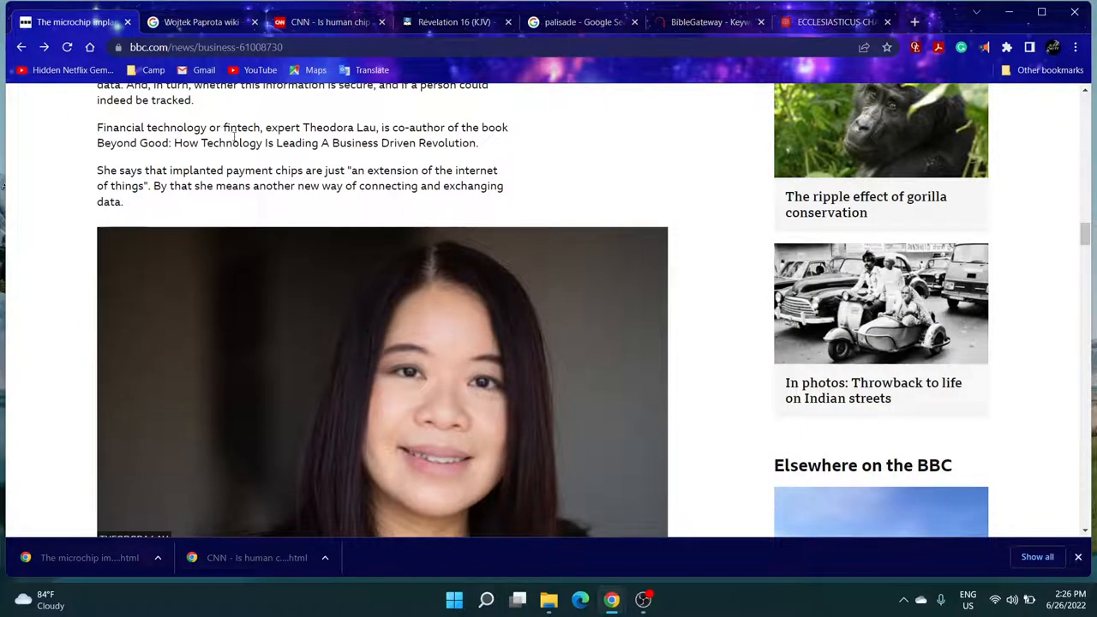
mouse_move(353, 130)
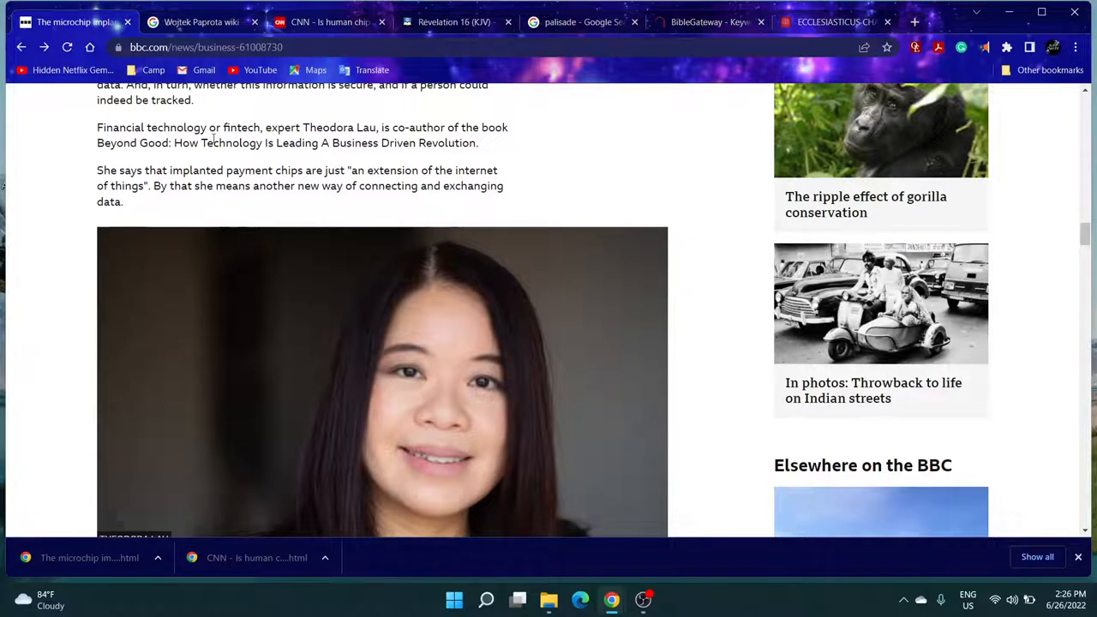
double_click(114, 170)
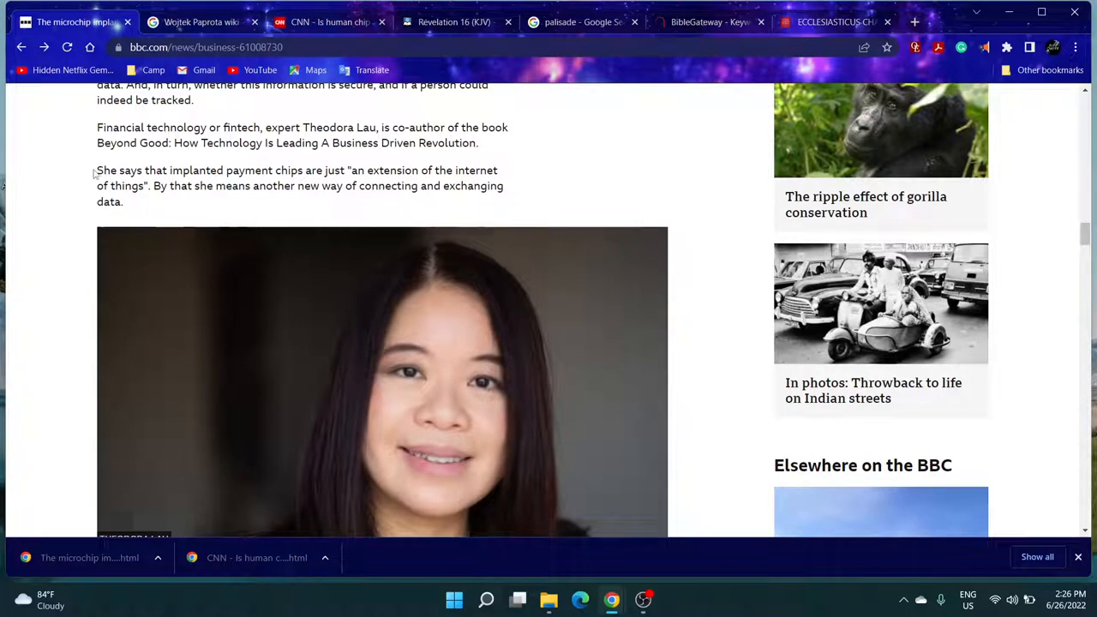
mouse_move(151, 172)
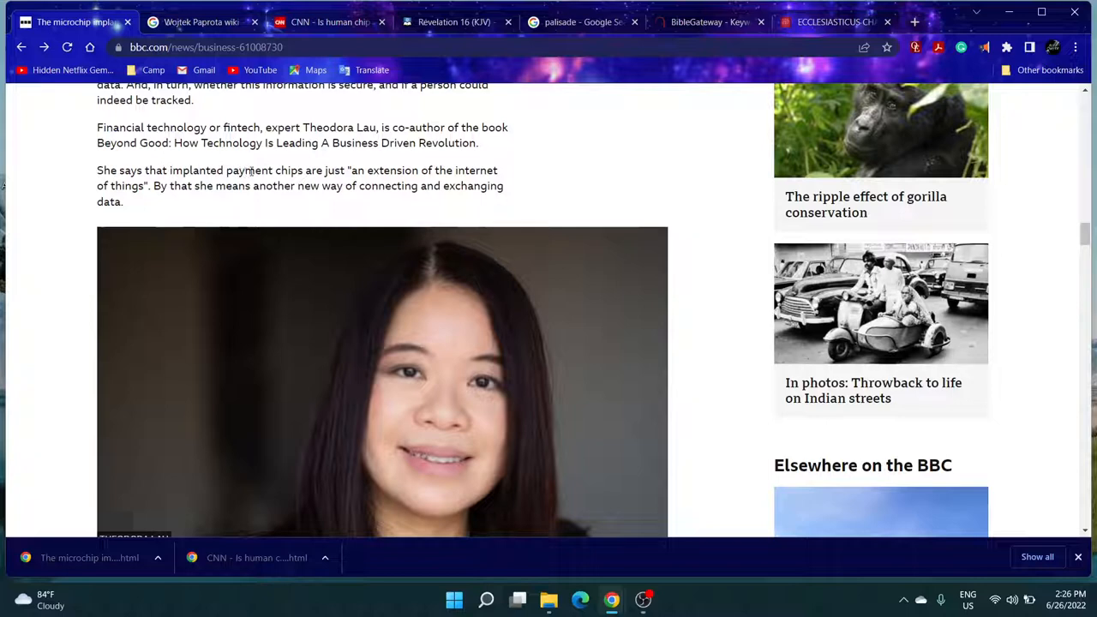
mouse_move(336, 185)
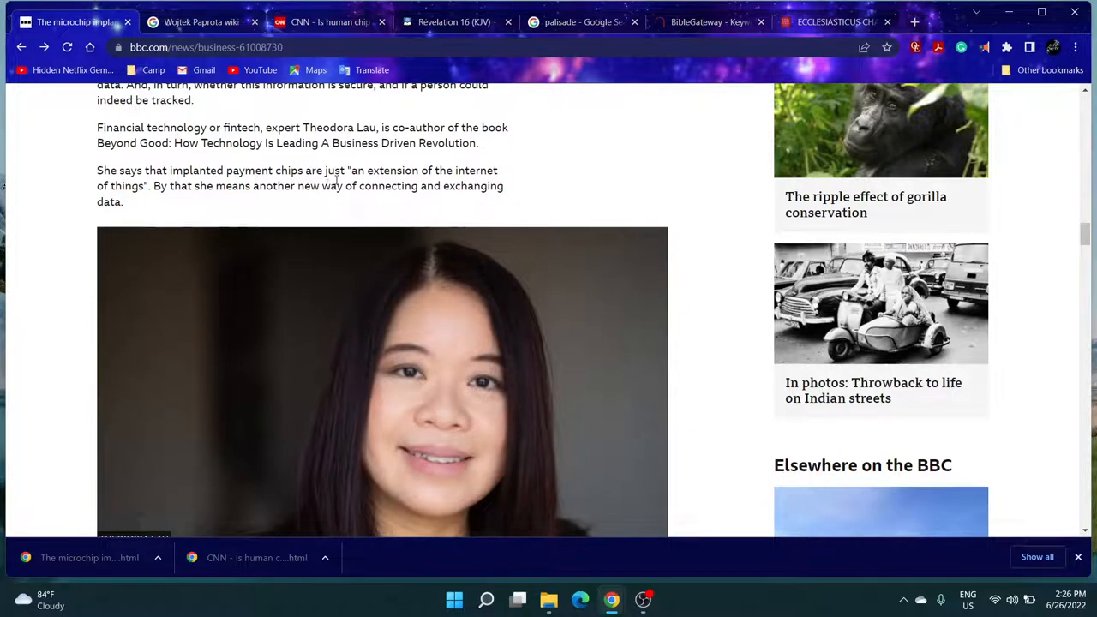
mouse_move(216, 199)
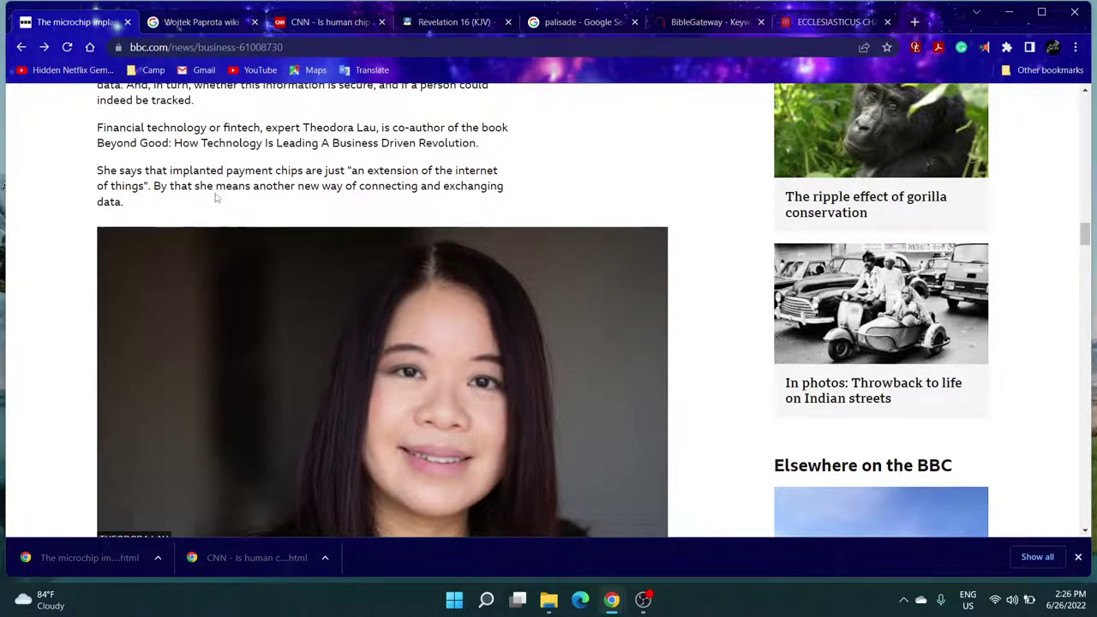
left_click_drag(153, 185, 124, 202)
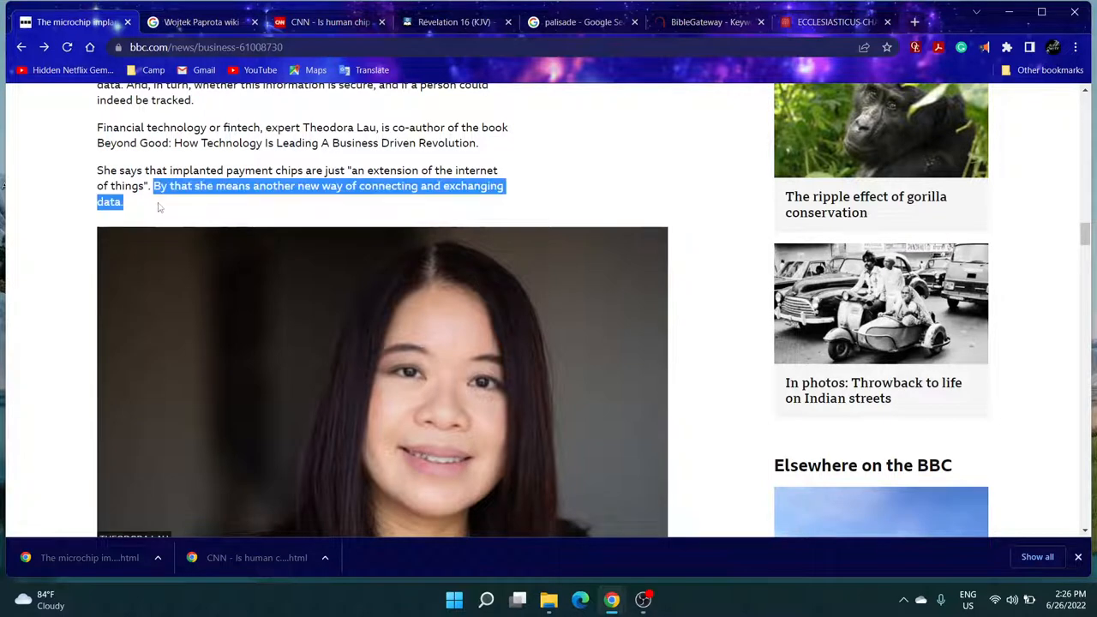
left_click(268, 199)
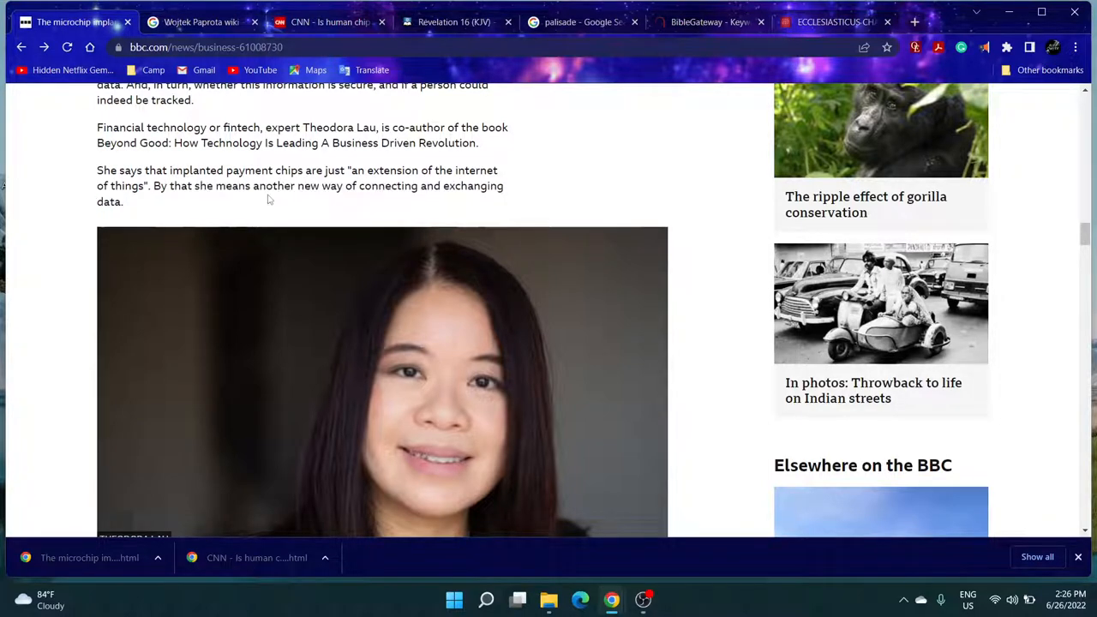
mouse_move(317, 199)
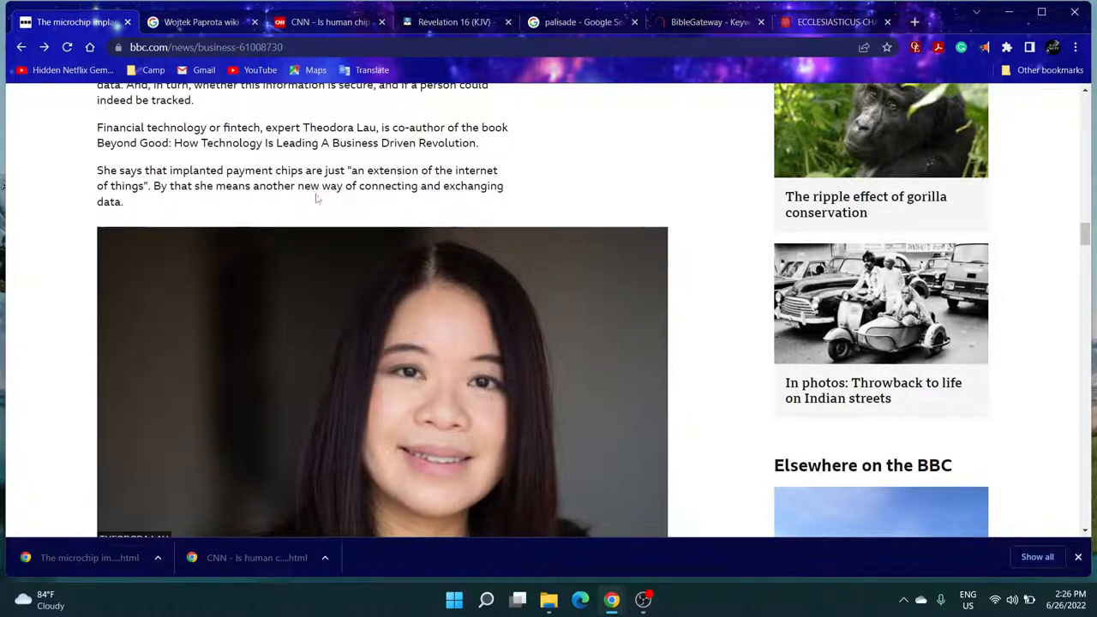
scroll("down", 3)
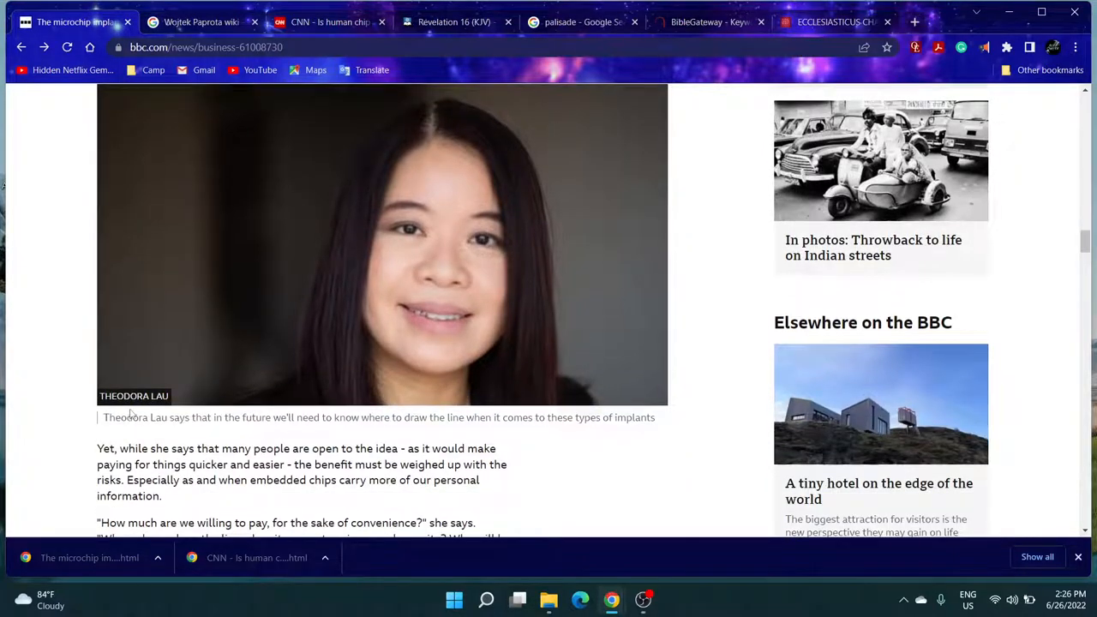
scroll("up", 3)
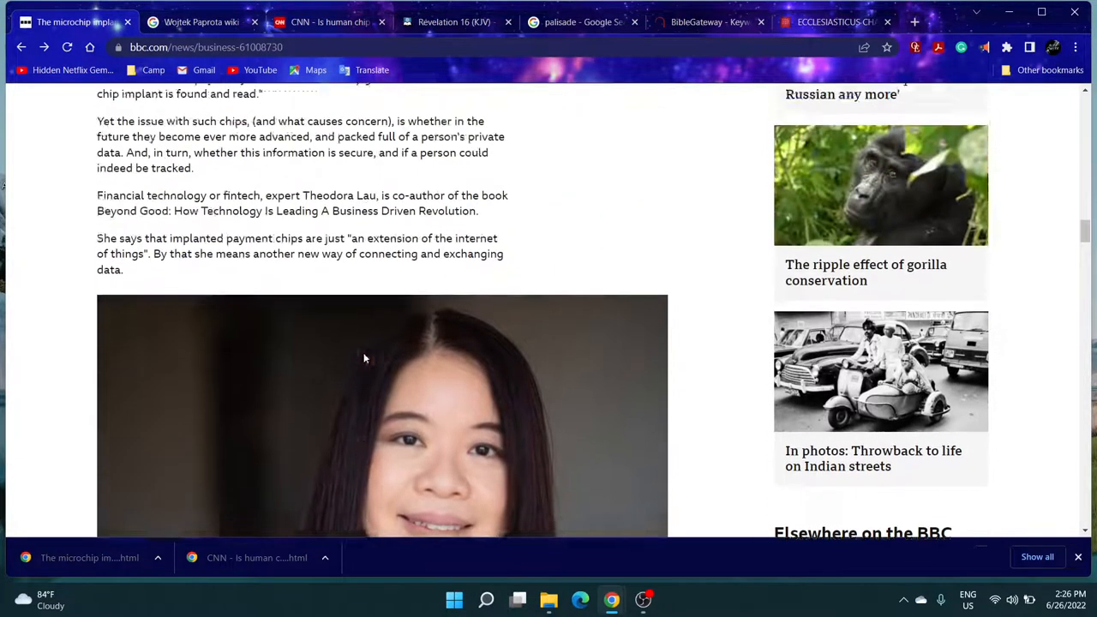
scroll("up", 3)
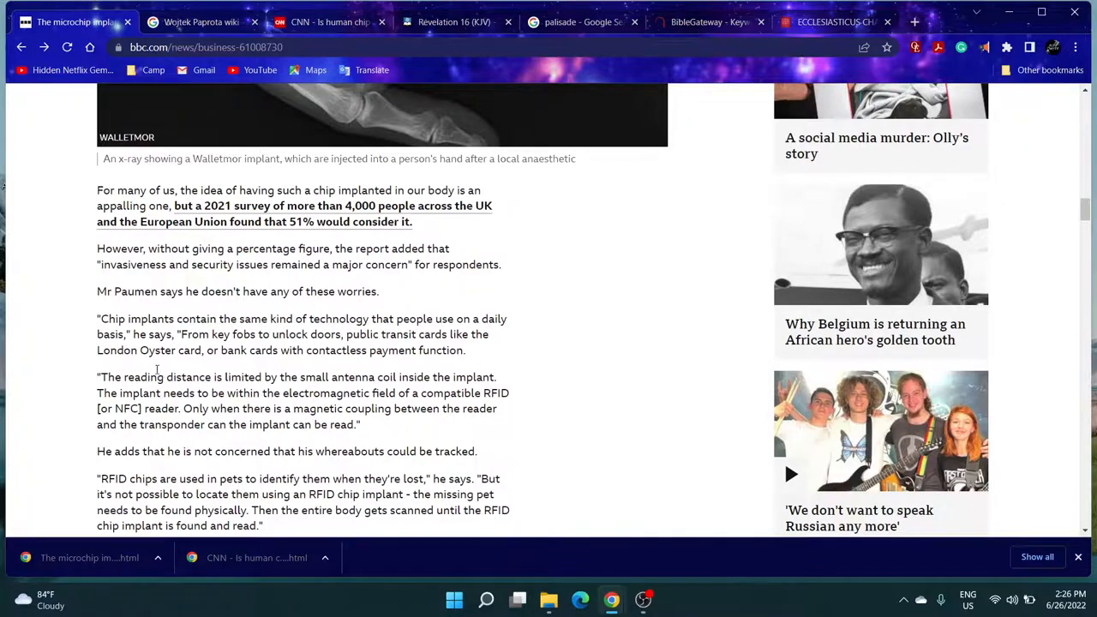
scroll("down", 3)
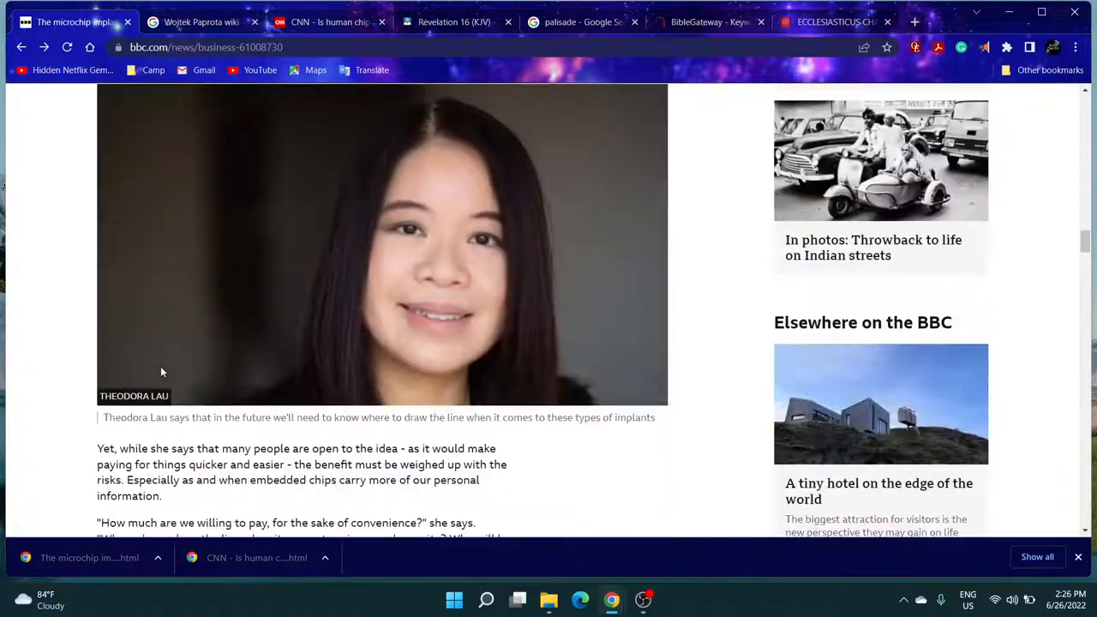
scroll("down", 3)
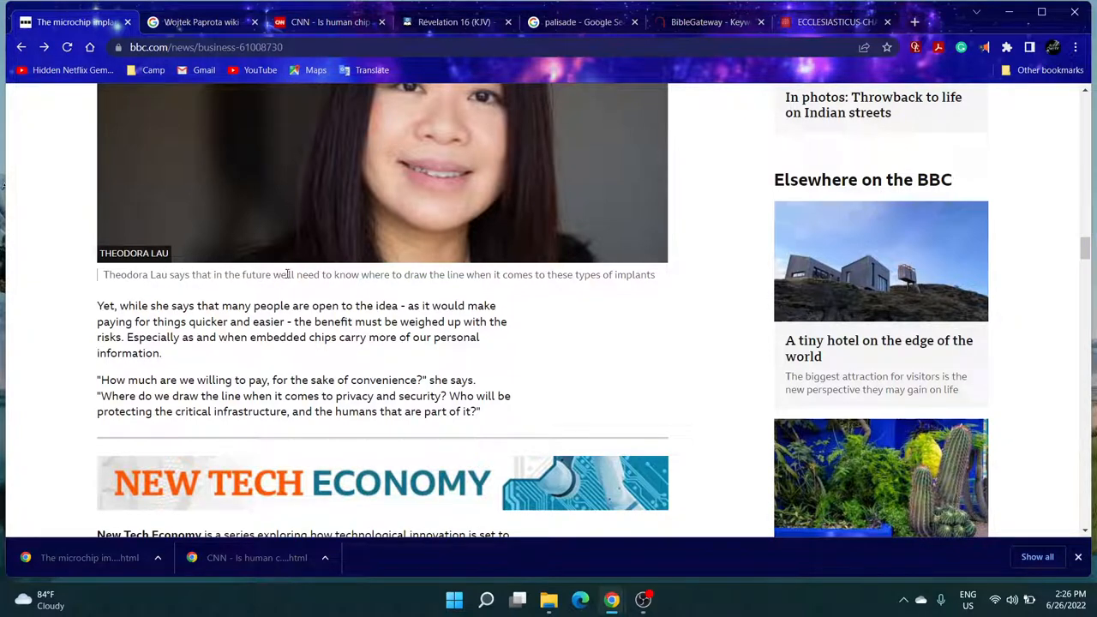
mouse_move(420, 275)
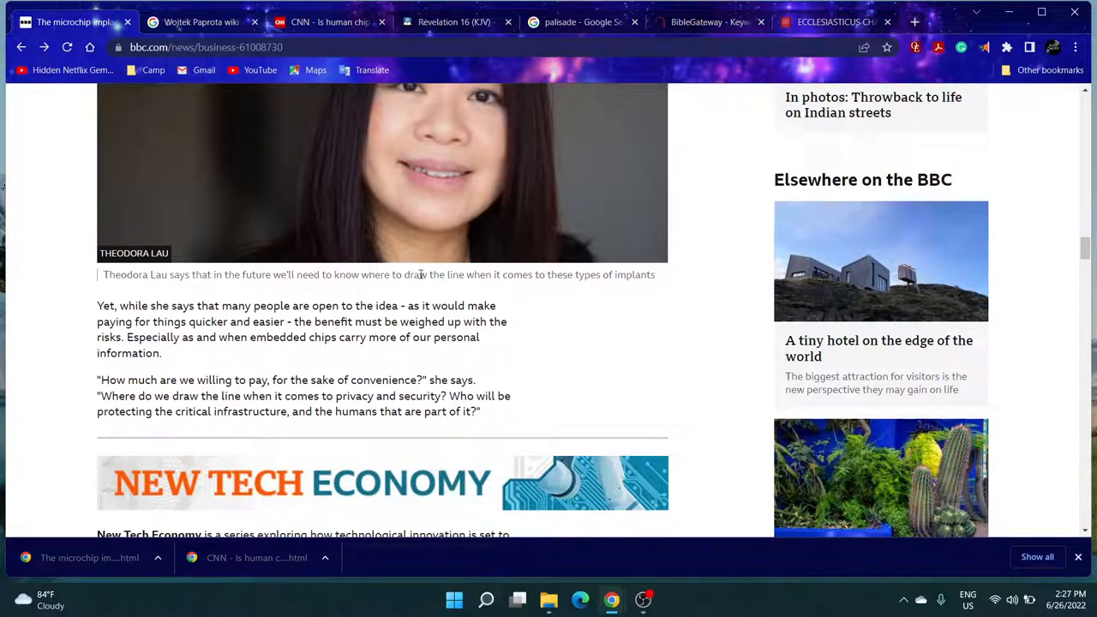
scroll("down", 3)
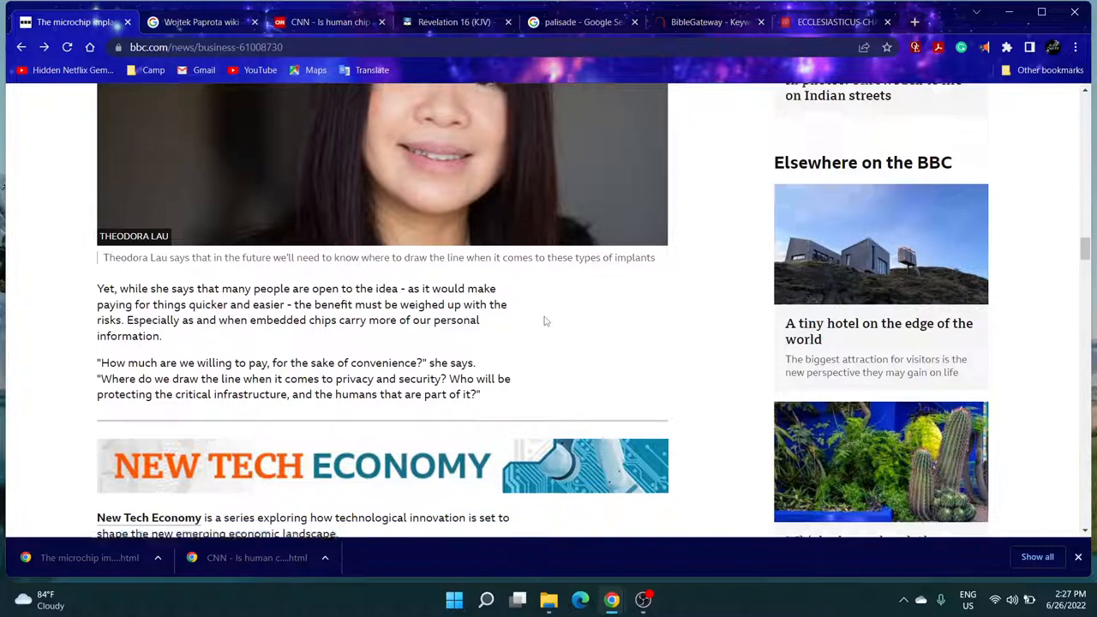
scroll("down", 3)
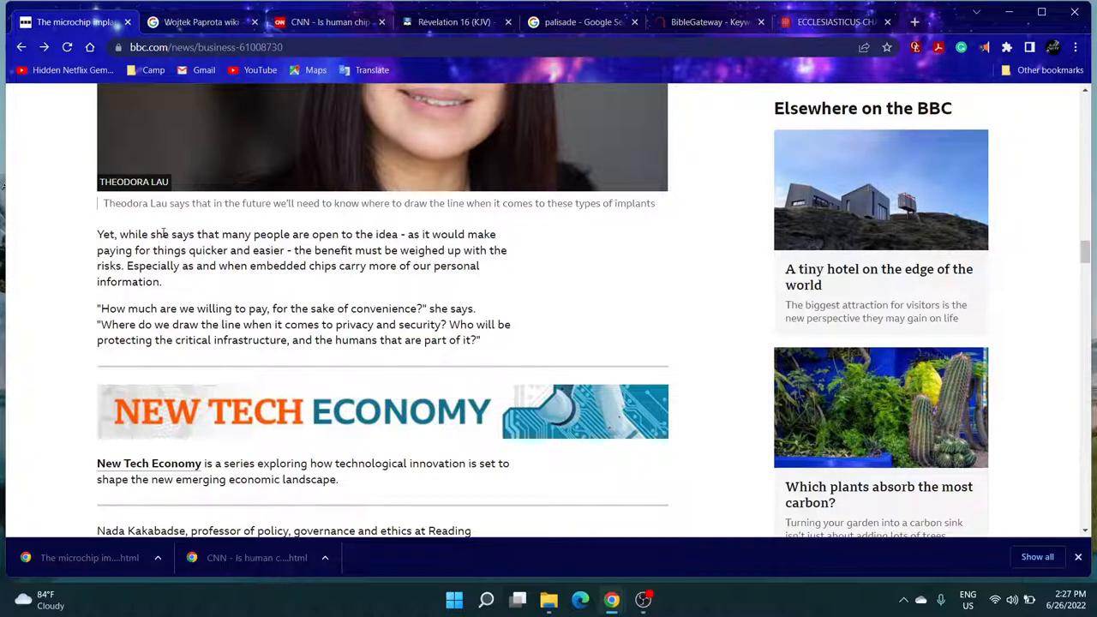
mouse_move(77, 298)
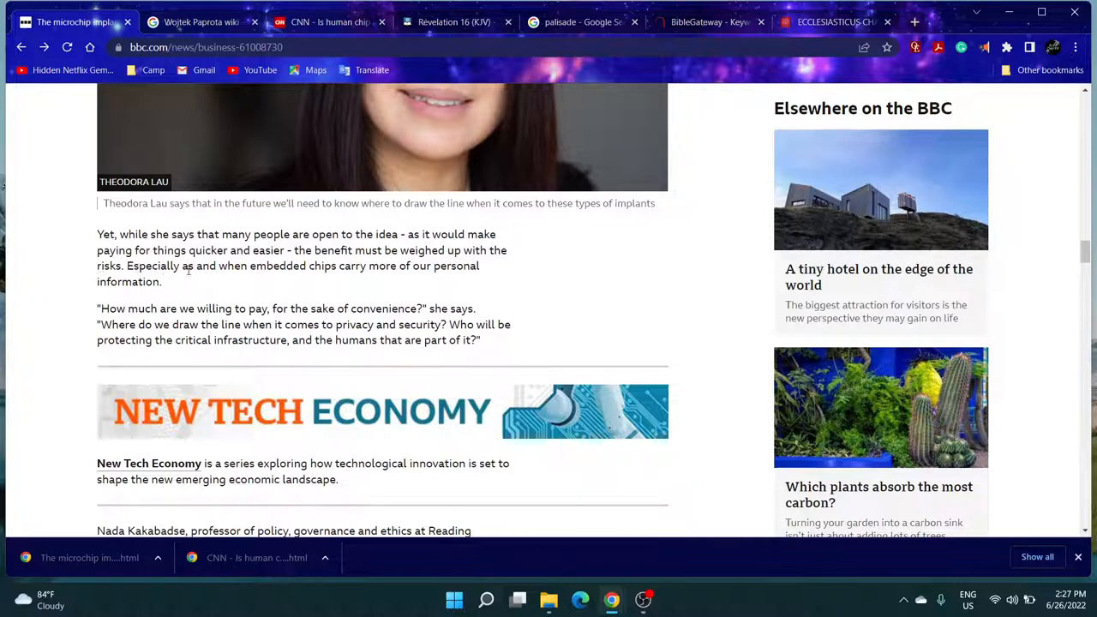
mouse_move(305, 288)
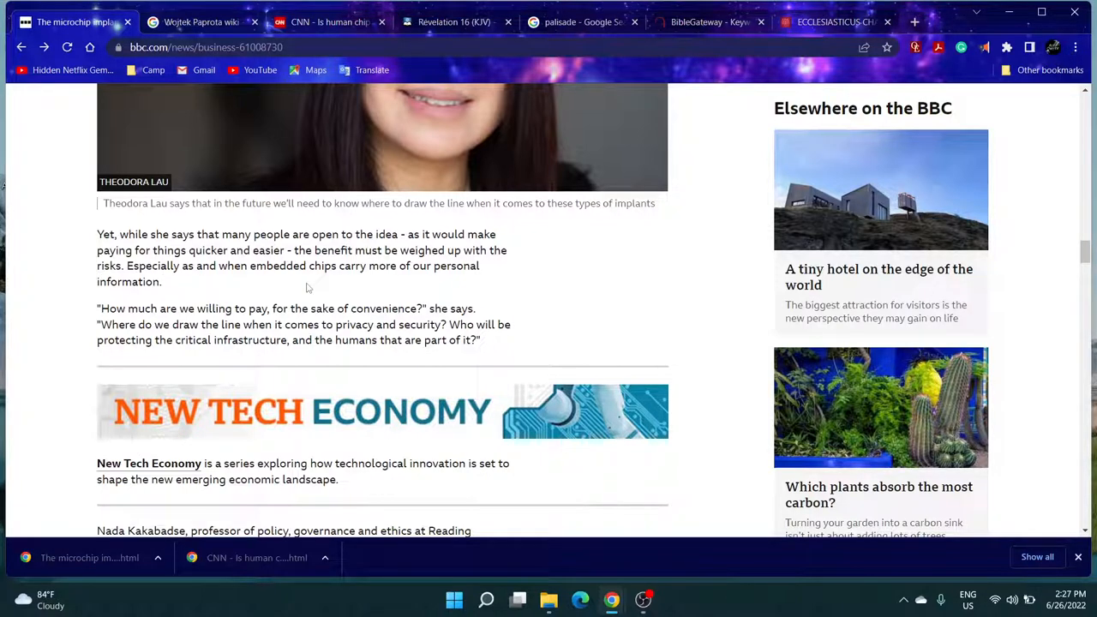
scroll("down", 3)
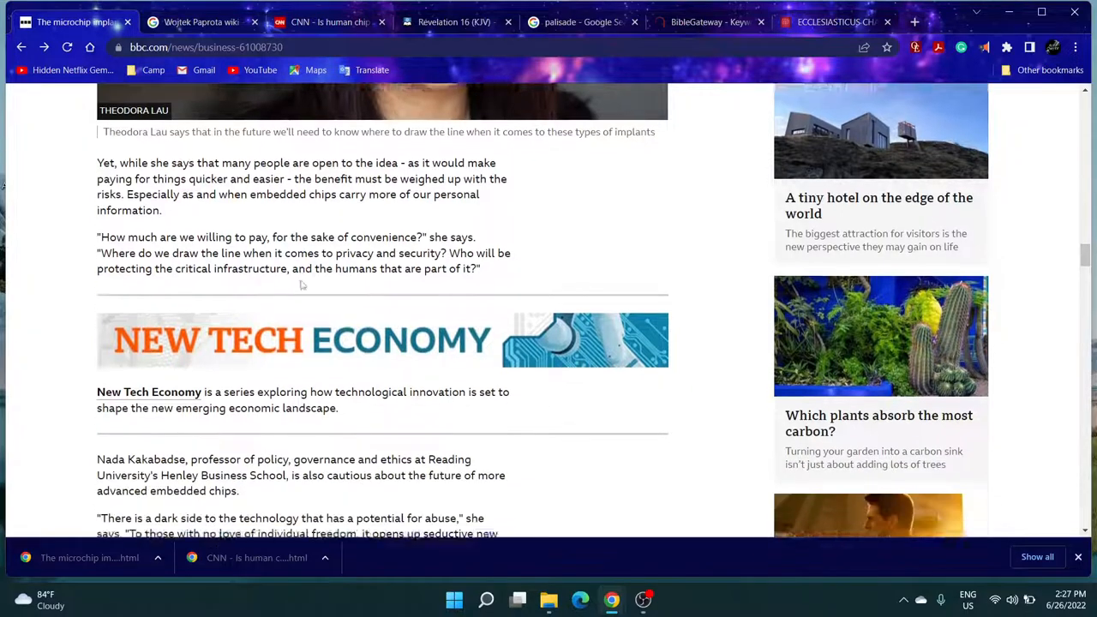
scroll("down", 3)
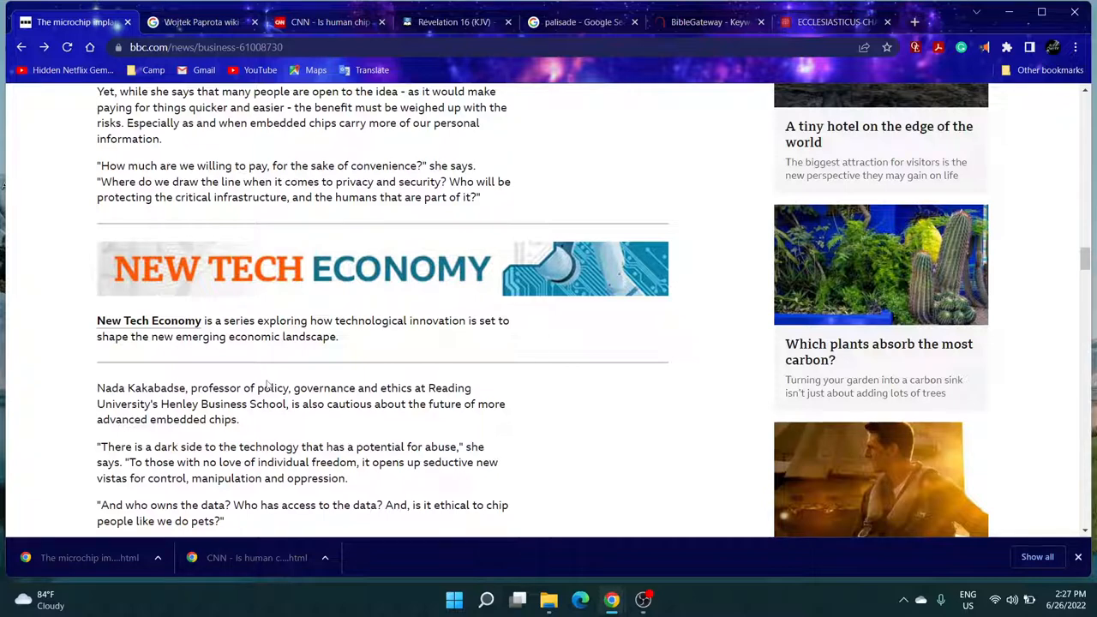
scroll("down", 3)
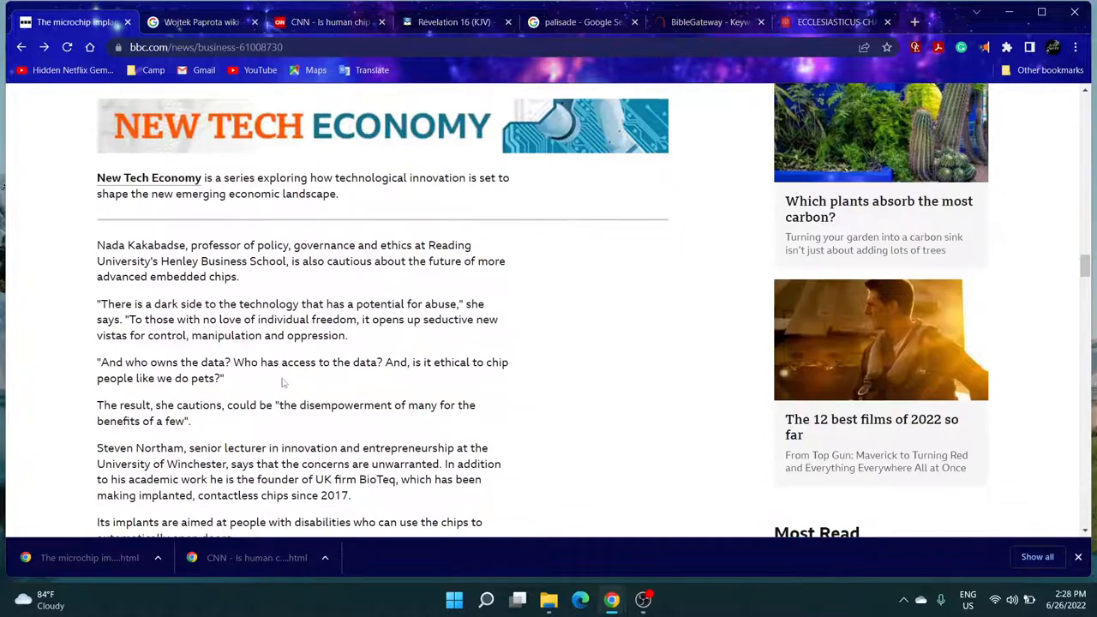
scroll("down", 3)
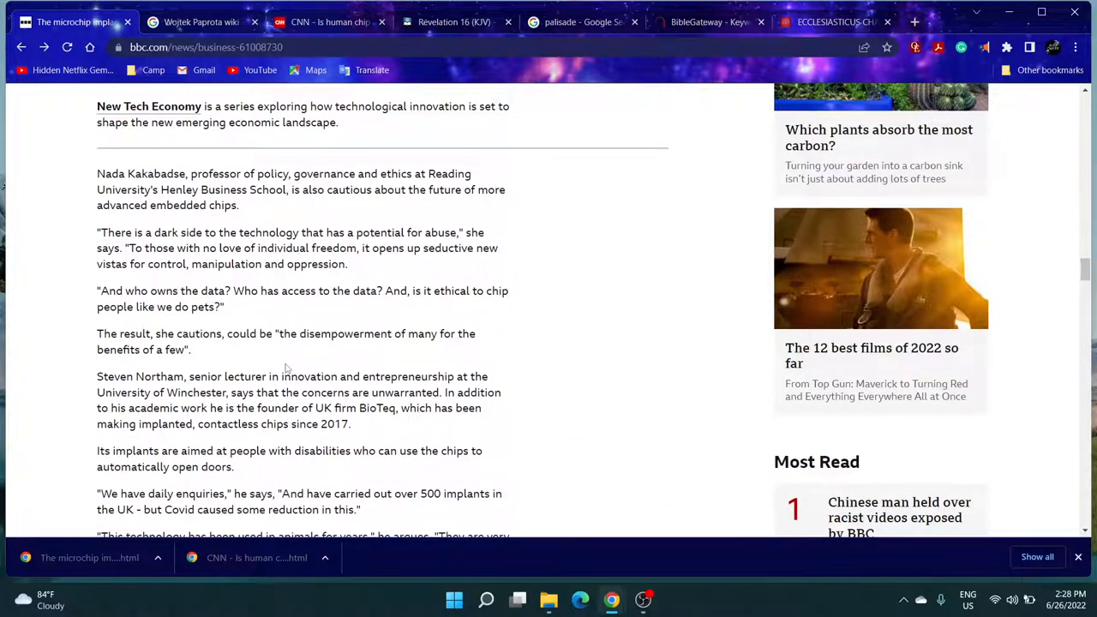
scroll("up", 3)
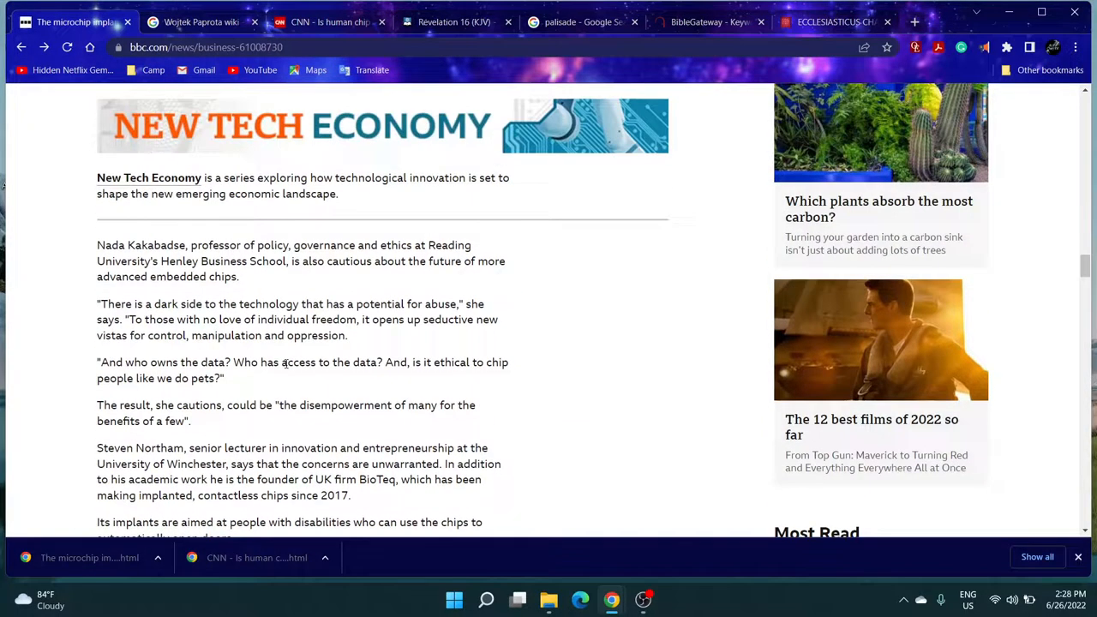
scroll("down", 3)
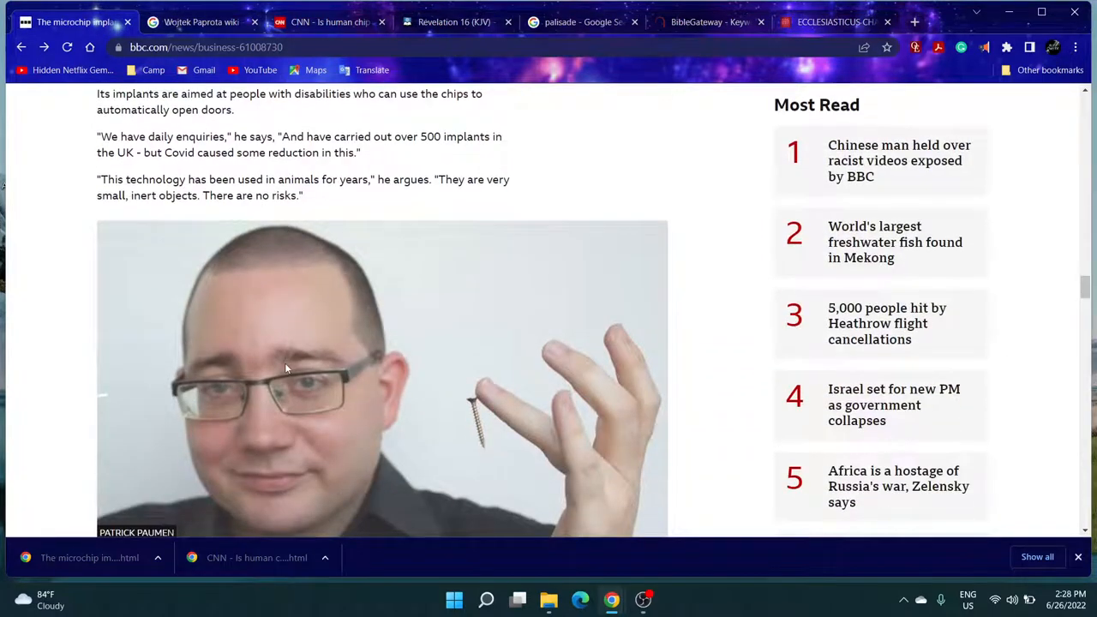
scroll("down", 3)
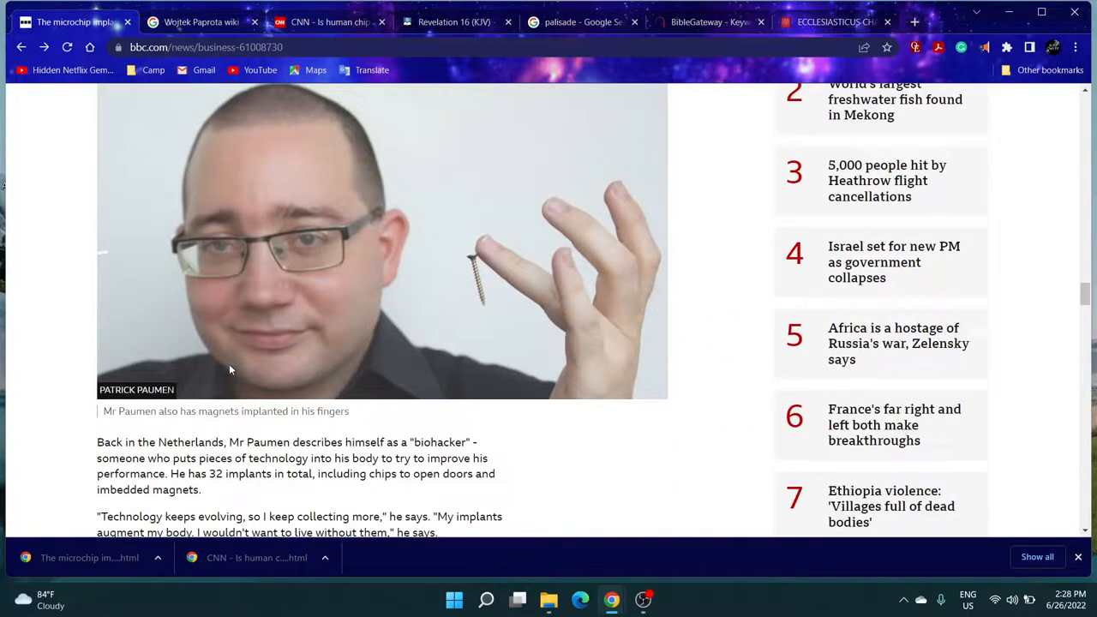
scroll("up", 3)
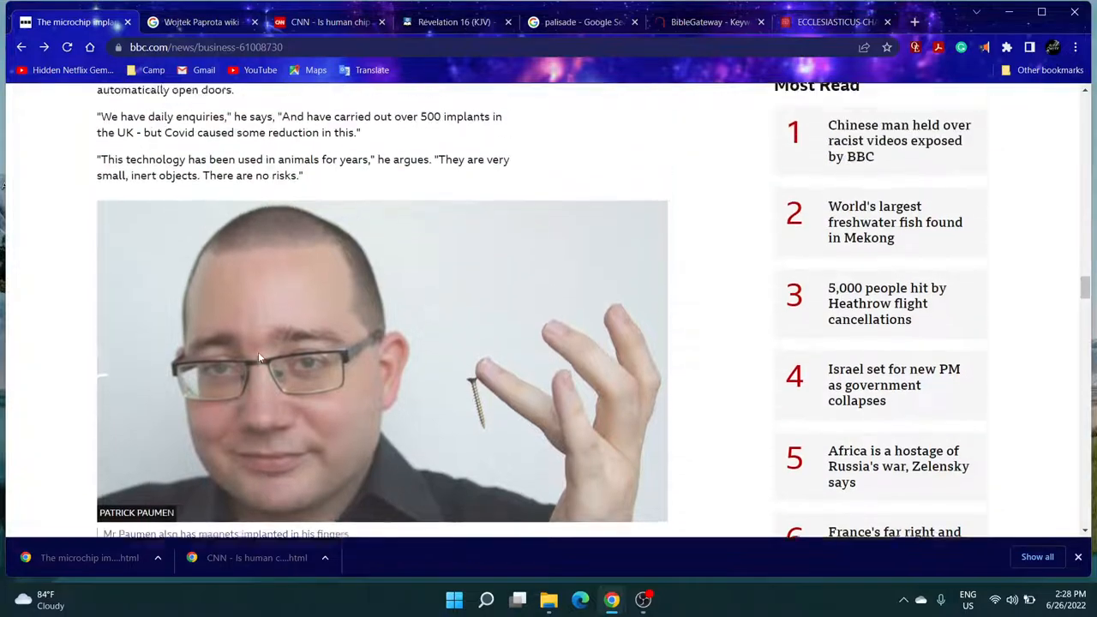
scroll("up", 3)
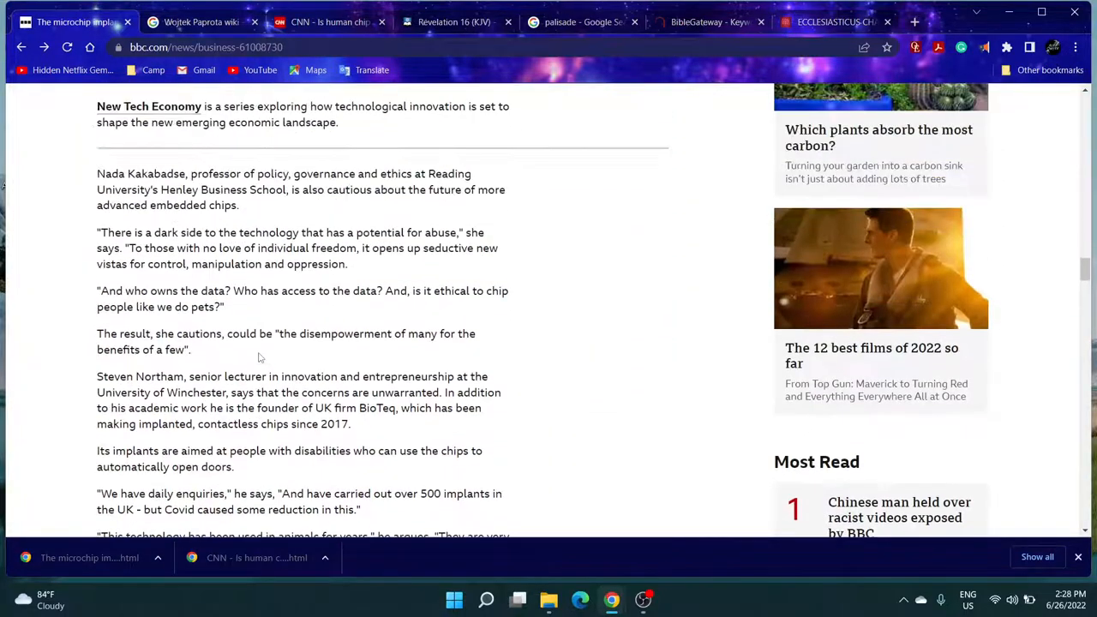
scroll("up", 3)
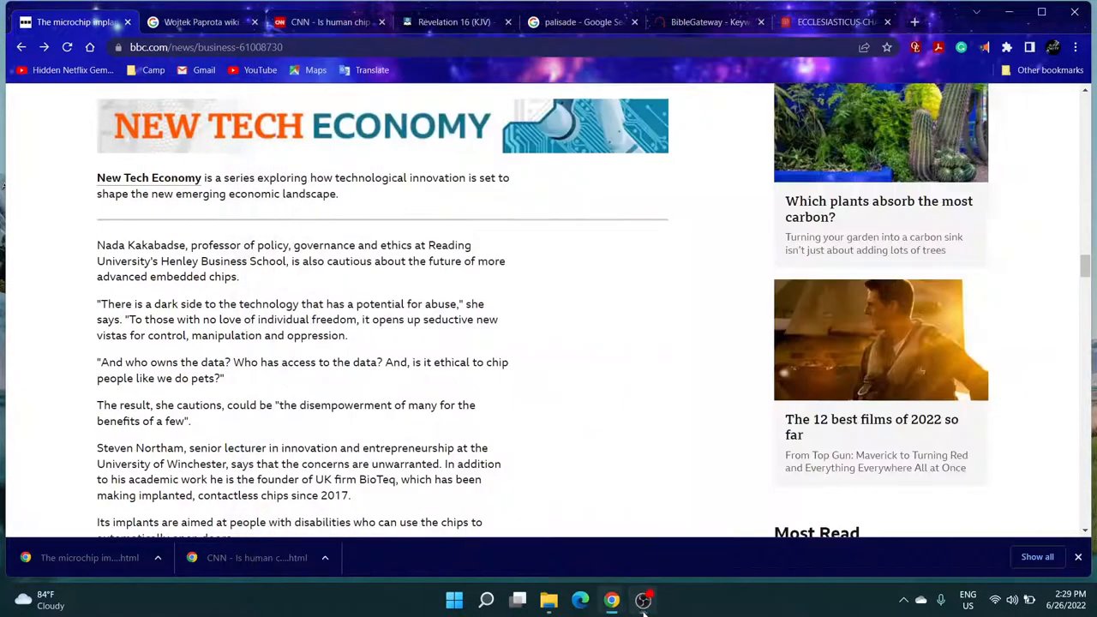
scroll("down", 3)
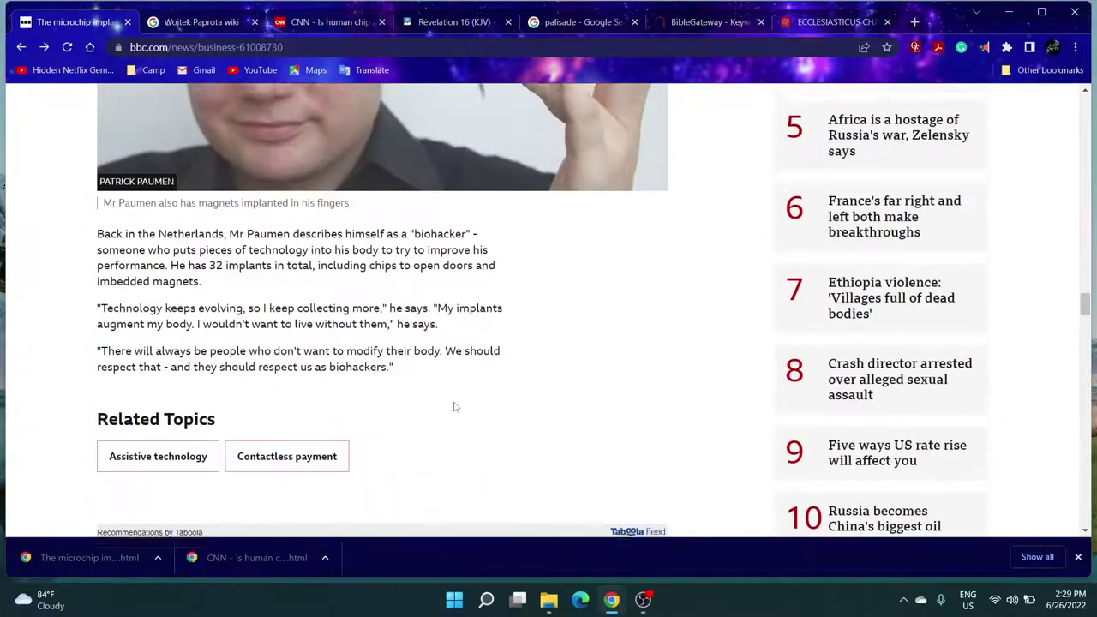
scroll("up", 3)
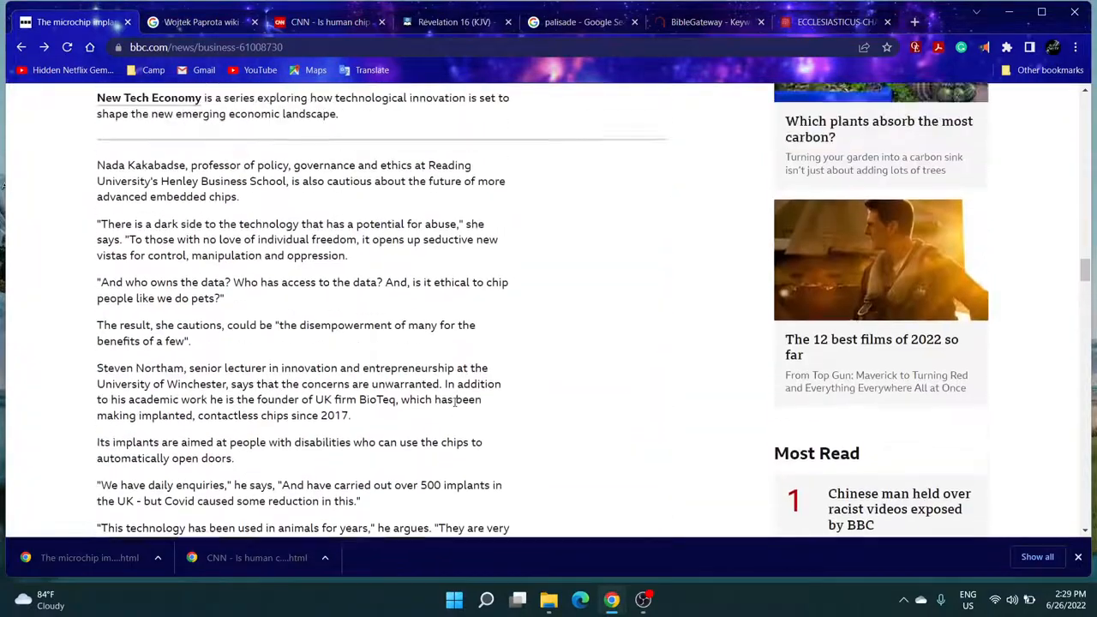
scroll("down", 3)
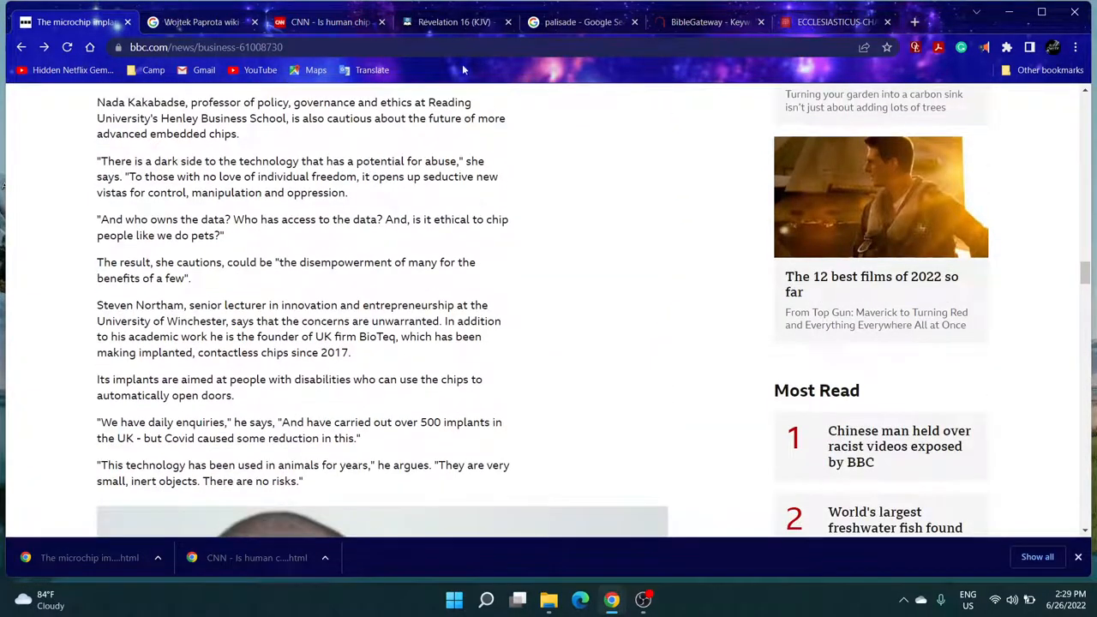
- Return from Revelation 16 to the KJV 'set mark forehead' results showing Ezekiel 9:4
left_click(455, 21)
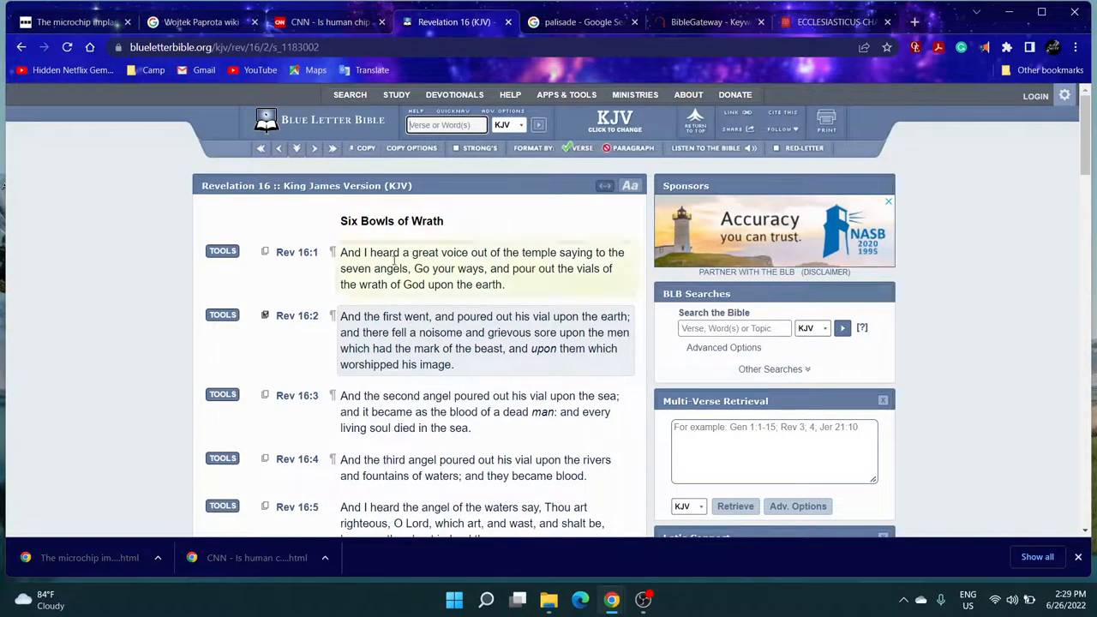
left_click(446, 125)
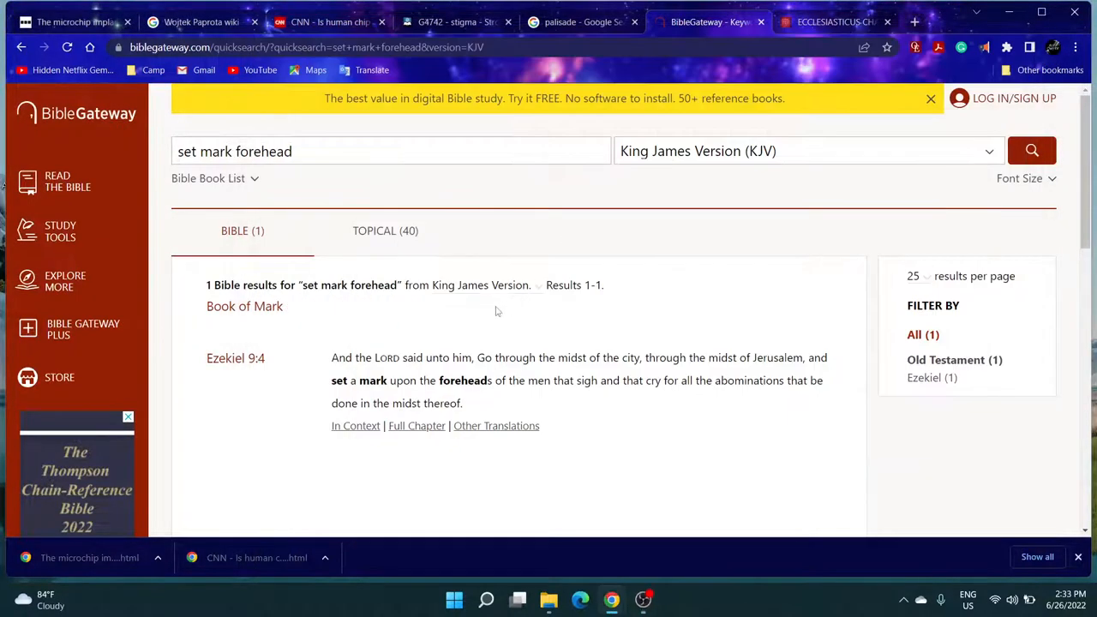
mouse_move(489, 326)
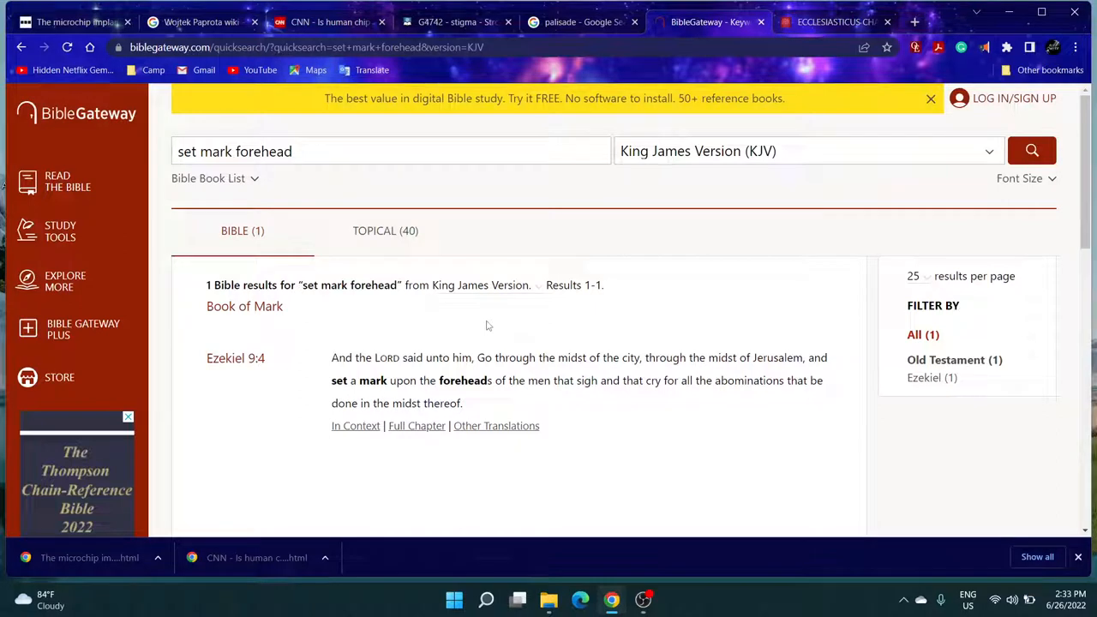
mouse_move(405, 372)
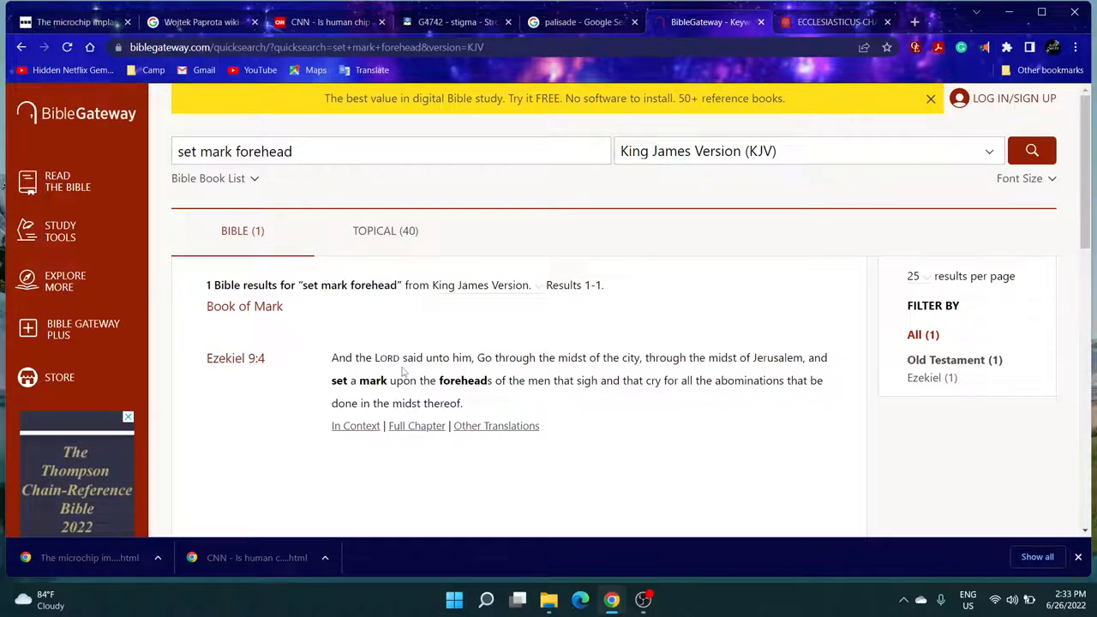
mouse_move(617, 381)
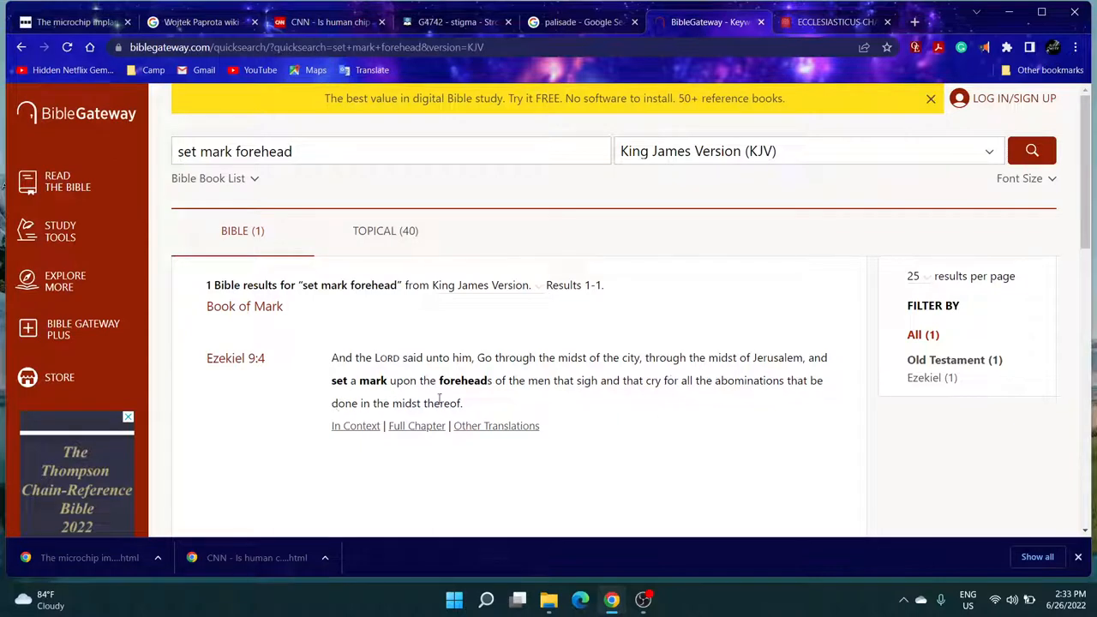
mouse_move(505, 398)
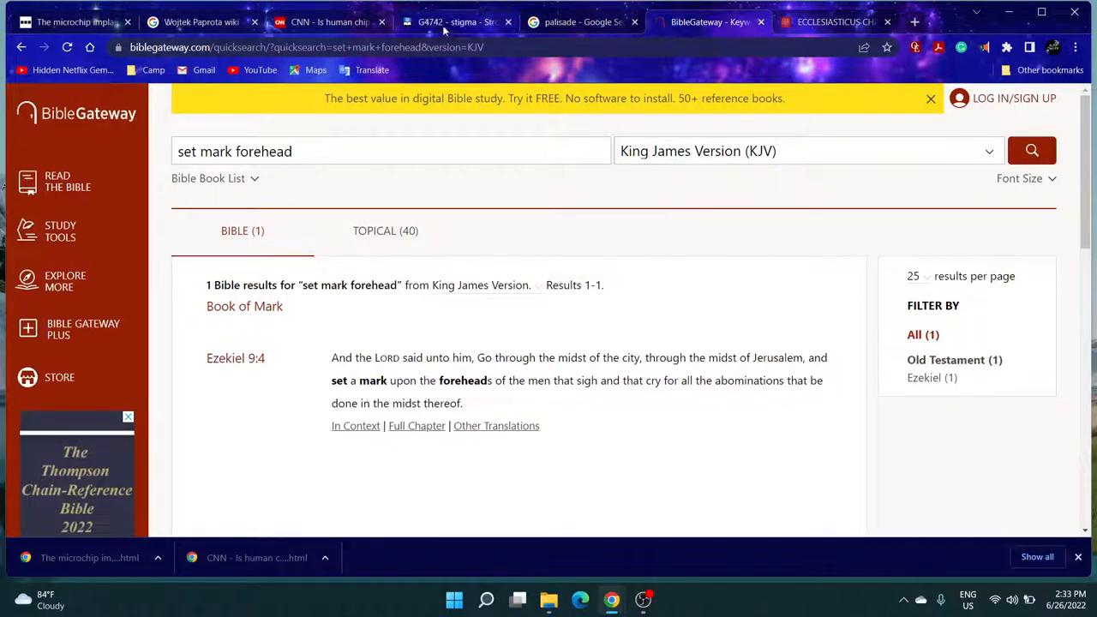
- From the Strong's G4742 stigma tab, look up Ezekiel 9:4 and open its Hebrew interlinear
left_click(456, 21)
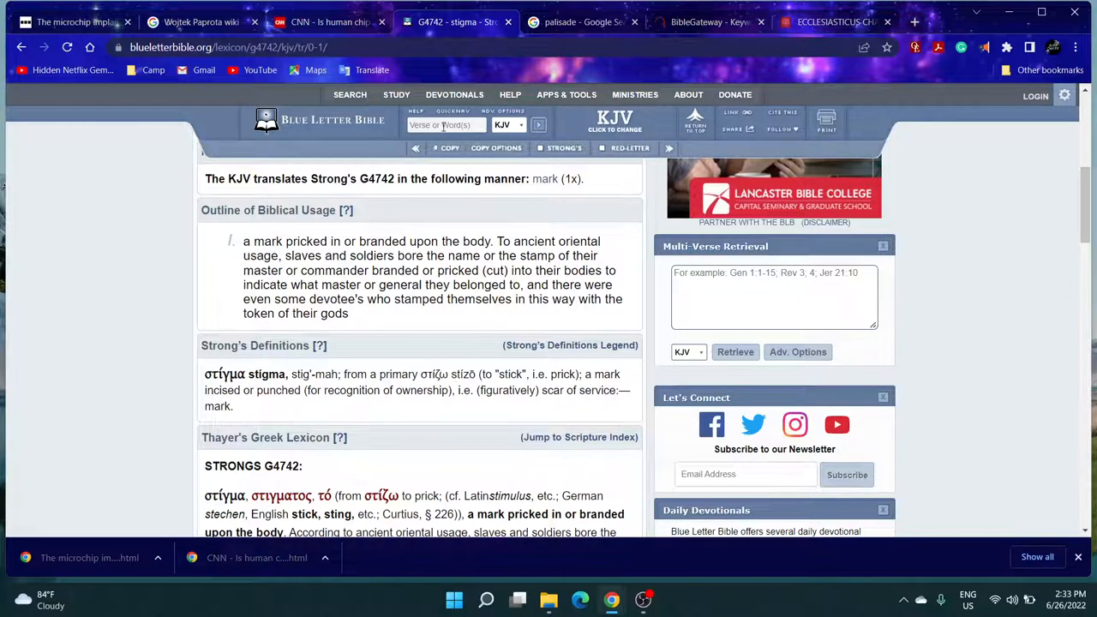
type("ez")
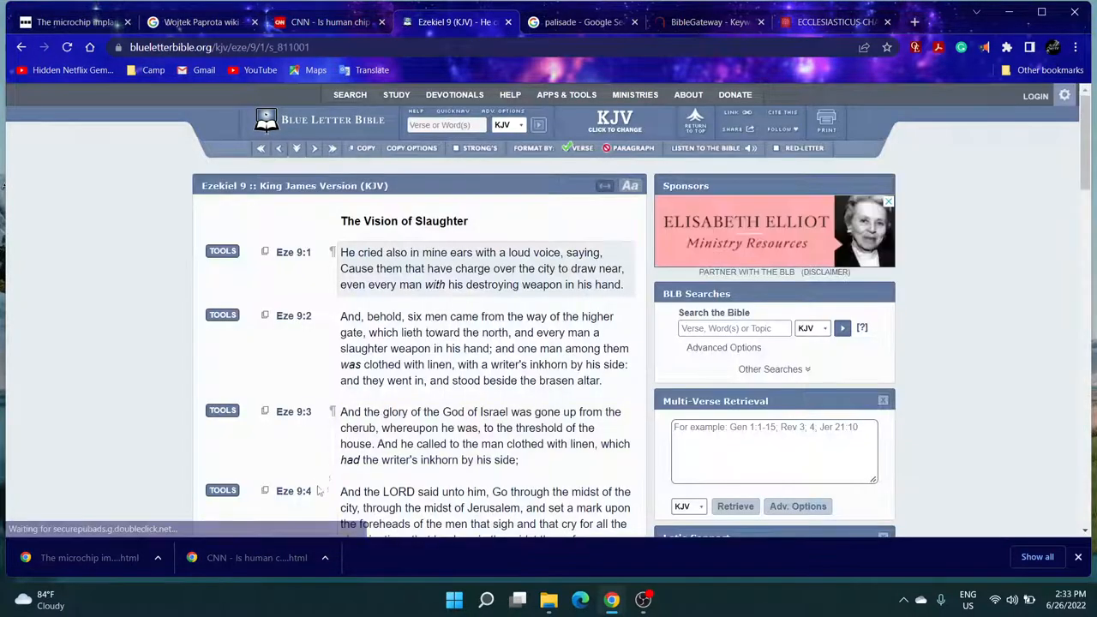
scroll("down", 3)
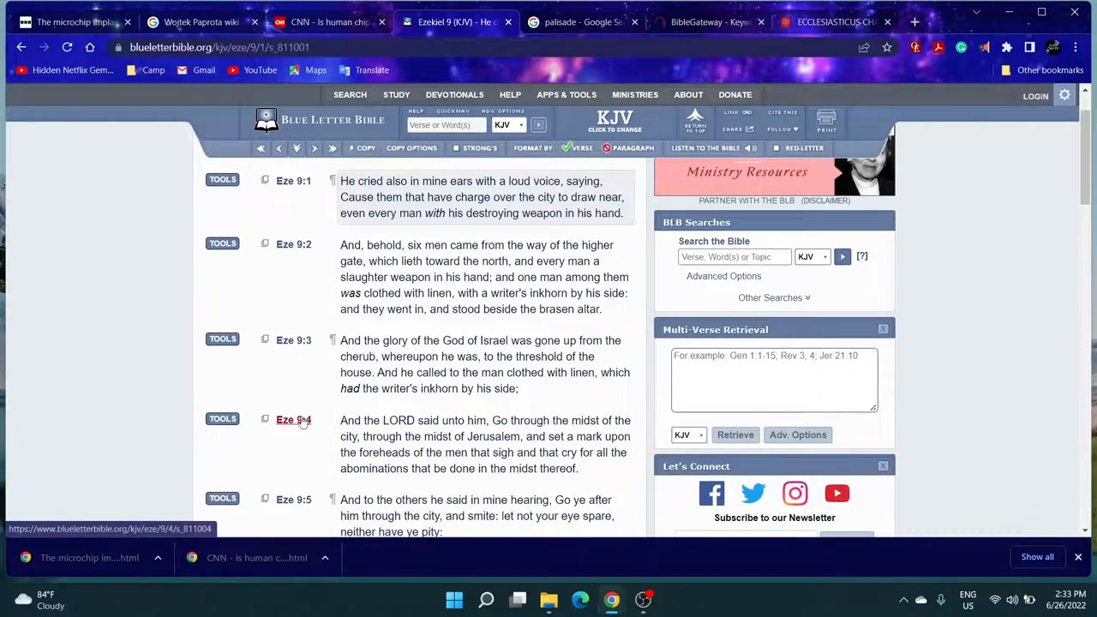
left_click(293, 418)
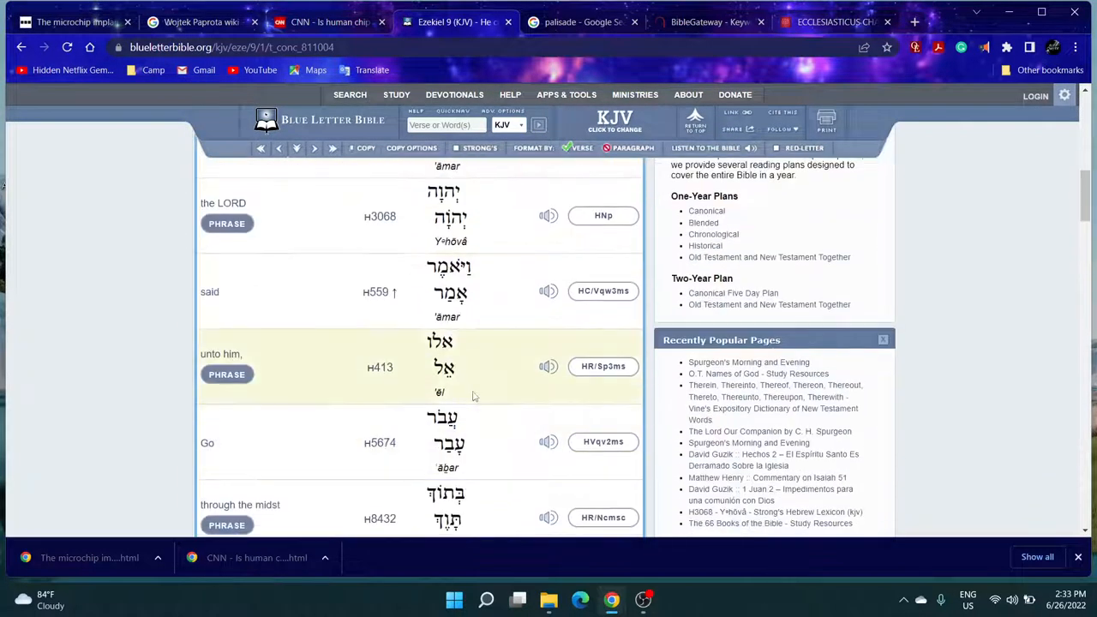
- Reach the Strong's H8420 tav entry, a mark, and read its definition
scroll("up", 3)
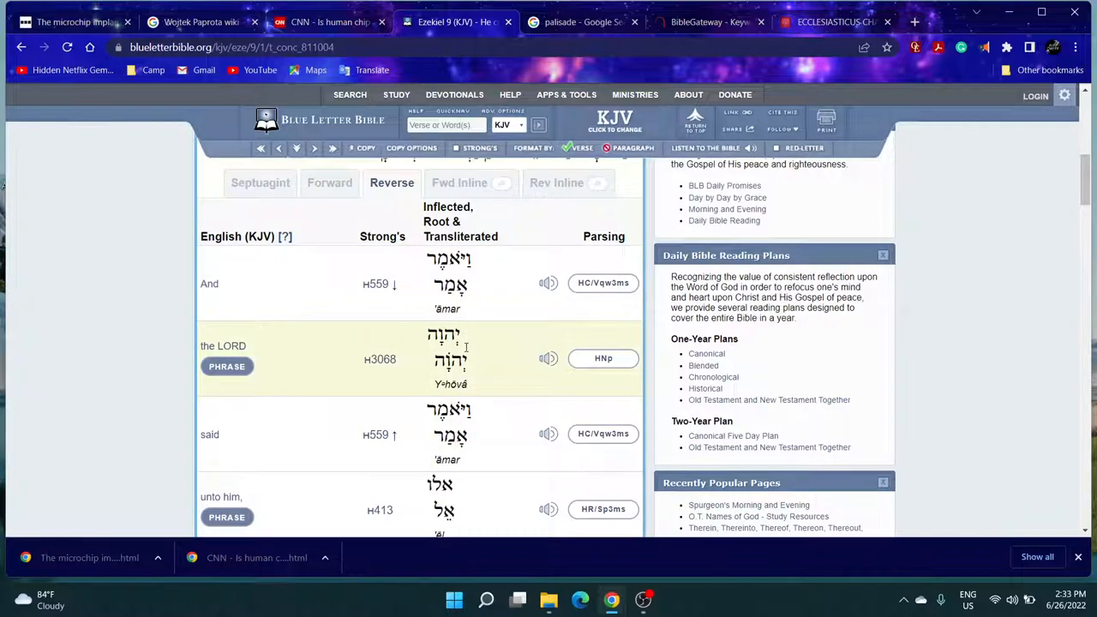
scroll("down", 3)
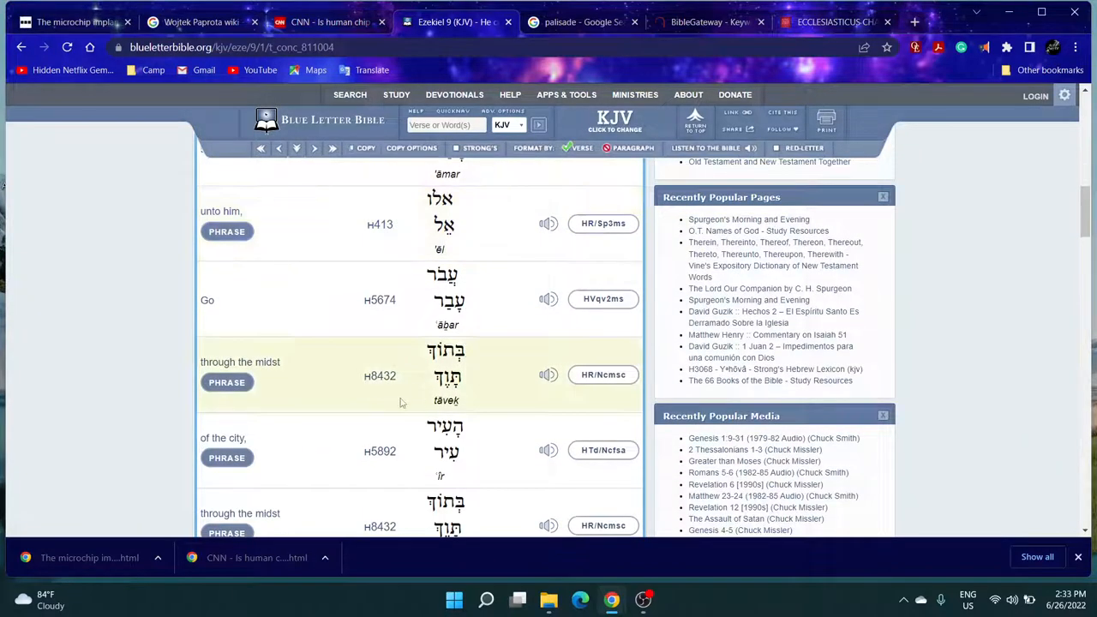
scroll("down", 3)
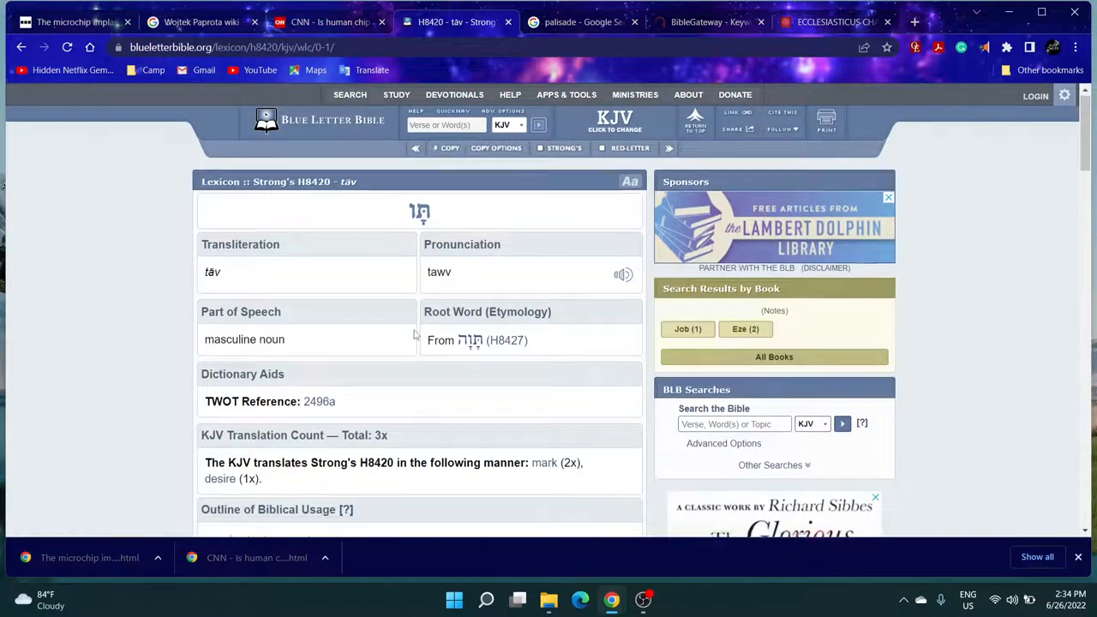
scroll("down", 3)
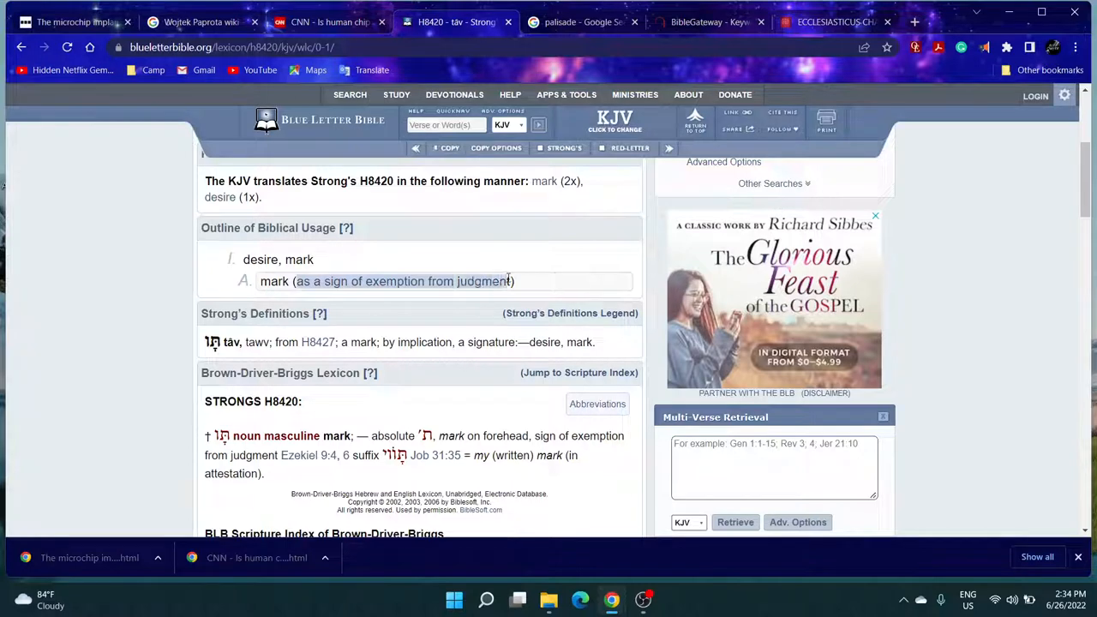
left_click(393, 407)
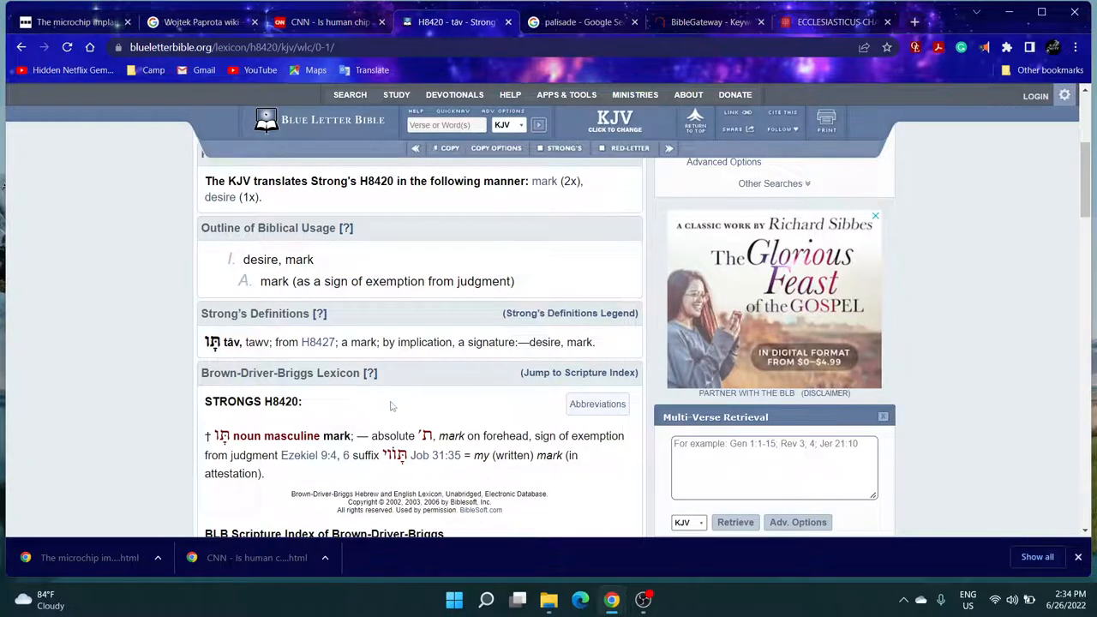
mouse_move(408, 371)
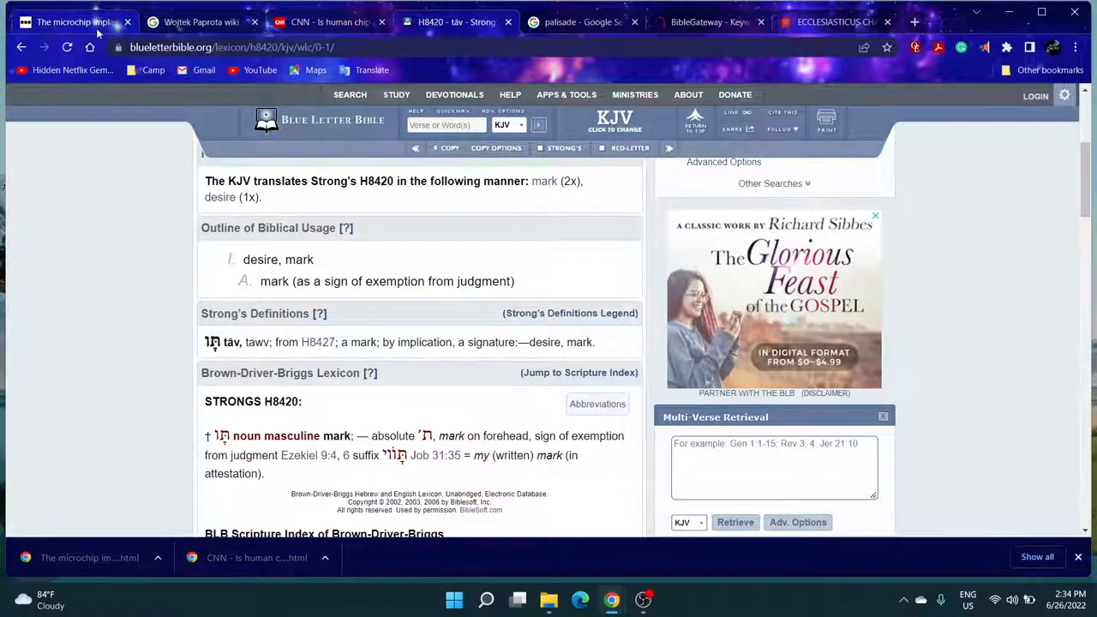
- Read the BBC microchip article and highlight the 'has a potential for abuse' phrase
left_click(72, 21)
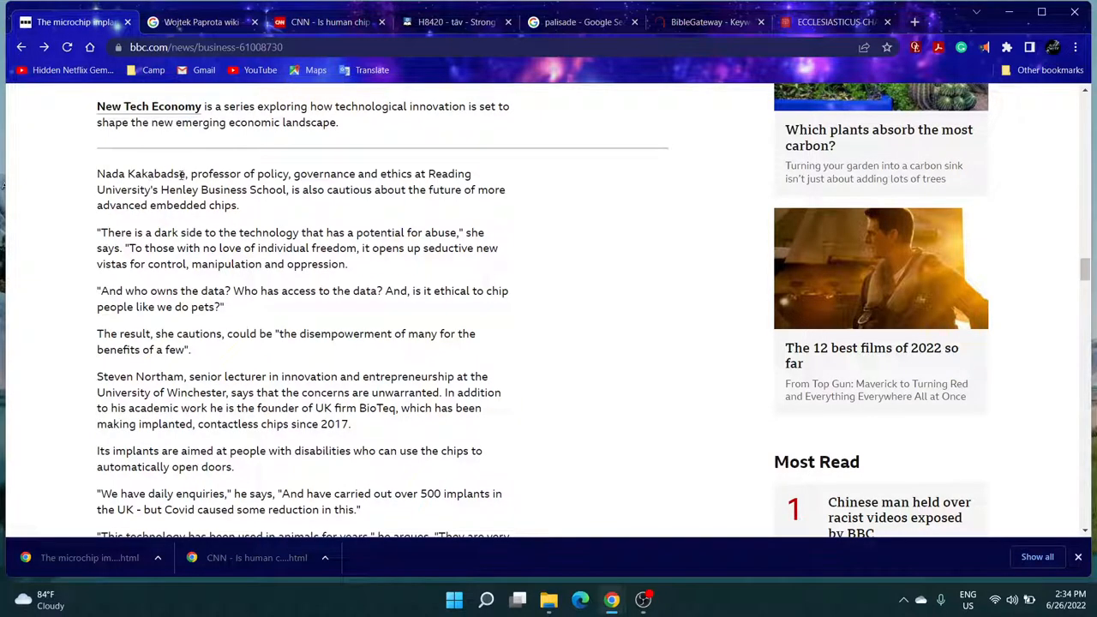
mouse_move(322, 182)
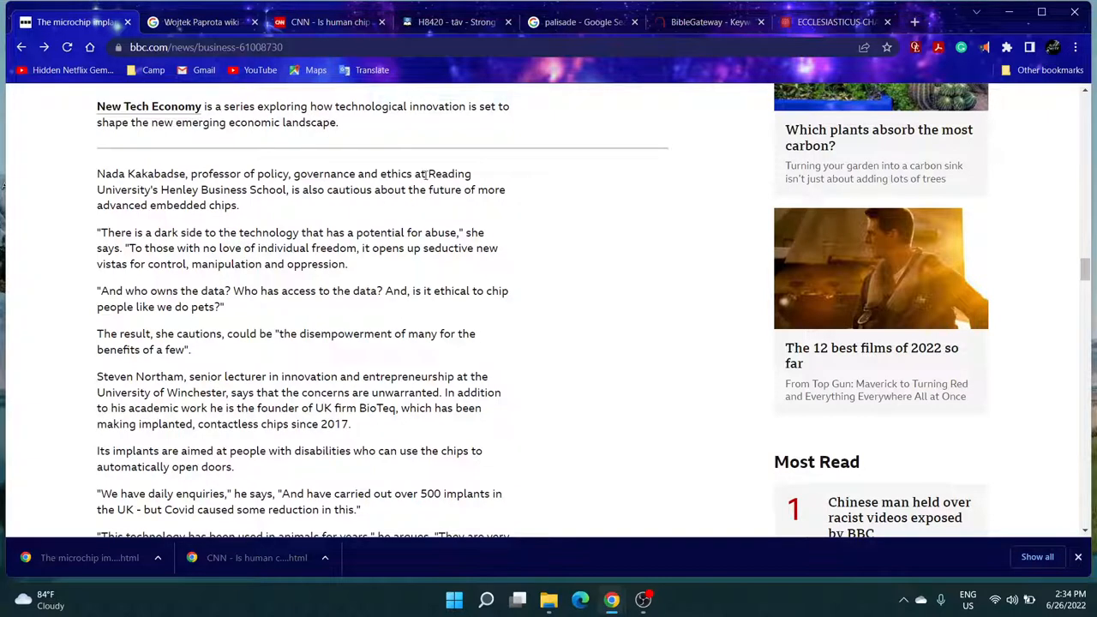
mouse_move(168, 190)
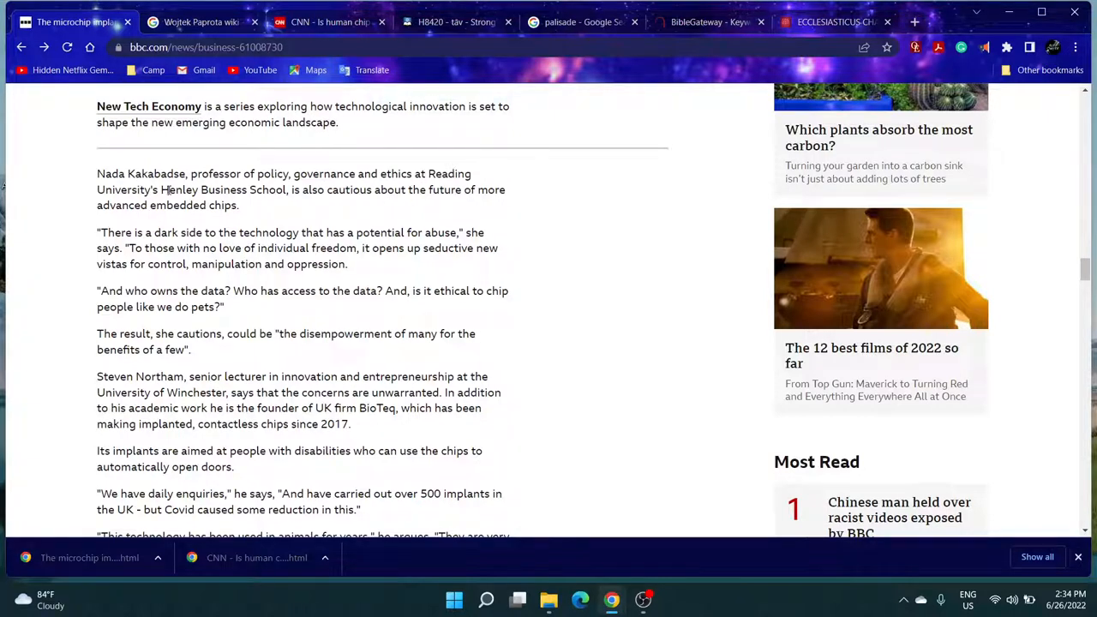
mouse_move(295, 209)
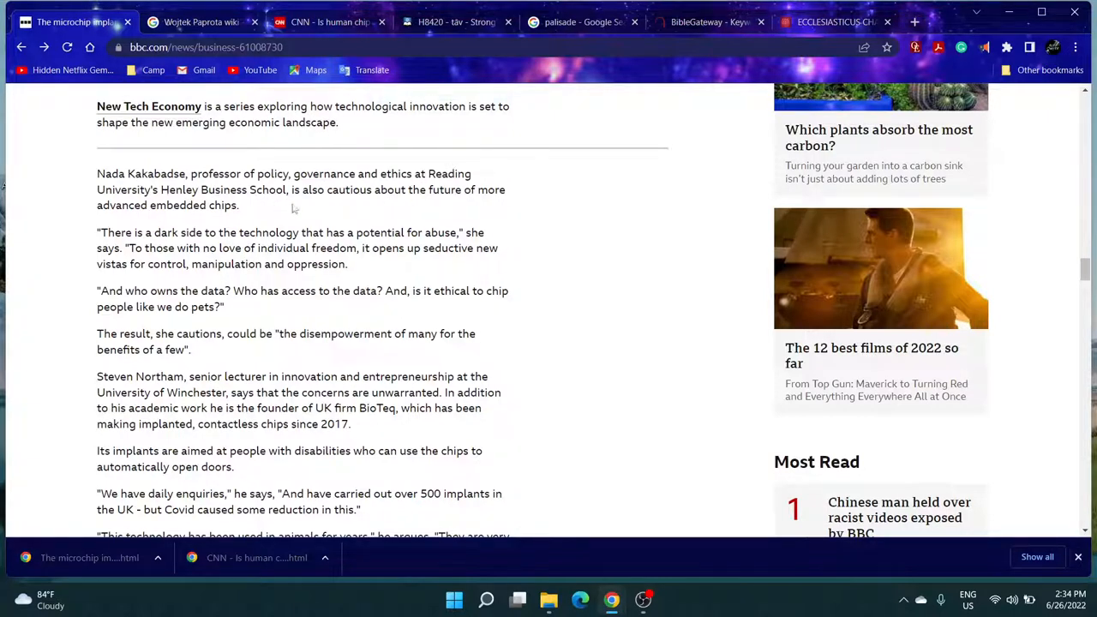
mouse_move(415, 189)
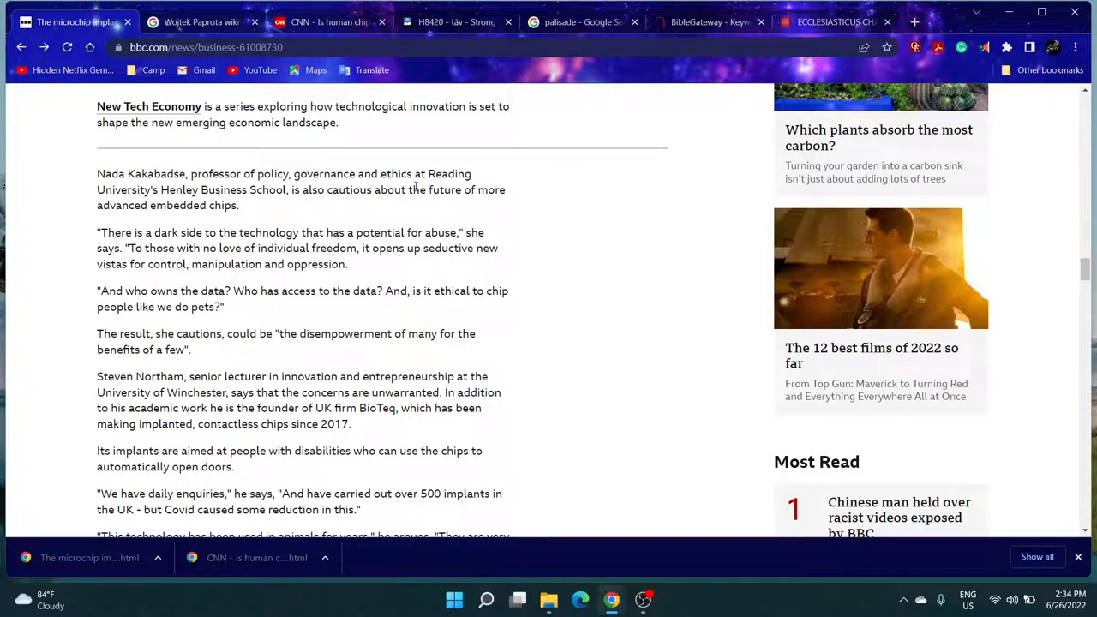
mouse_move(408, 226)
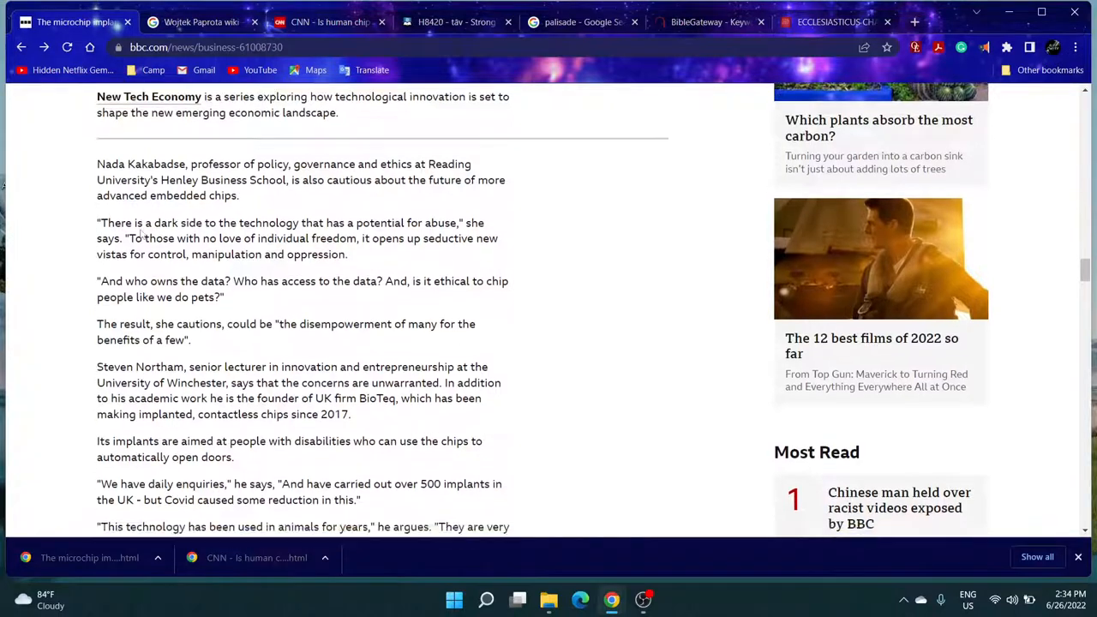
scroll("down", 3)
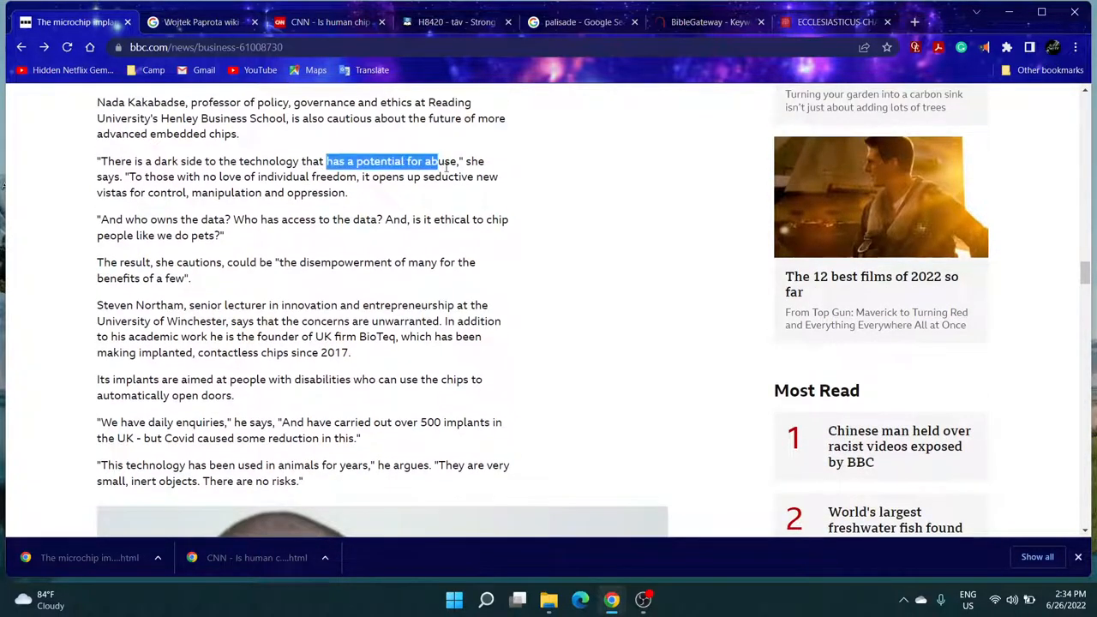
left_click_drag(437, 161, 459, 161)
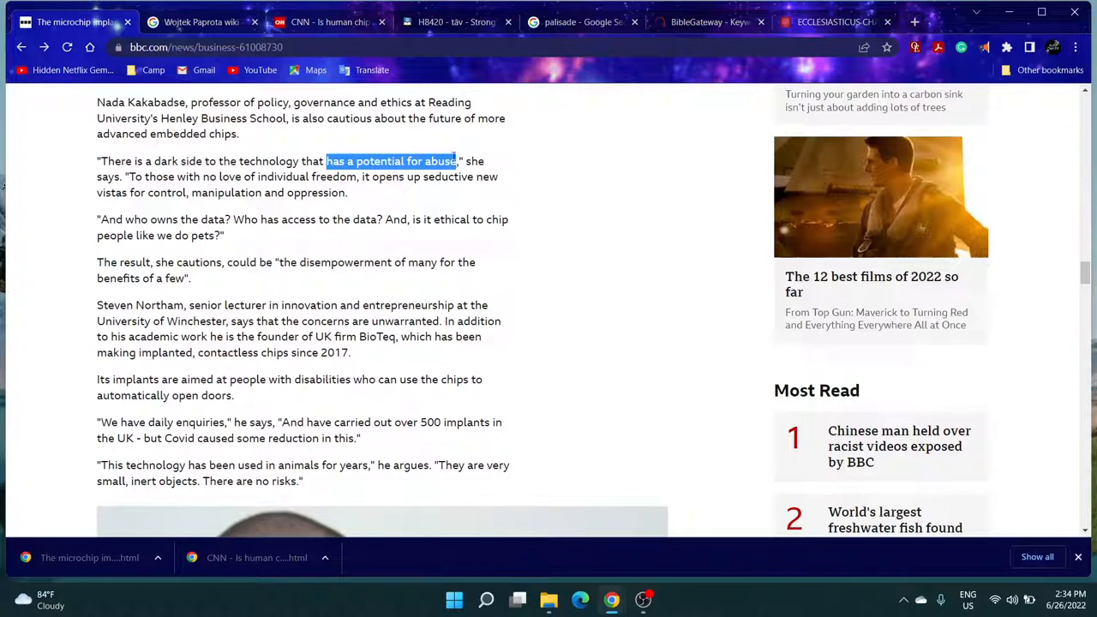
left_click(127, 175)
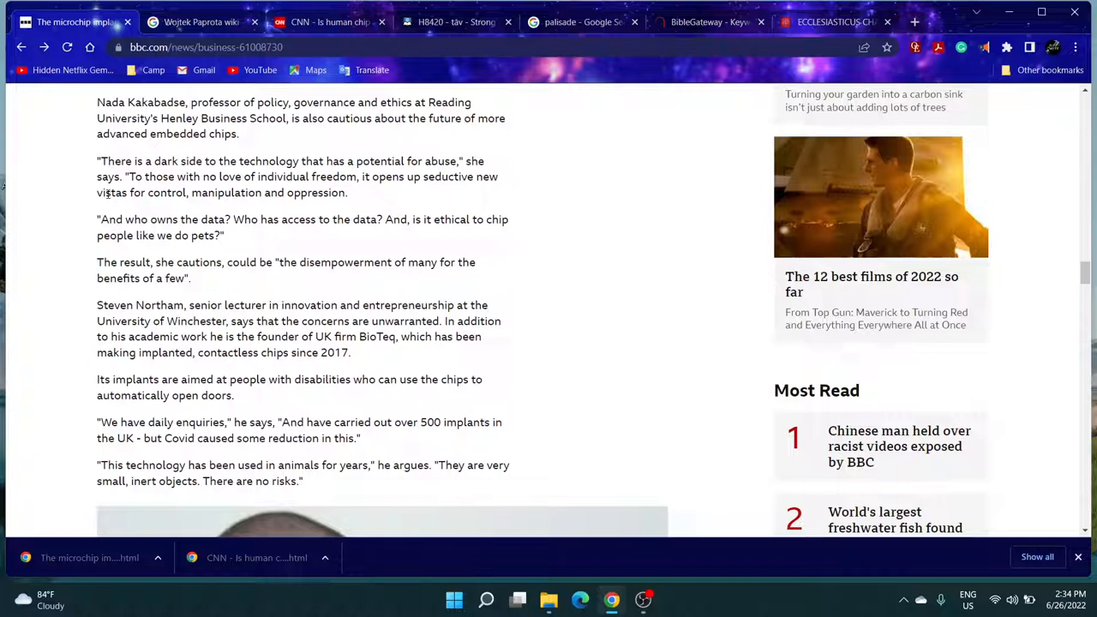
left_click_drag(202, 193, 346, 192)
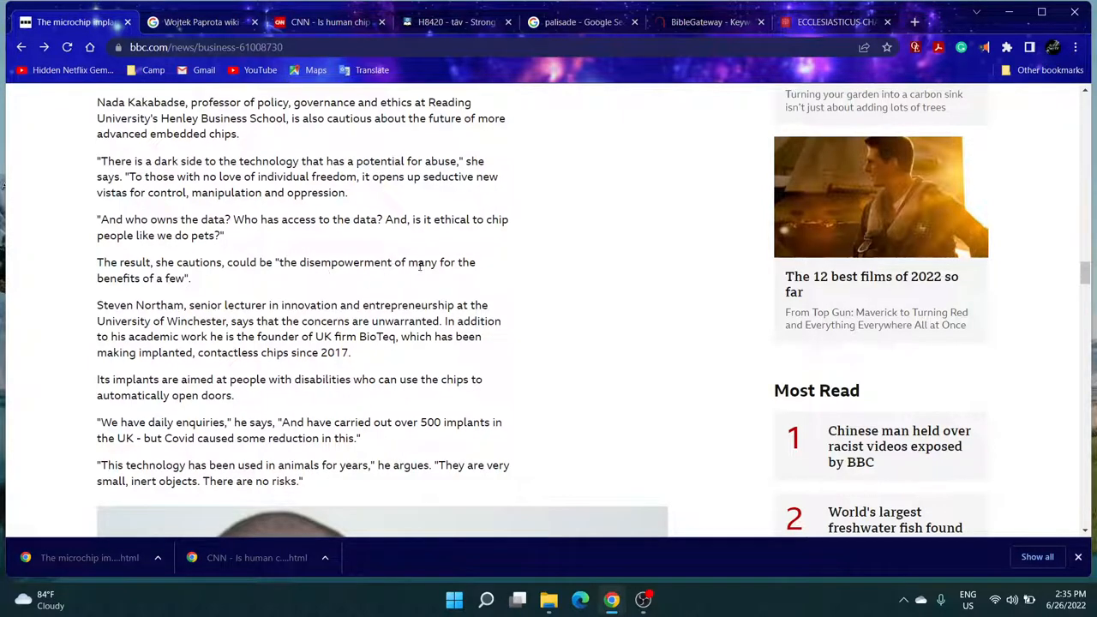
mouse_move(151, 295)
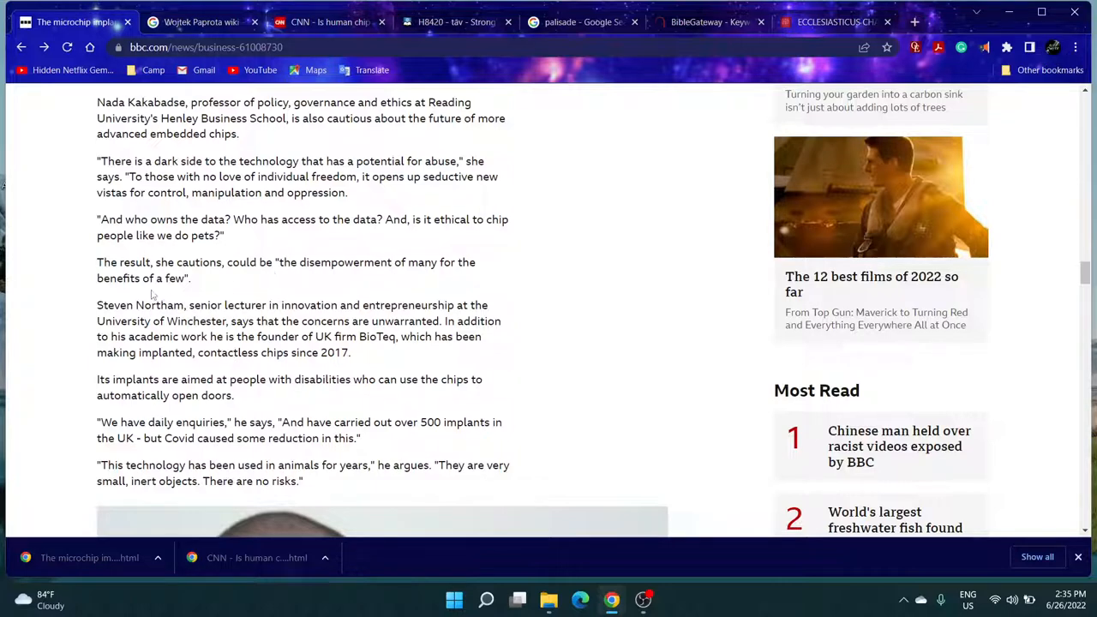
- Highlight BioTeq's implants-for-disabled-people sentence, then return to the BibleGateway results via the H8420 tab
scroll("down", 3)
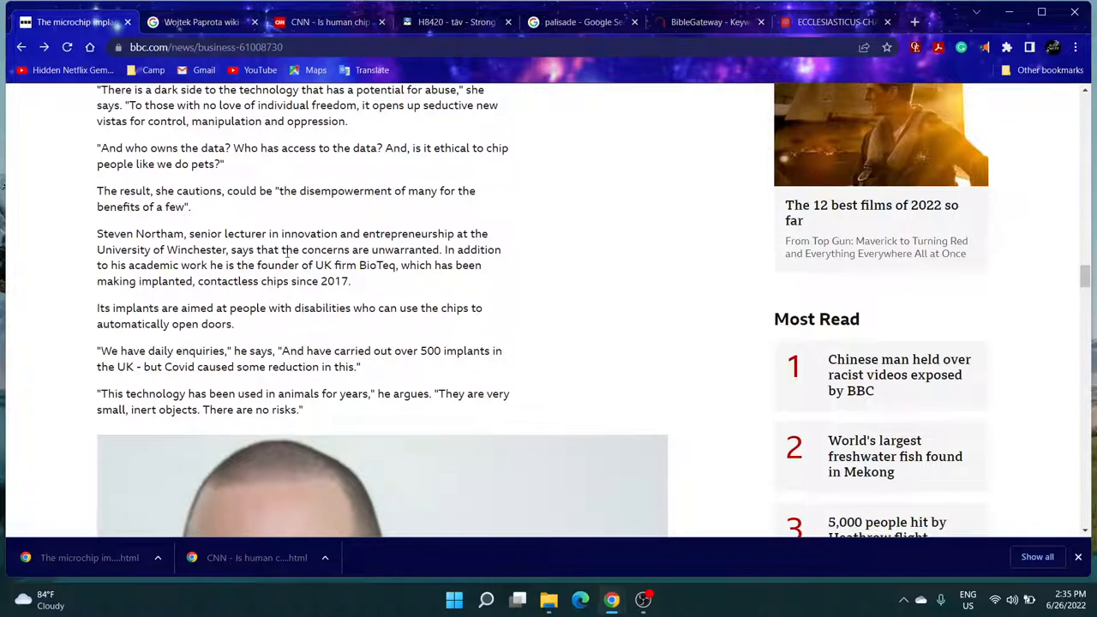
mouse_move(415, 249)
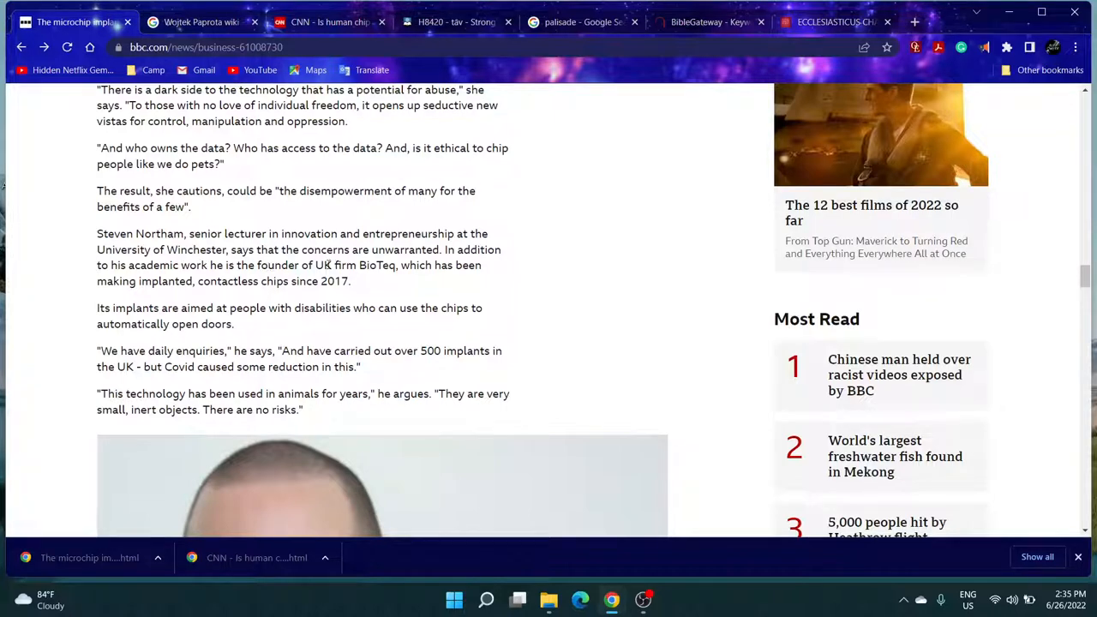
mouse_move(403, 264)
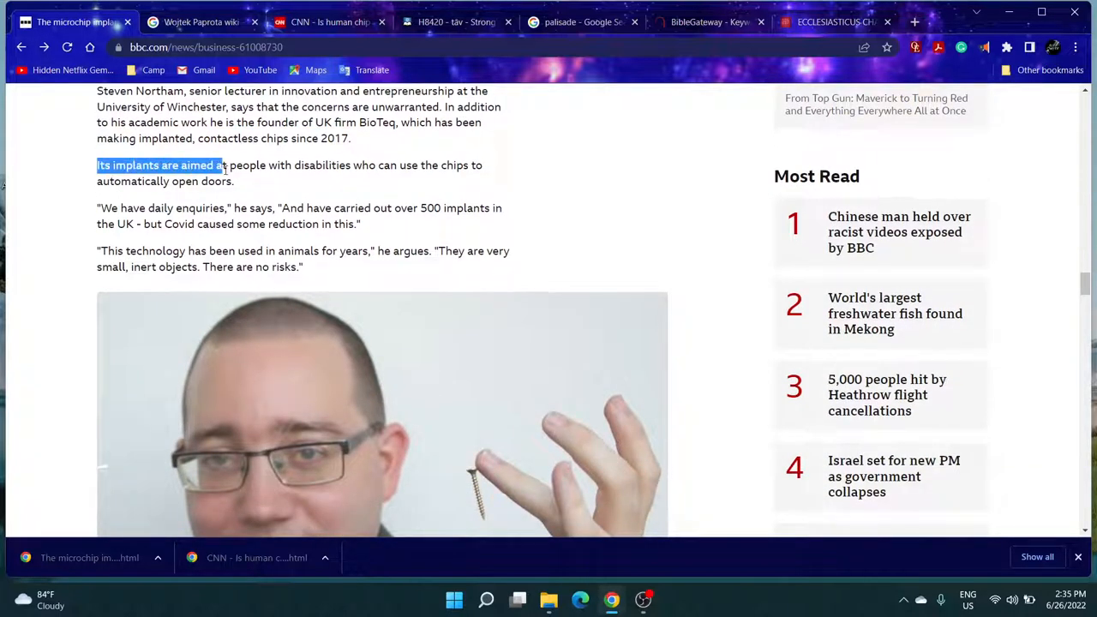
left_click_drag(219, 165, 398, 164)
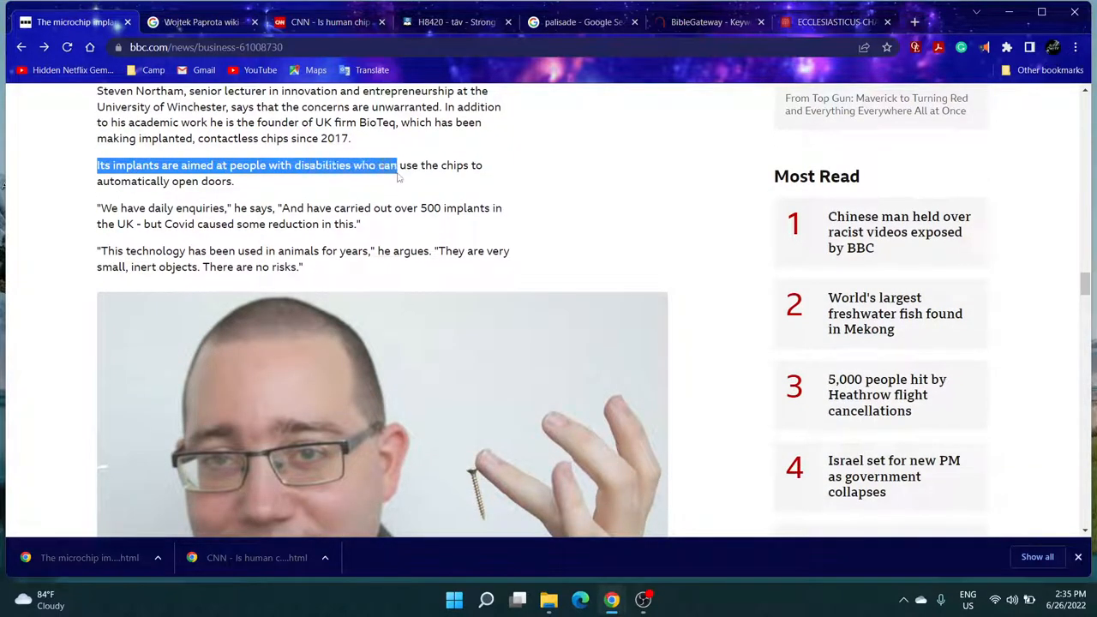
left_click_drag(396, 165, 233, 182)
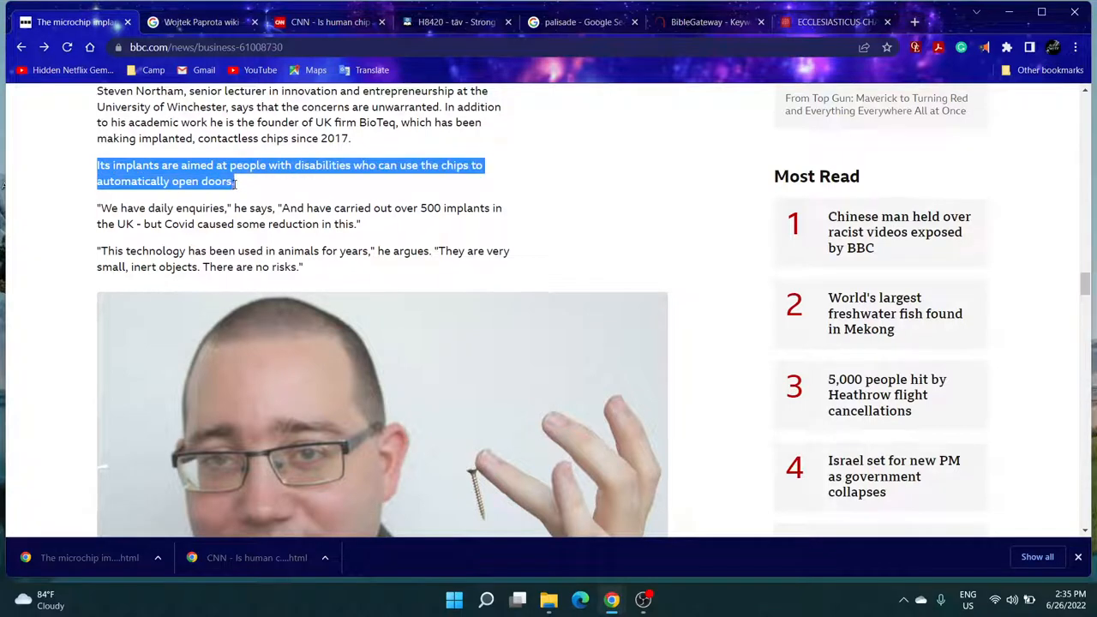
left_click(455, 20)
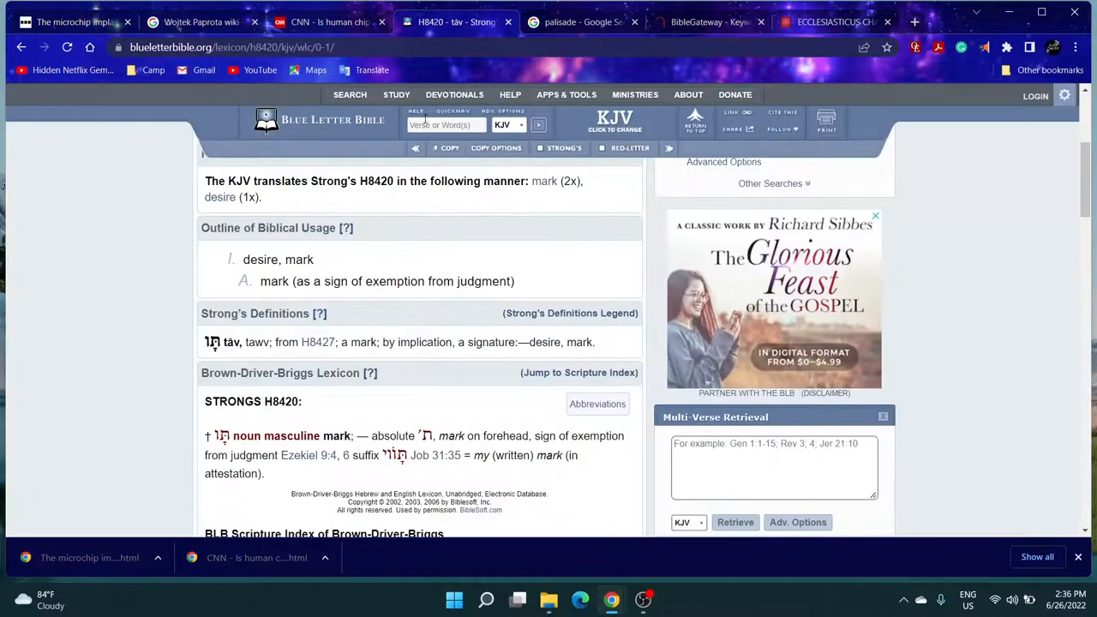
left_click(709, 21)
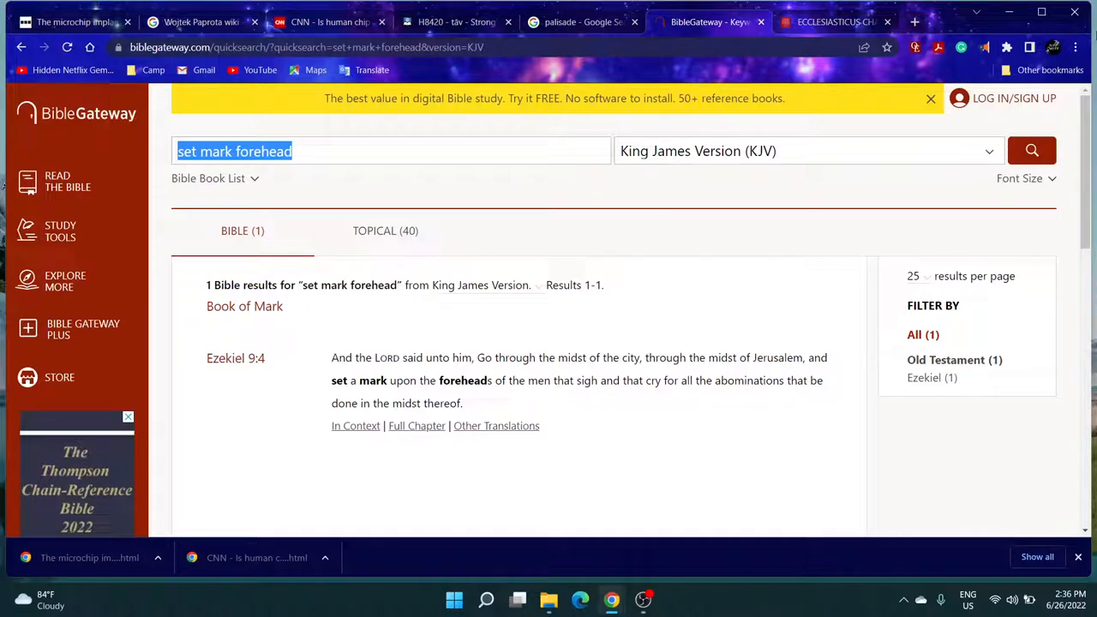
- Search the KJV for 'miracle' and filter the results to Revelation
type("mmir")
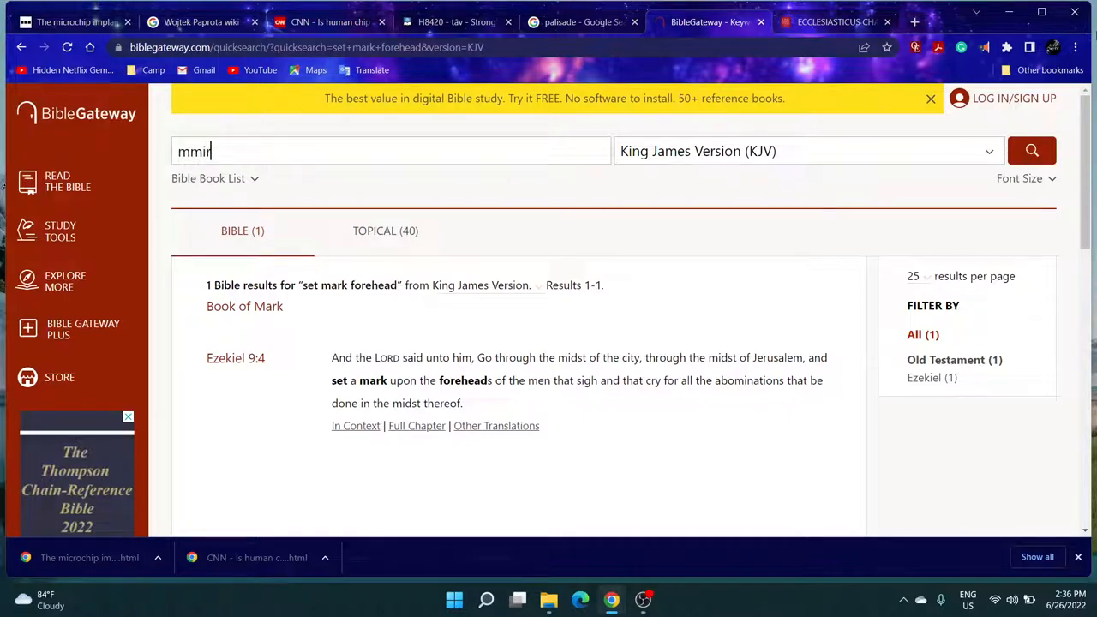
type("miracle")
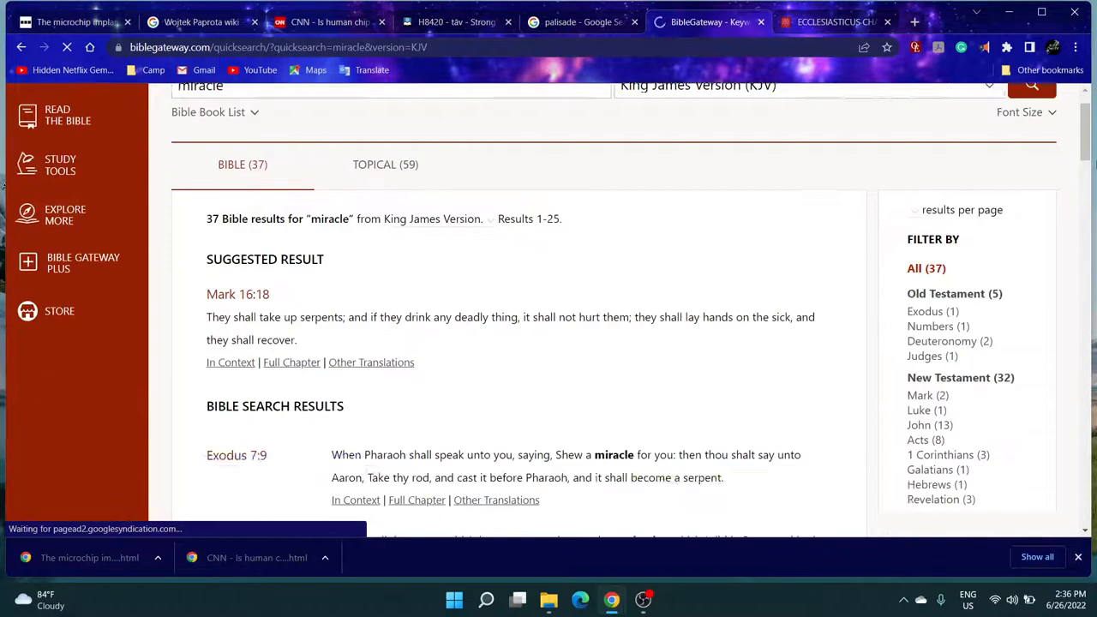
scroll("down", 3)
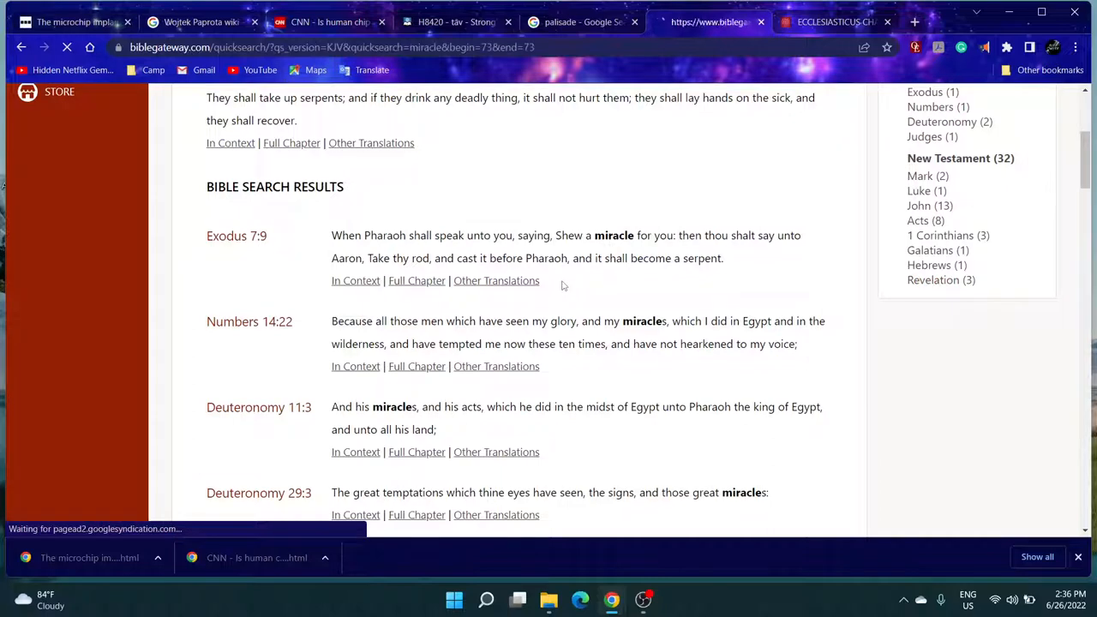
left_click(941, 280)
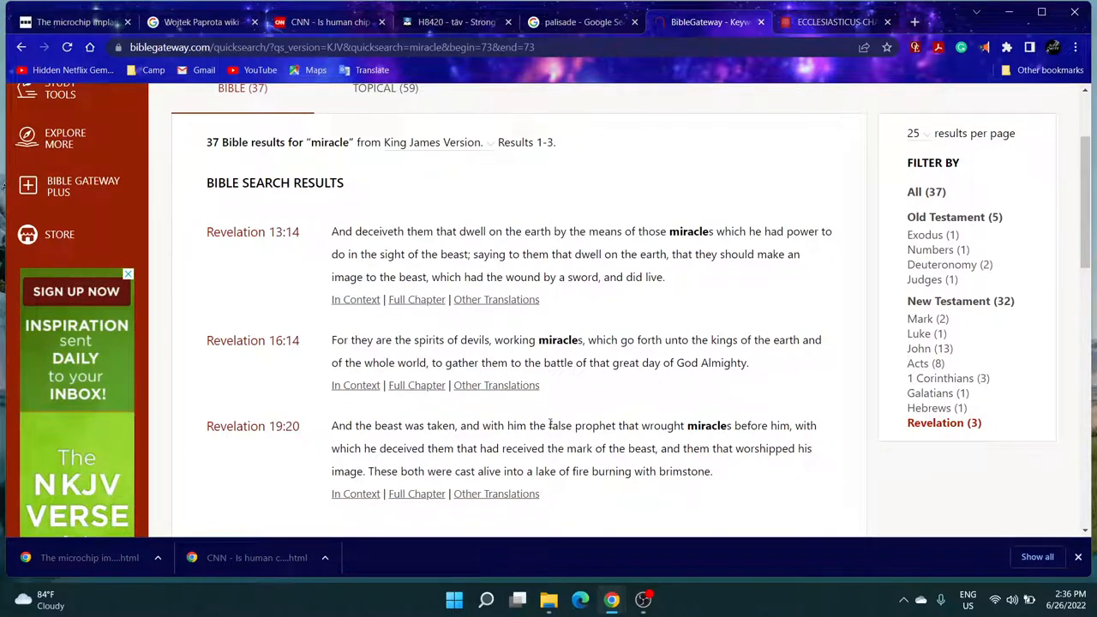
- Review the three Revelation verses, highlighting the false prophet that wrought miracles in 19:20
scroll("down", 3)
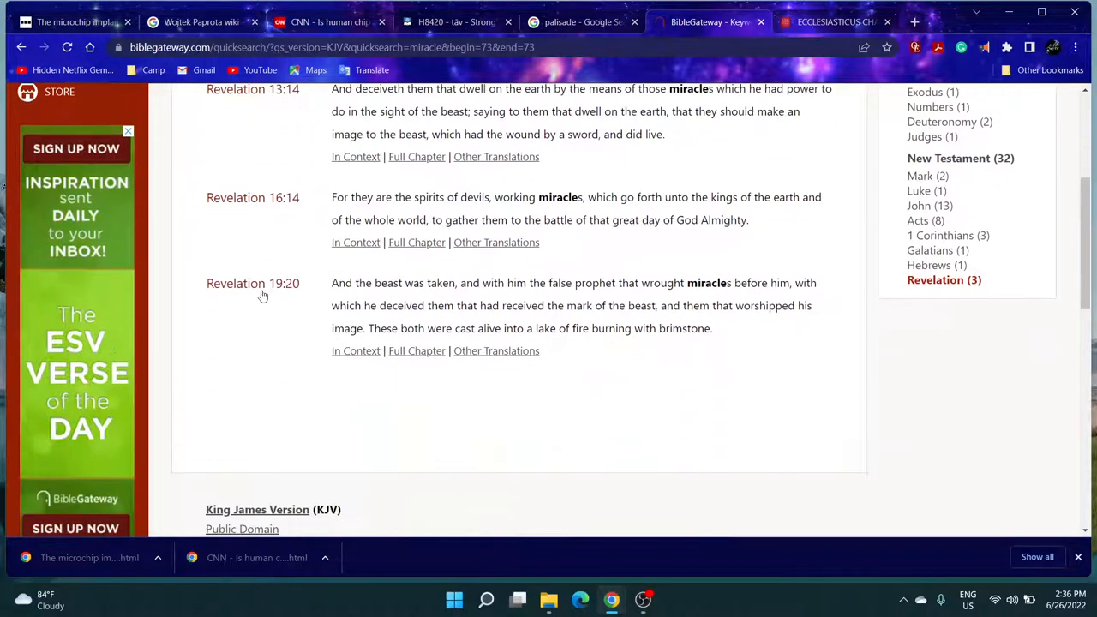
scroll("up", 3)
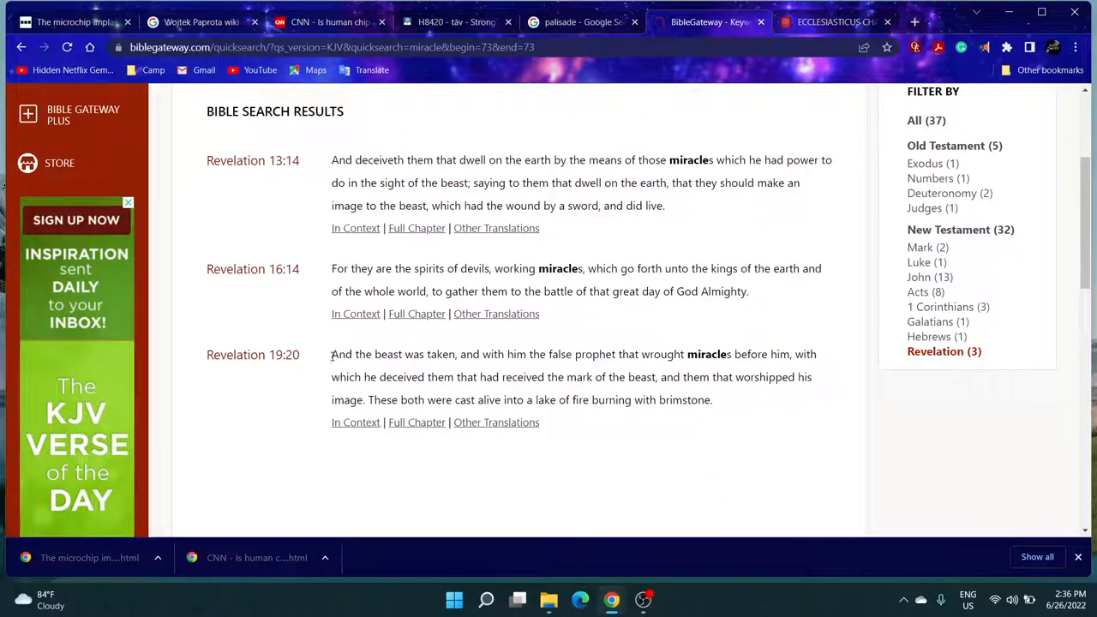
left_click_drag(532, 353, 652, 353)
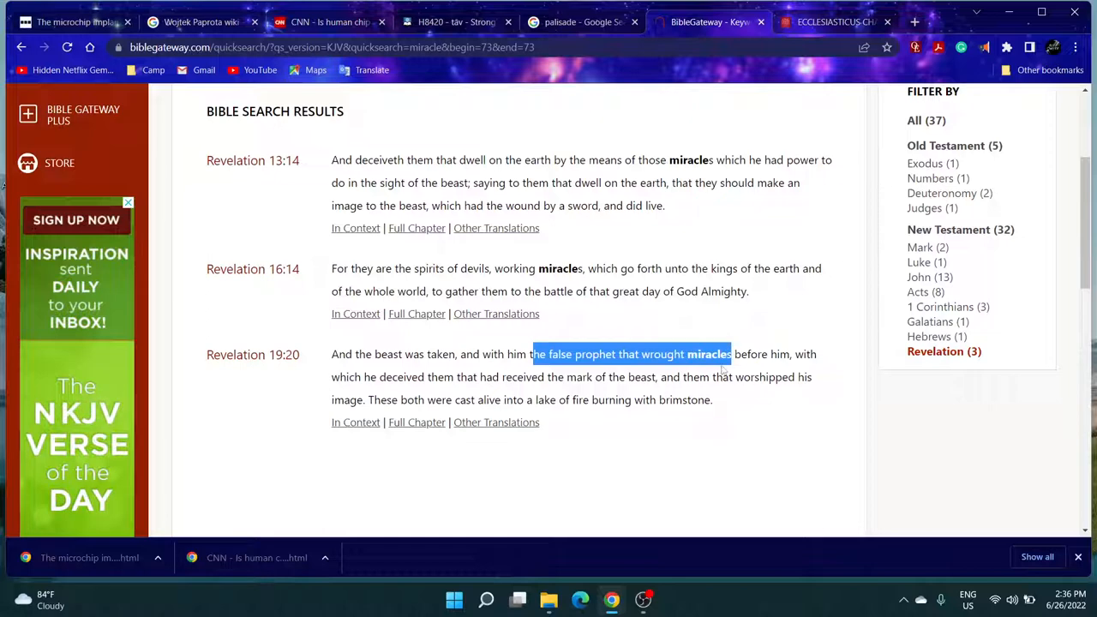
left_click(674, 399)
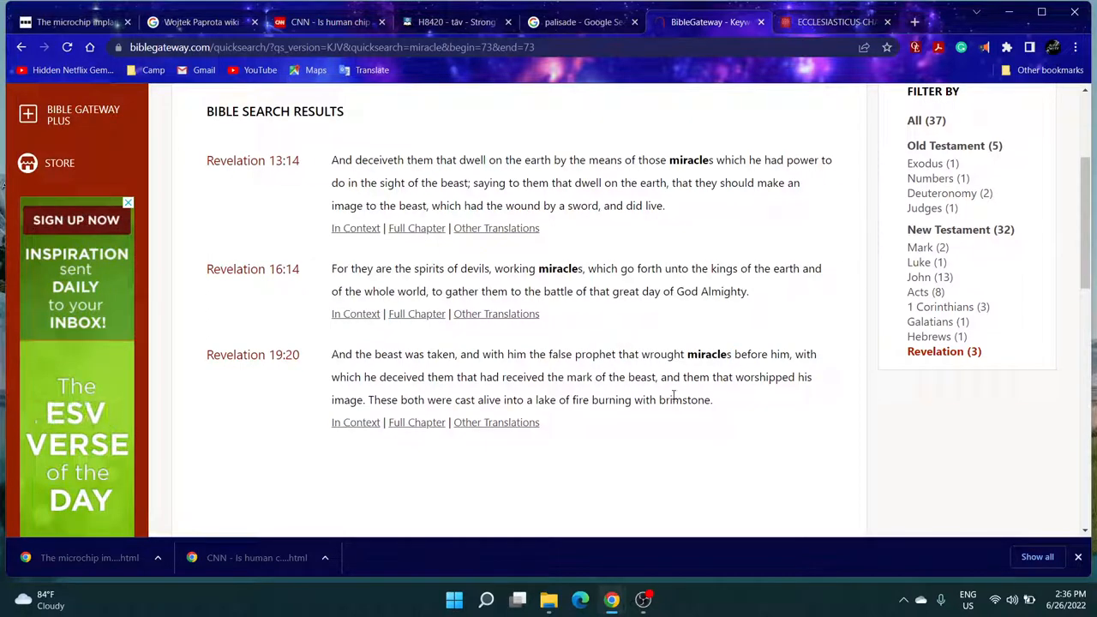
mouse_move(779, 354)
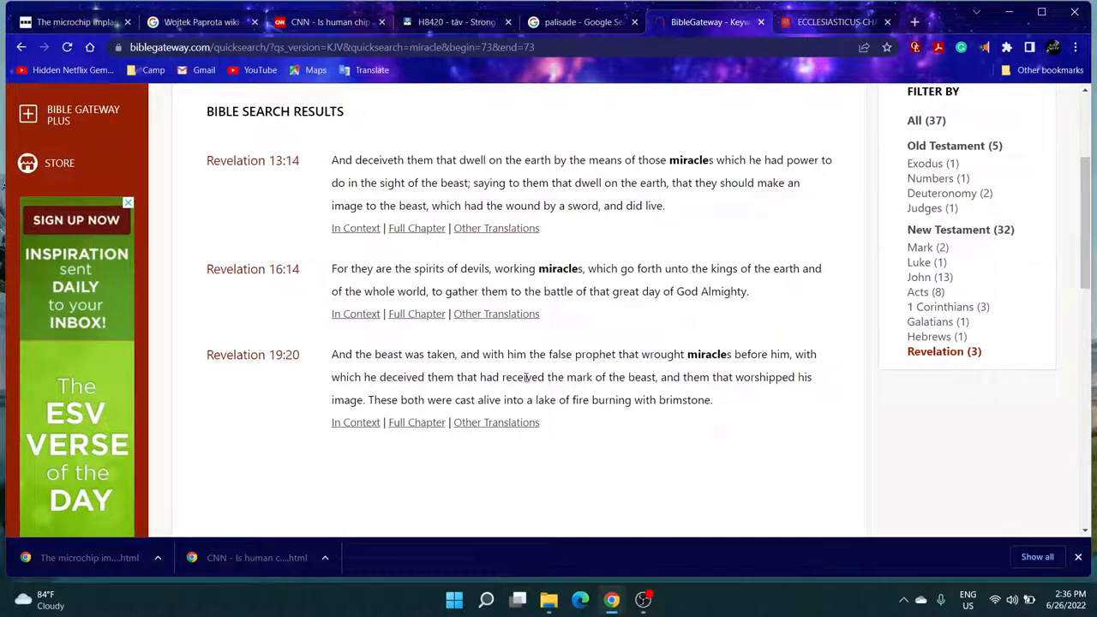
left_click_drag(620, 378, 695, 378)
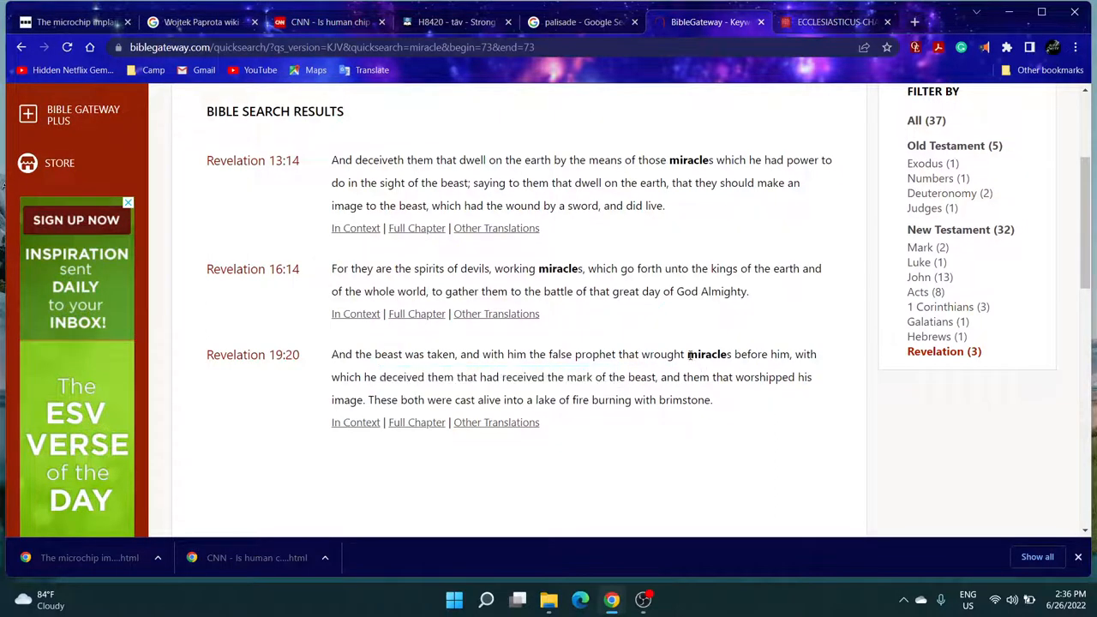
double_click(710, 353)
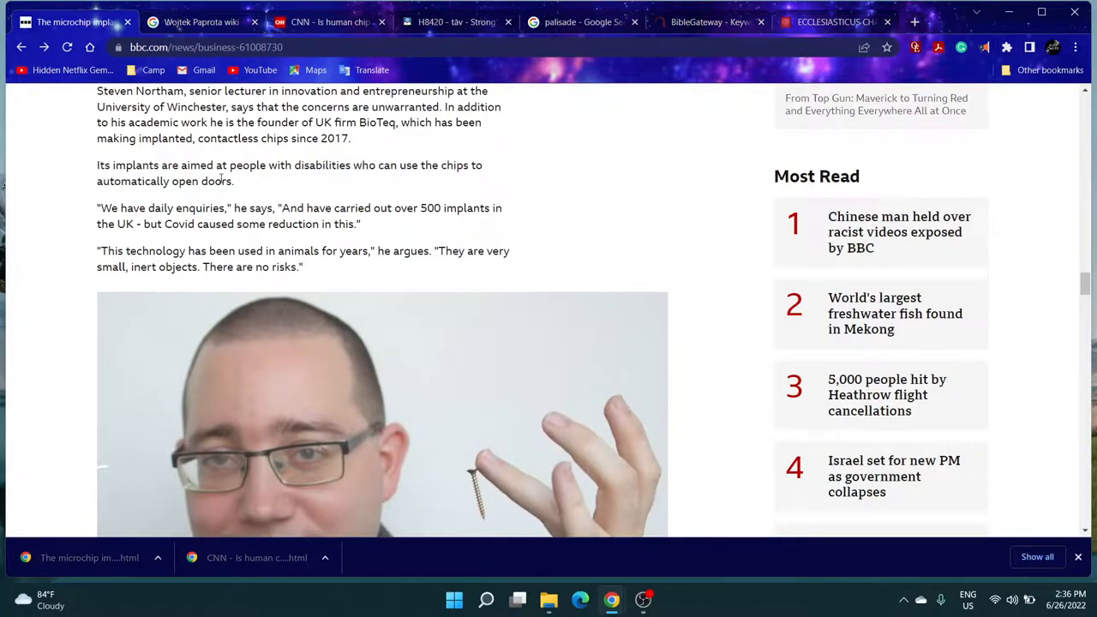
mouse_move(481, 170)
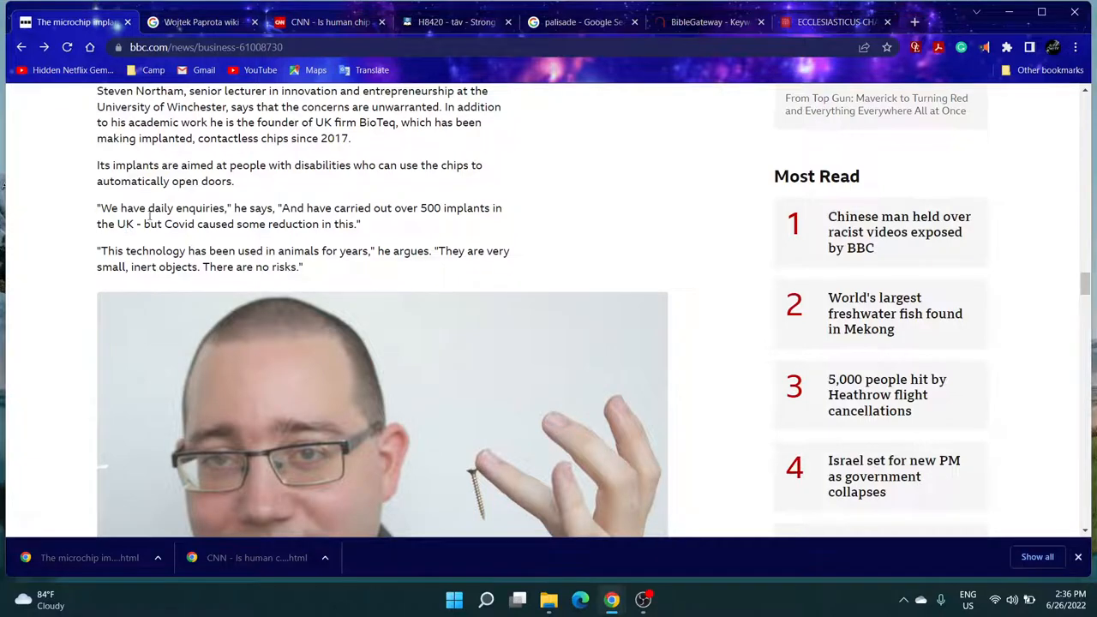
mouse_move(203, 202)
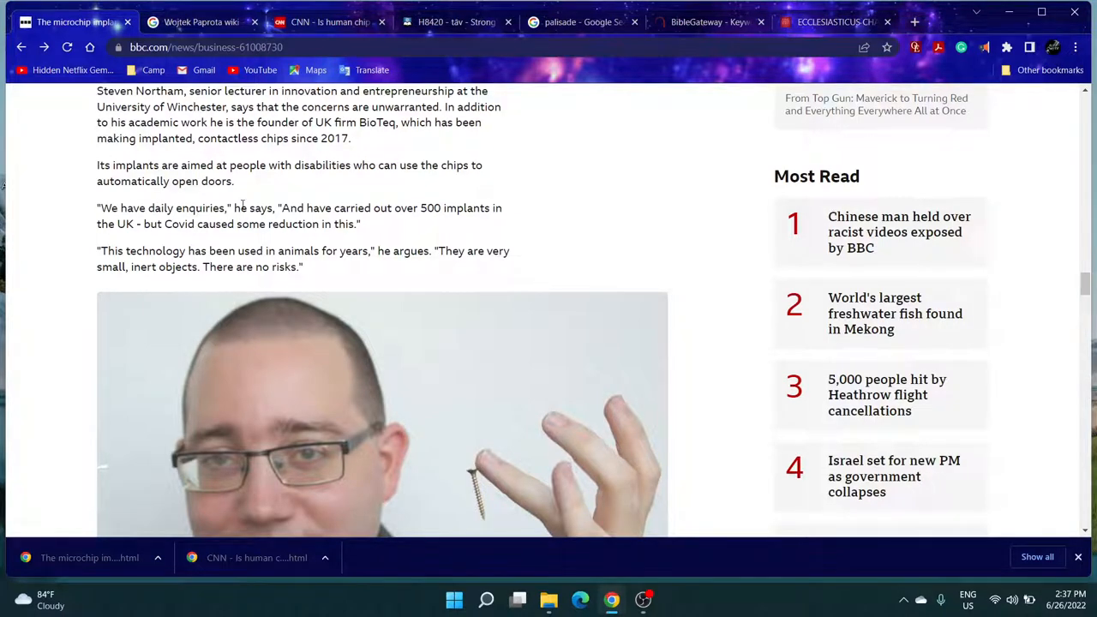
mouse_move(384, 209)
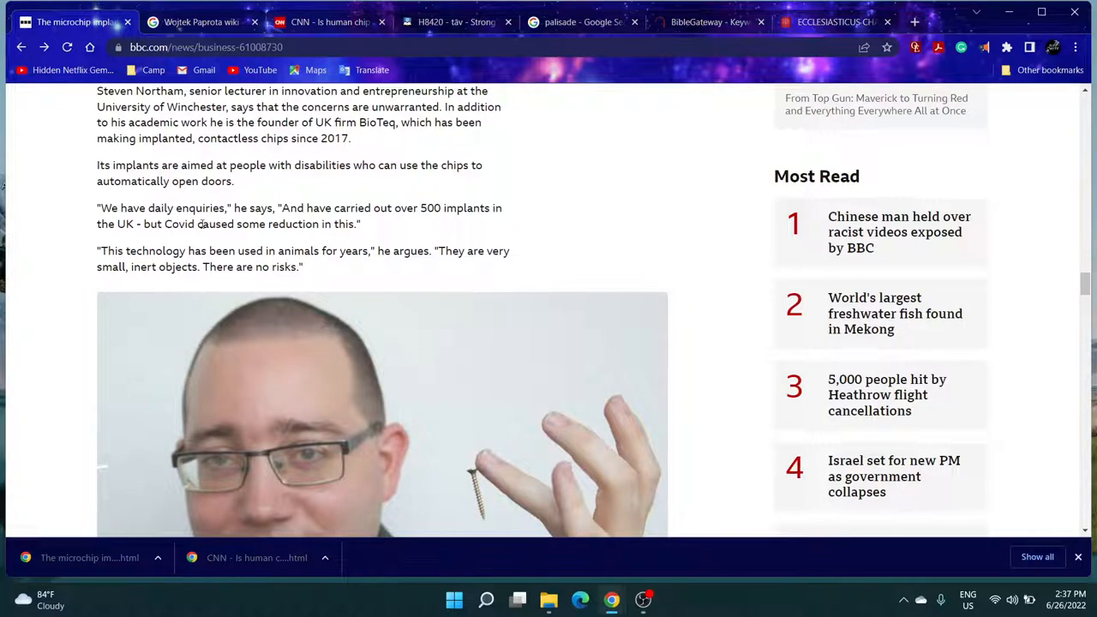
double_click(216, 223)
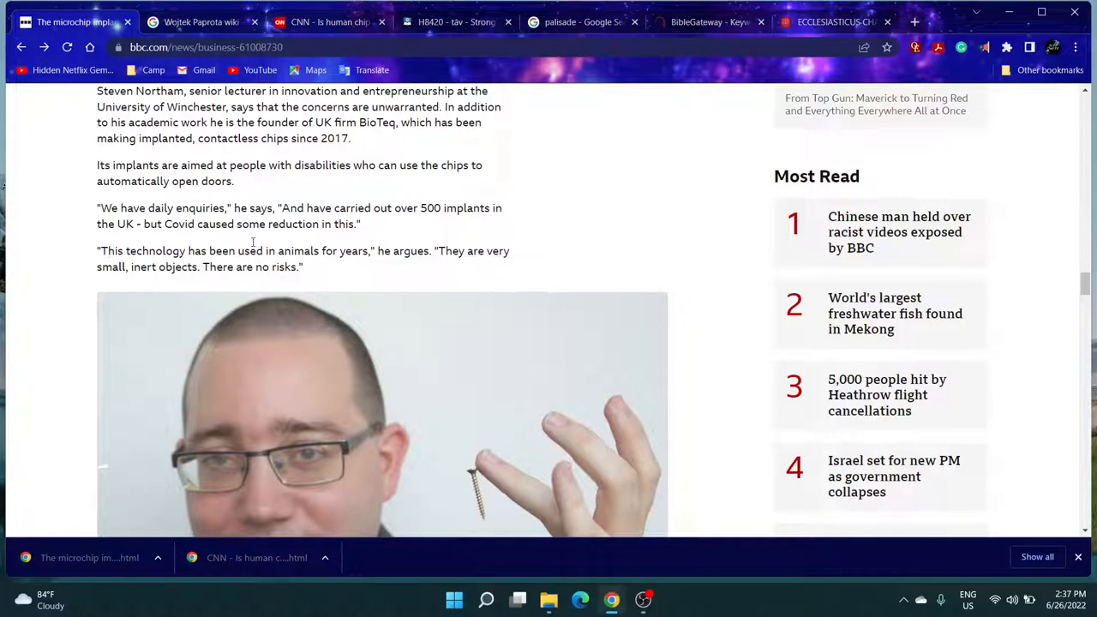
mouse_move(405, 266)
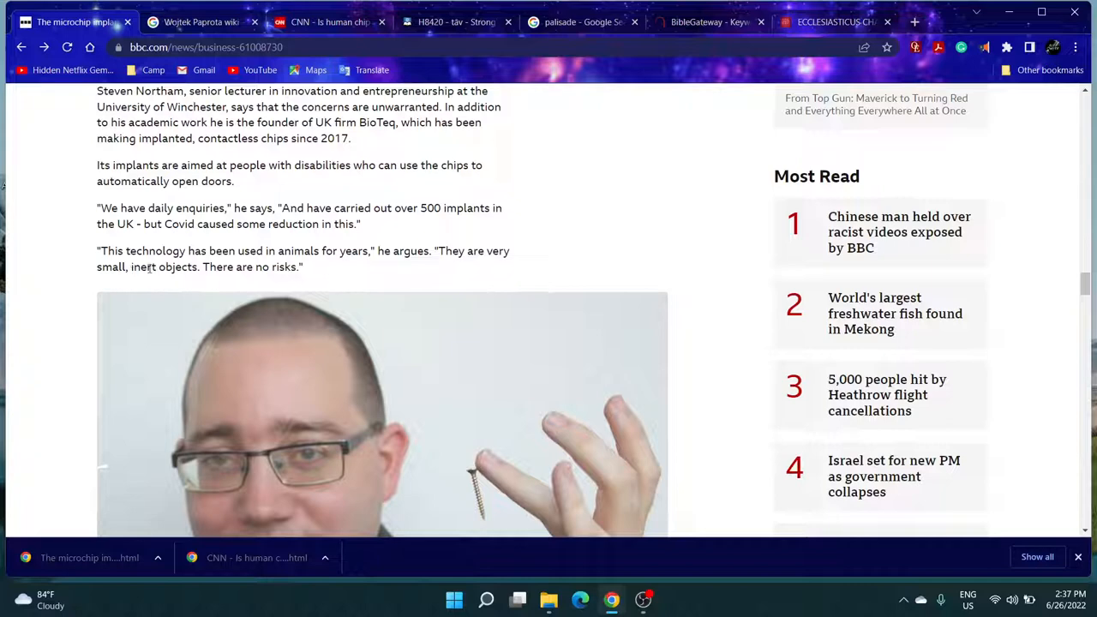
mouse_move(316, 270)
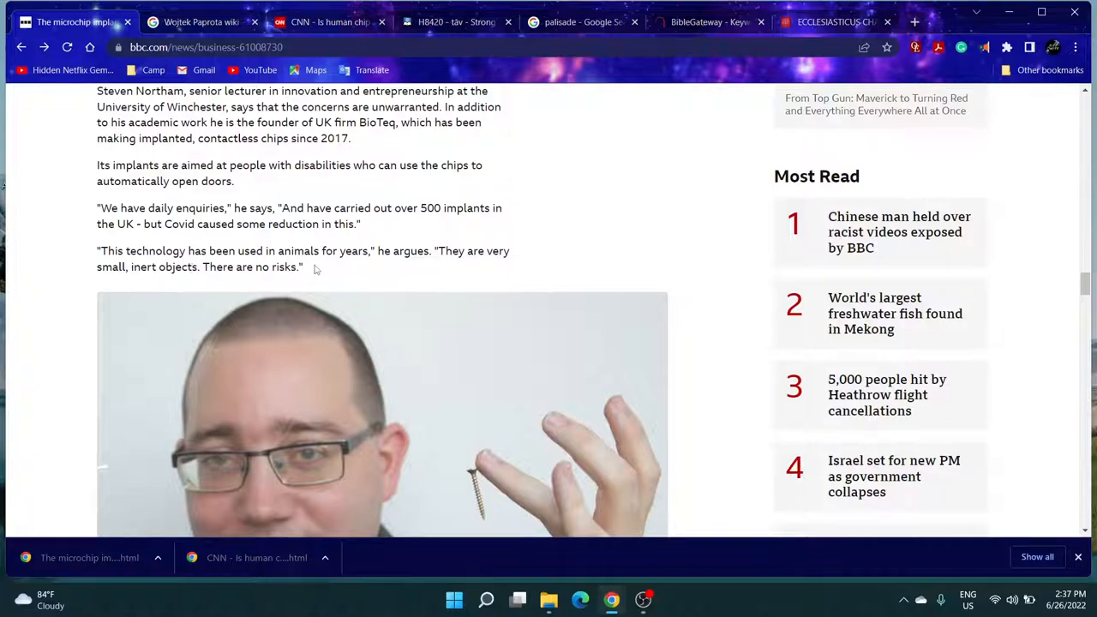
scroll("down", 3)
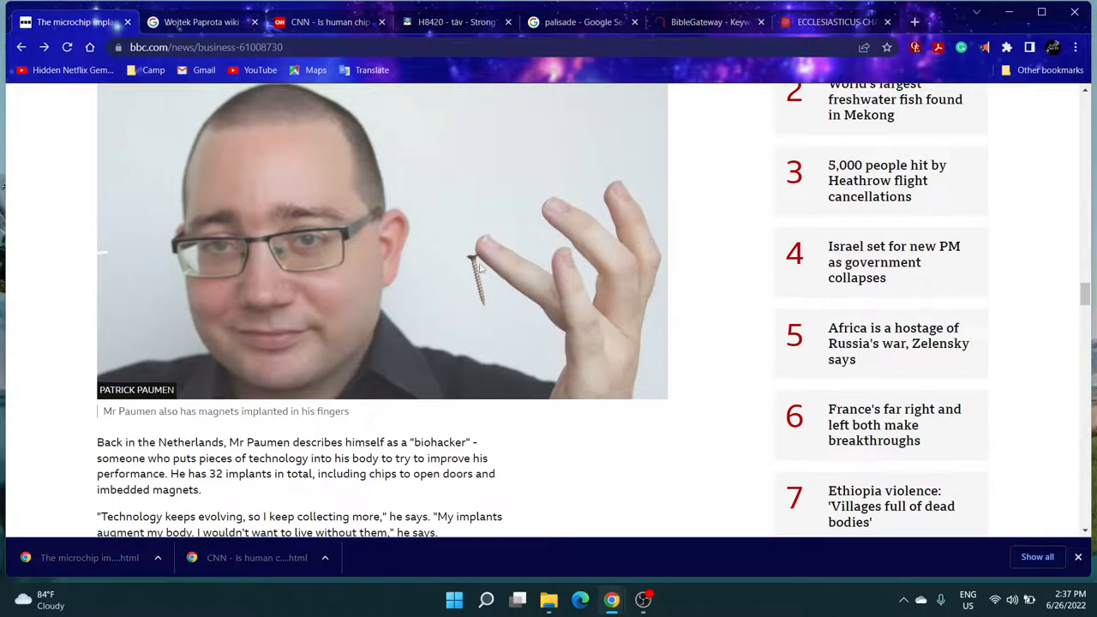
scroll("down", 3)
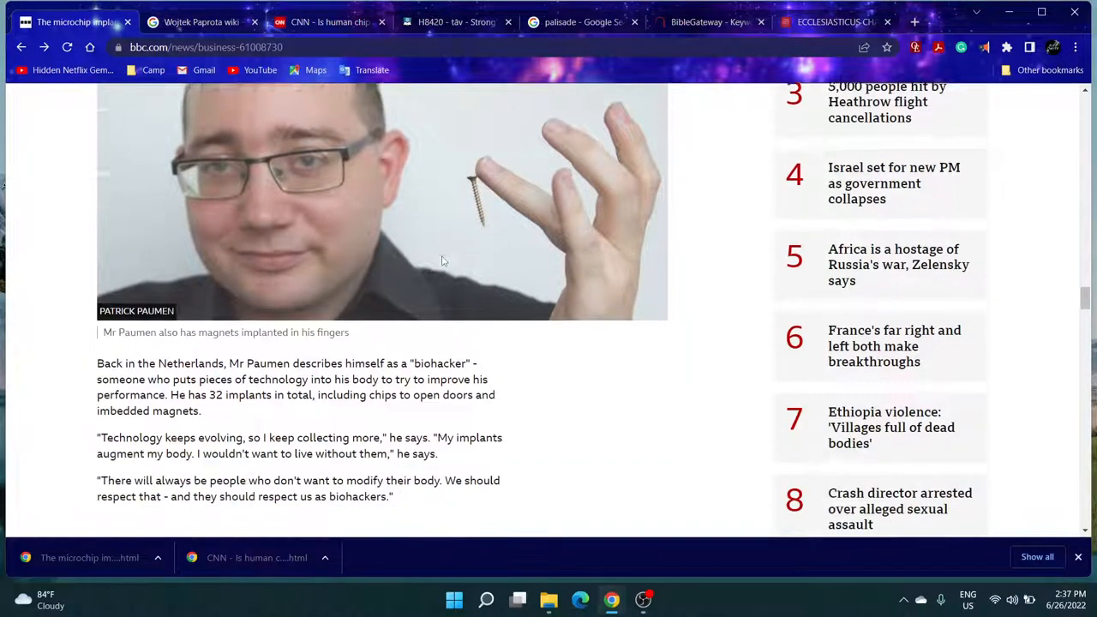
scroll("down", 3)
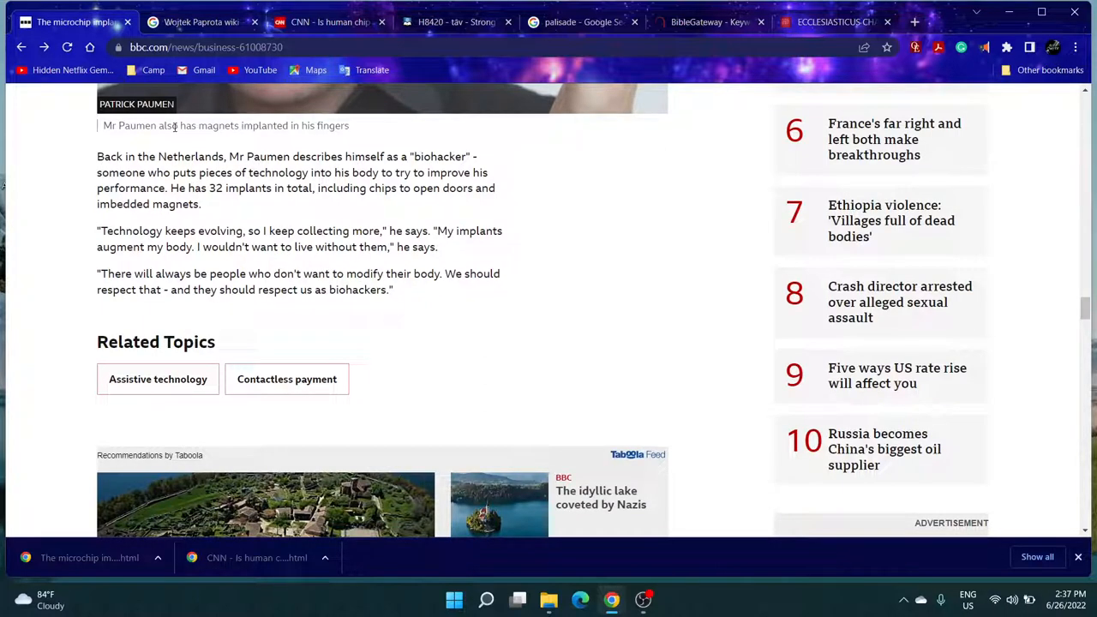
mouse_move(325, 201)
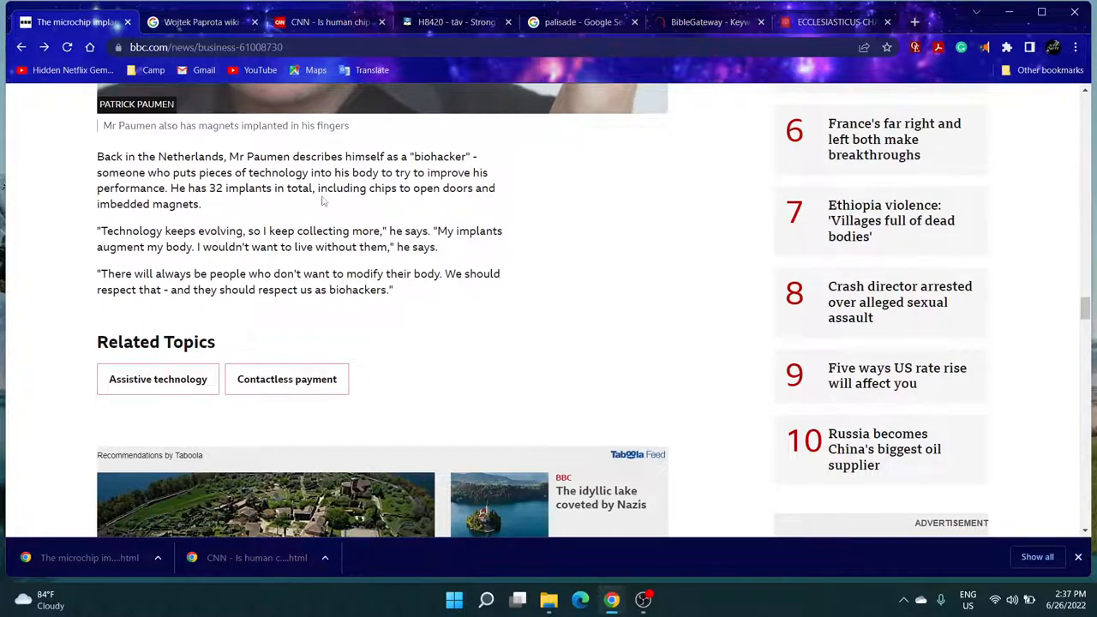
scroll("up", 3)
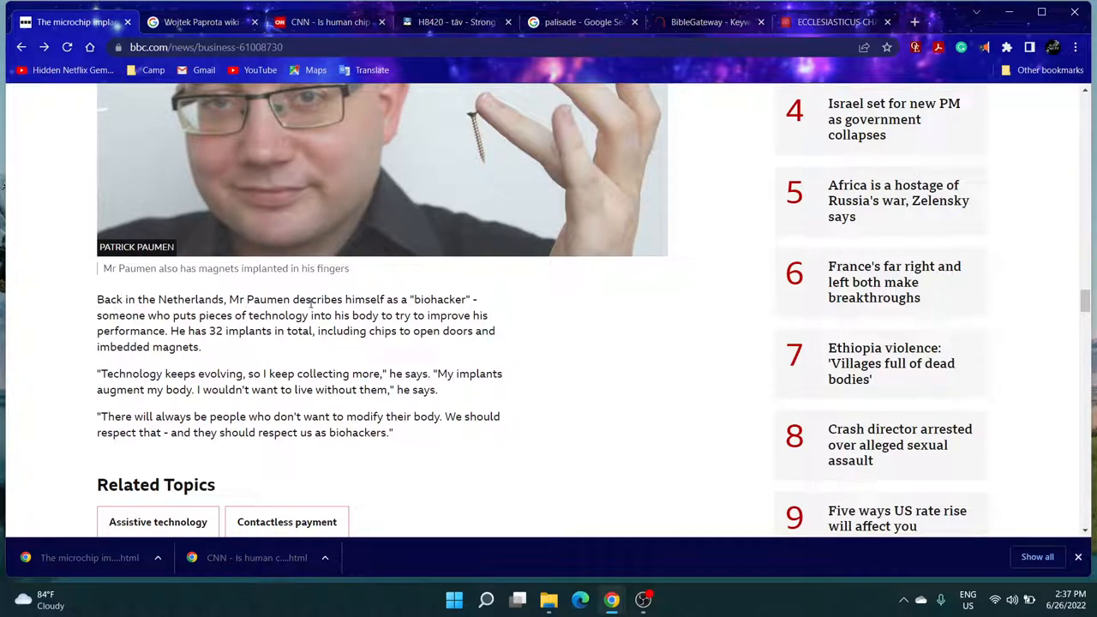
mouse_move(410, 312)
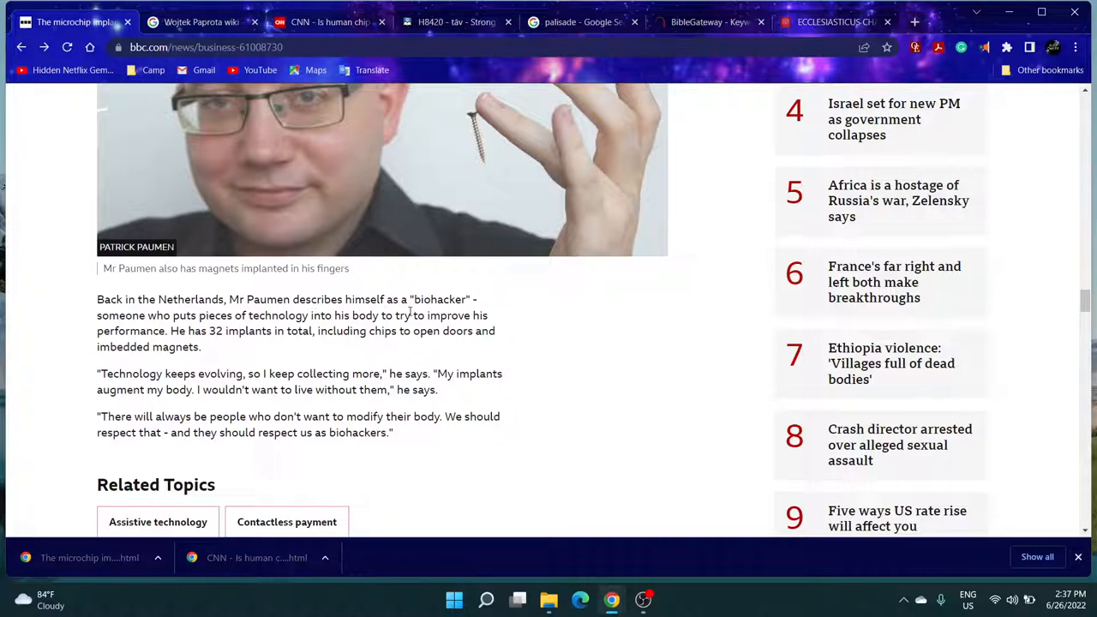
mouse_move(247, 363)
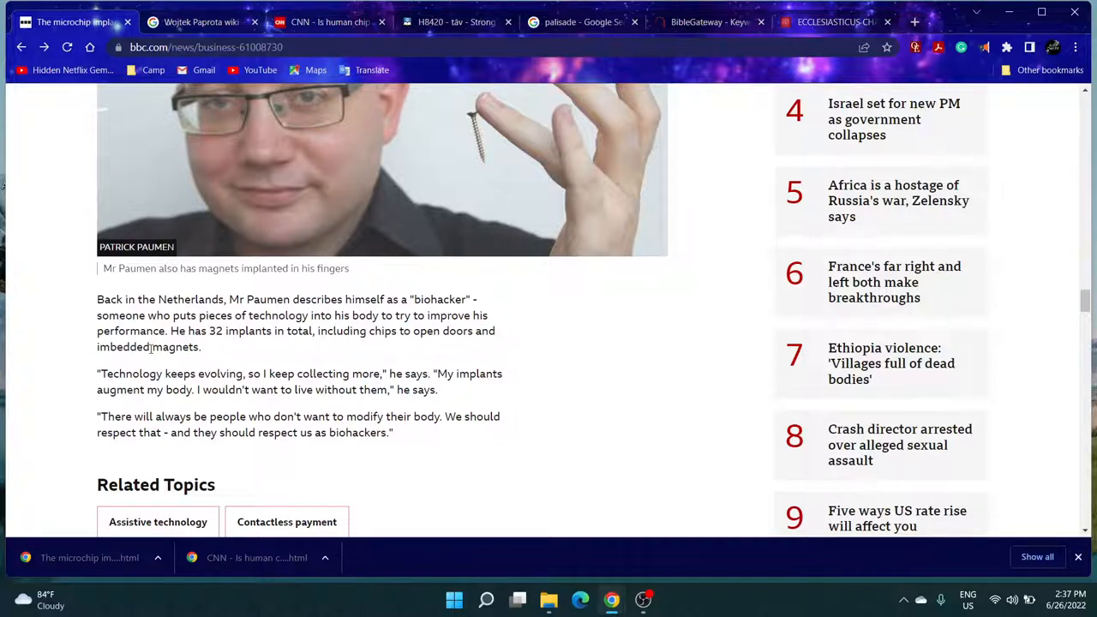
scroll("down", 3)
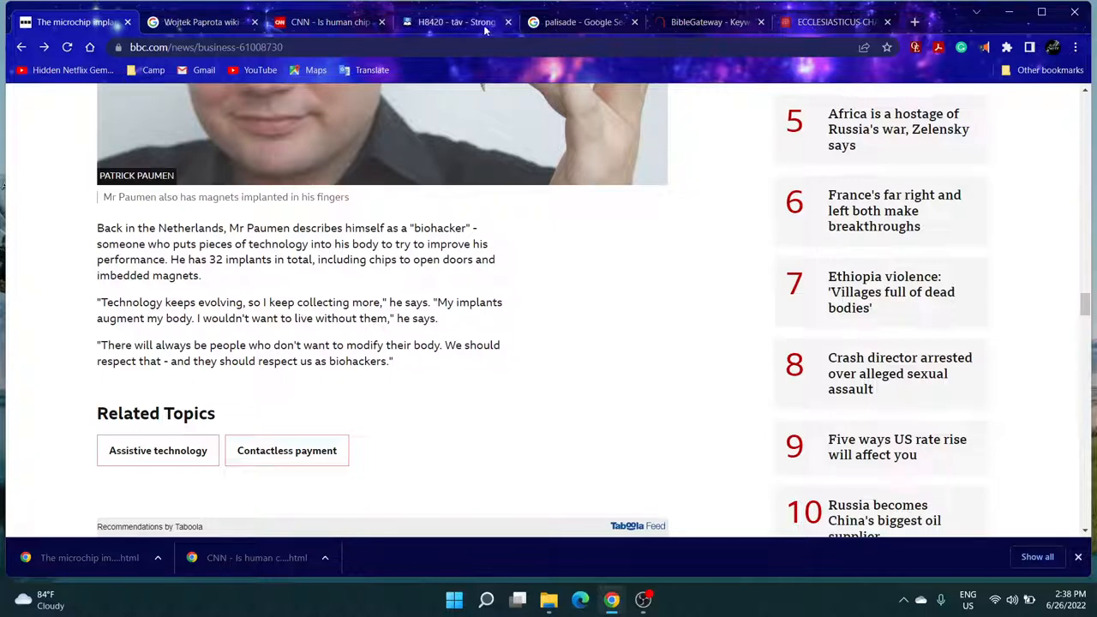
- Back on BibleGateway, look up '1jo 3' to bring up 1 John 3 in the KJV
left_click(707, 20)
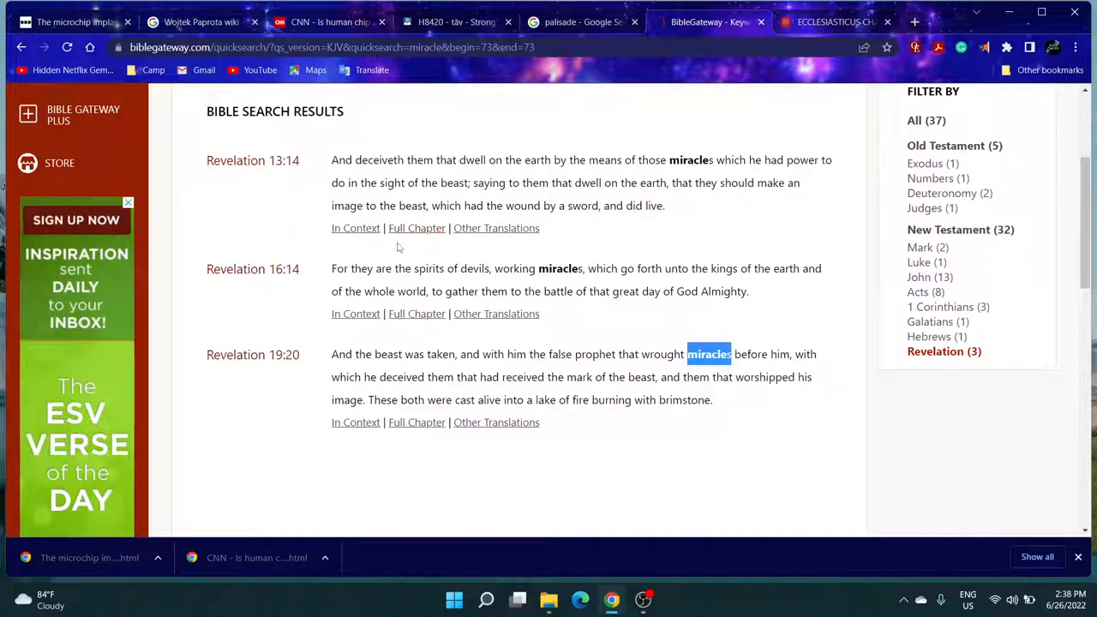
scroll("up", 3)
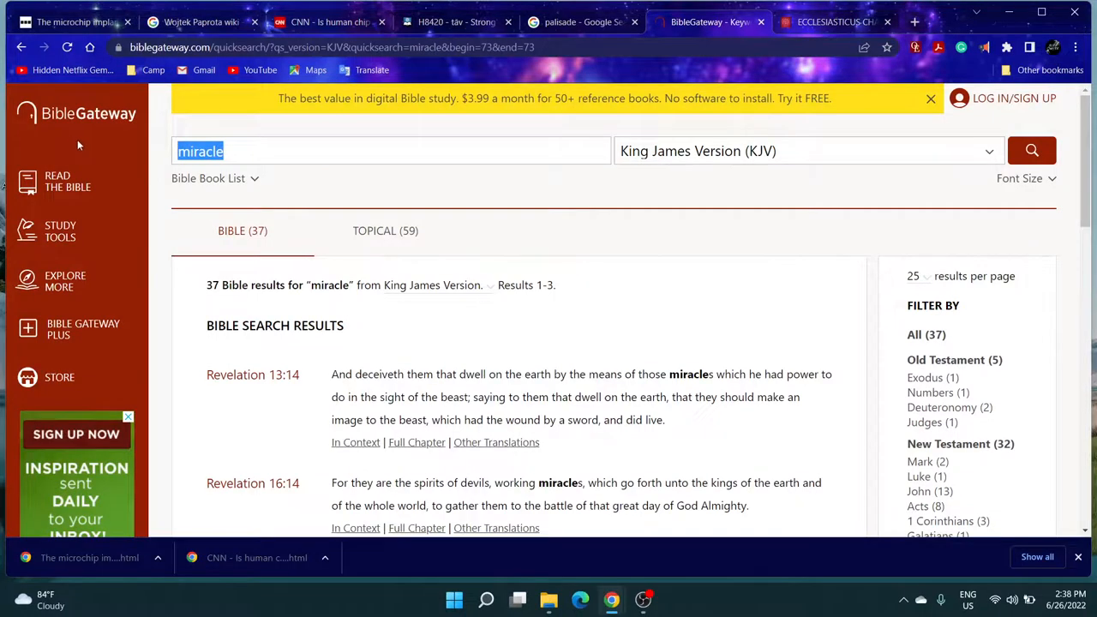
type("1j")
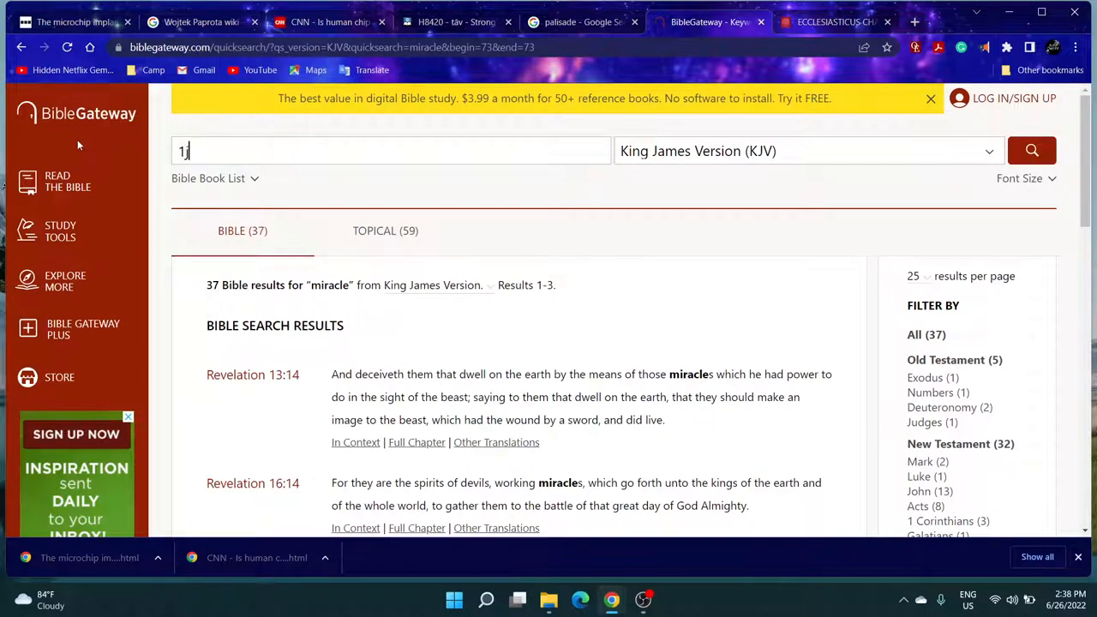
type("jo 3")
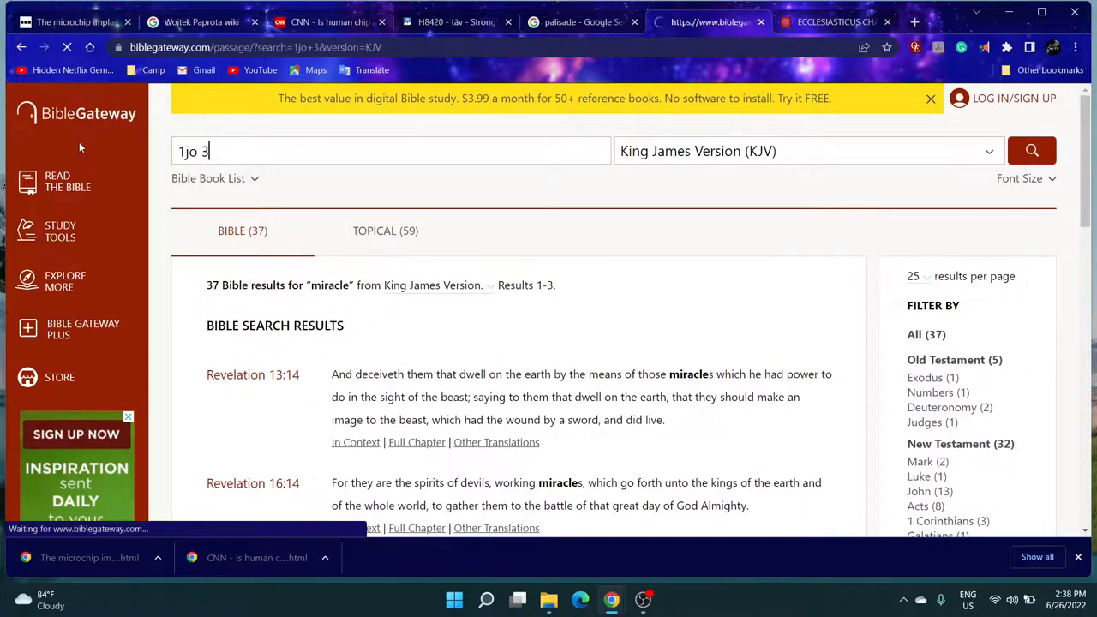
left_click(1032, 151)
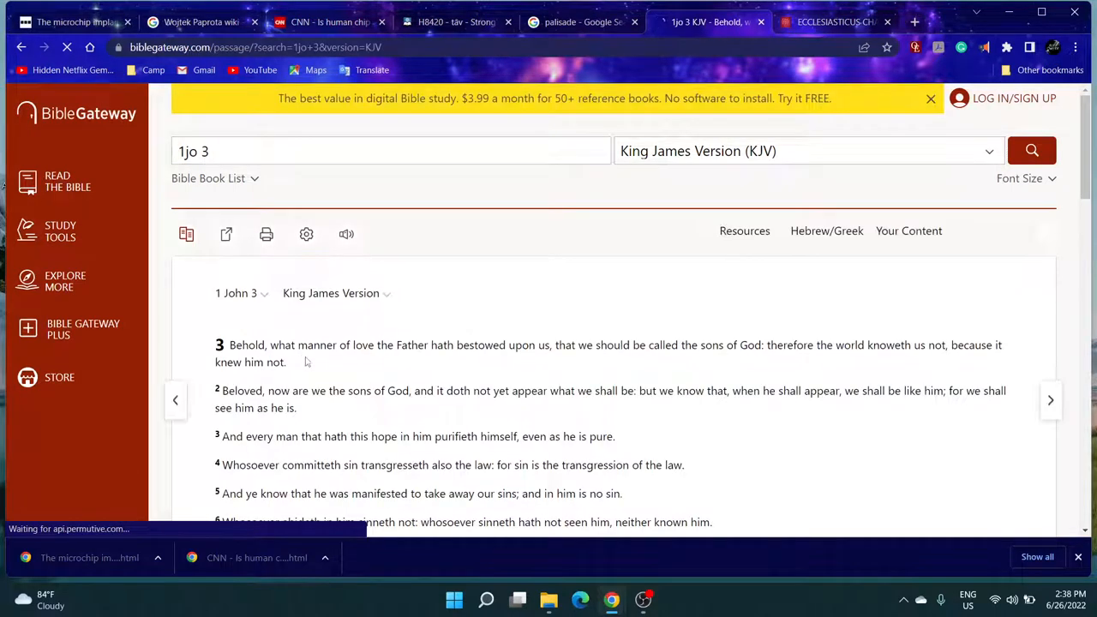
- Step back to 1 John 2 and highlight its opening about an advocate with the Father
scroll("down", 3)
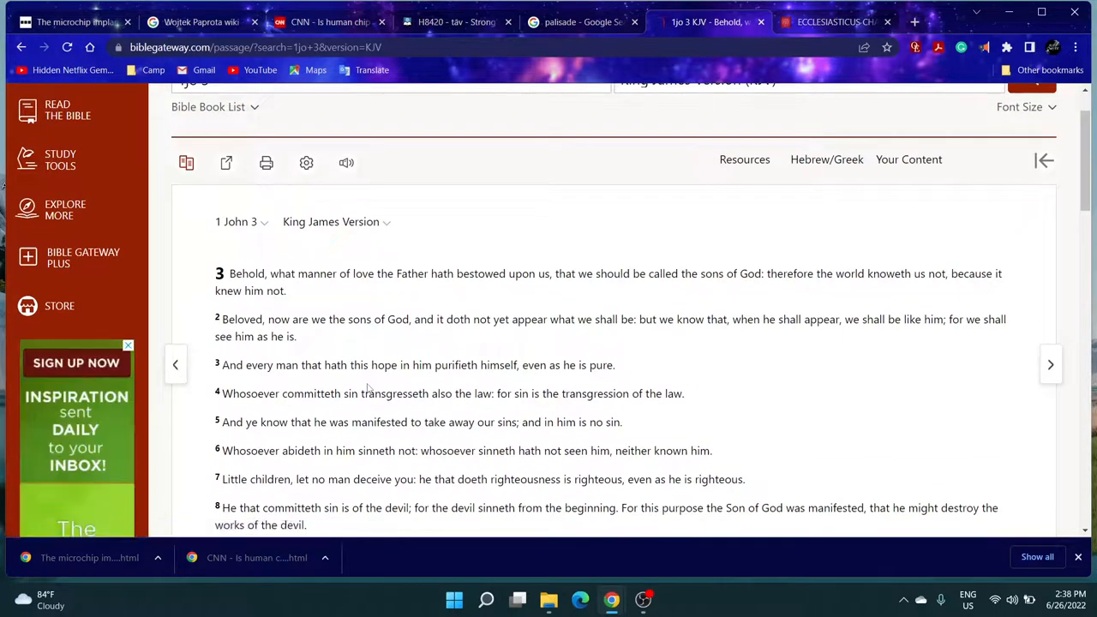
mouse_move(395, 408)
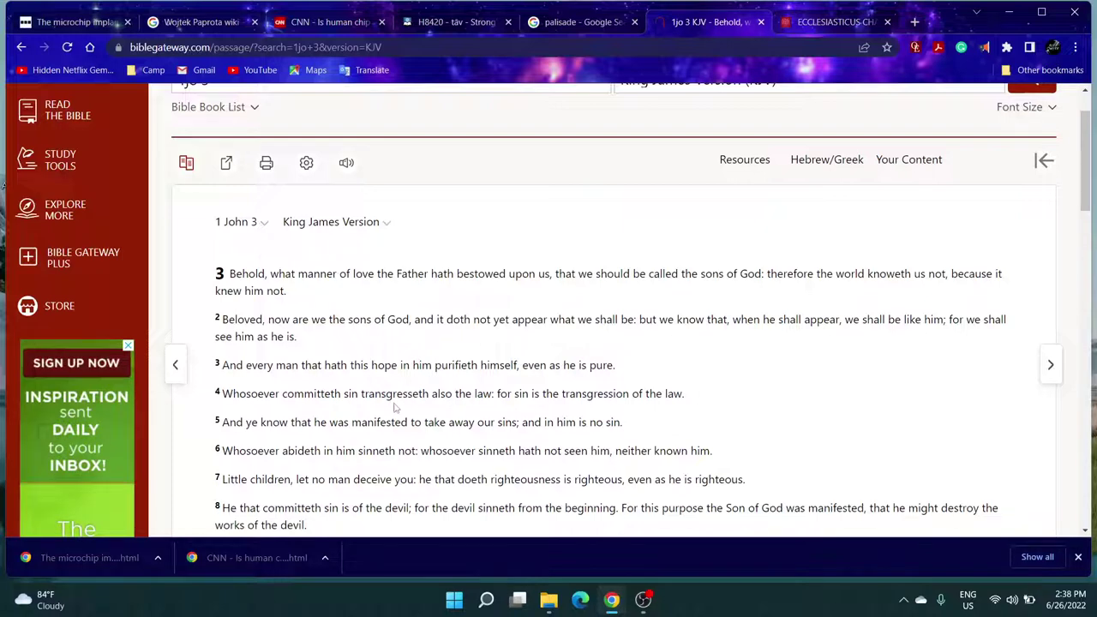
scroll("up", 3)
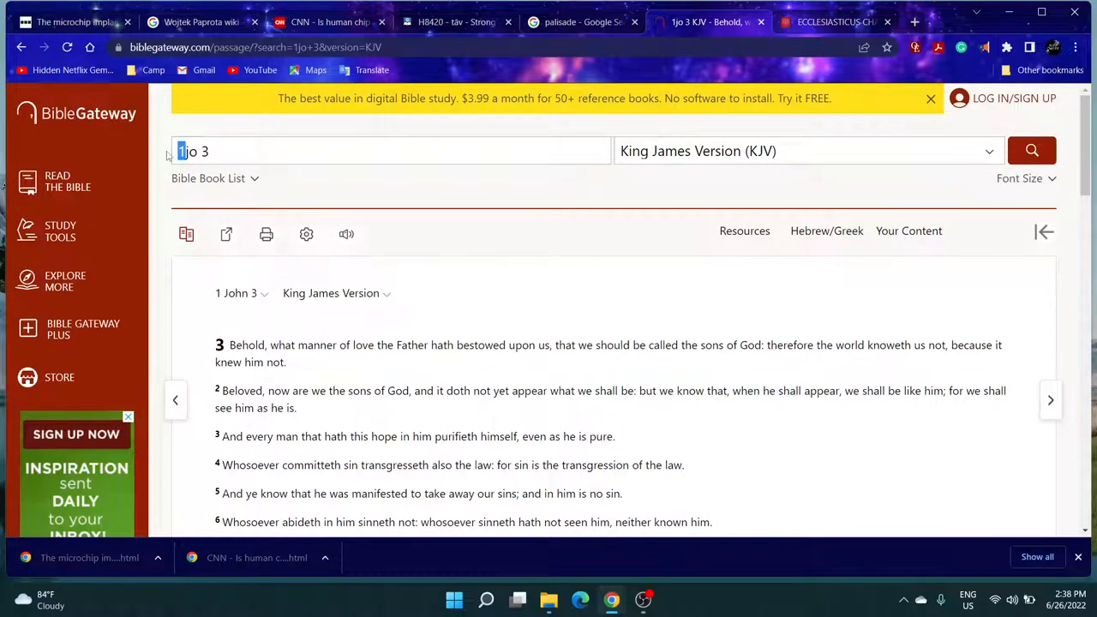
left_click(175, 400)
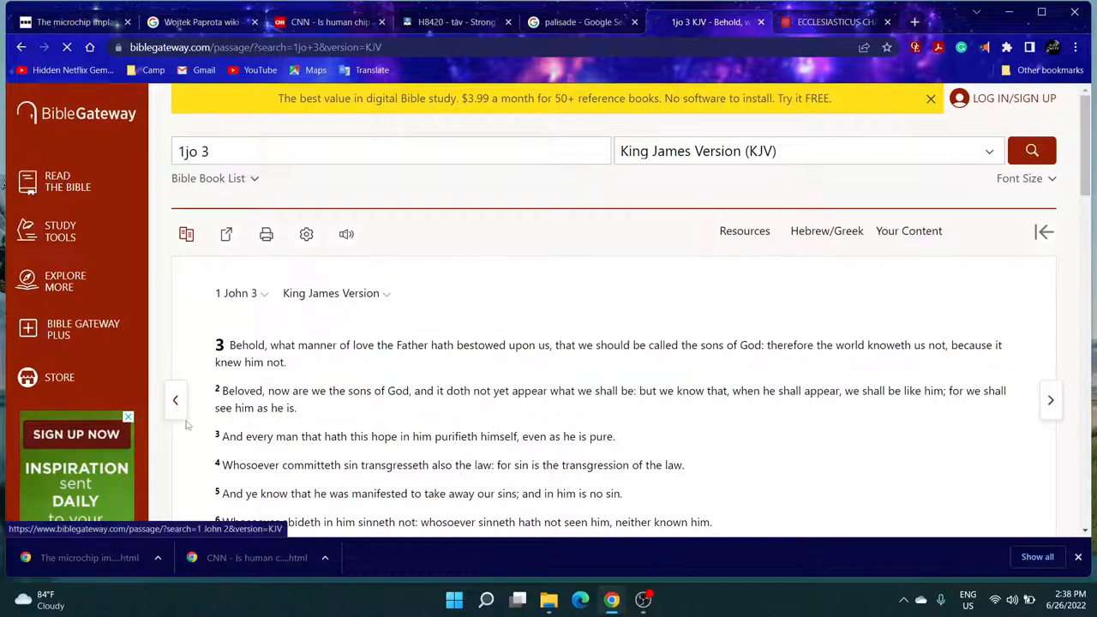
left_click(175, 399)
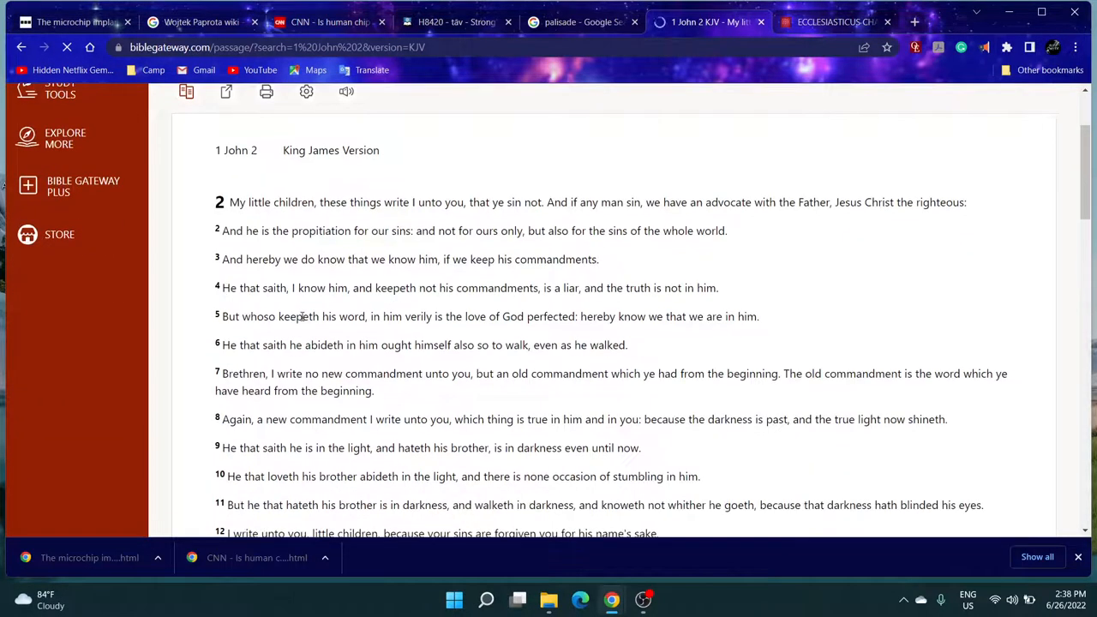
left_click_drag(283, 288, 501, 288)
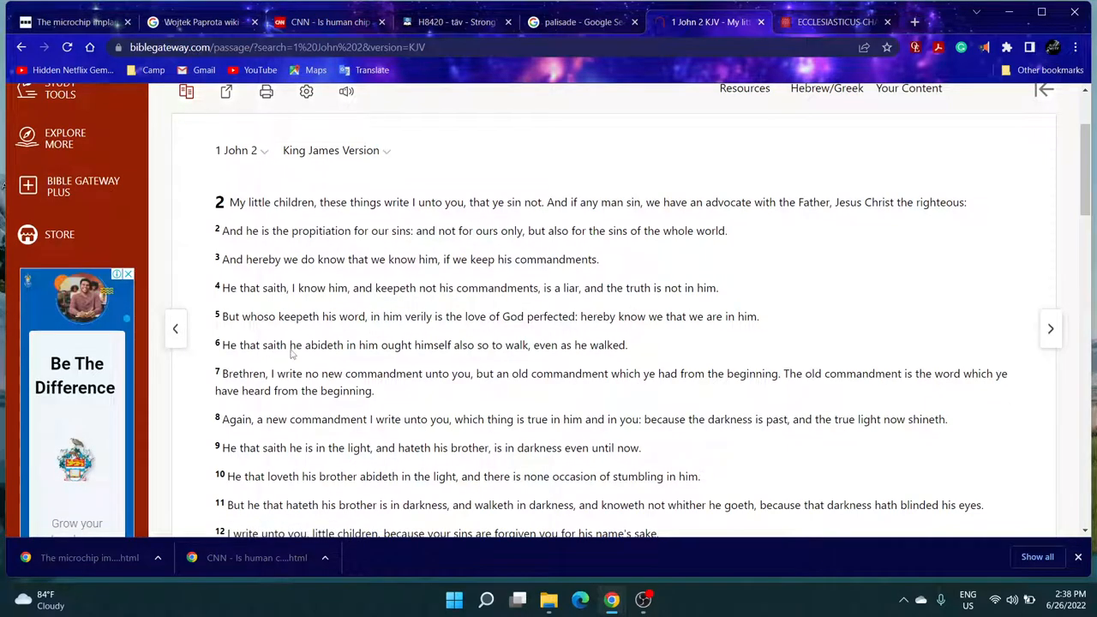
scroll("up", 3)
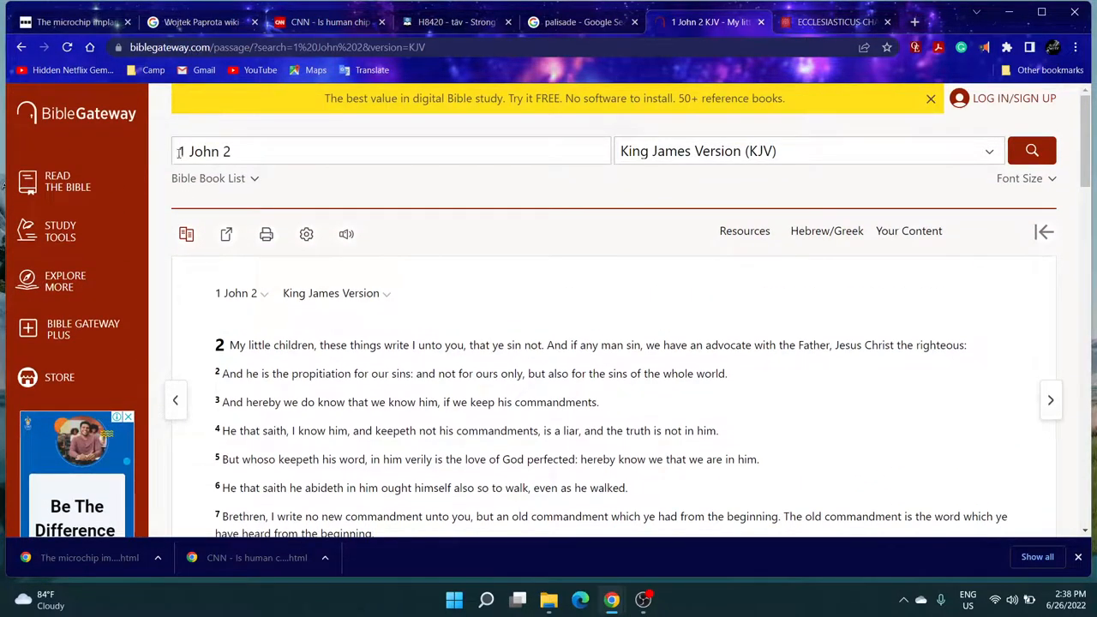